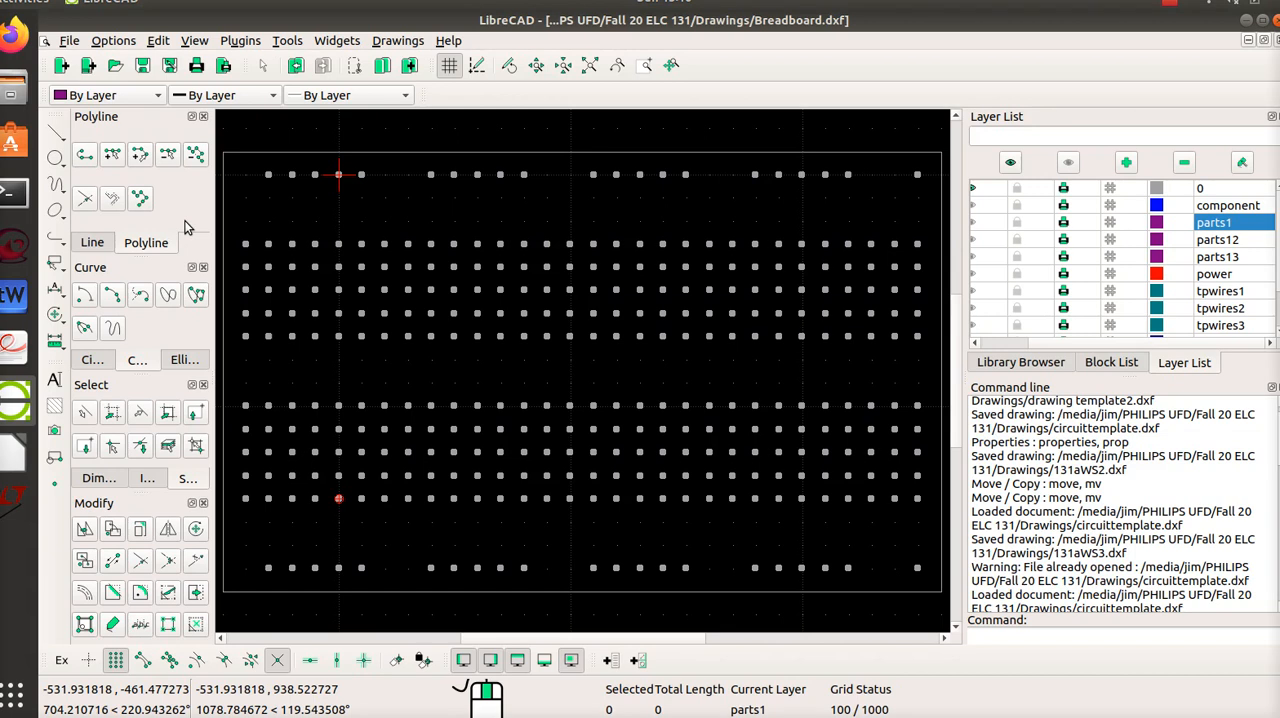
{"action": "mouse_move", "coordinate": [340, 199]}
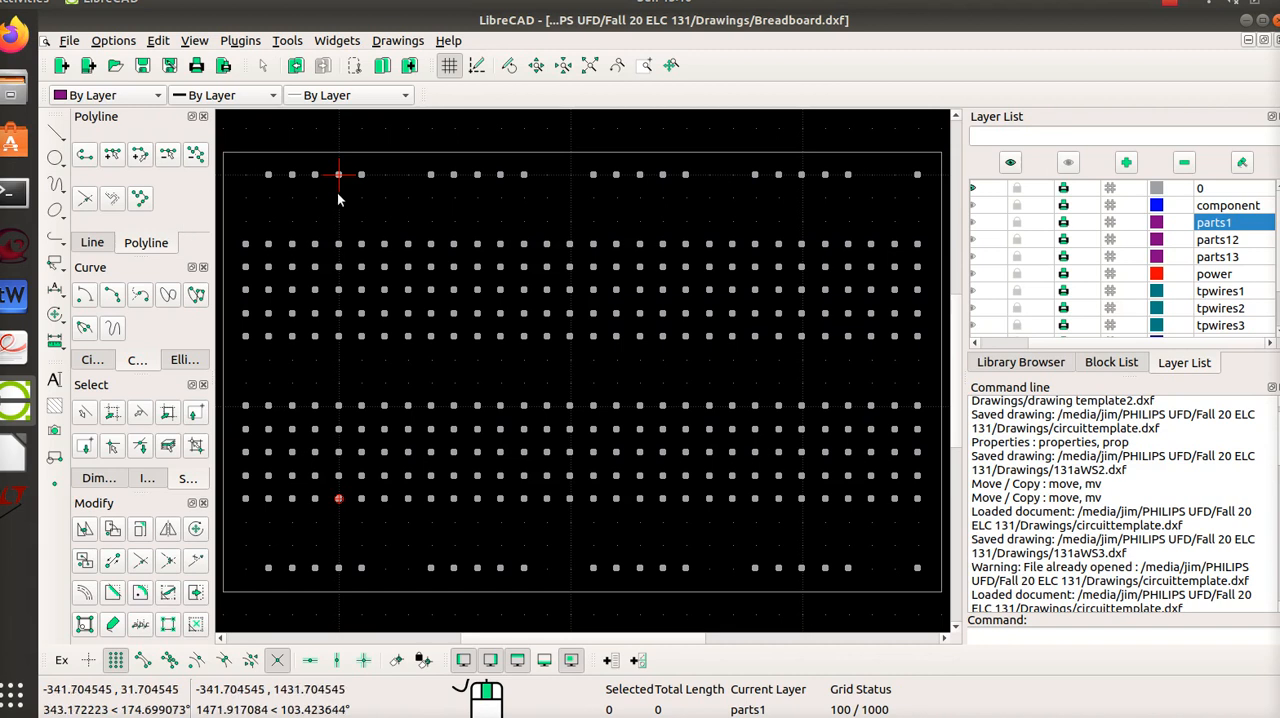
{"action": "mouse_move", "coordinate": [547, 347]}
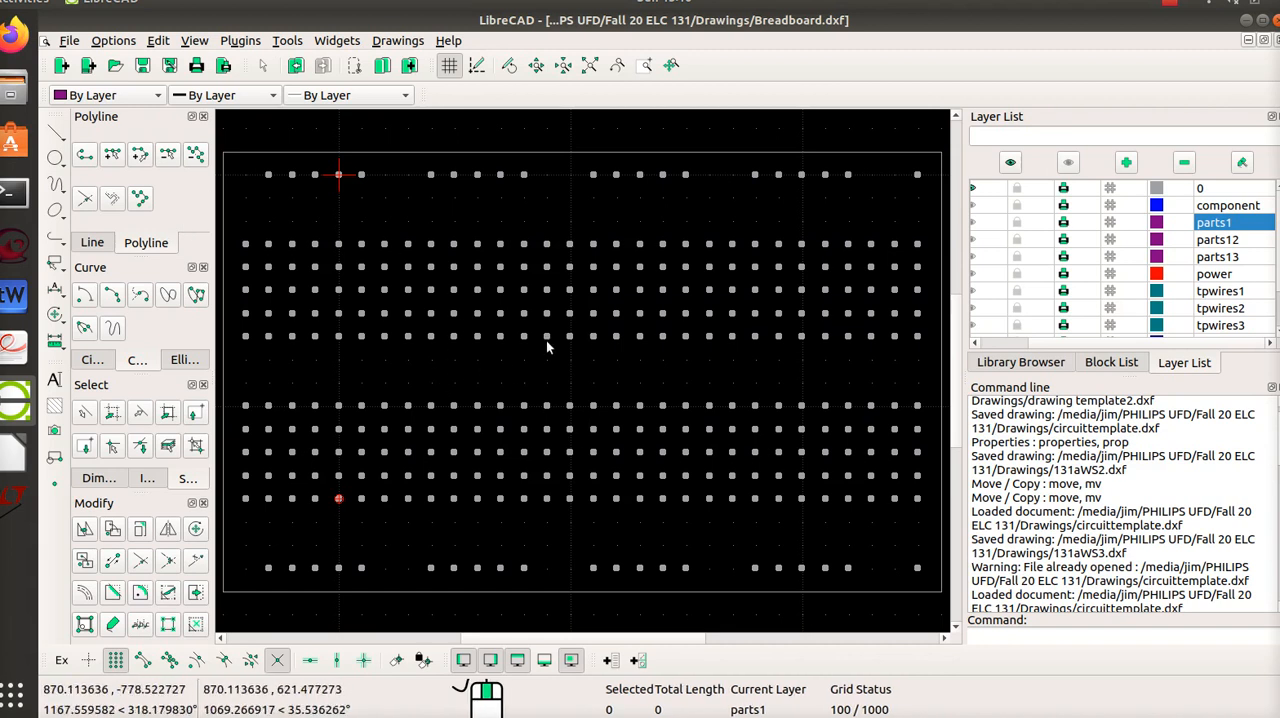
{"action": "mouse_move", "coordinate": [506, 340]}
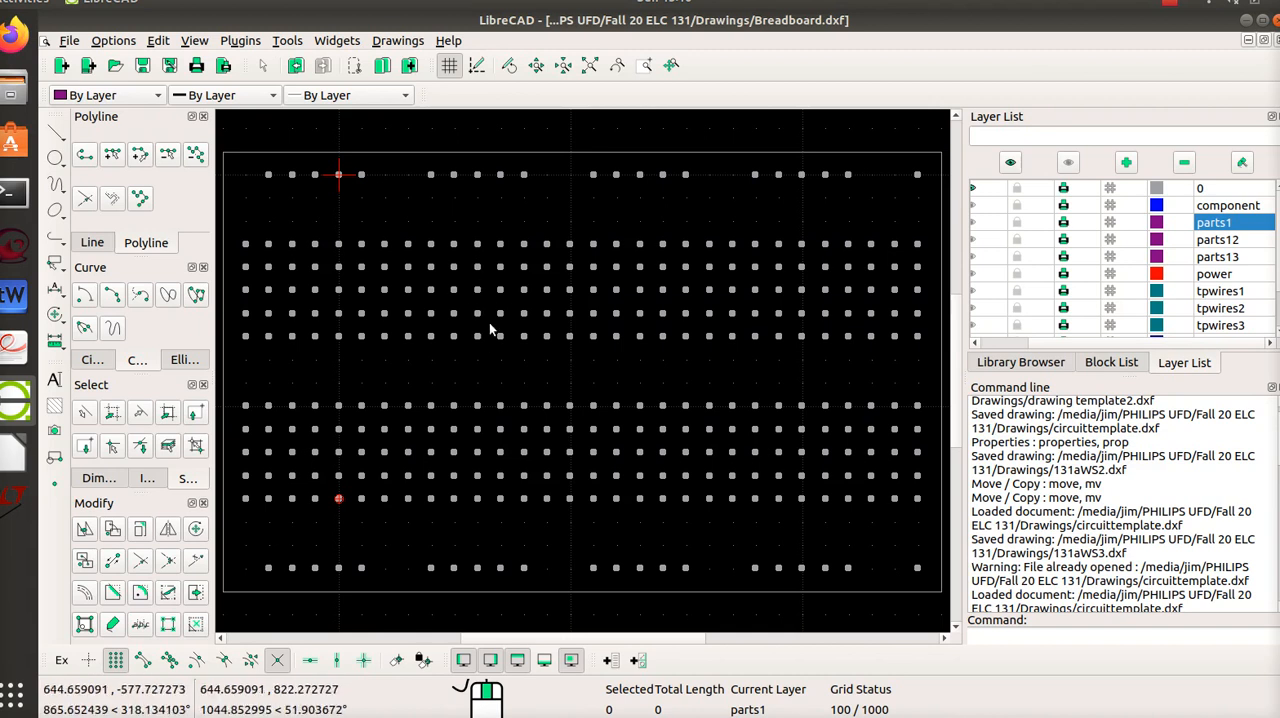
{"action": "mouse_move", "coordinate": [480, 247]}
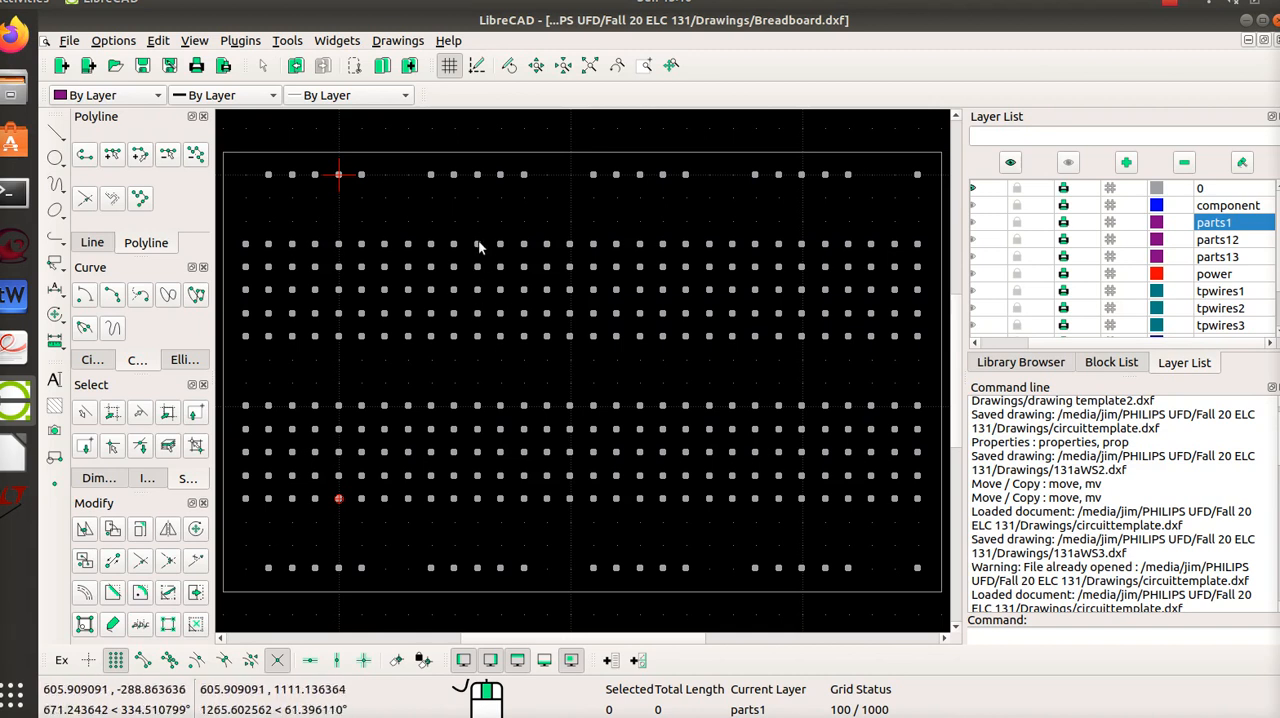
{"action": "mouse_move", "coordinate": [540, 301]}
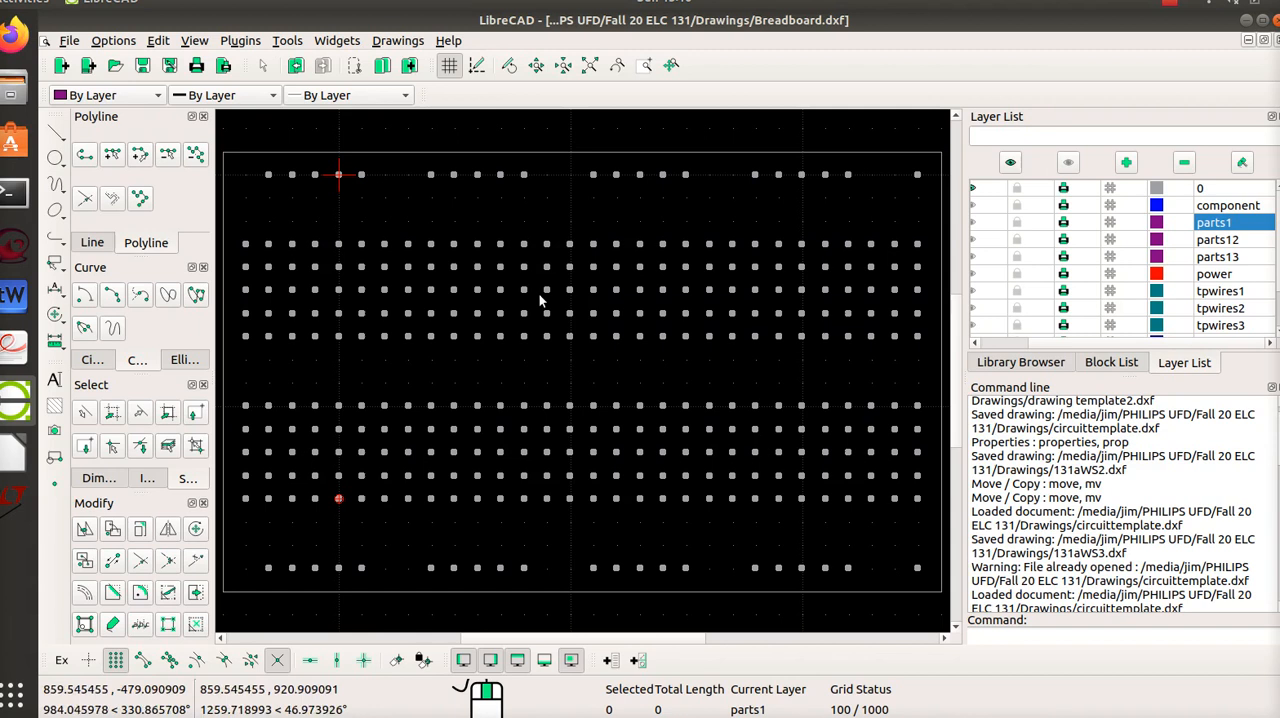
{"action": "mouse_move", "coordinate": [600, 167]}
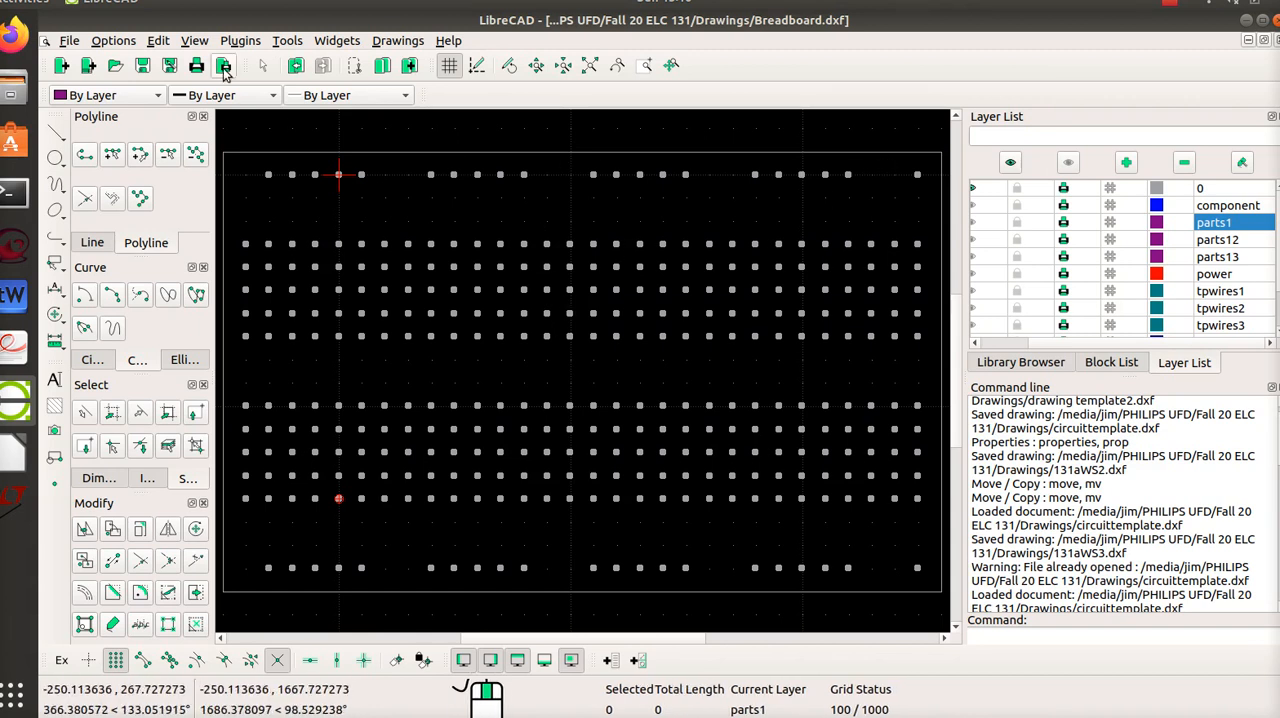
- Preview Breadboard.dxf as a printed white page showing the hole grid
{"action": "left_click", "coordinate": [223, 65]}
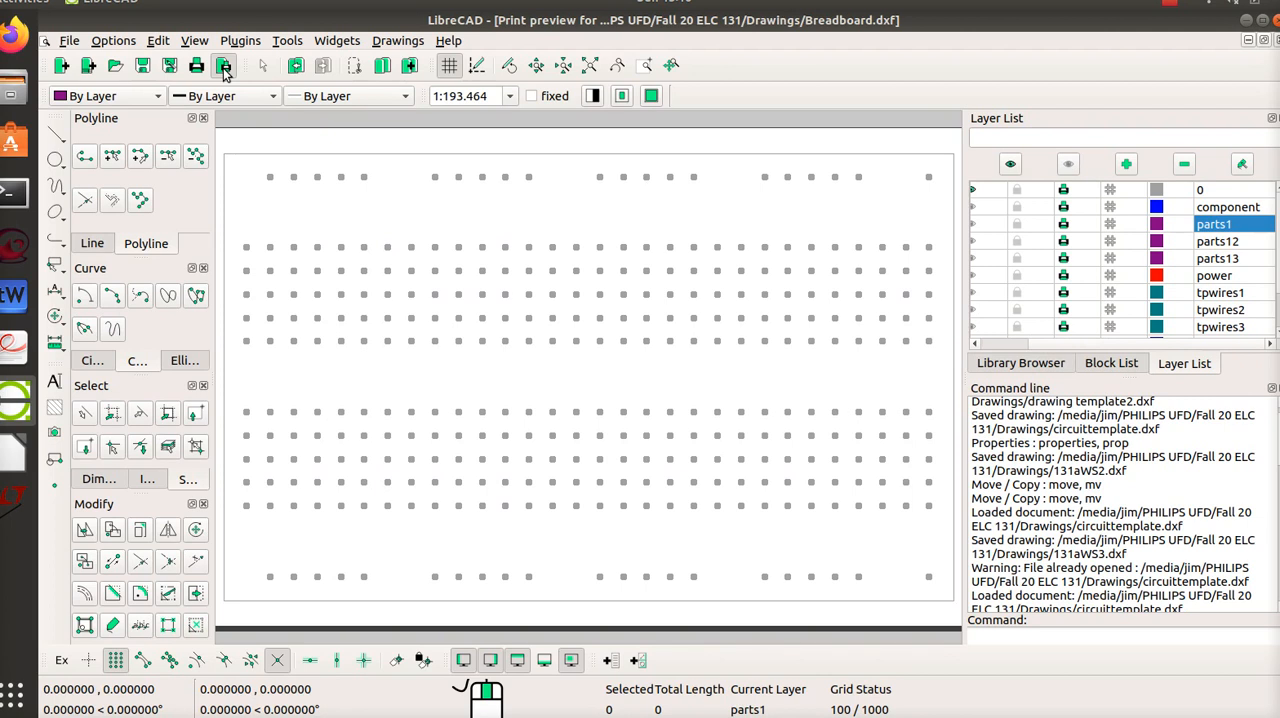
{"action": "mouse_move", "coordinate": [278, 263]}
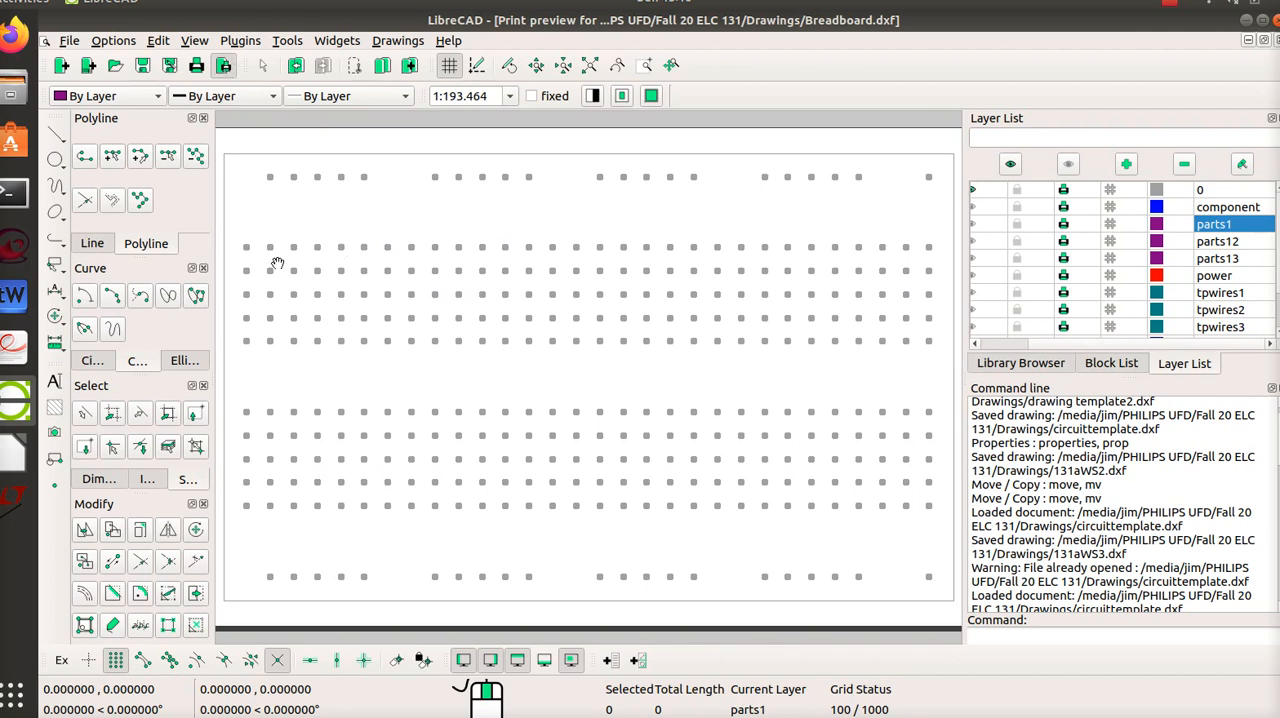
{"action": "mouse_move", "coordinate": [375, 248]}
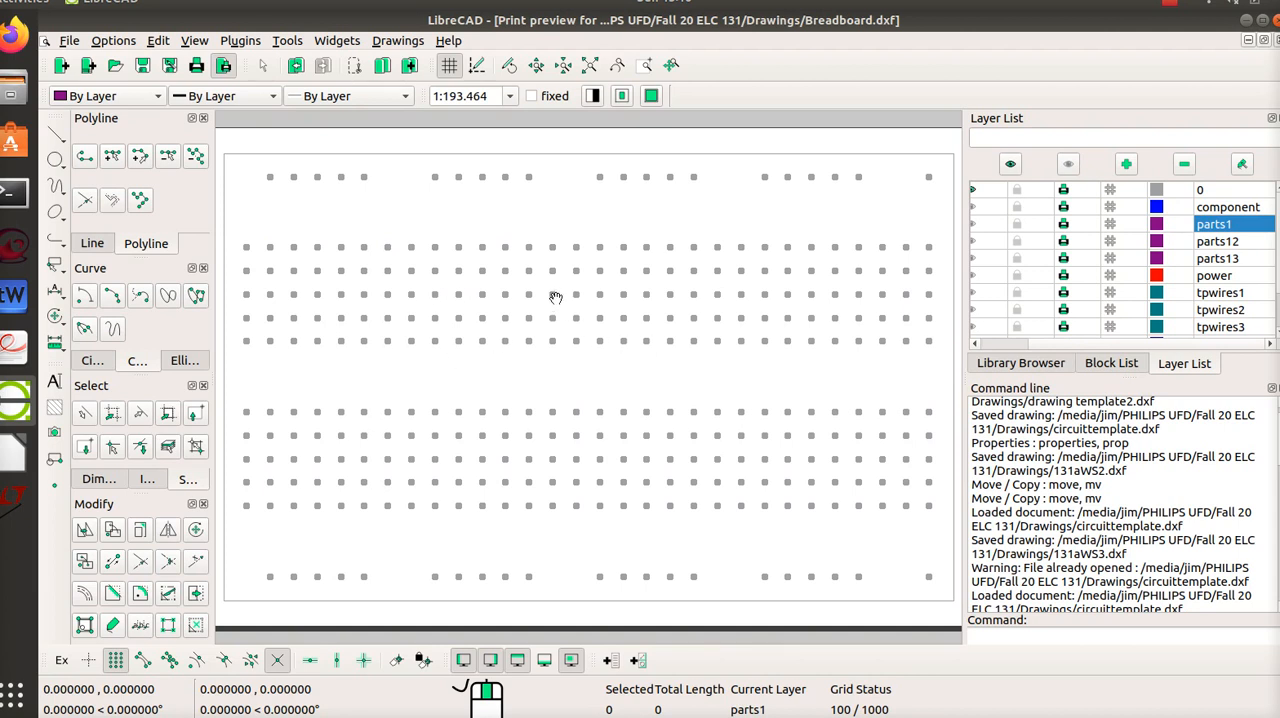
{"action": "mouse_move", "coordinate": [604, 248]}
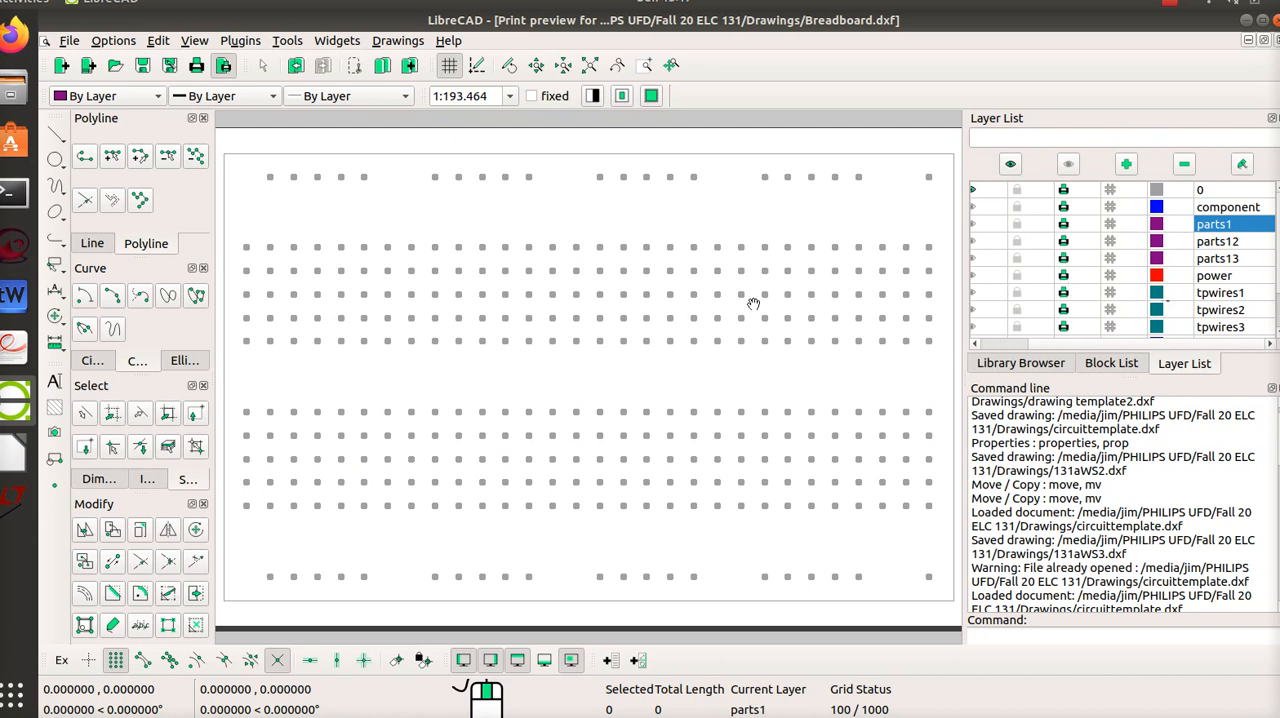
{"action": "mouse_move", "coordinate": [1135, 259]}
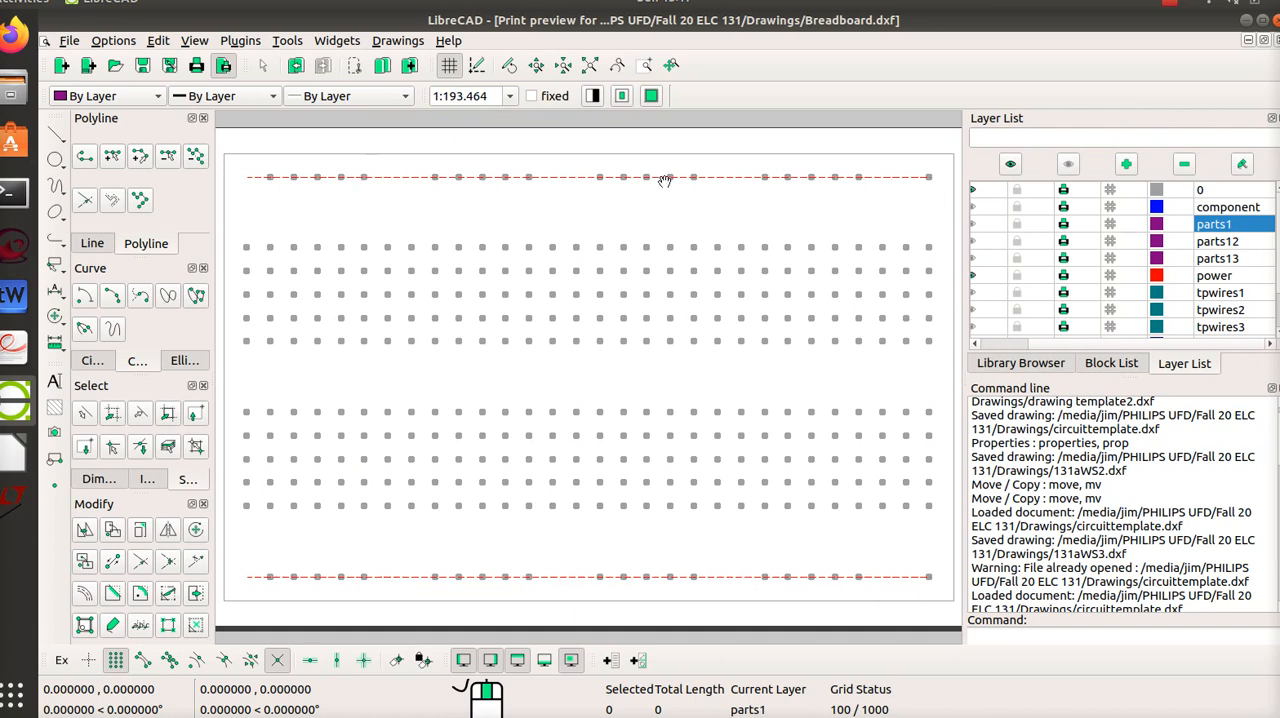
{"action": "mouse_move", "coordinate": [822, 175]}
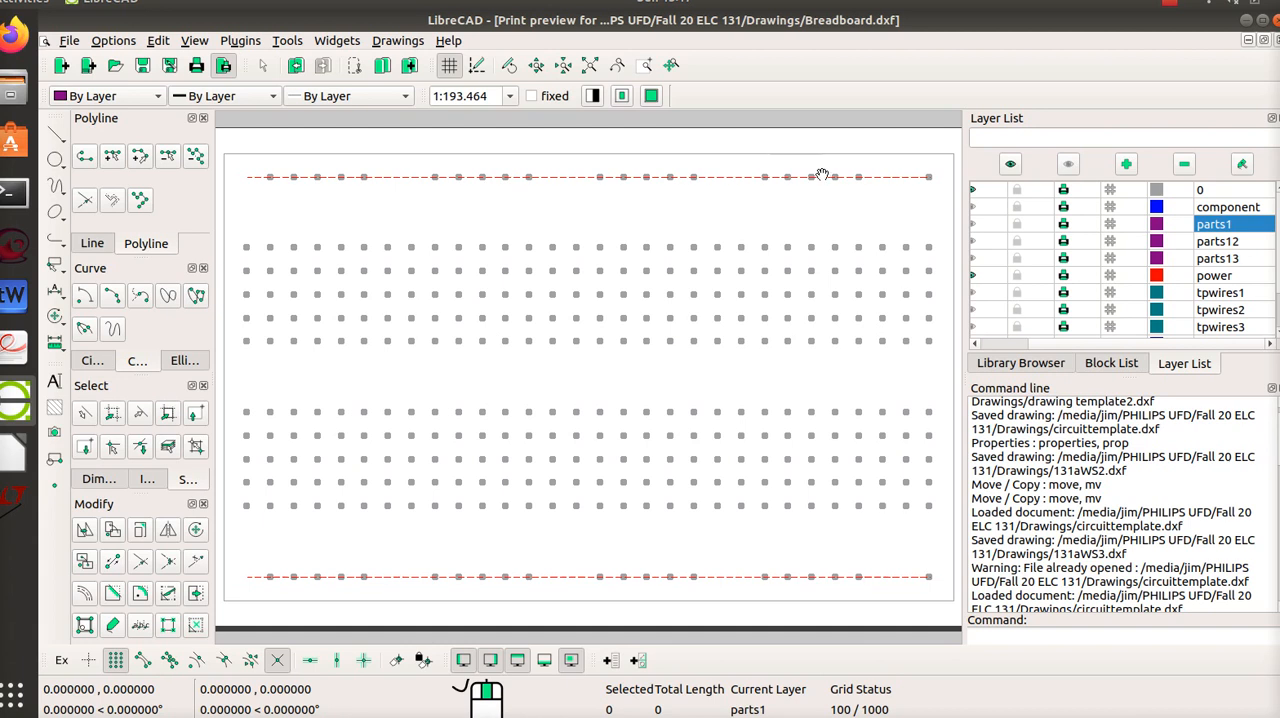
{"action": "mouse_move", "coordinate": [766, 158]}
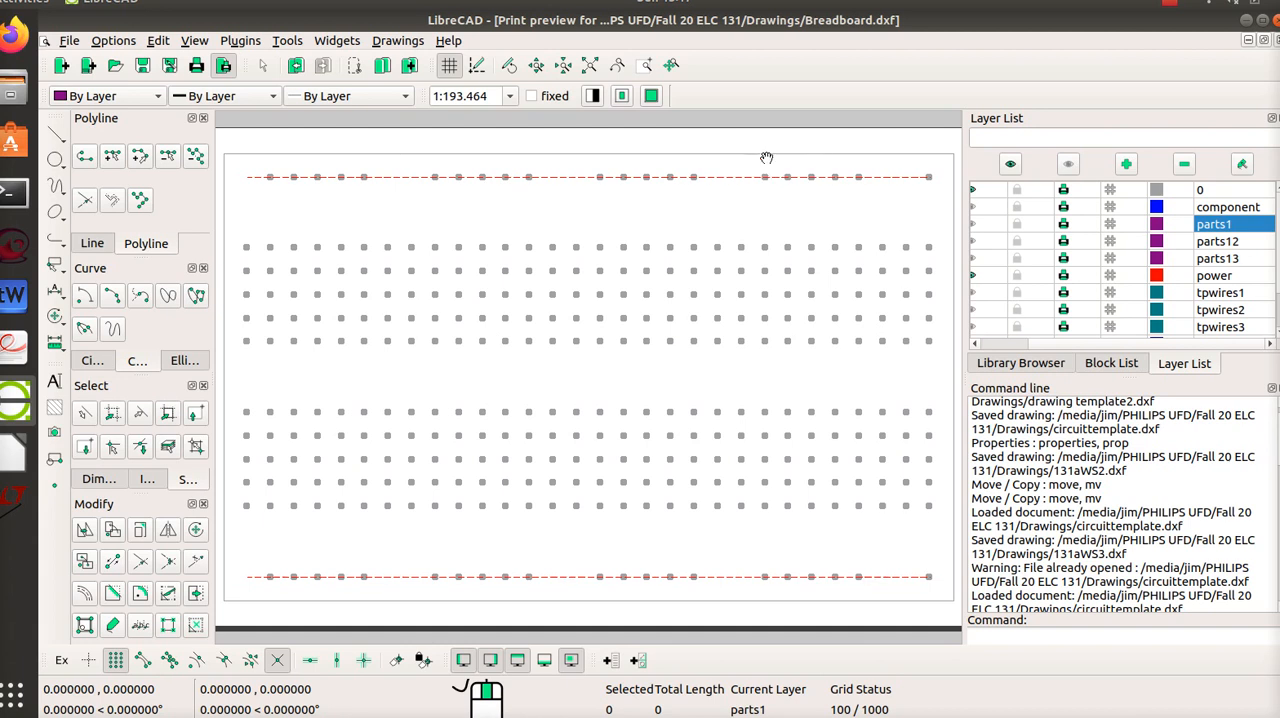
{"action": "mouse_move", "coordinate": [759, 188]}
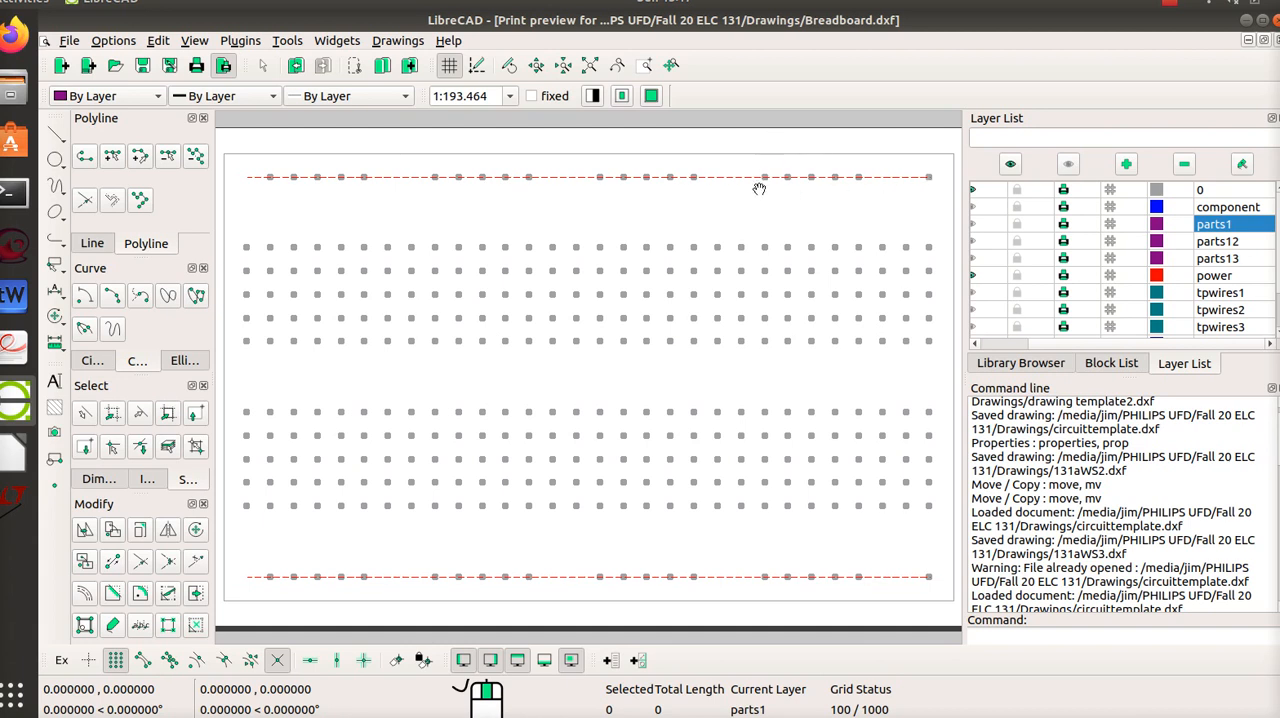
{"action": "mouse_move", "coordinate": [293, 178]}
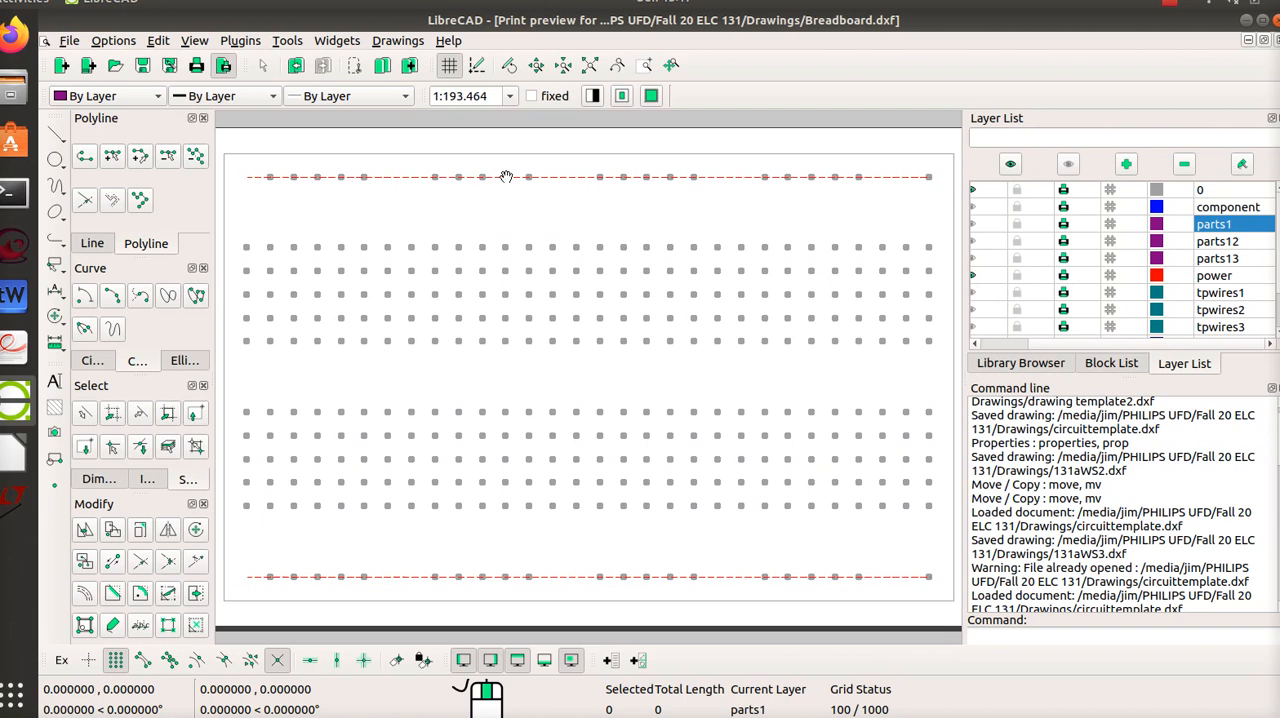
{"action": "mouse_move", "coordinate": [303, 576]}
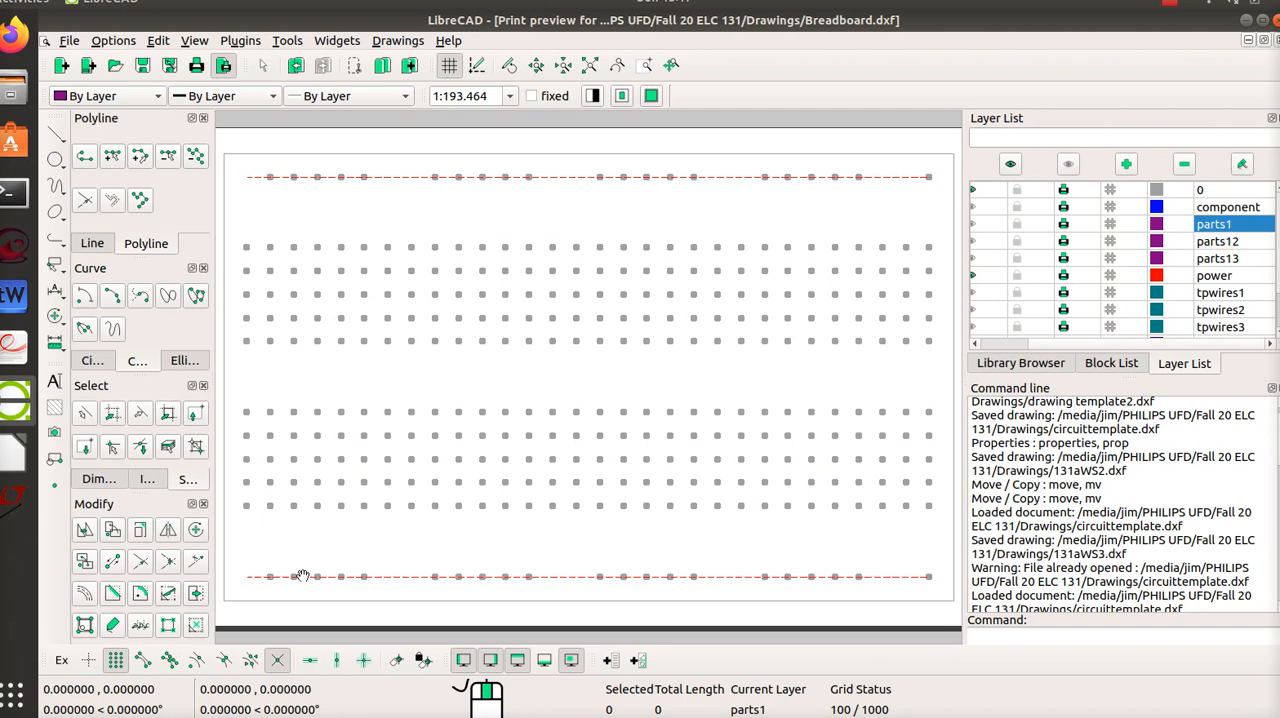
{"action": "mouse_move", "coordinate": [808, 595]}
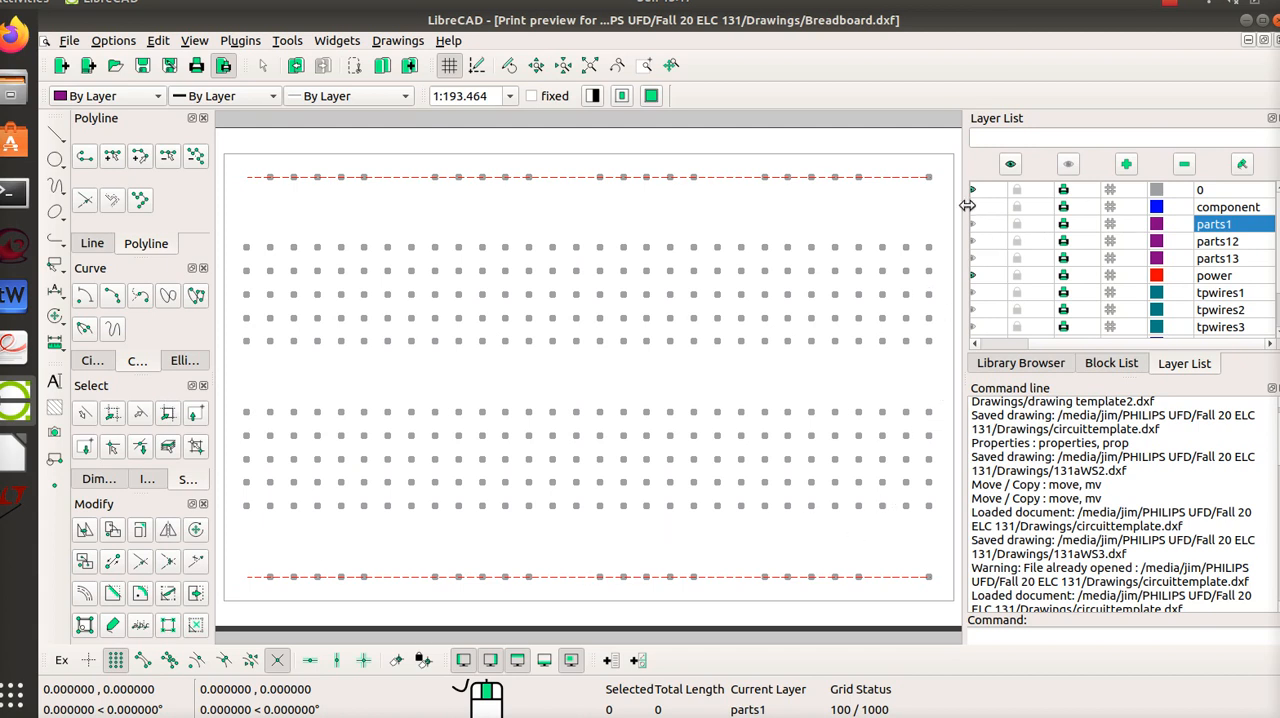
{"action": "mouse_move", "coordinate": [938, 228]}
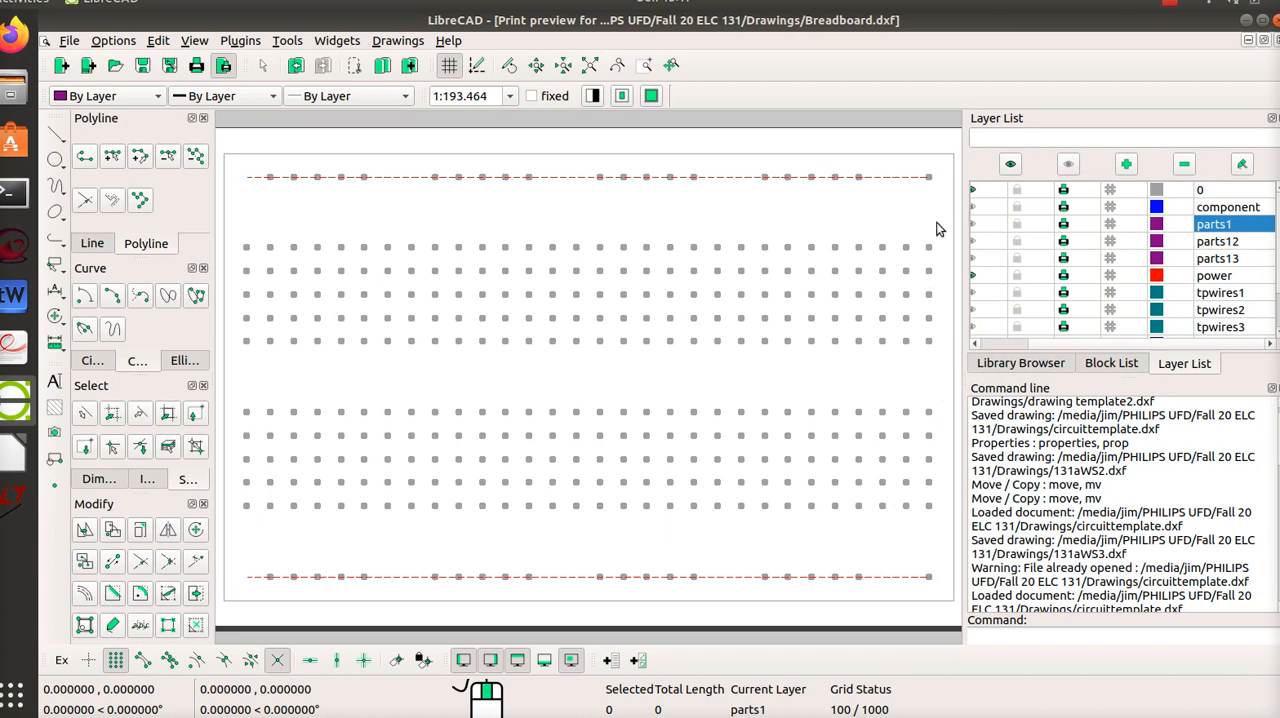
{"action": "mouse_move", "coordinate": [724, 182]}
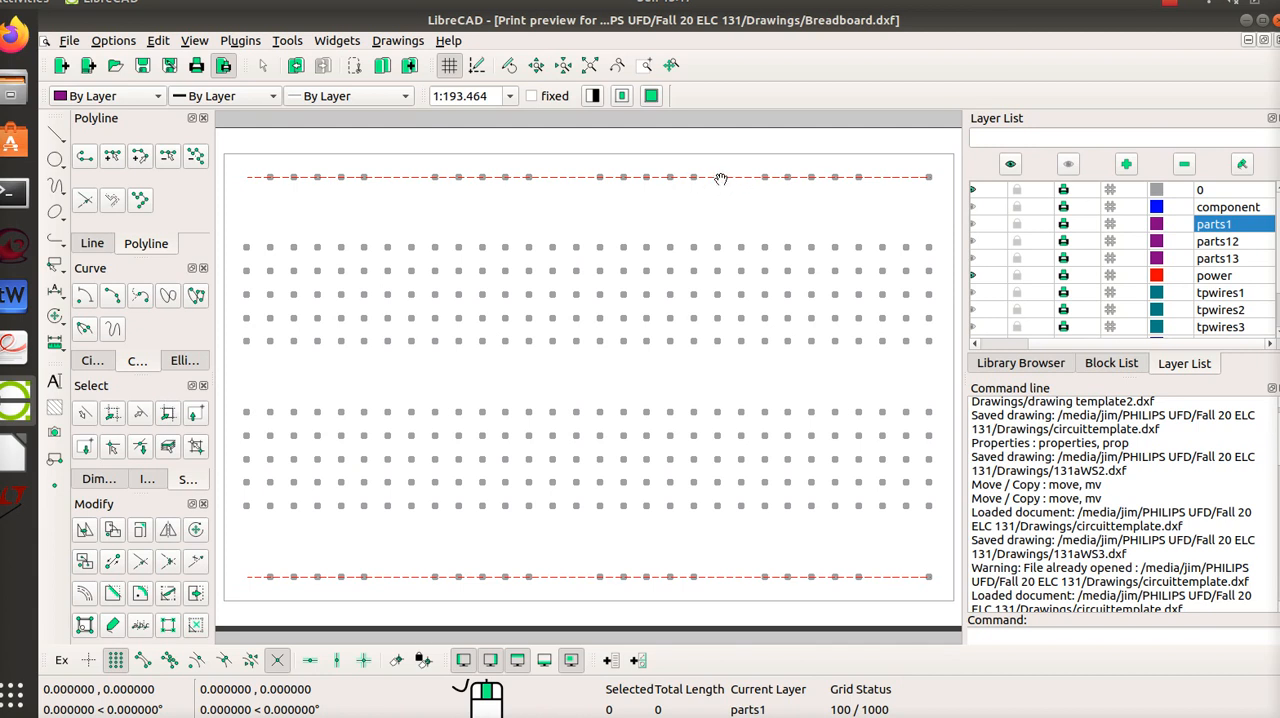
{"action": "mouse_move", "coordinate": [853, 293]}
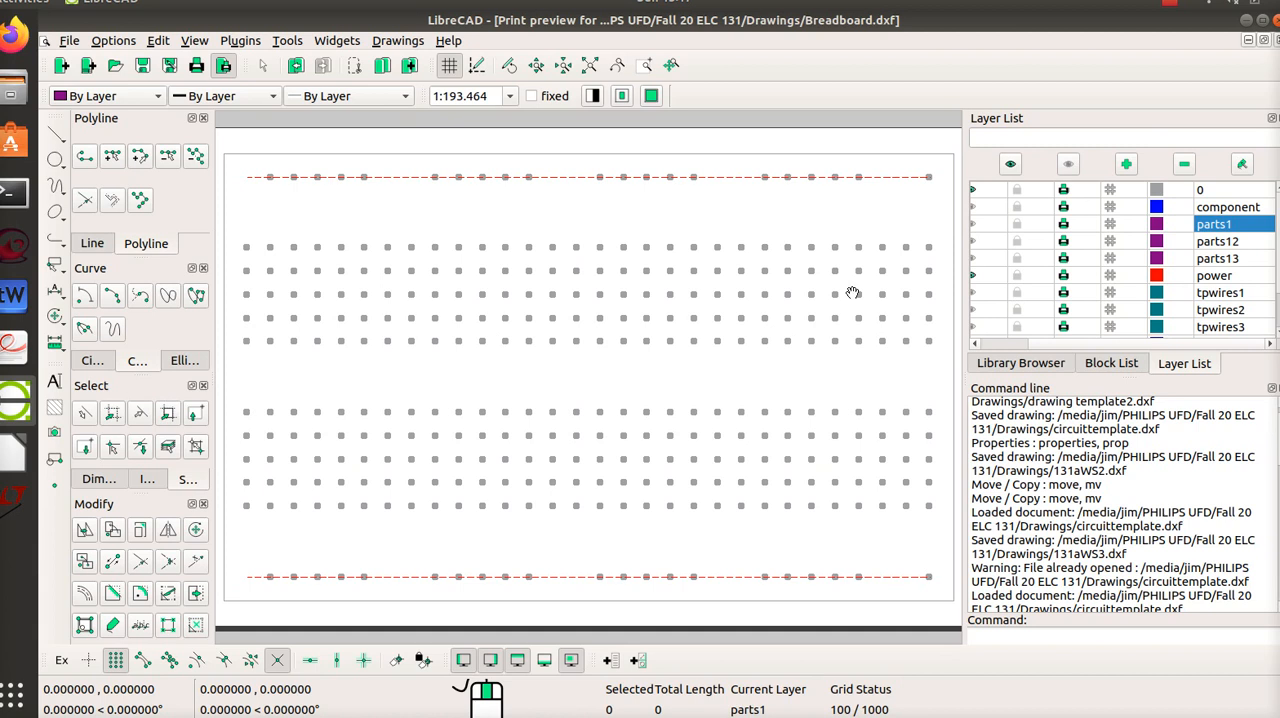
{"action": "mouse_move", "coordinate": [977, 213]}
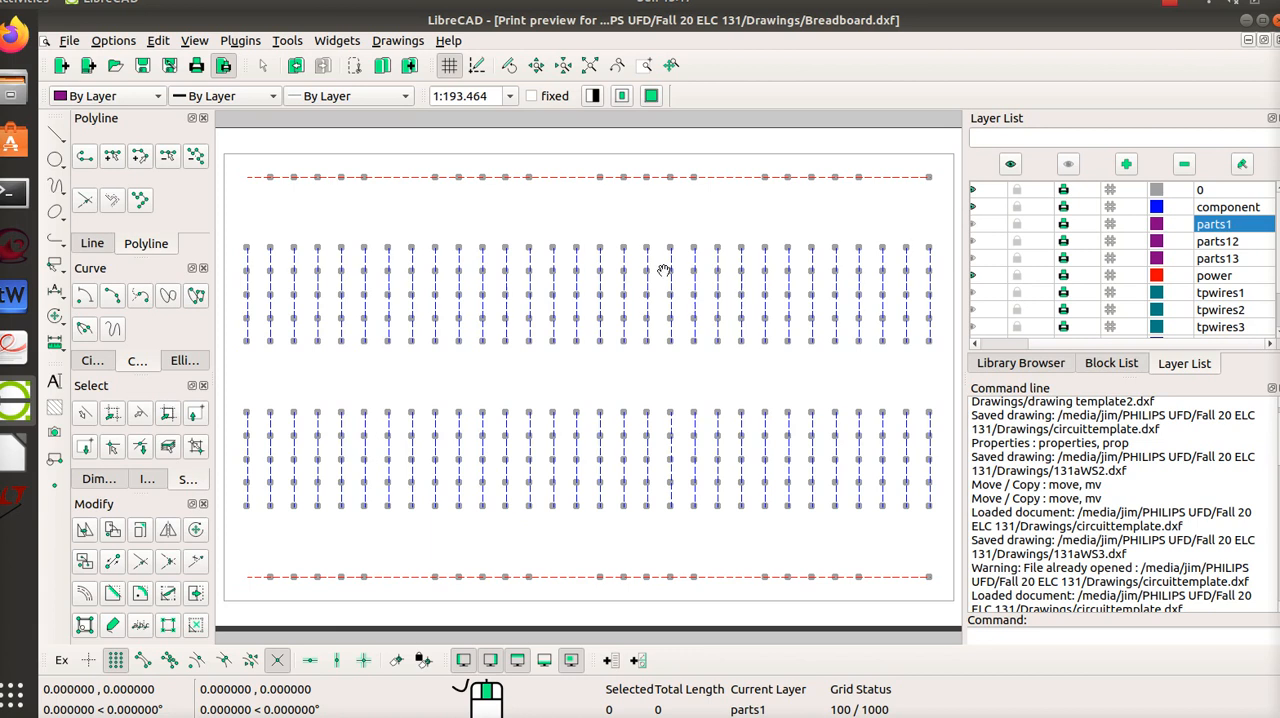
{"action": "mouse_move", "coordinate": [247, 344]}
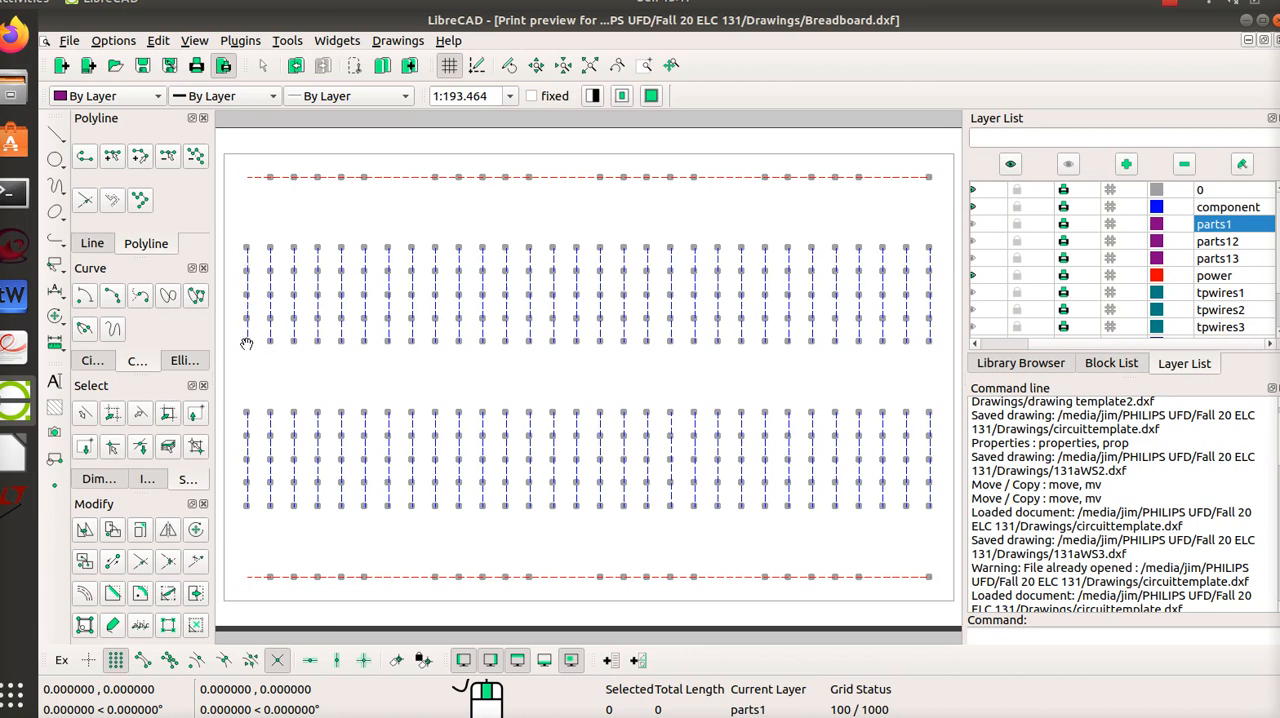
{"action": "mouse_move", "coordinate": [248, 272]}
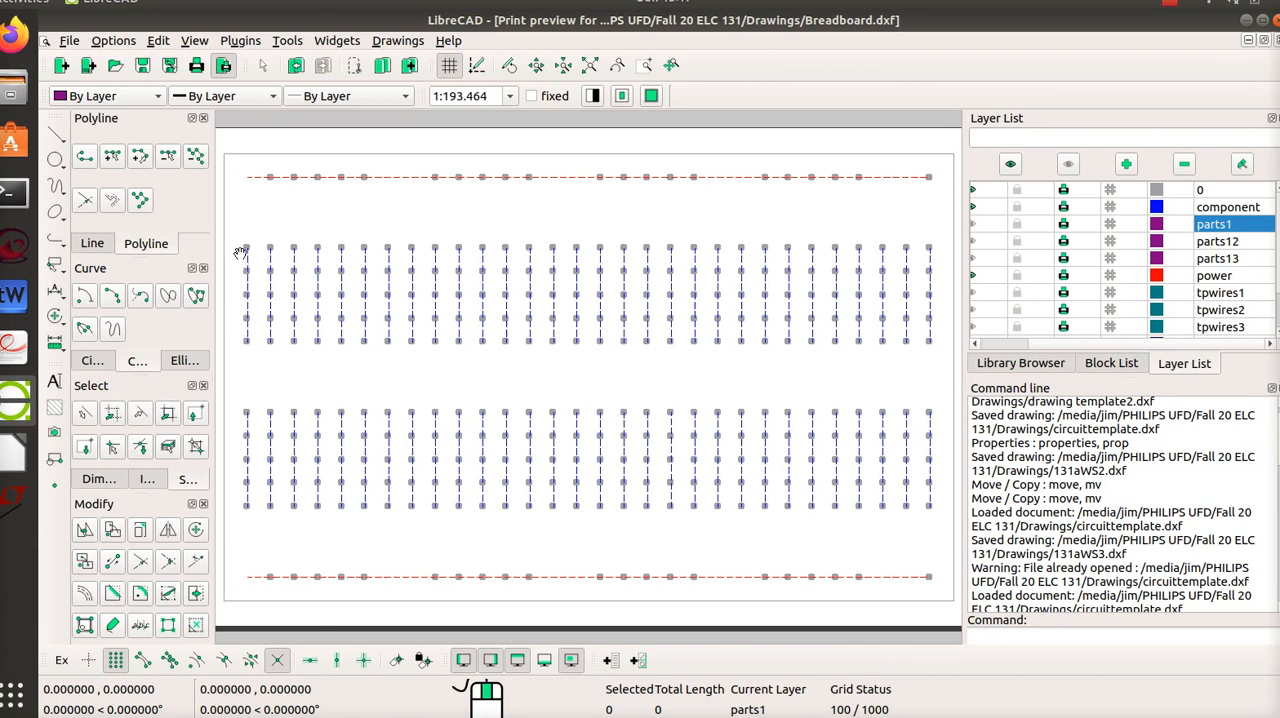
{"action": "mouse_move", "coordinate": [235, 288]}
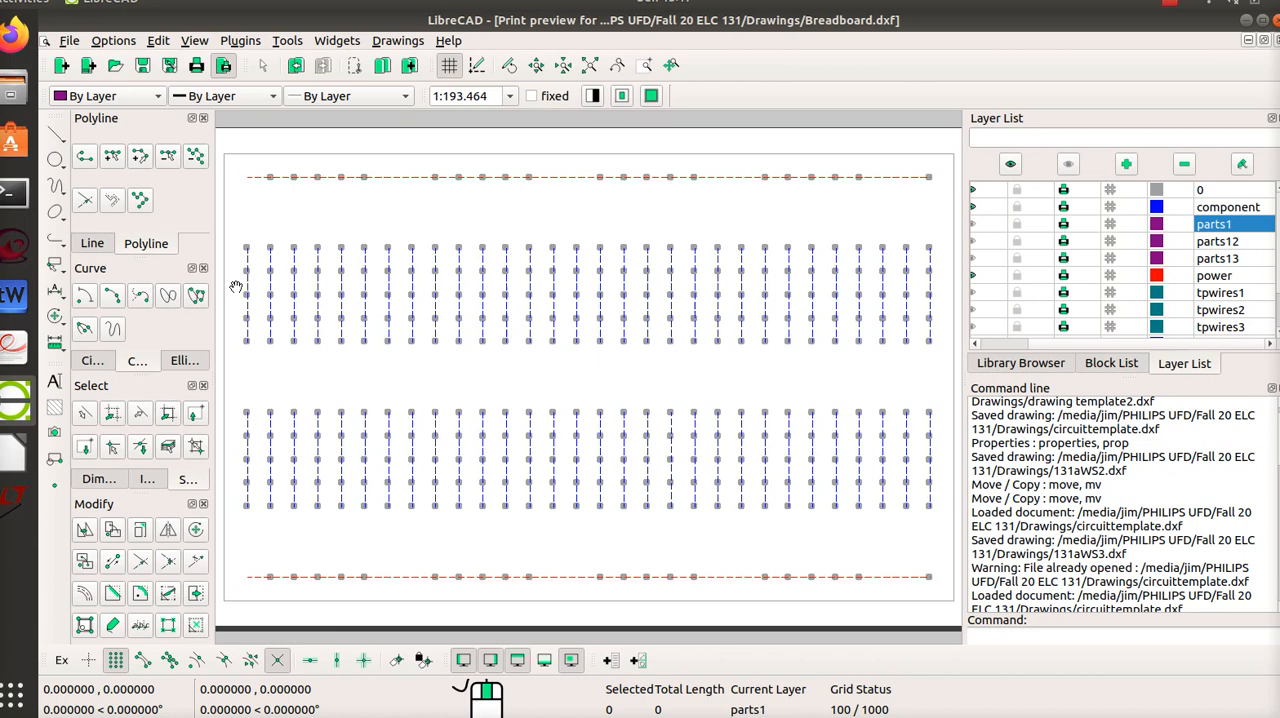
{"action": "mouse_move", "coordinate": [325, 268]}
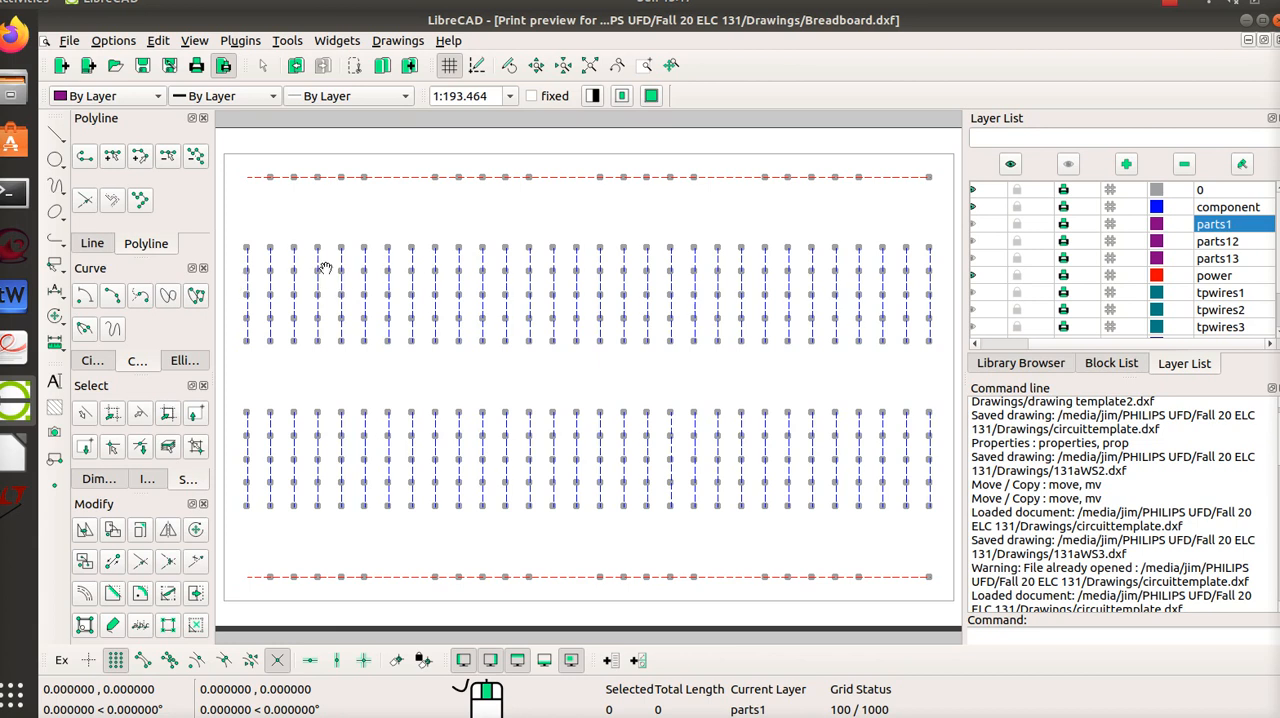
{"action": "mouse_move", "coordinate": [630, 297]}
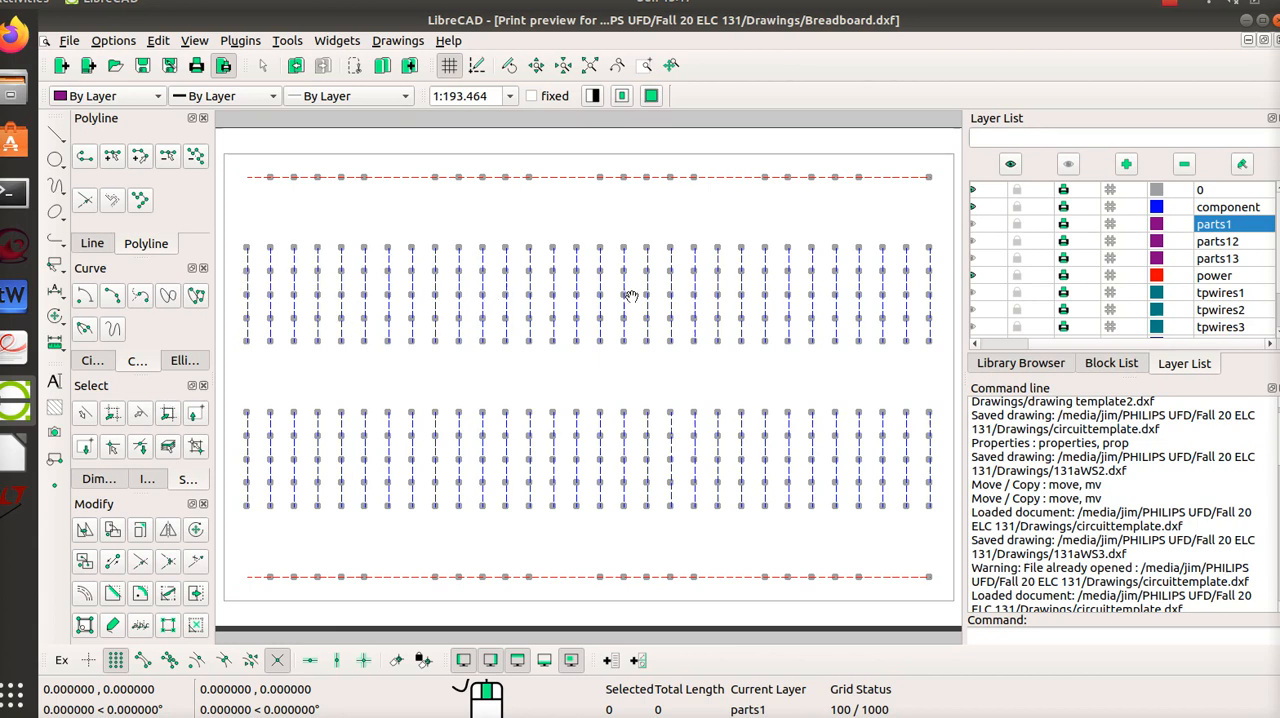
{"action": "mouse_move", "coordinate": [908, 335]}
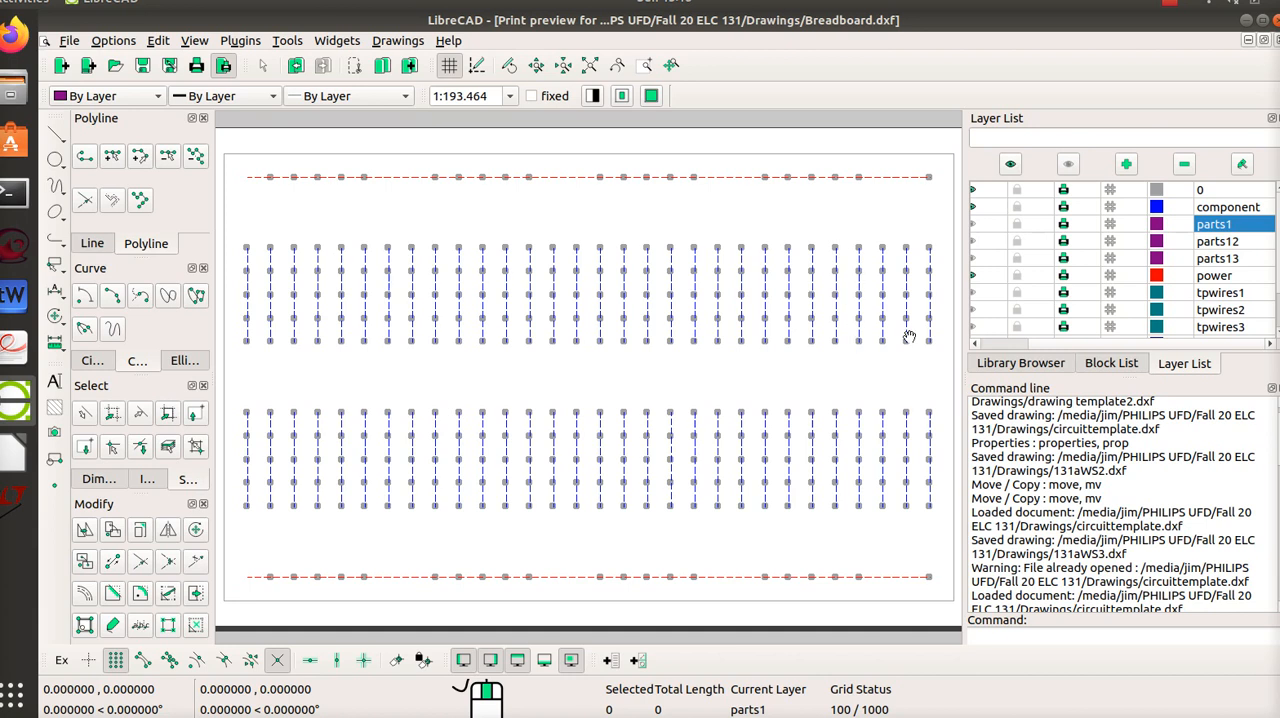
{"action": "mouse_move", "coordinate": [570, 478]}
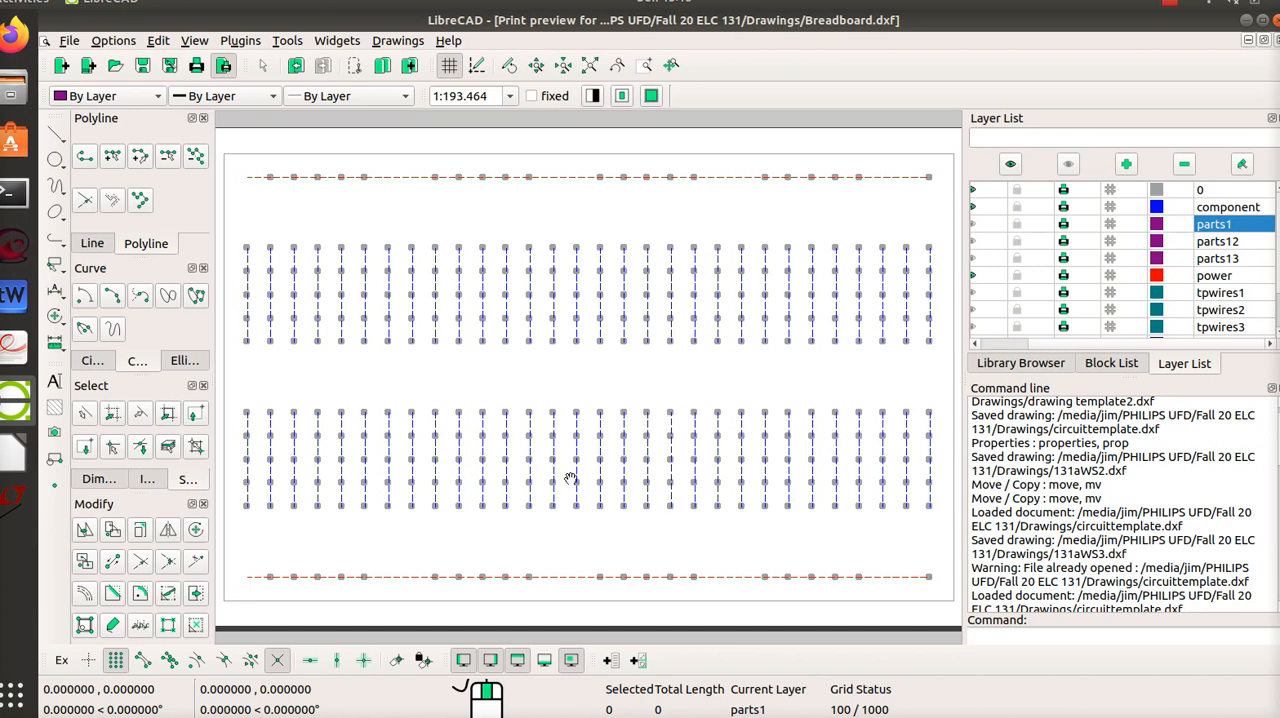
{"action": "mouse_move", "coordinate": [563, 583]}
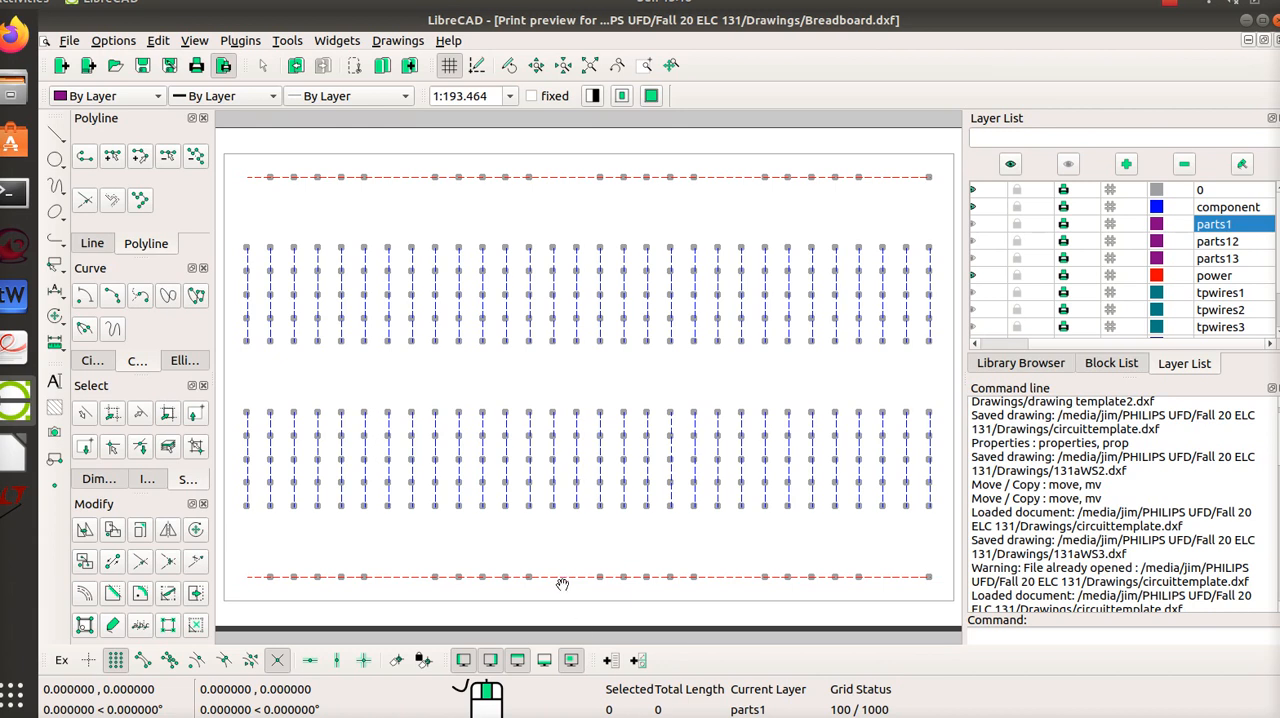
{"action": "mouse_move", "coordinate": [650, 578]}
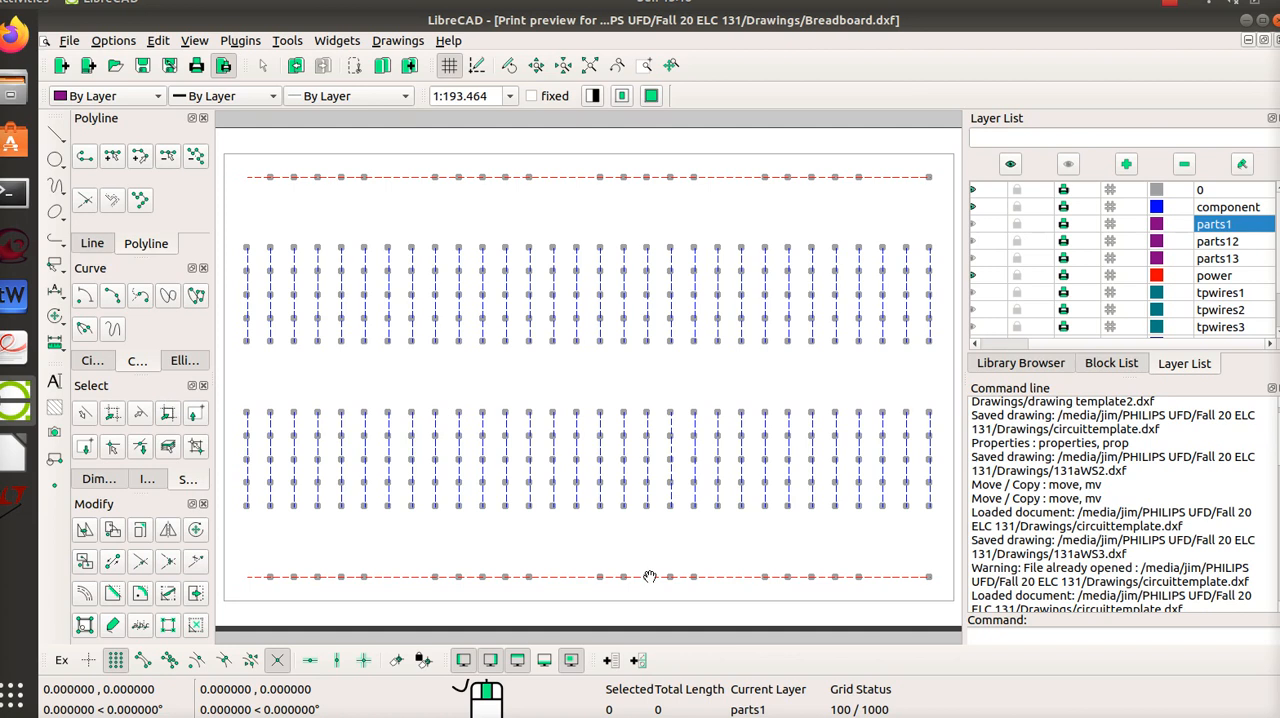
{"action": "mouse_move", "coordinate": [527, 463]}
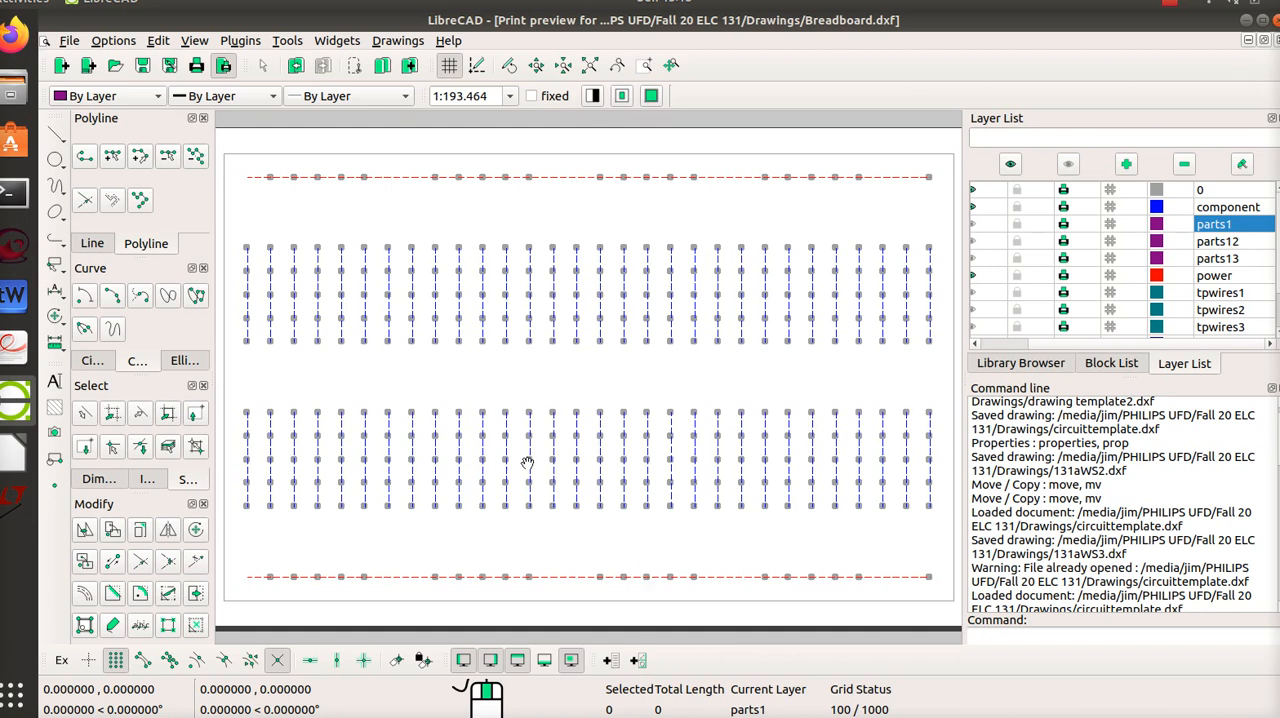
{"action": "mouse_move", "coordinate": [627, 380]}
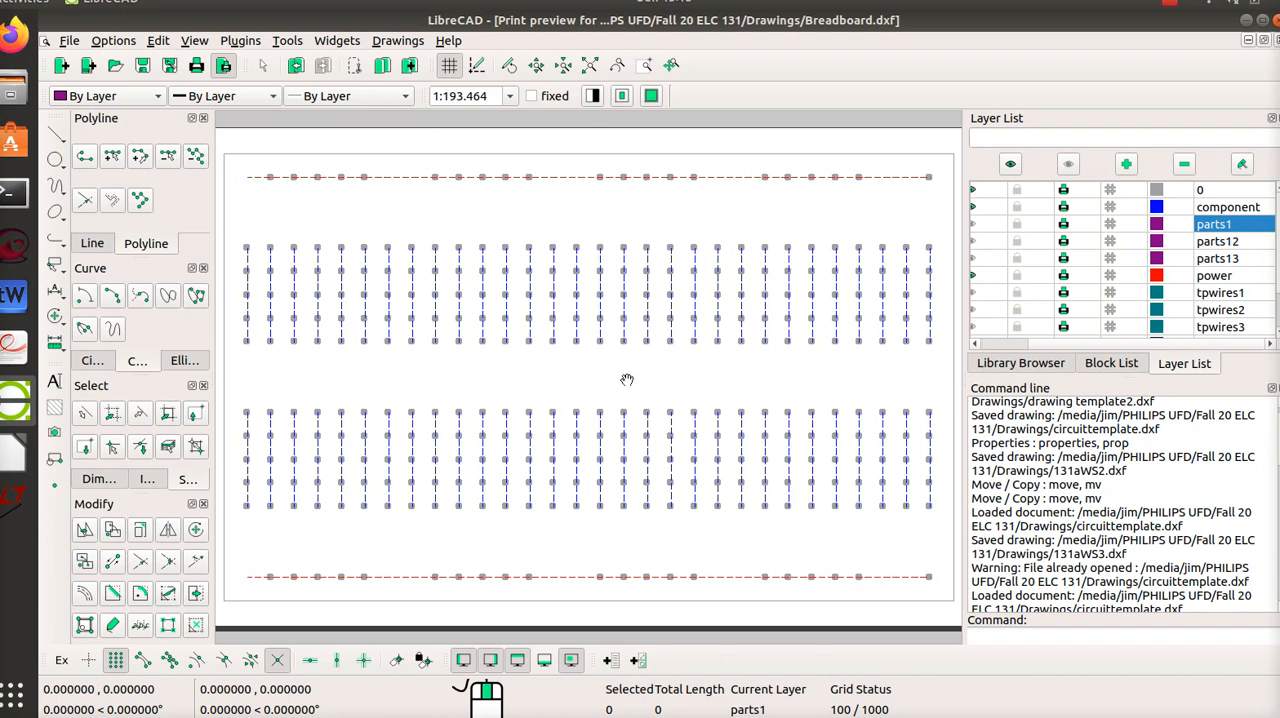
{"action": "mouse_move", "coordinate": [537, 368]}
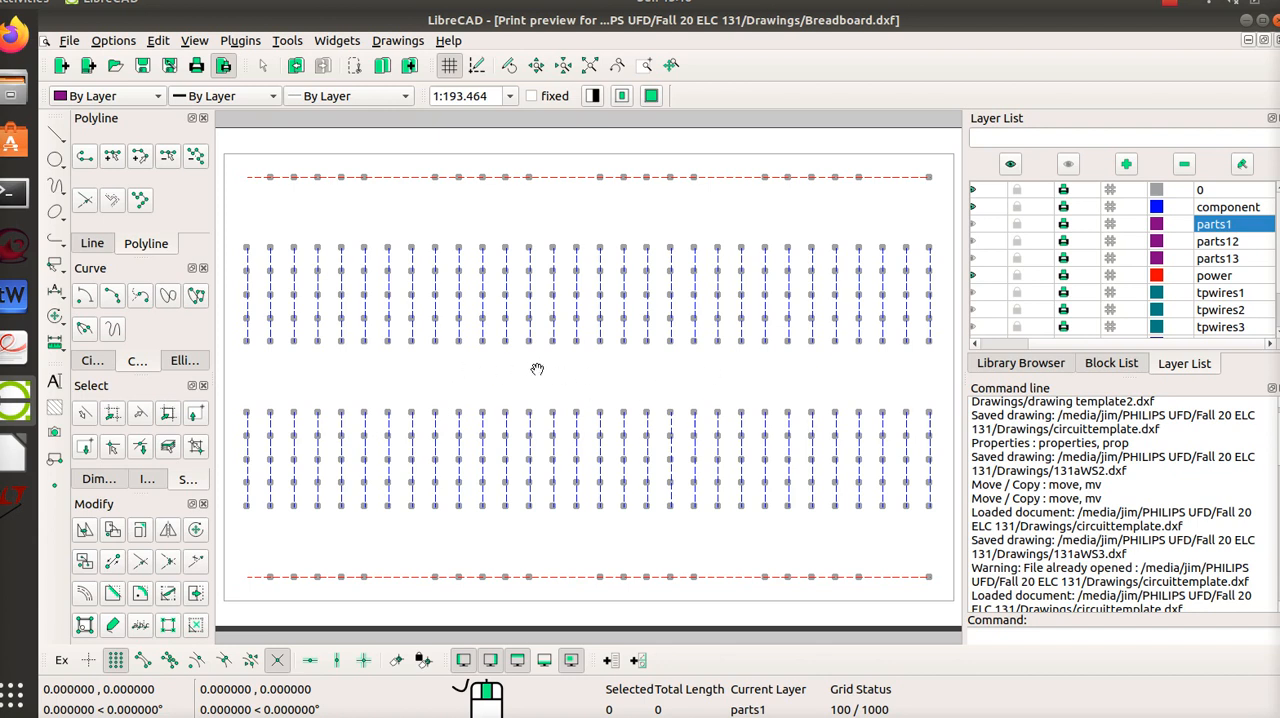
{"action": "mouse_move", "coordinate": [650, 419]}
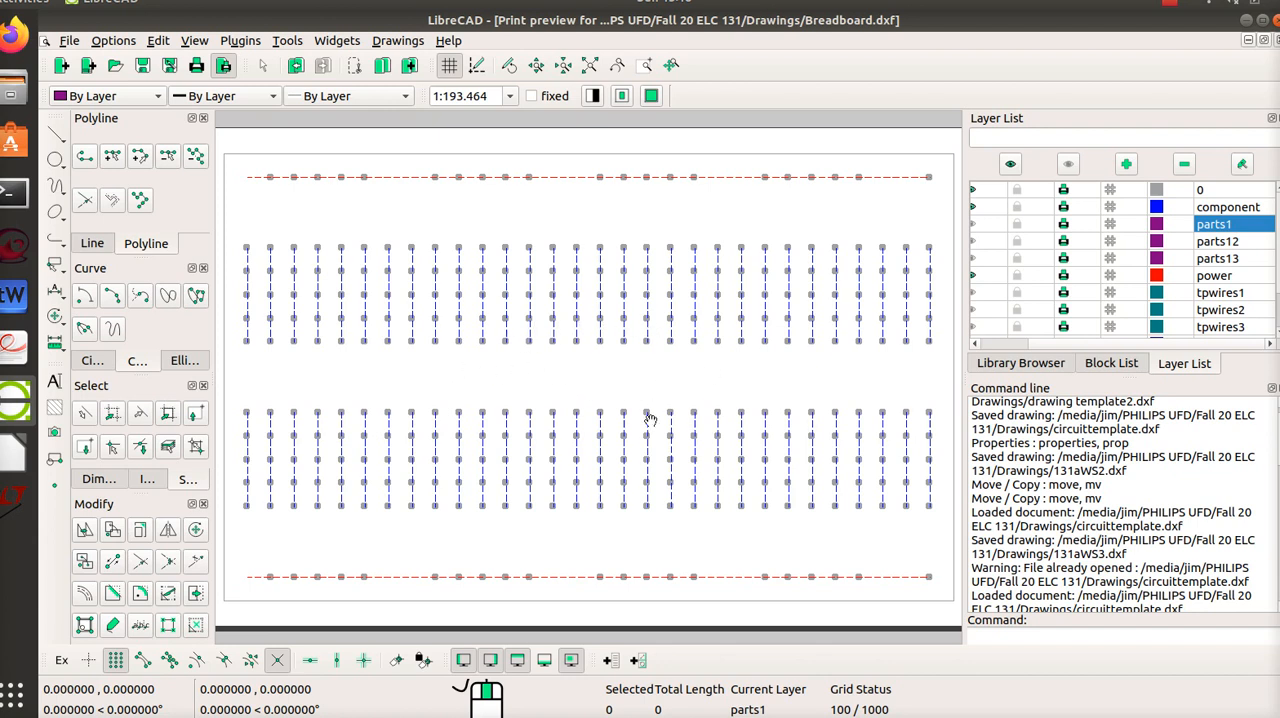
{"action": "mouse_move", "coordinate": [611, 458]}
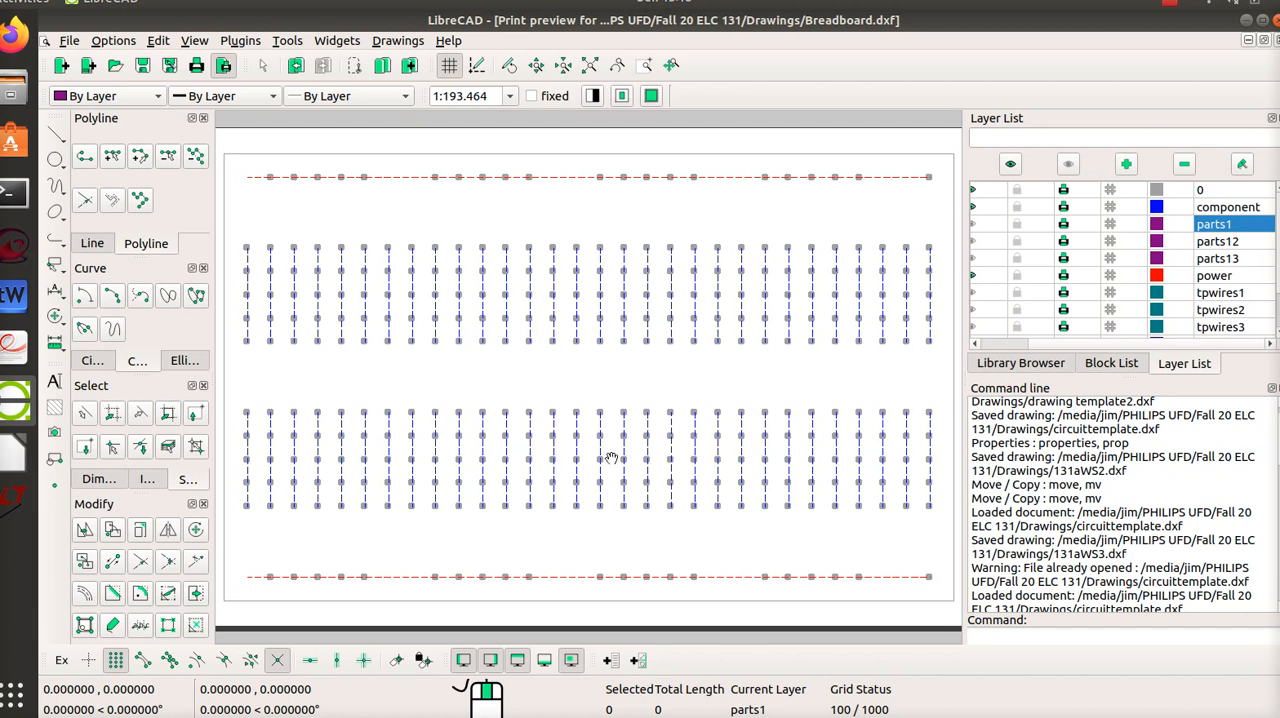
{"action": "mouse_move", "coordinate": [450, 372]}
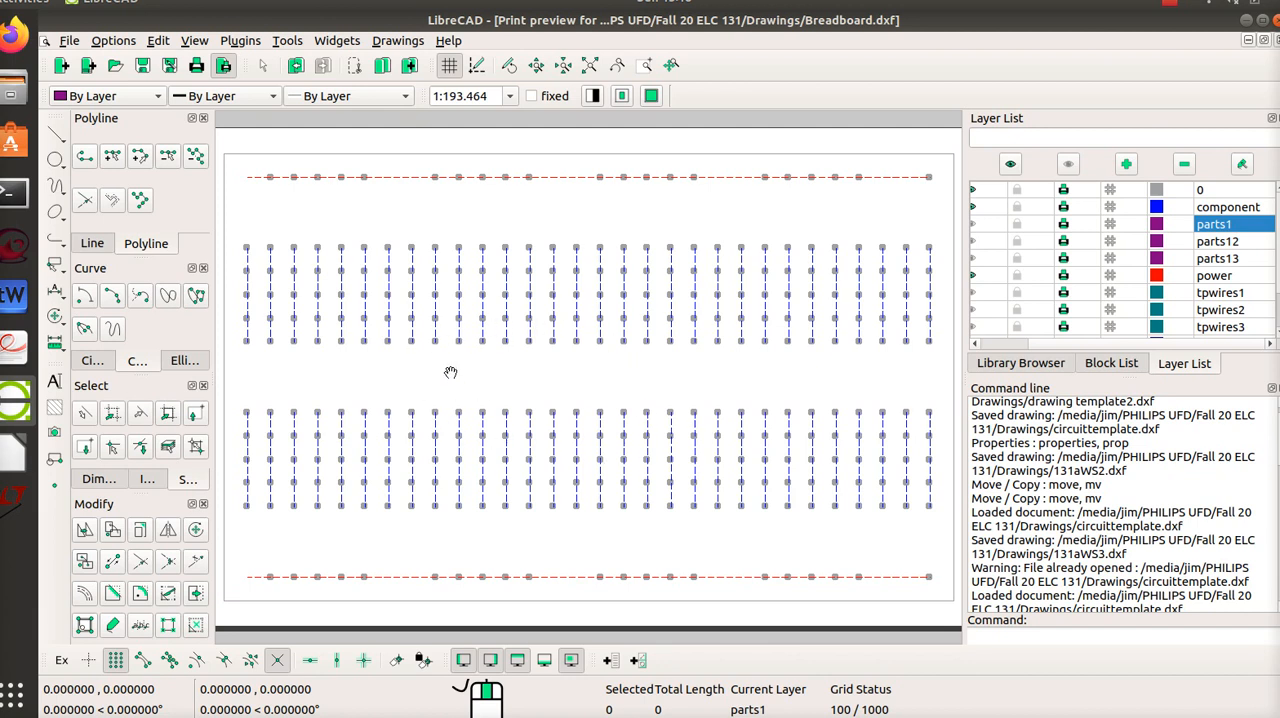
{"action": "mouse_move", "coordinate": [629, 343]}
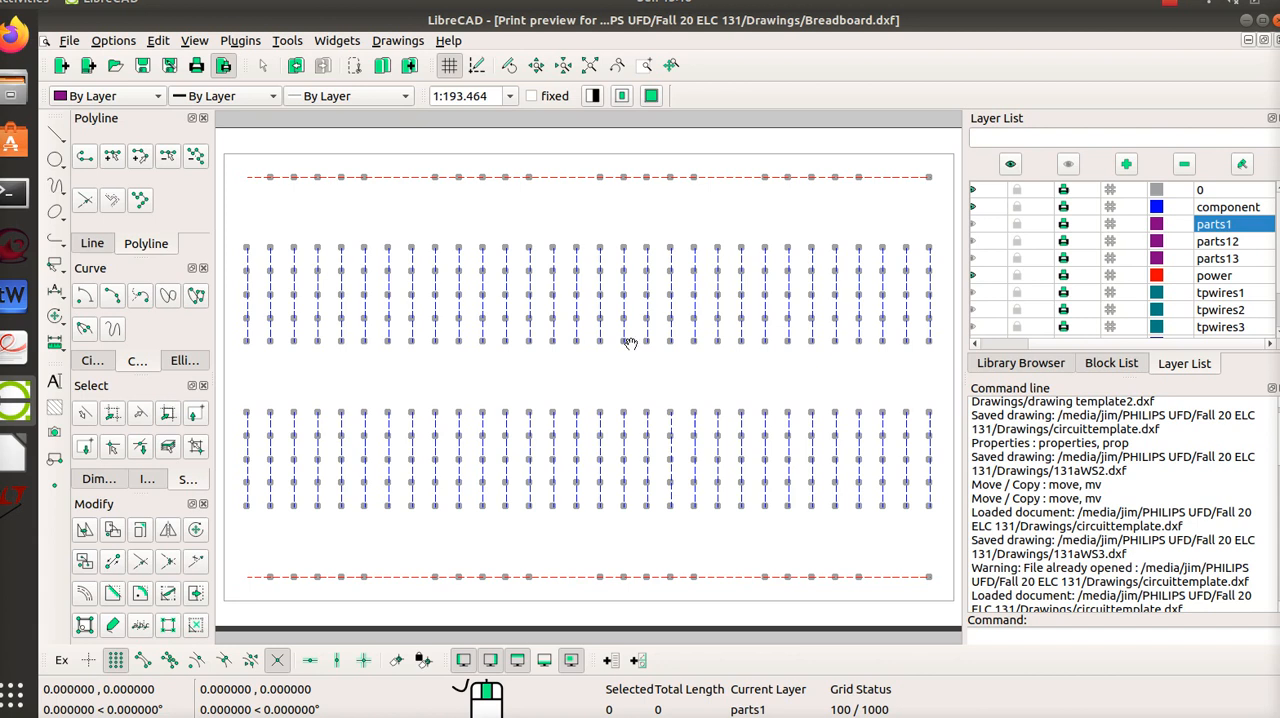
{"action": "mouse_move", "coordinate": [553, 425]}
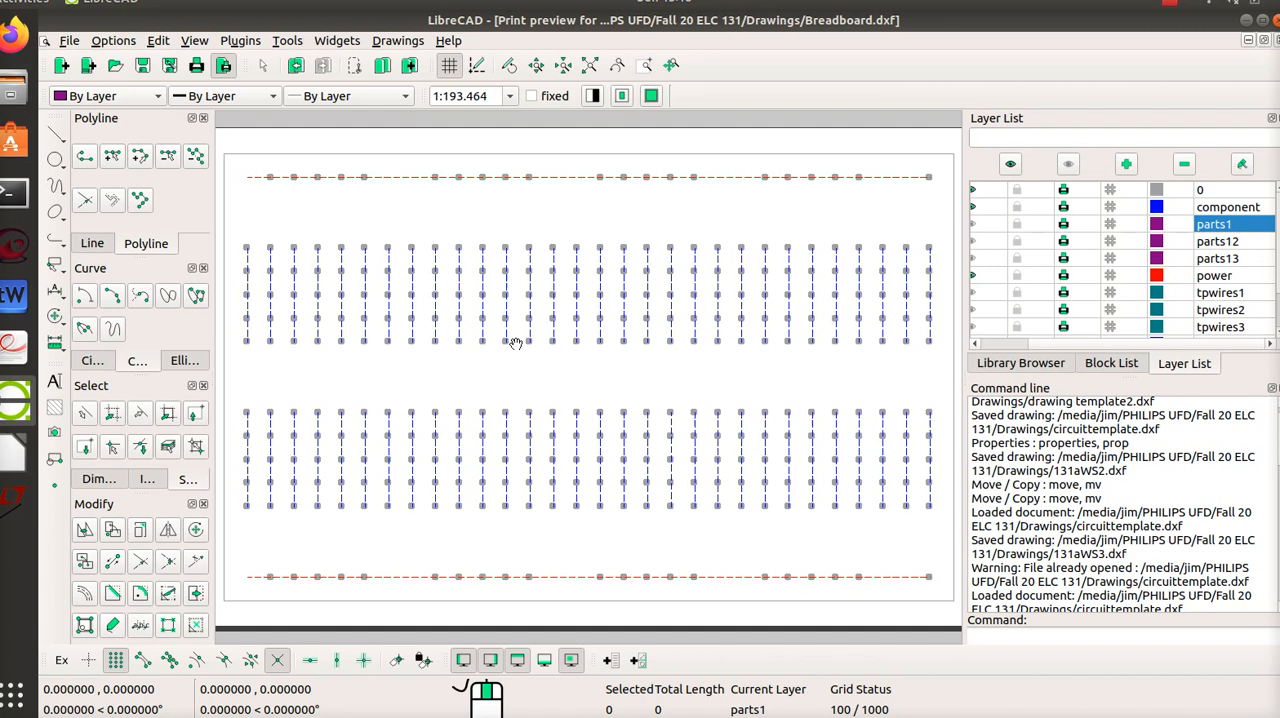
{"action": "mouse_move", "coordinate": [457, 298]}
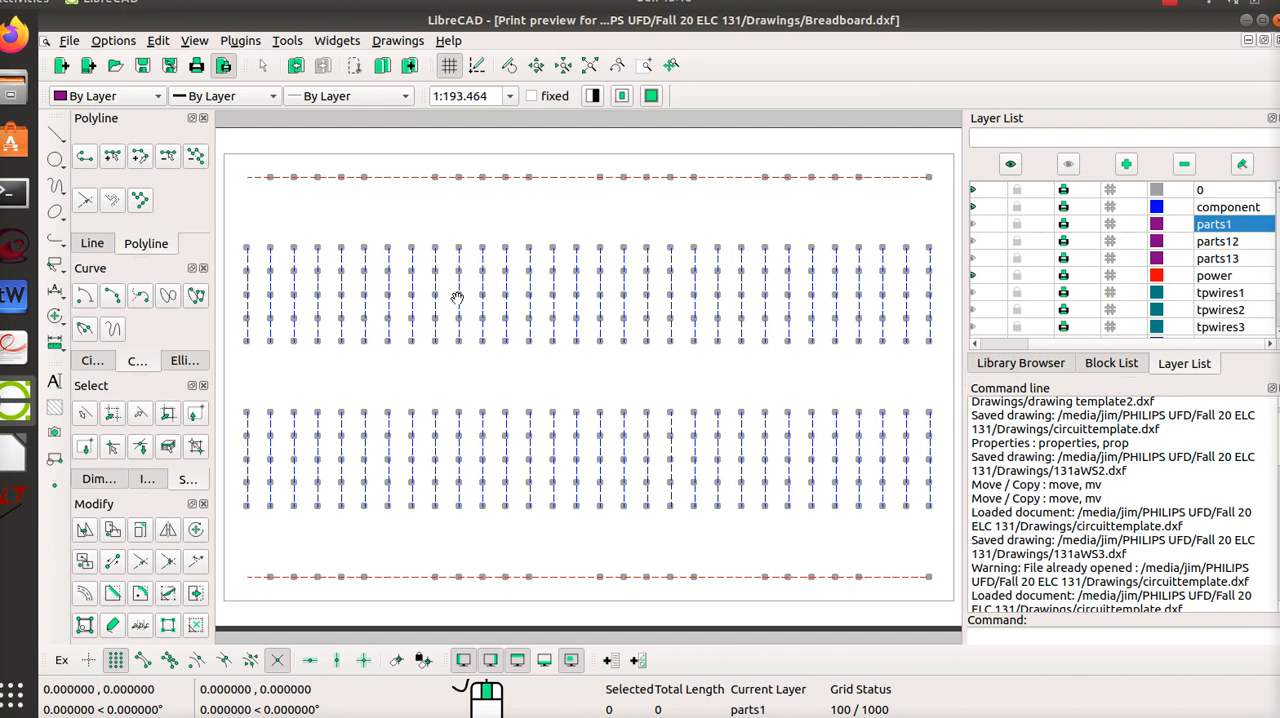
{"action": "mouse_move", "coordinate": [433, 251]}
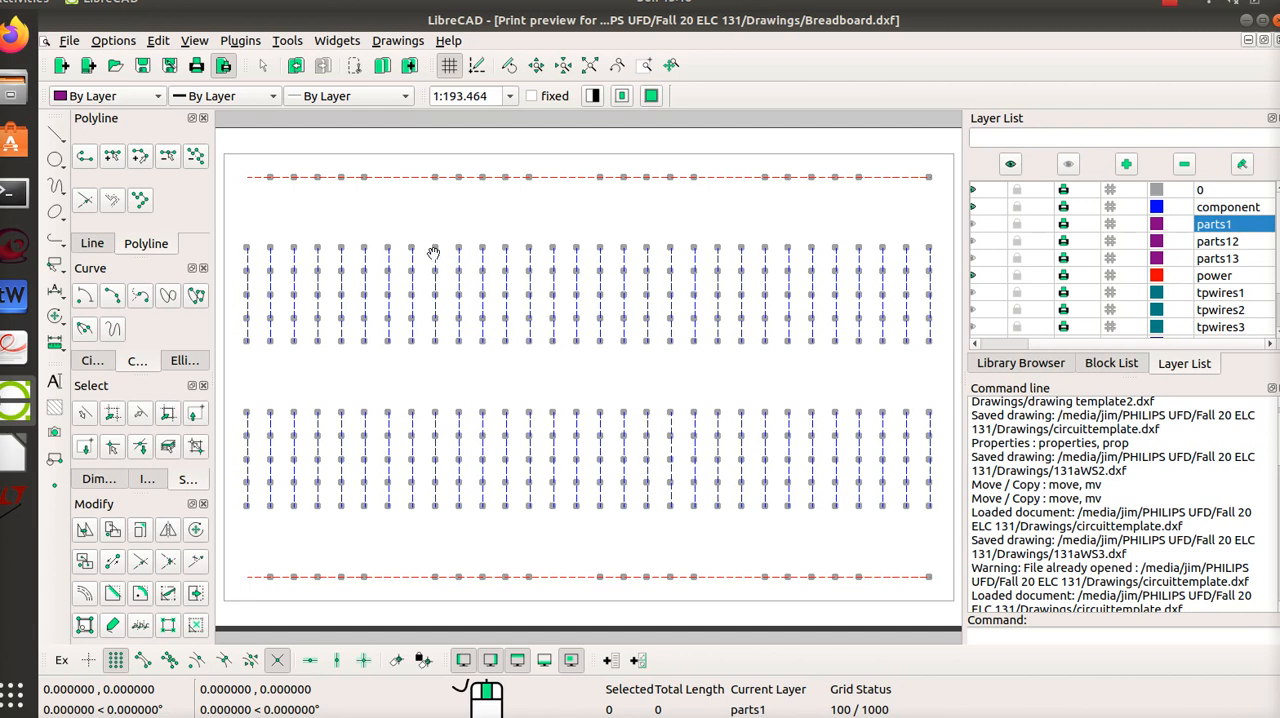
{"action": "mouse_move", "coordinate": [585, 463]}
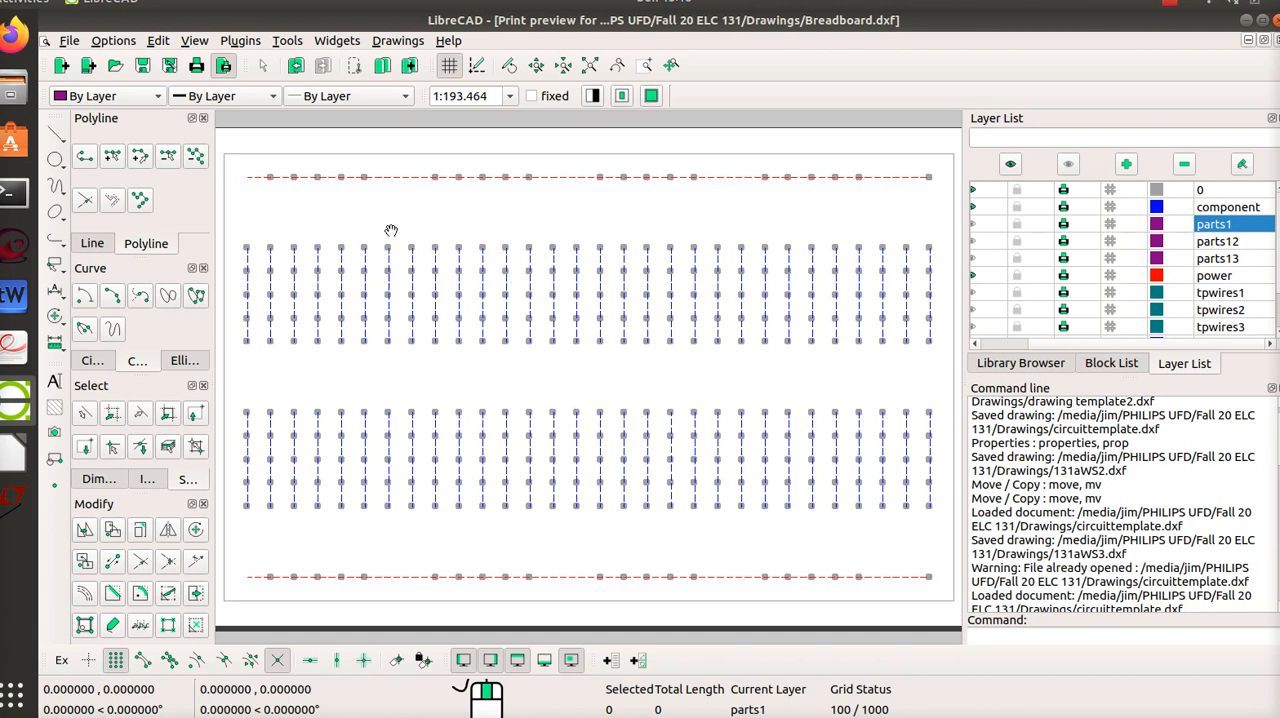
{"action": "mouse_move", "coordinate": [373, 178]}
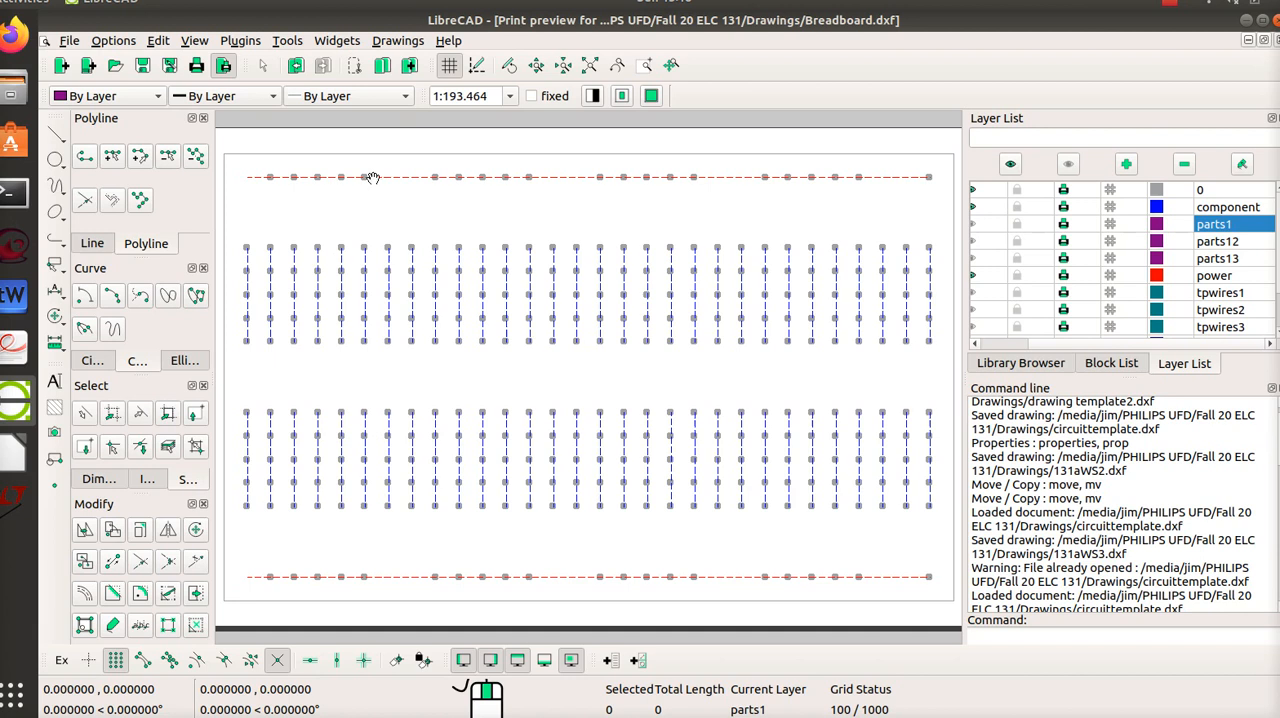
{"action": "mouse_move", "coordinate": [520, 245]}
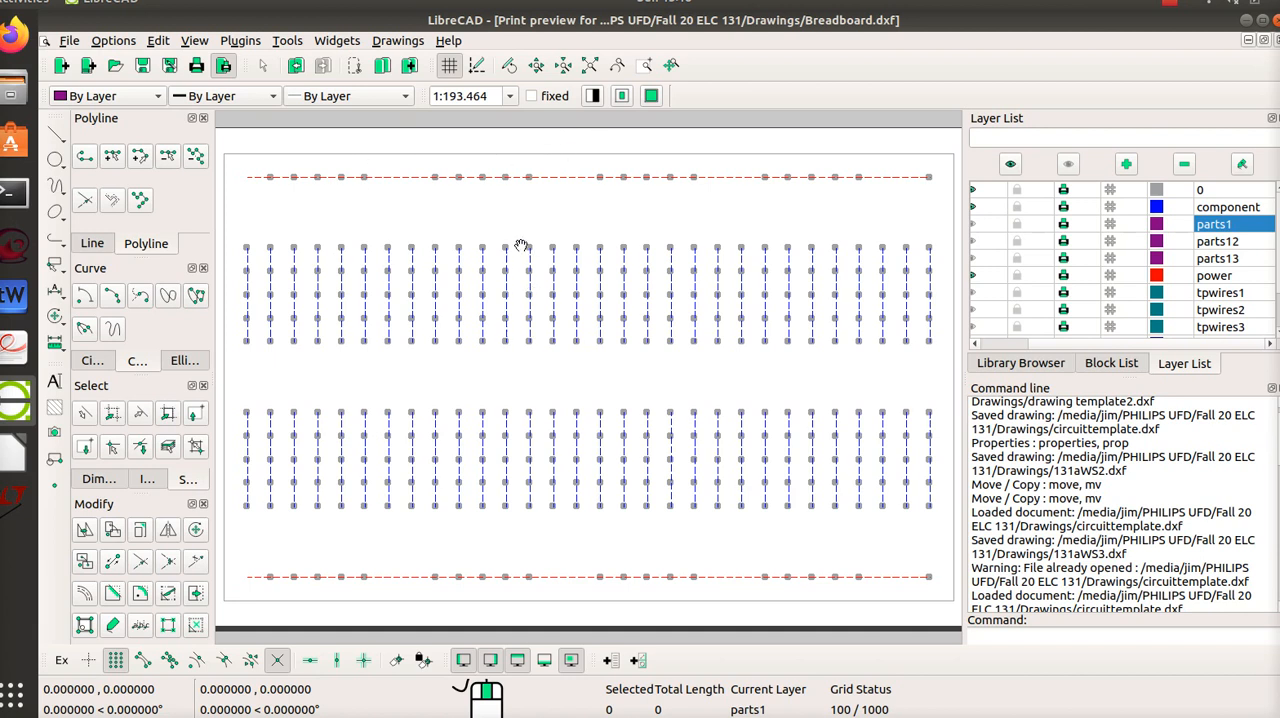
{"action": "mouse_move", "coordinate": [440, 375]}
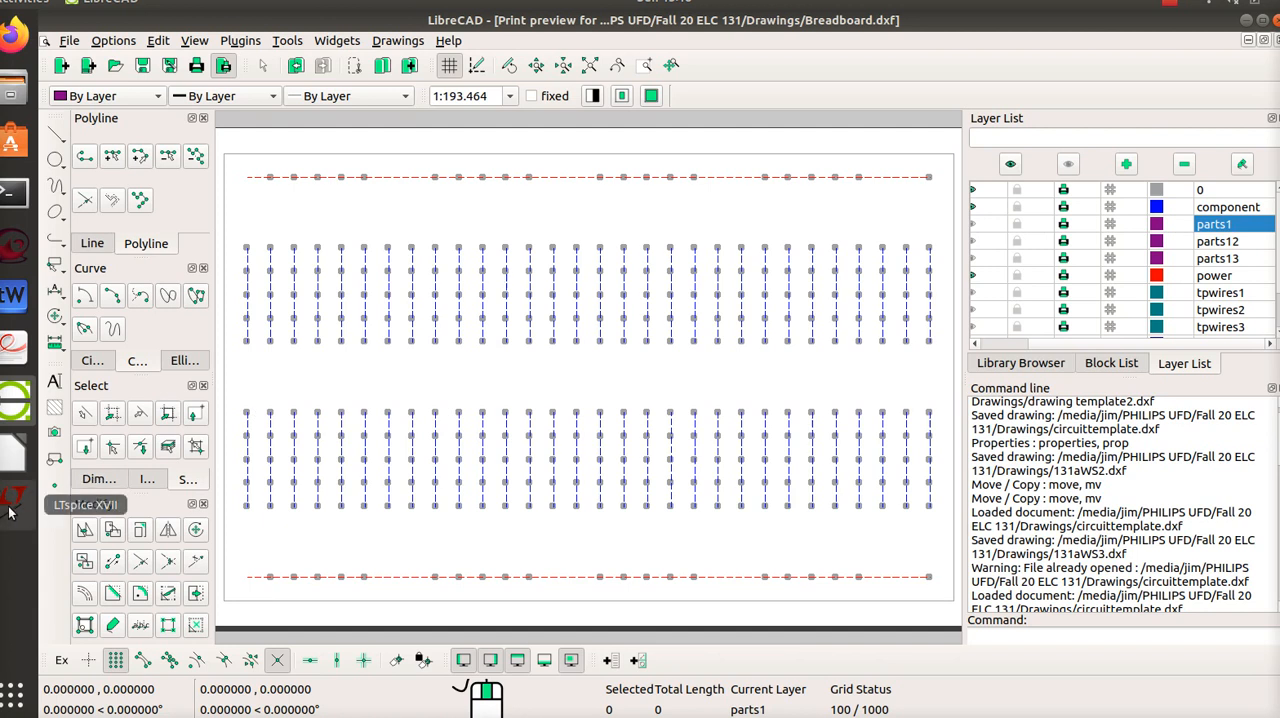
- Bring the LTspice XVII schematic with the 14 V source and 6.8k, 10k, 20k resistors to the front
{"action": "left_click", "coordinate": [14, 497]}
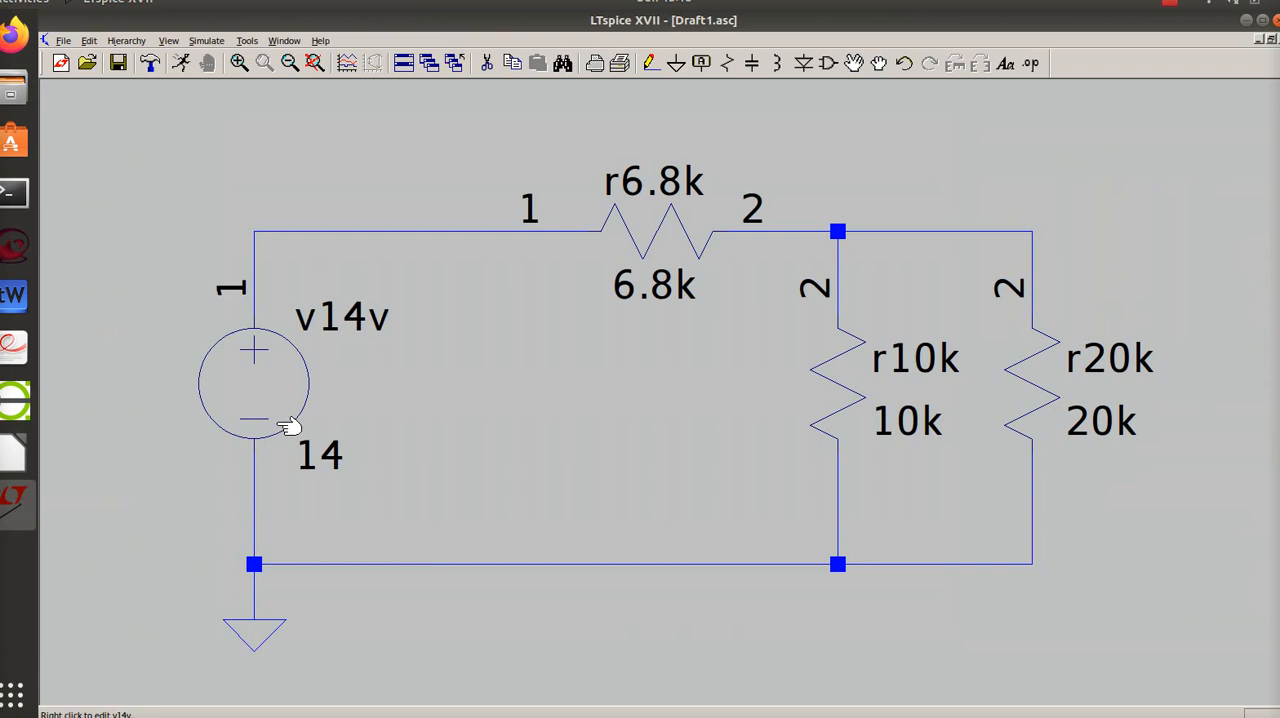
{"action": "mouse_move", "coordinate": [290, 325]}
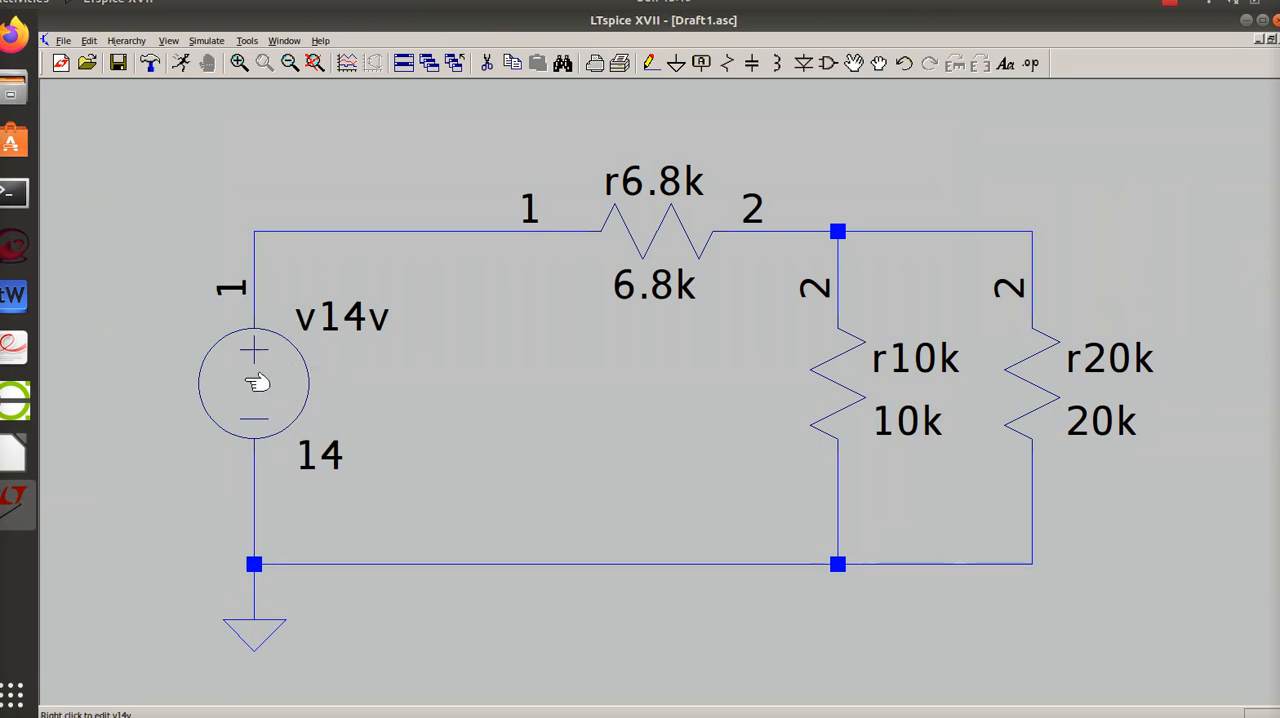
{"action": "mouse_move", "coordinate": [638, 207]}
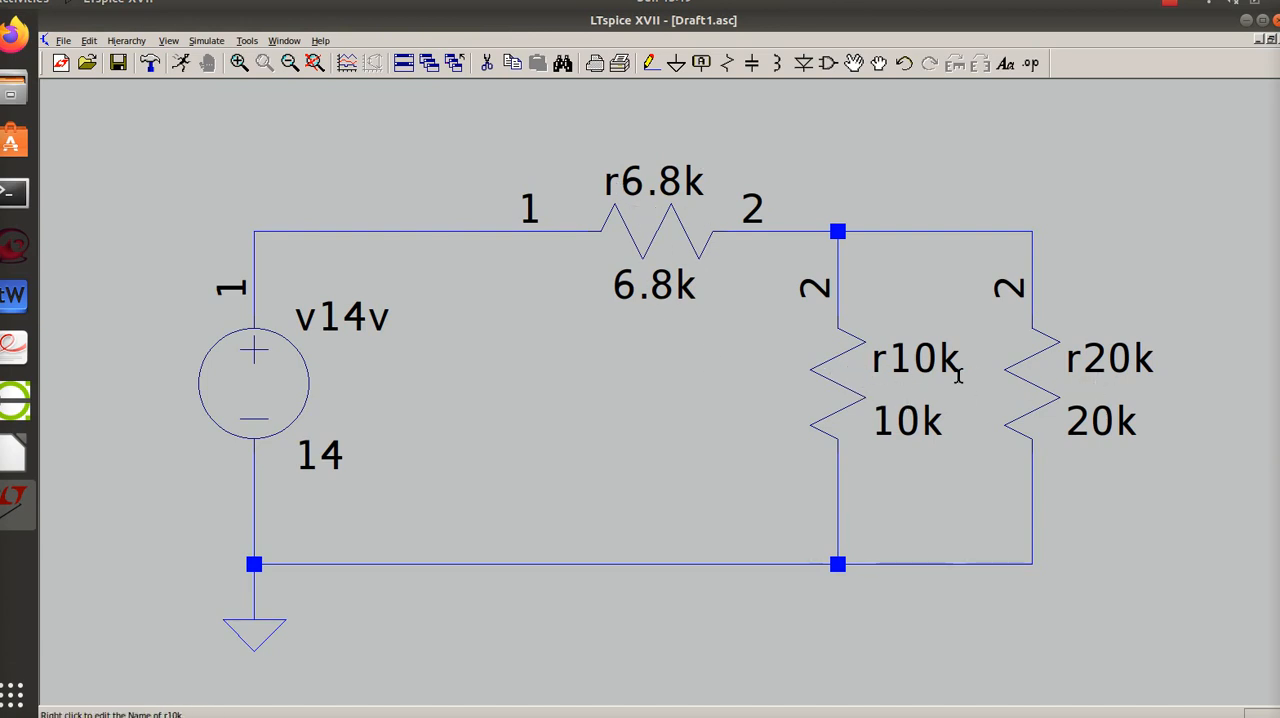
{"action": "mouse_move", "coordinate": [1080, 390]}
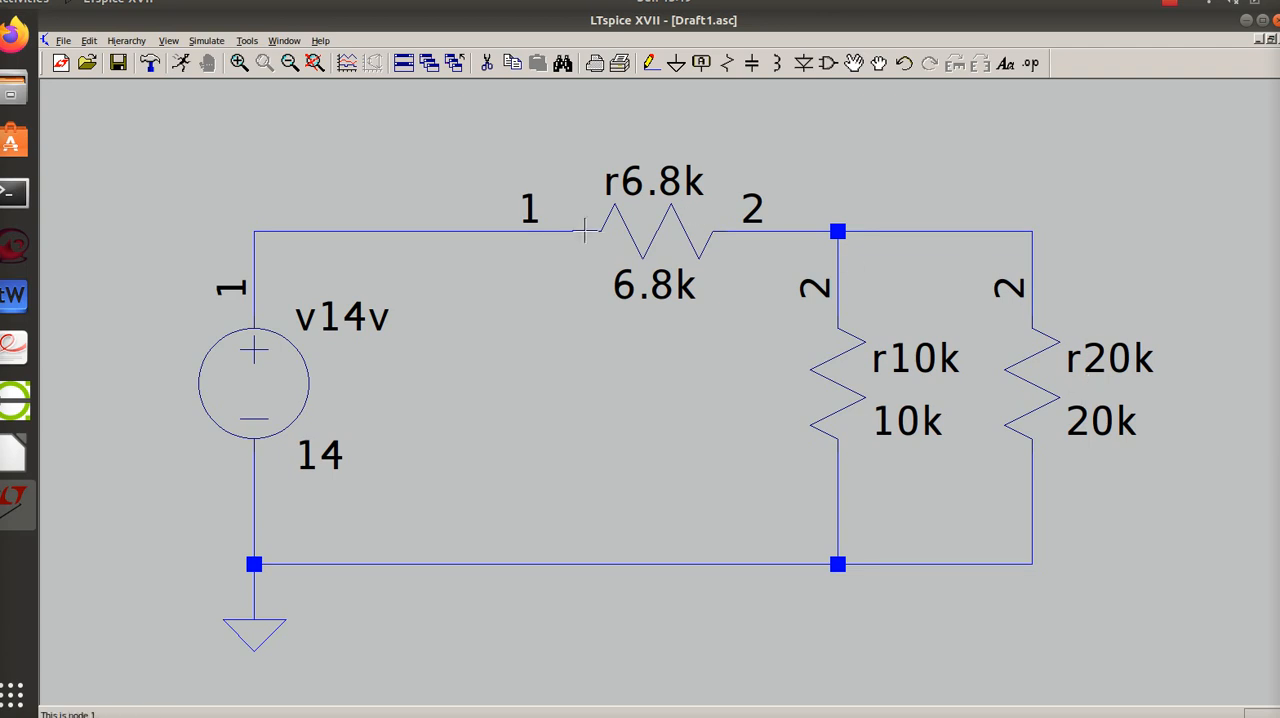
{"action": "mouse_move", "coordinate": [658, 355]}
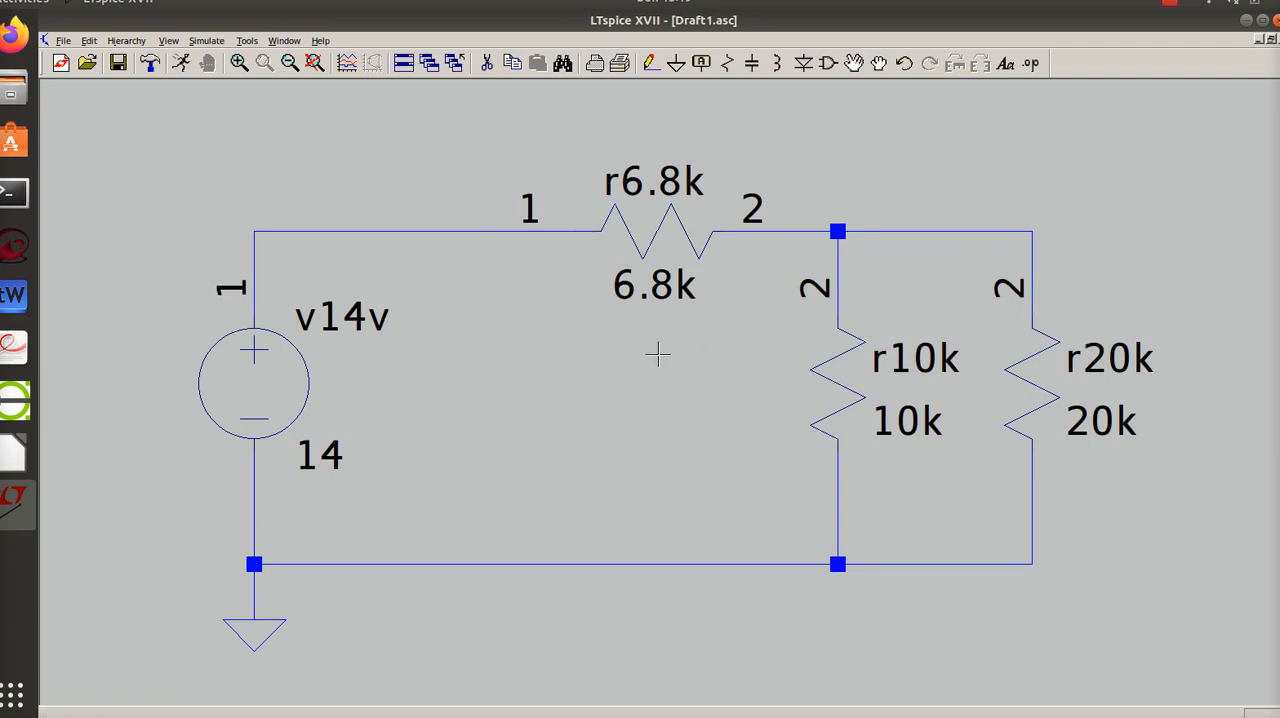
{"action": "mouse_move", "coordinate": [690, 275]}
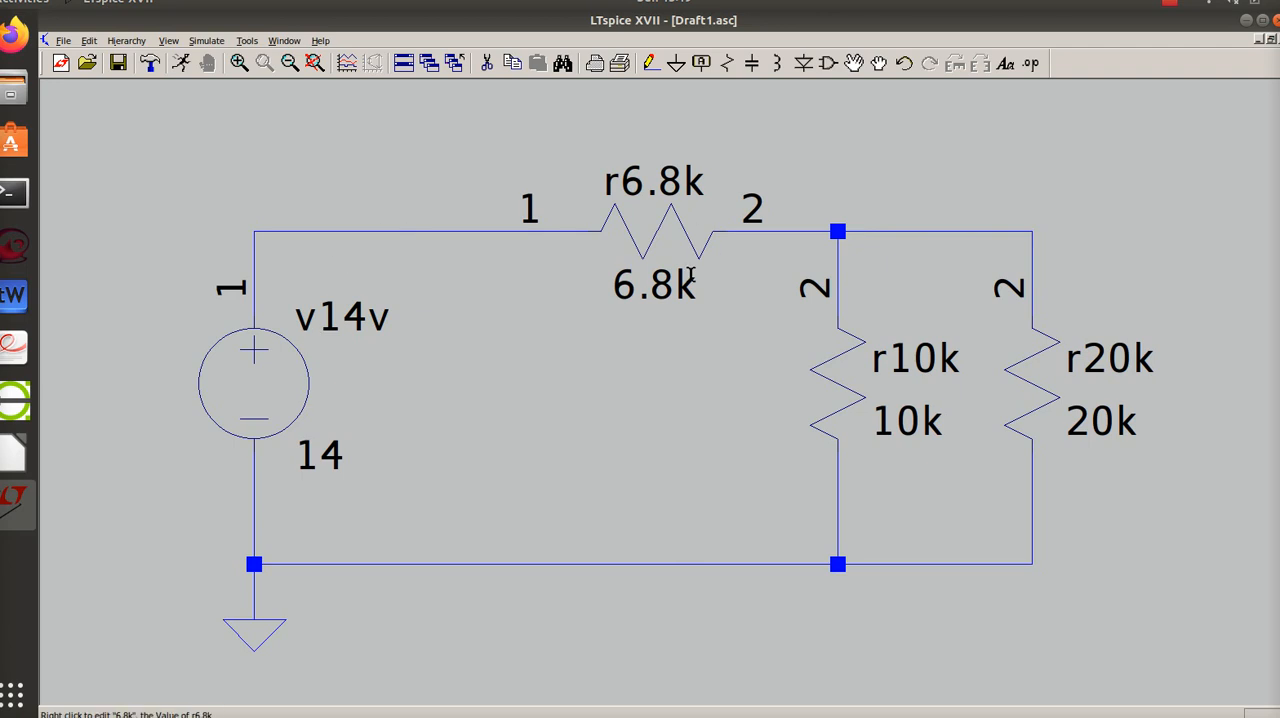
{"action": "mouse_move", "coordinate": [86, 439]}
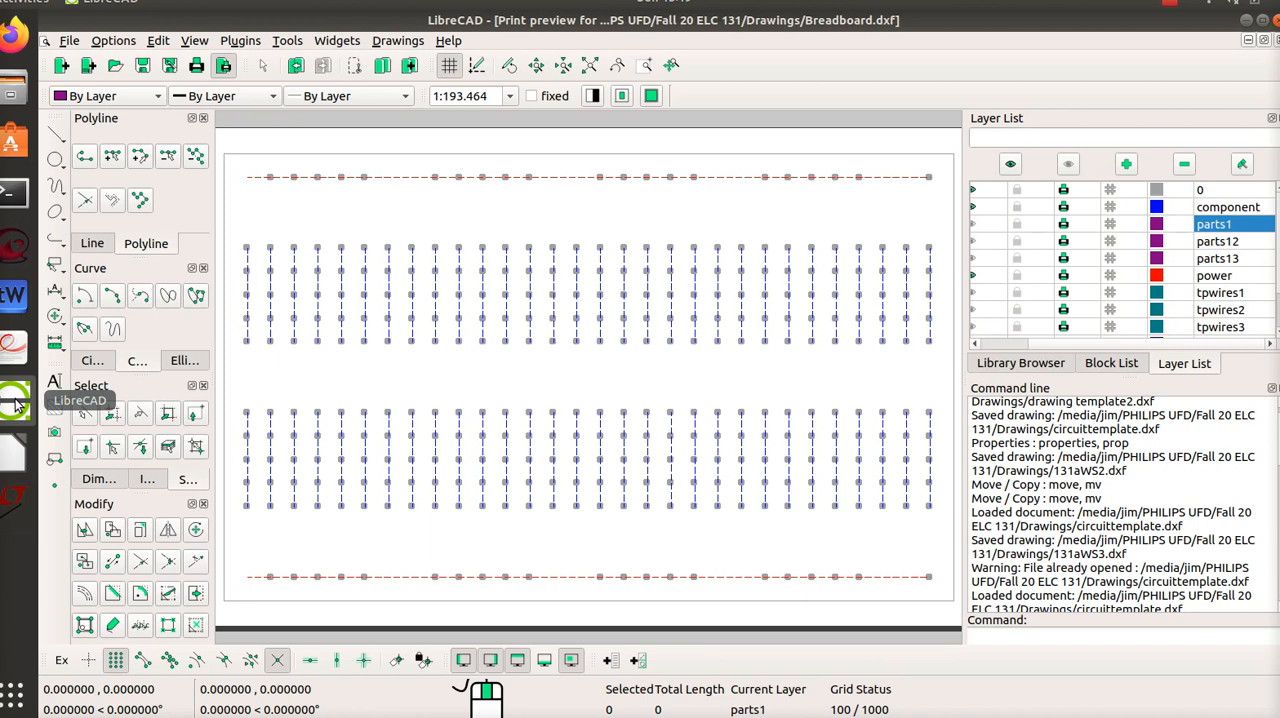
{"action": "mouse_move", "coordinate": [481, 473]}
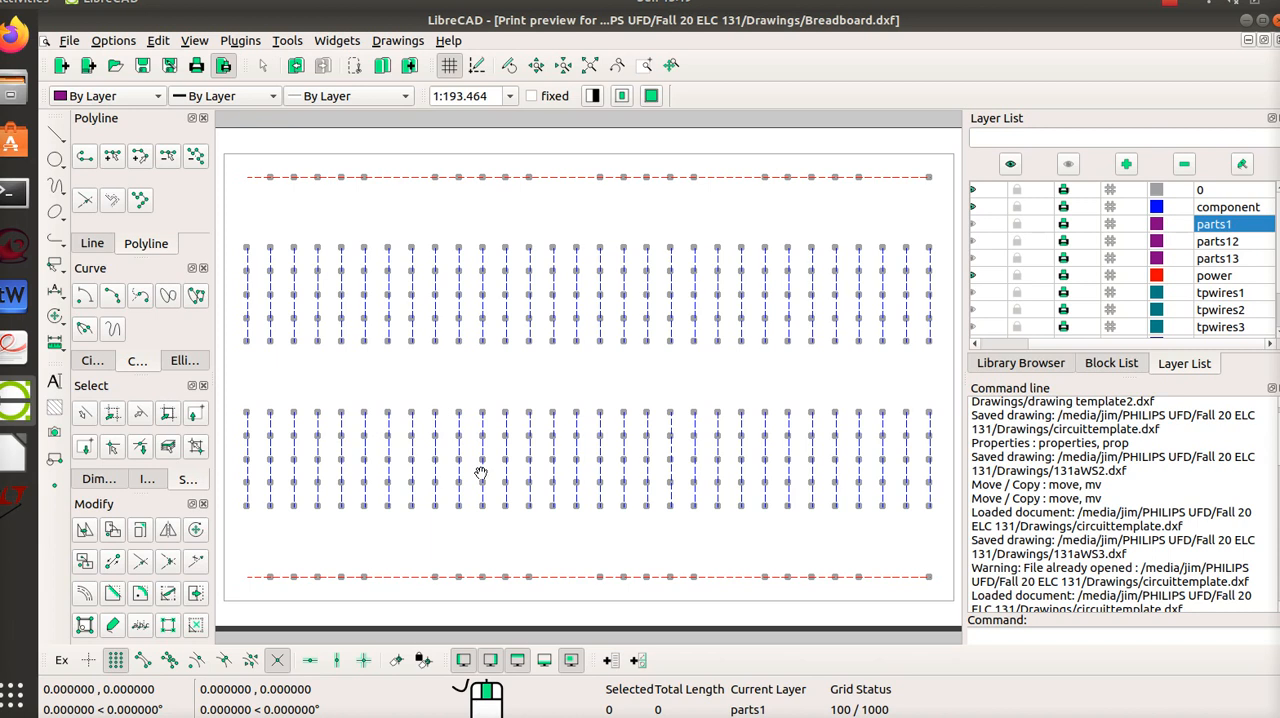
{"action": "mouse_move", "coordinate": [971, 194]}
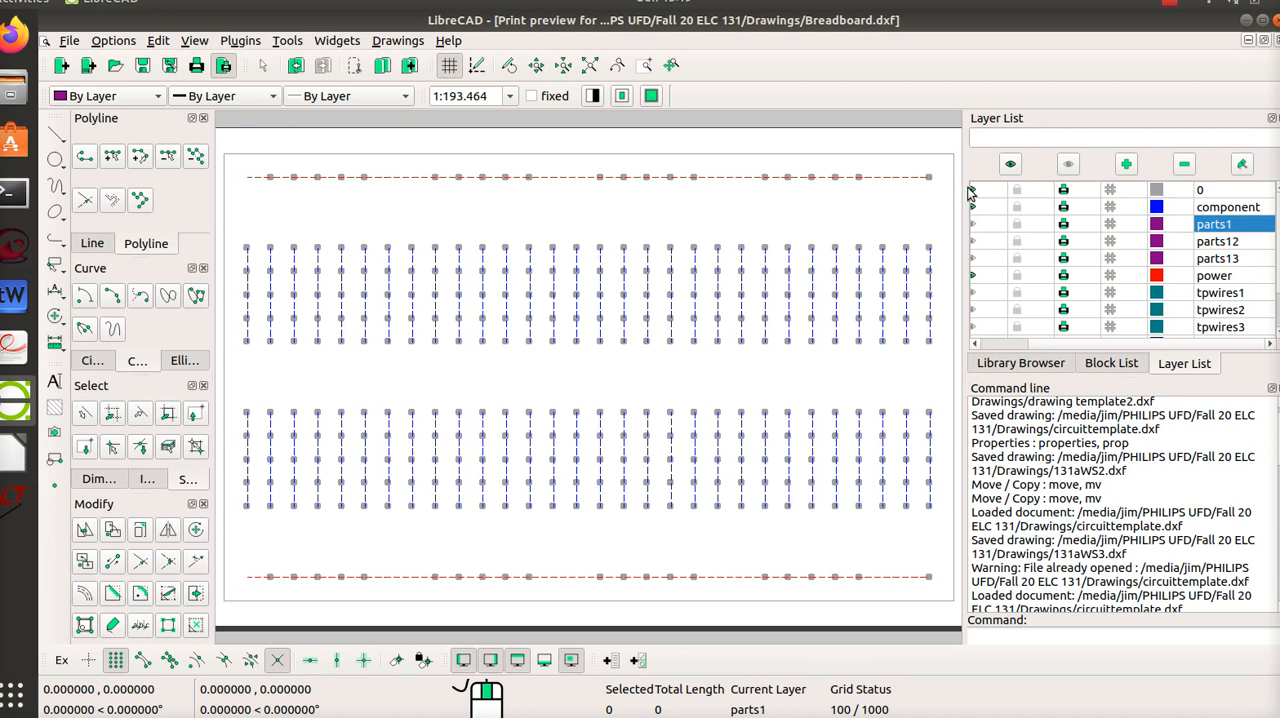
{"action": "mouse_move", "coordinate": [975, 213]}
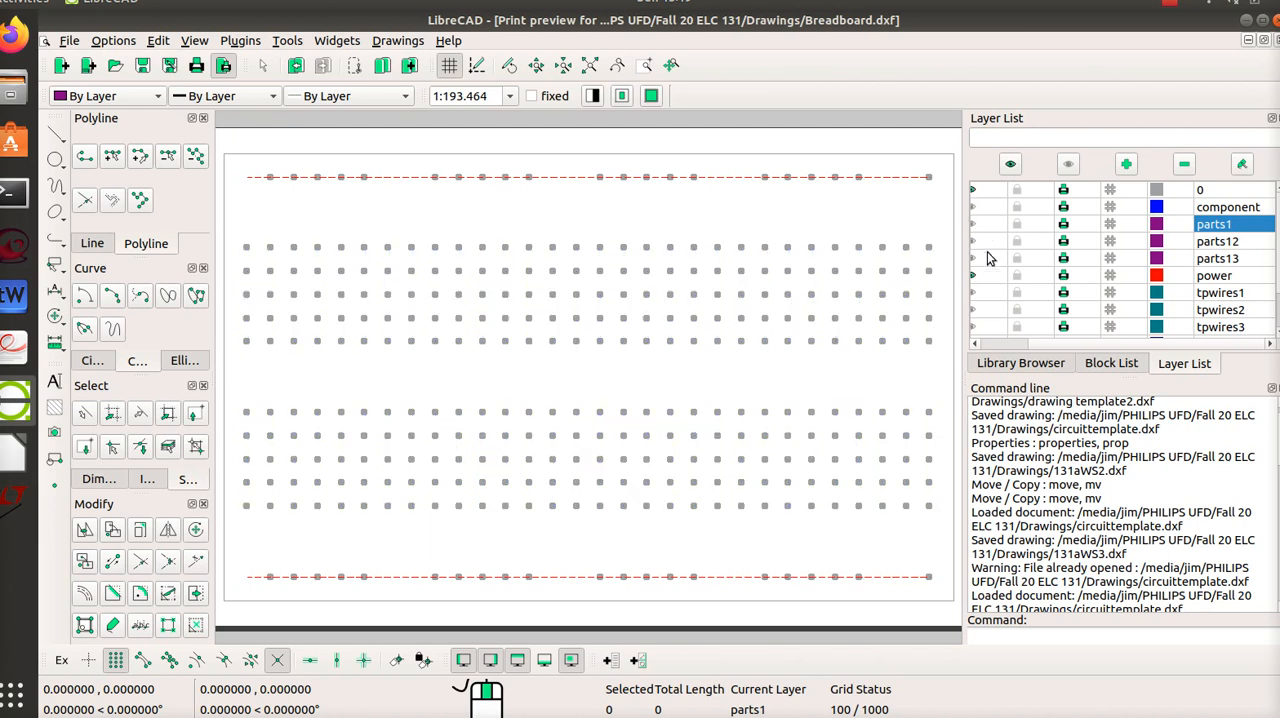
{"action": "mouse_move", "coordinate": [974, 283]}
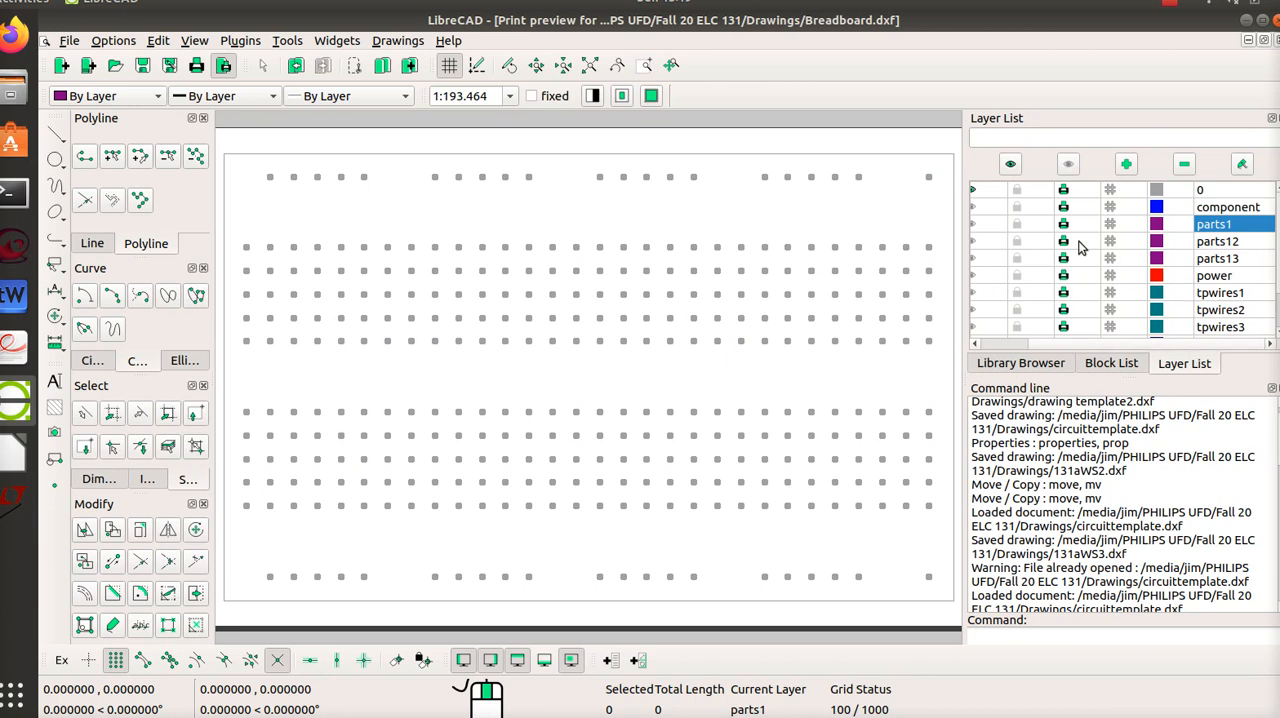
{"action": "mouse_move", "coordinate": [975, 230]}
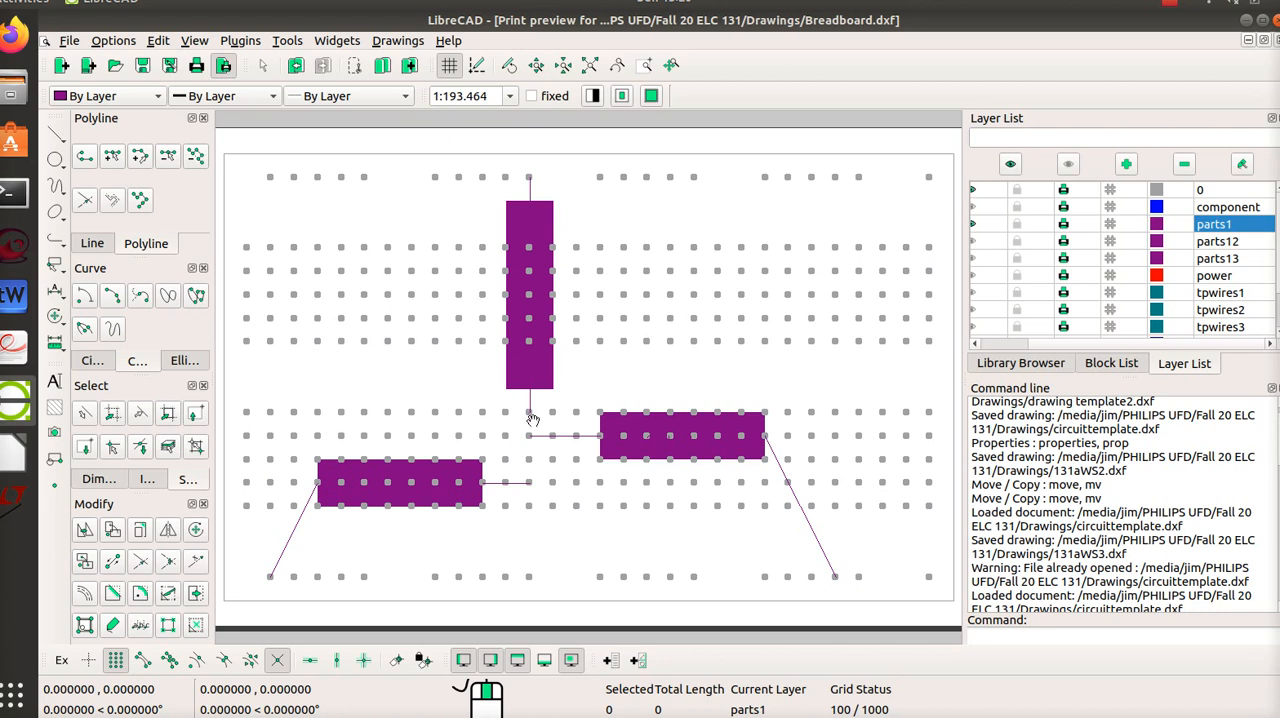
{"action": "mouse_move", "coordinate": [527, 443]}
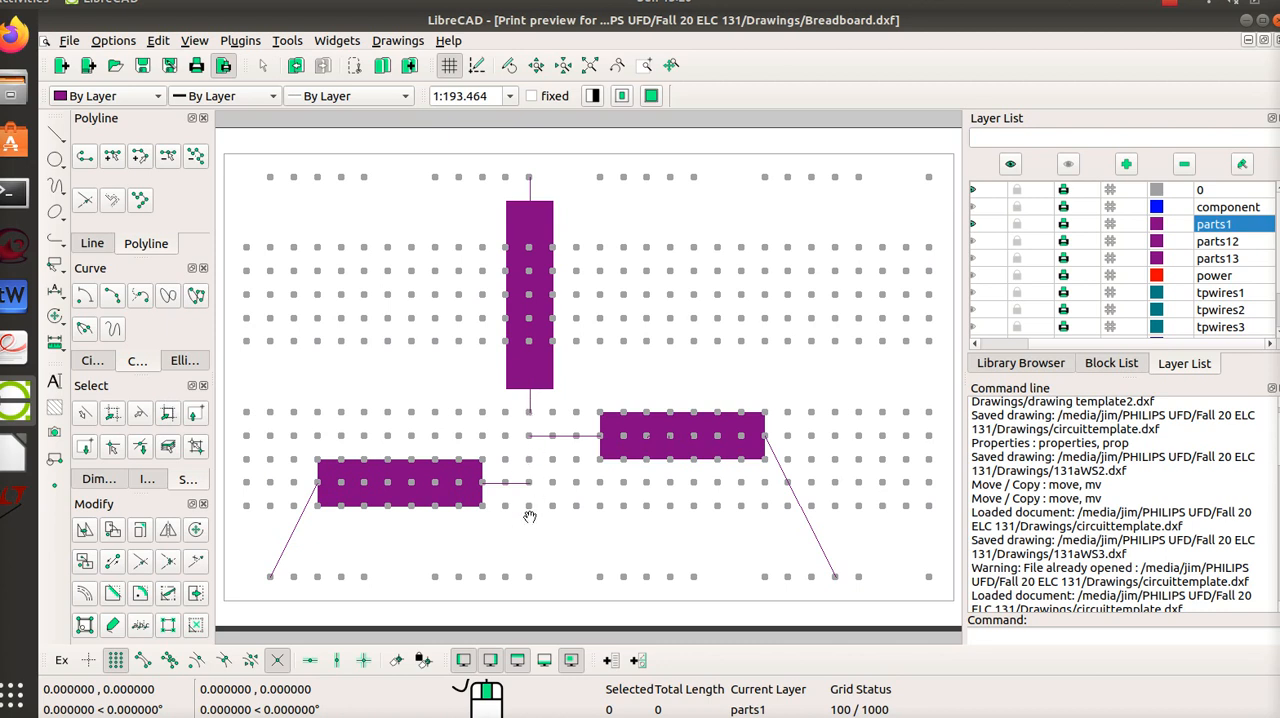
{"action": "mouse_move", "coordinate": [531, 400]}
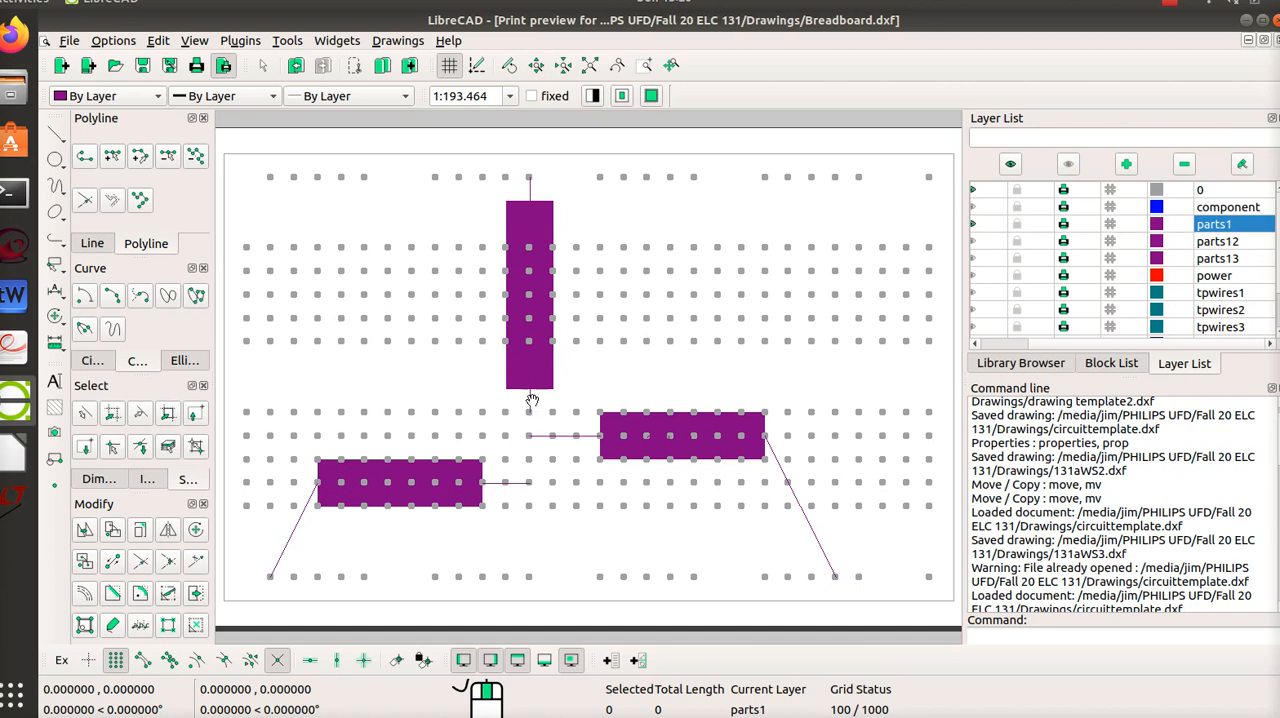
{"action": "mouse_move", "coordinate": [528, 502]}
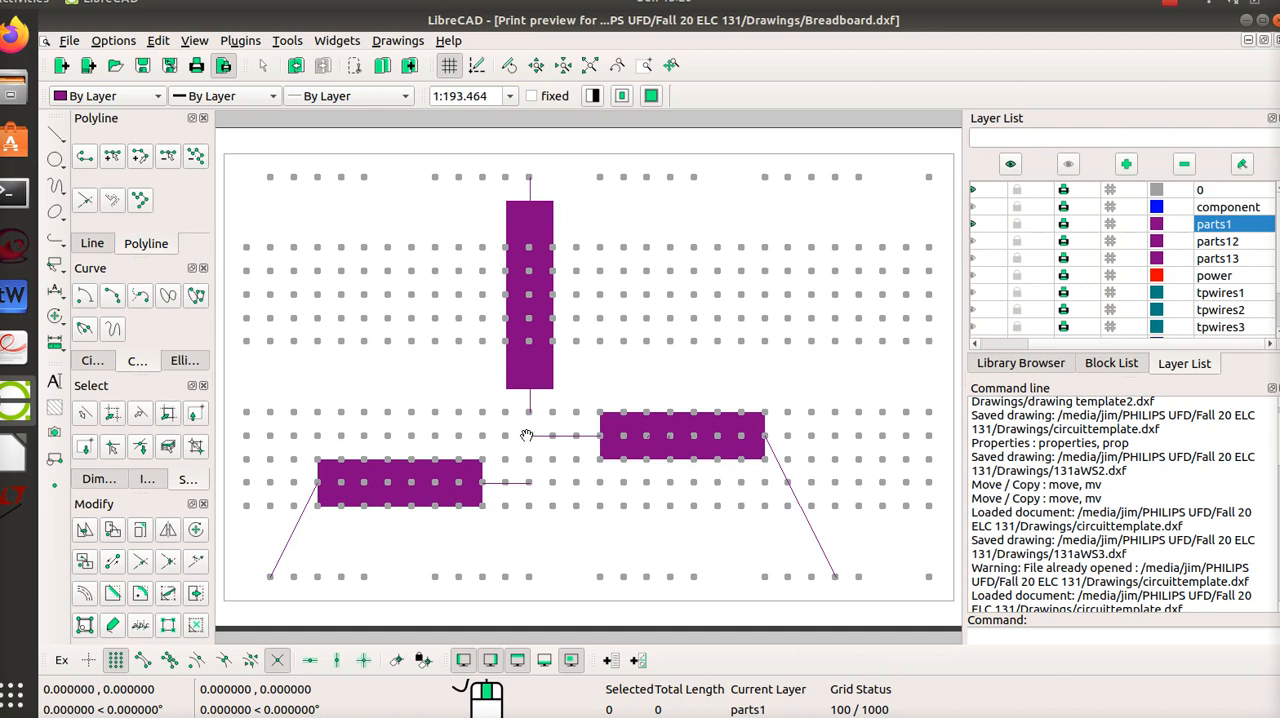
{"action": "mouse_move", "coordinate": [545, 330]}
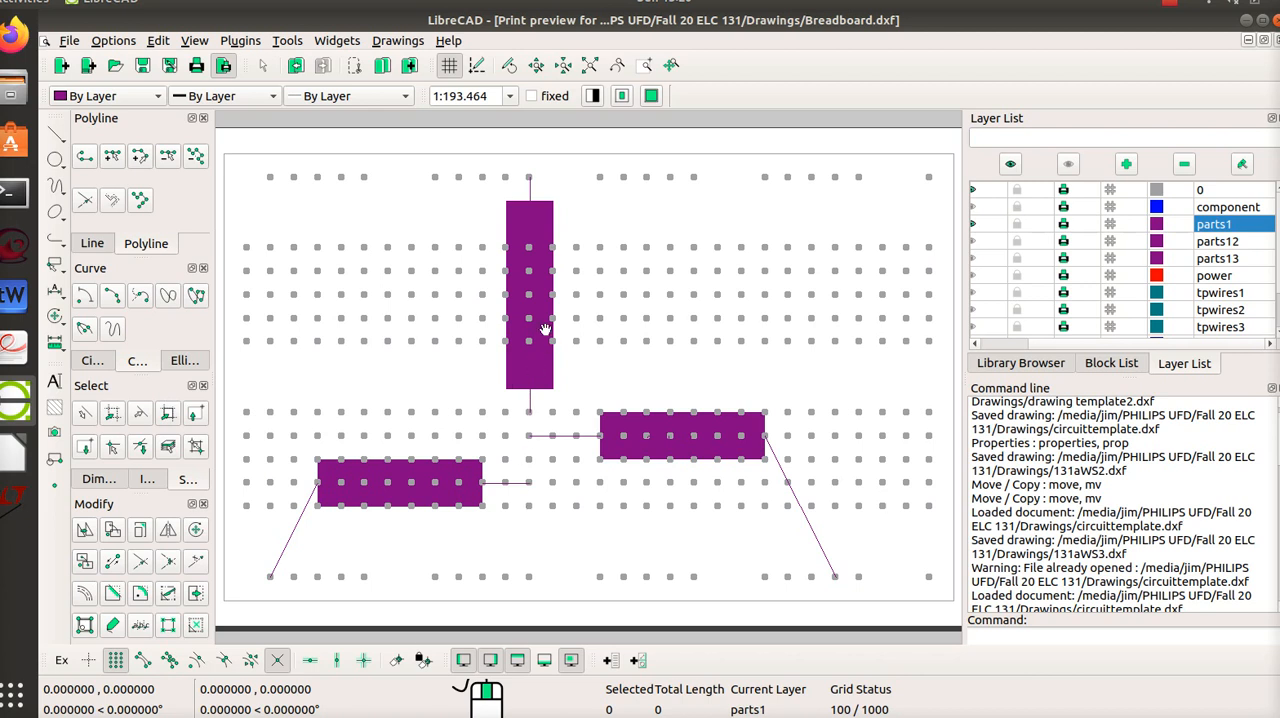
{"action": "mouse_move", "coordinate": [527, 197]}
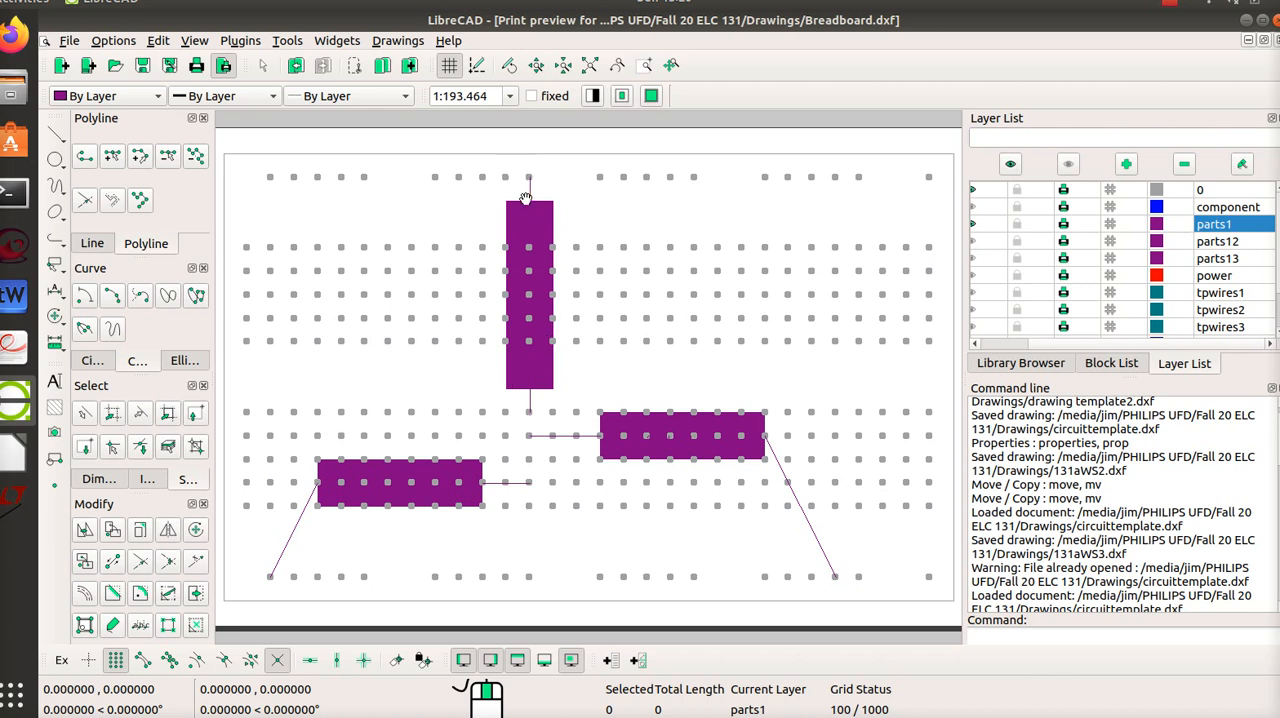
{"action": "mouse_move", "coordinate": [370, 472]}
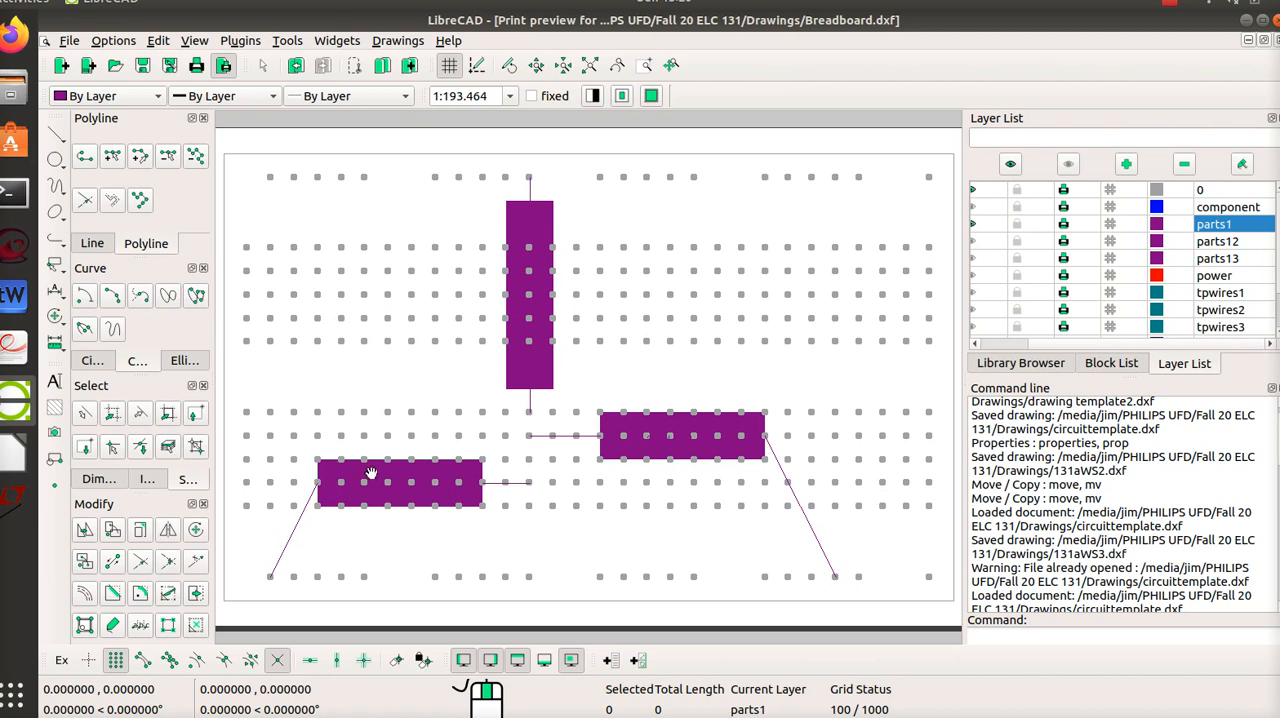
{"action": "mouse_move", "coordinate": [843, 584]}
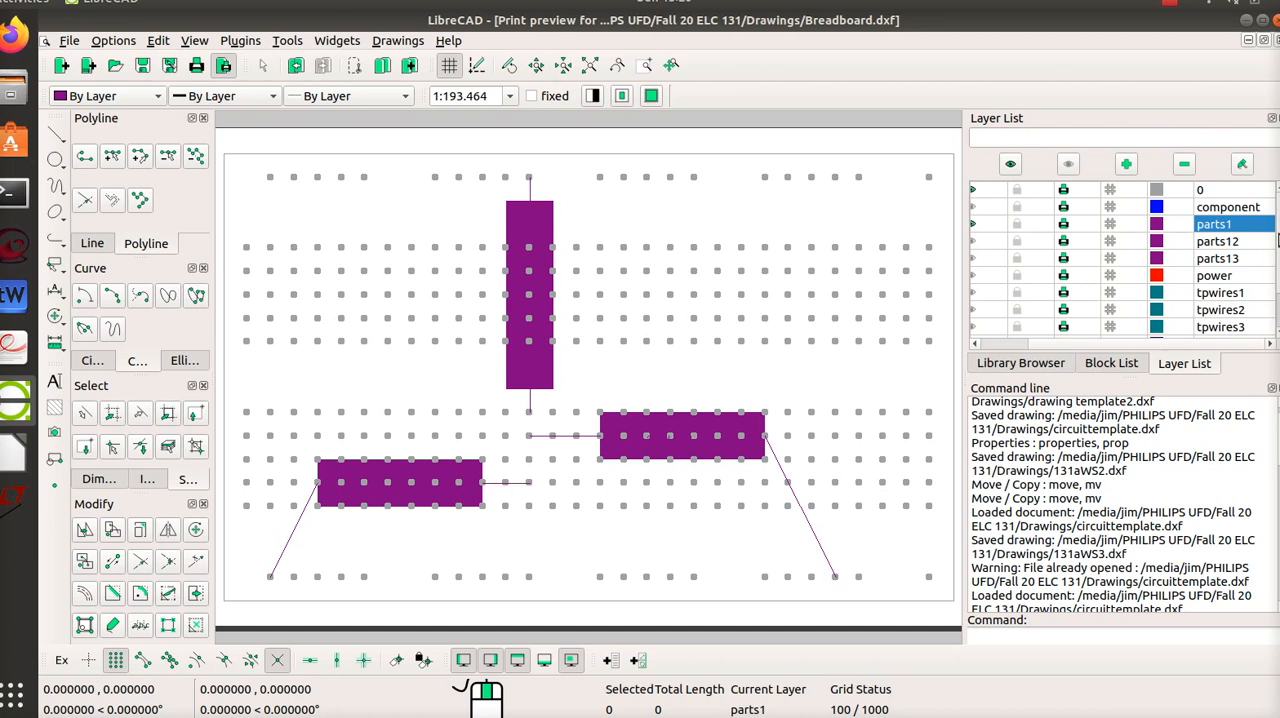
- Scroll the Layer List toward the wires layer holding the +14 supply jumpers
{"action": "scroll", "scroll_direction": "down", "scroll_amount": 3}
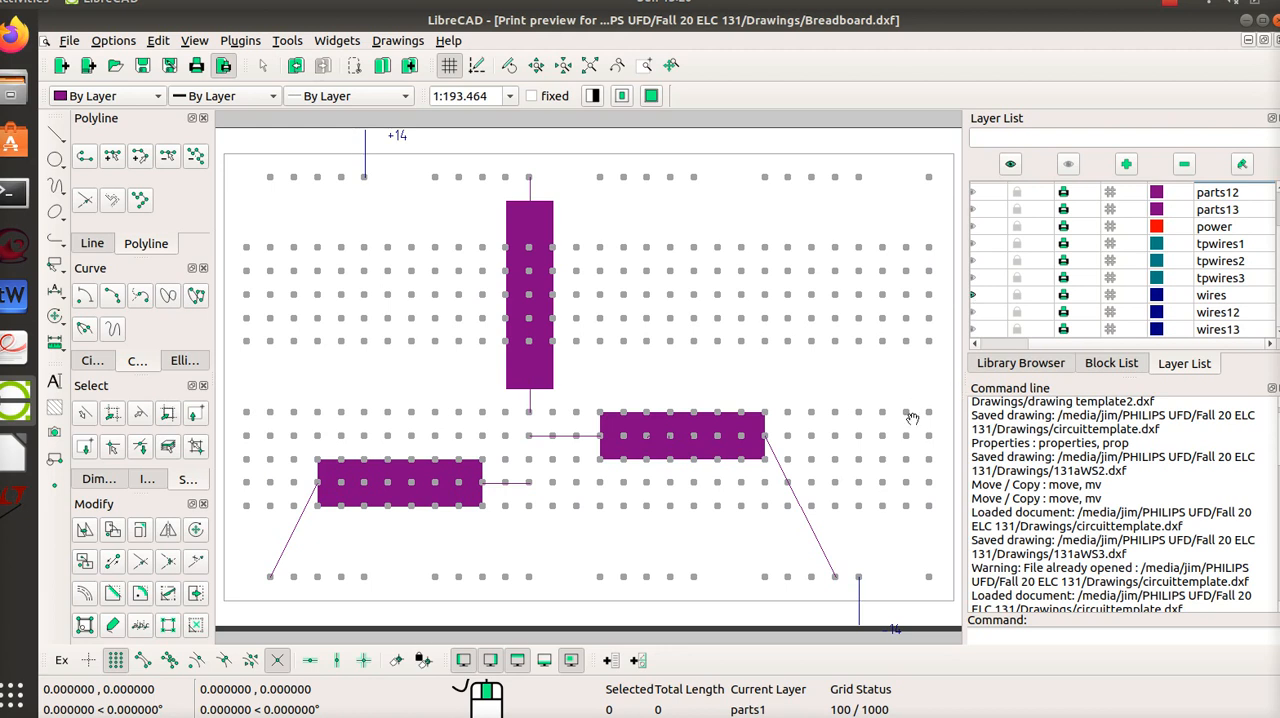
{"action": "mouse_move", "coordinate": [401, 118]}
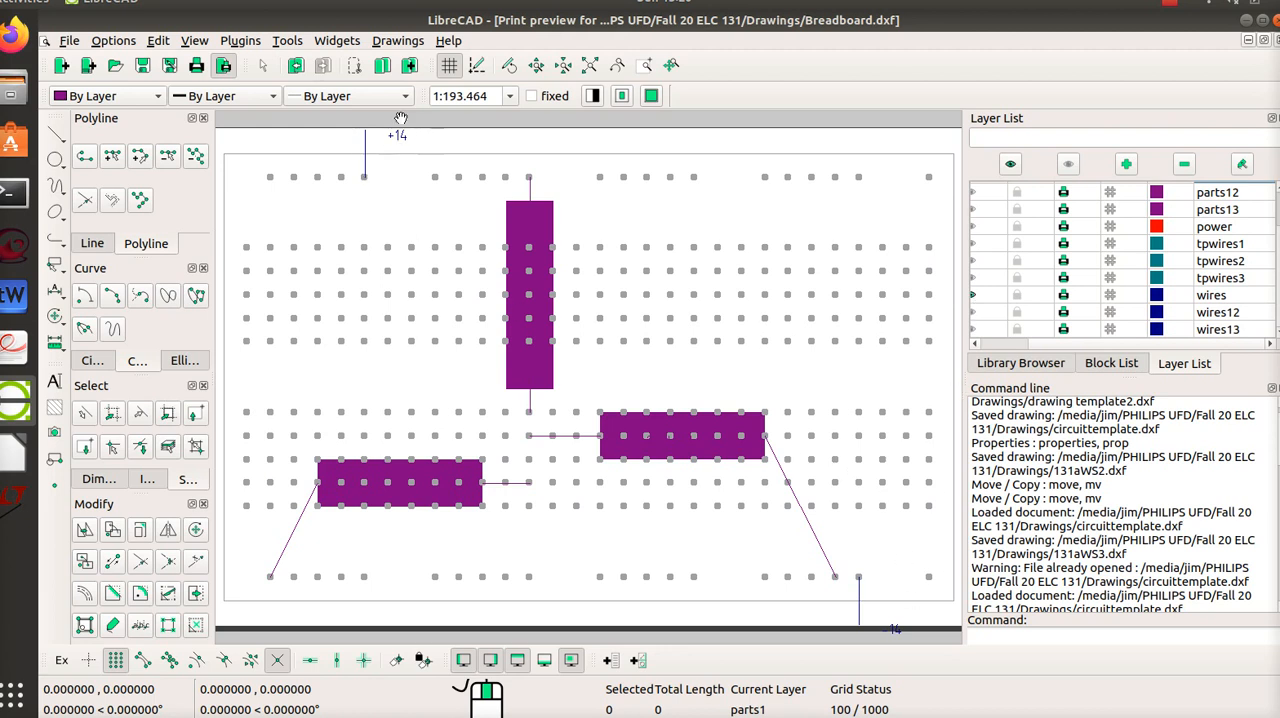
{"action": "mouse_move", "coordinate": [430, 143]}
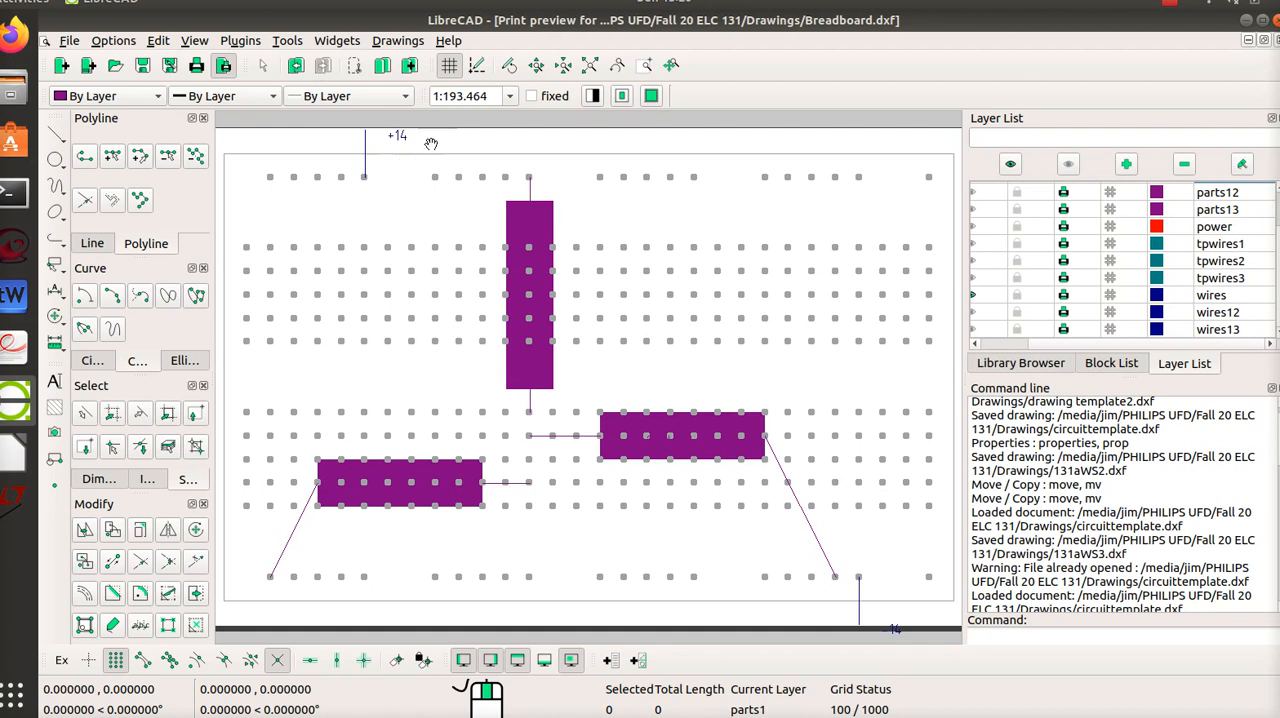
{"action": "mouse_move", "coordinate": [291, 175]}
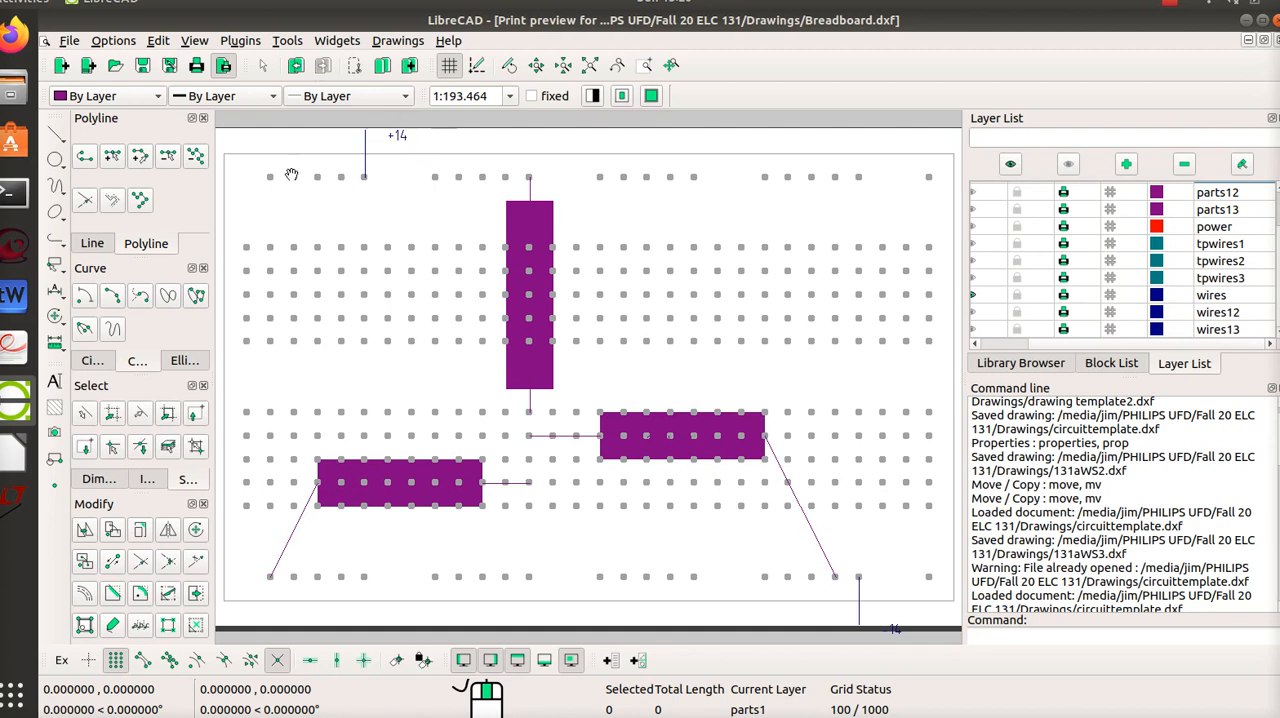
{"action": "mouse_move", "coordinate": [714, 188]}
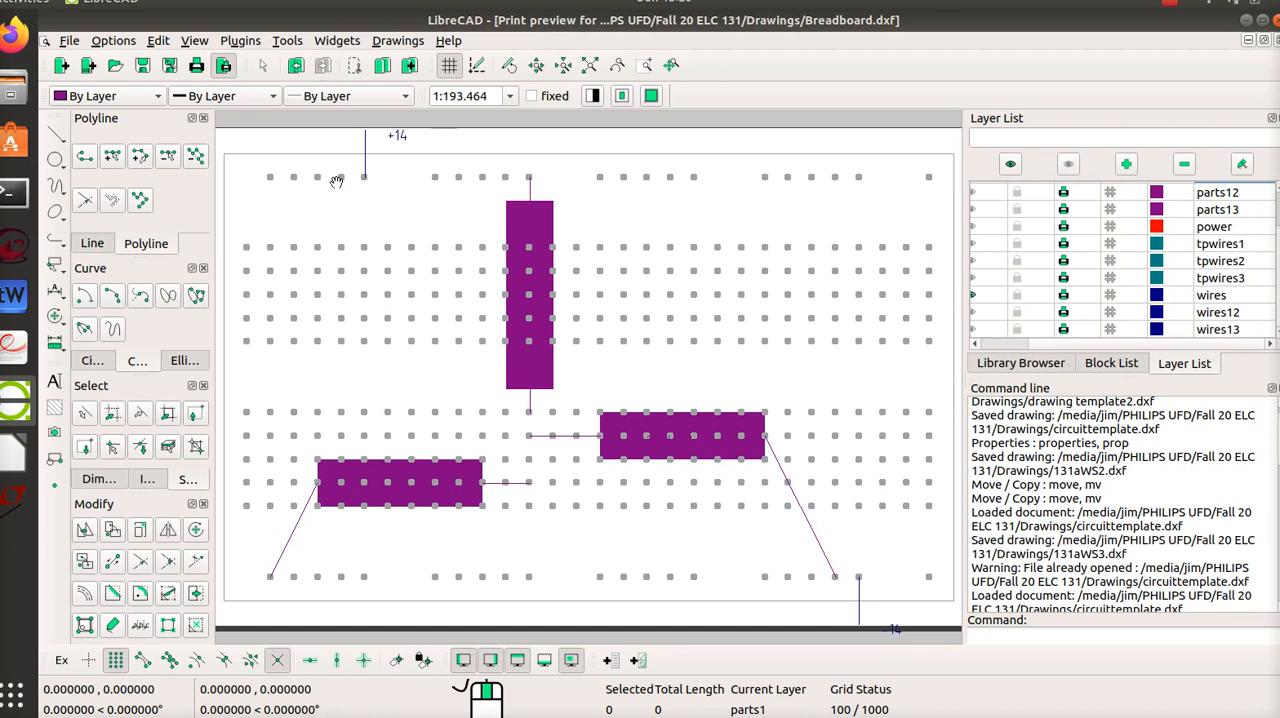
{"action": "mouse_move", "coordinate": [939, 183]}
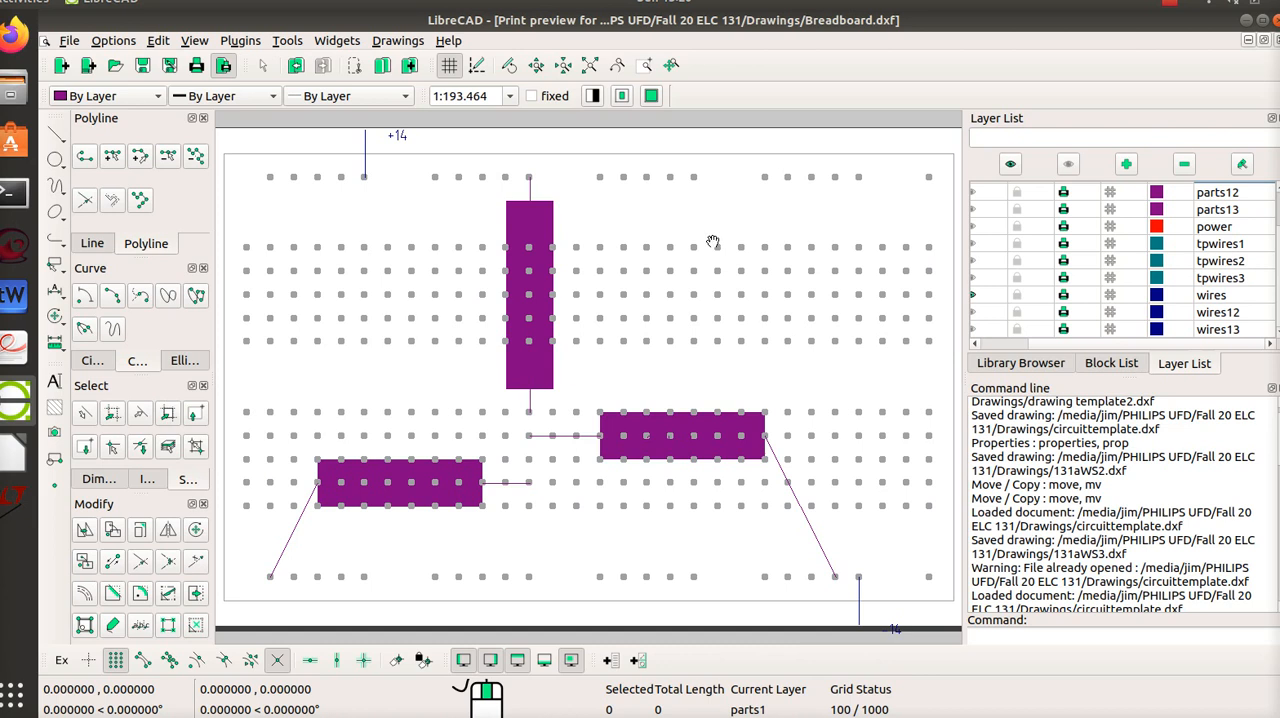
{"action": "mouse_move", "coordinate": [894, 594]}
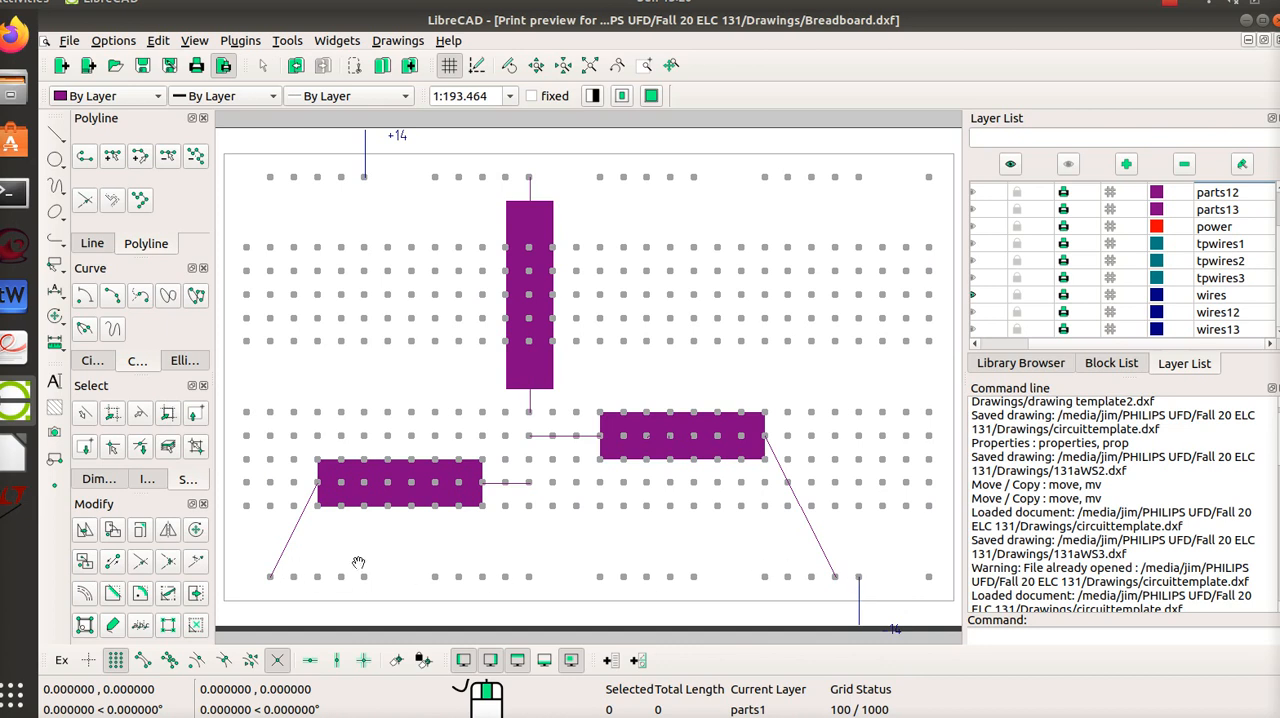
{"action": "mouse_move", "coordinate": [377, 184]}
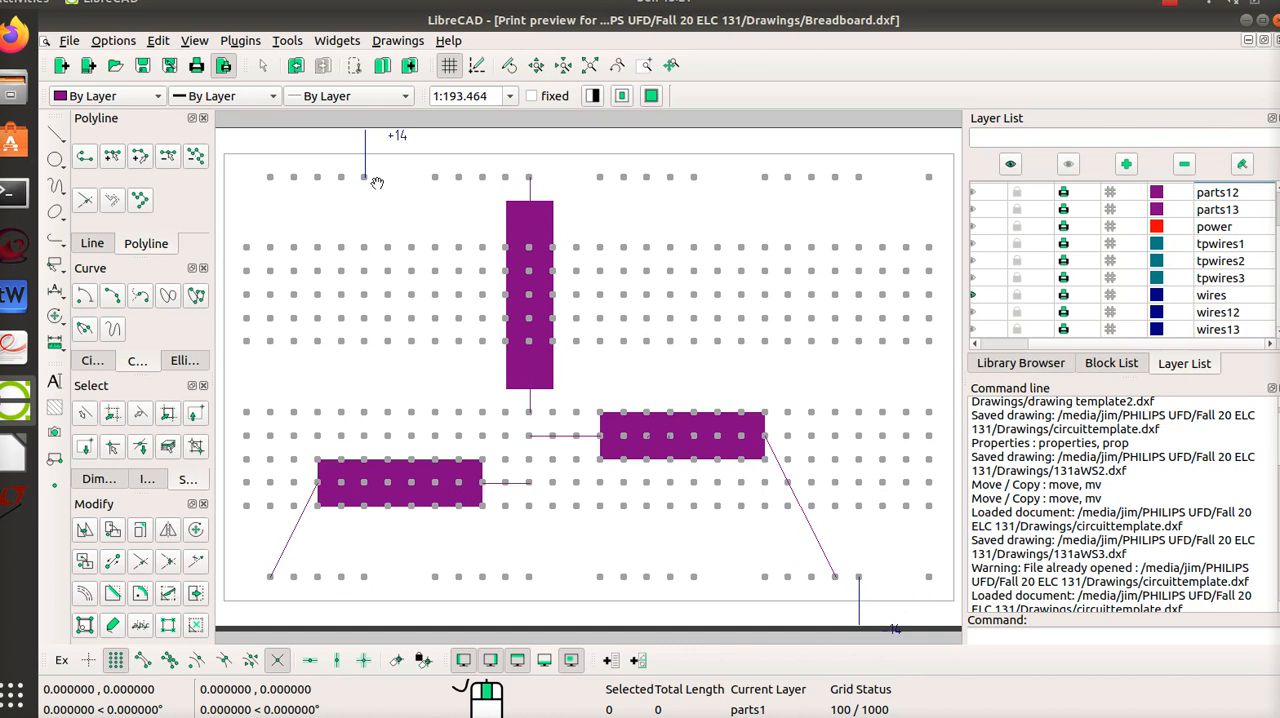
{"action": "mouse_move", "coordinate": [862, 615]}
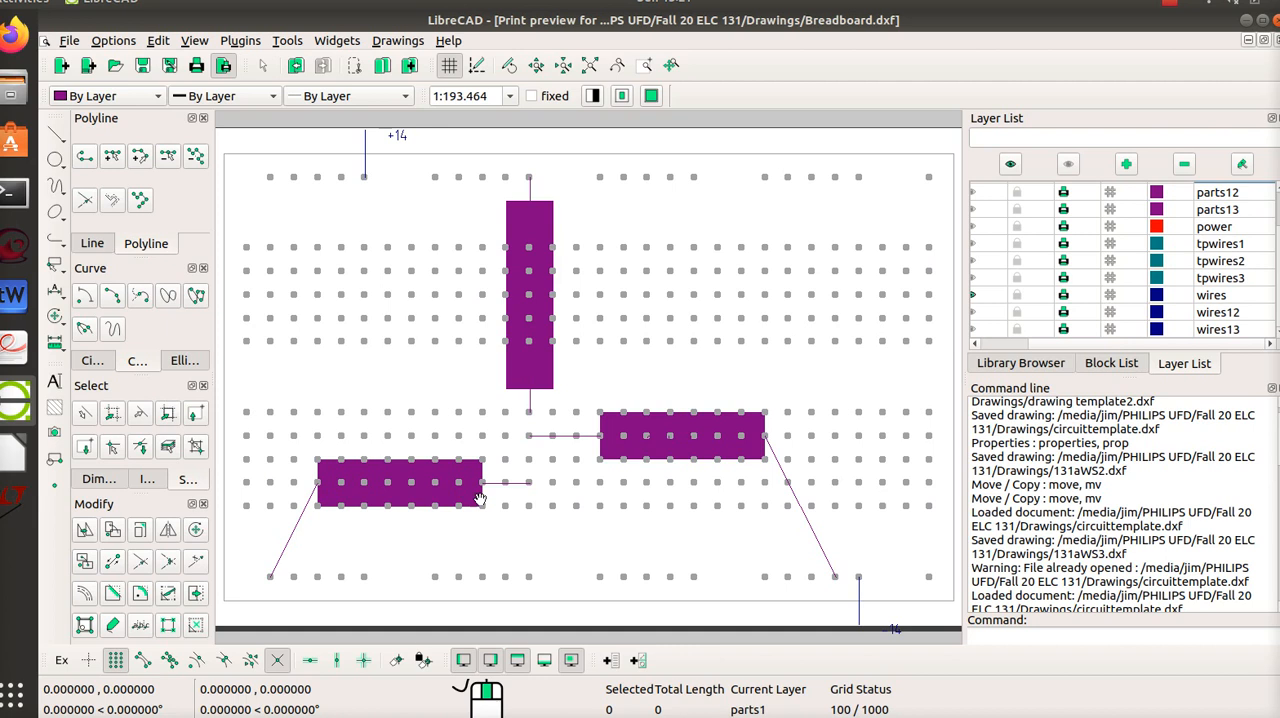
{"action": "mouse_move", "coordinate": [452, 543]}
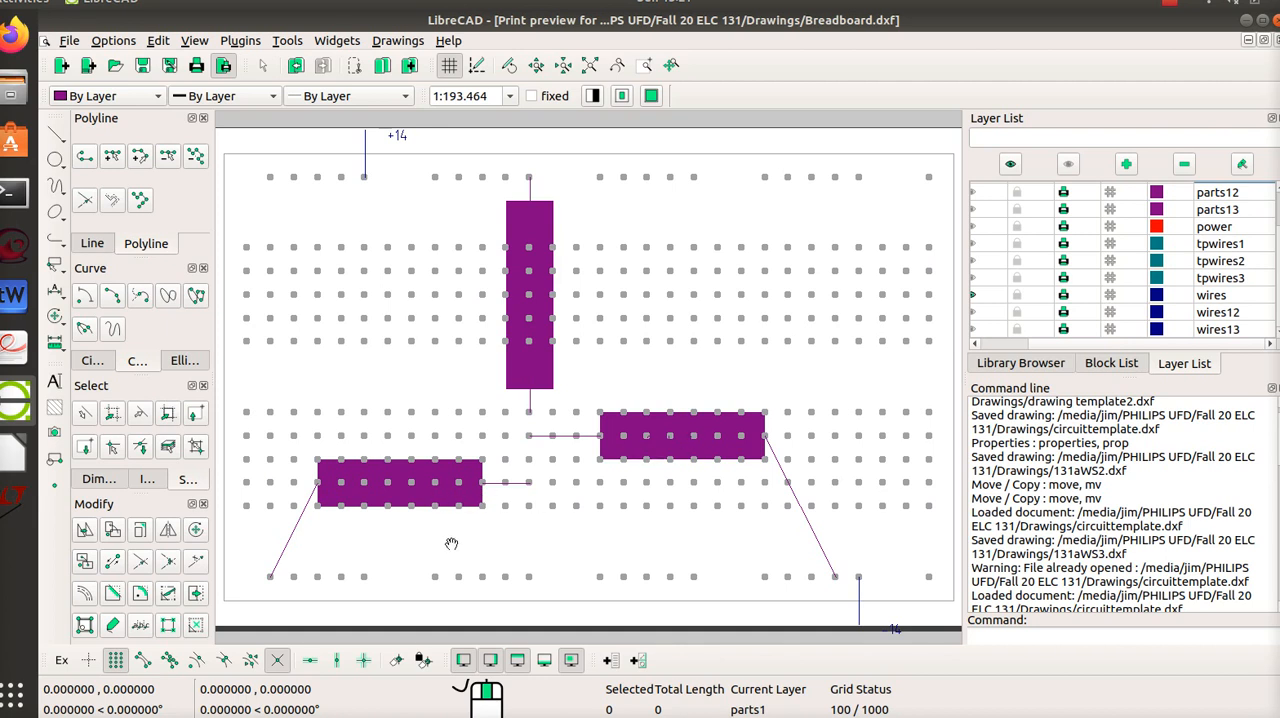
{"action": "mouse_move", "coordinate": [672, 486]}
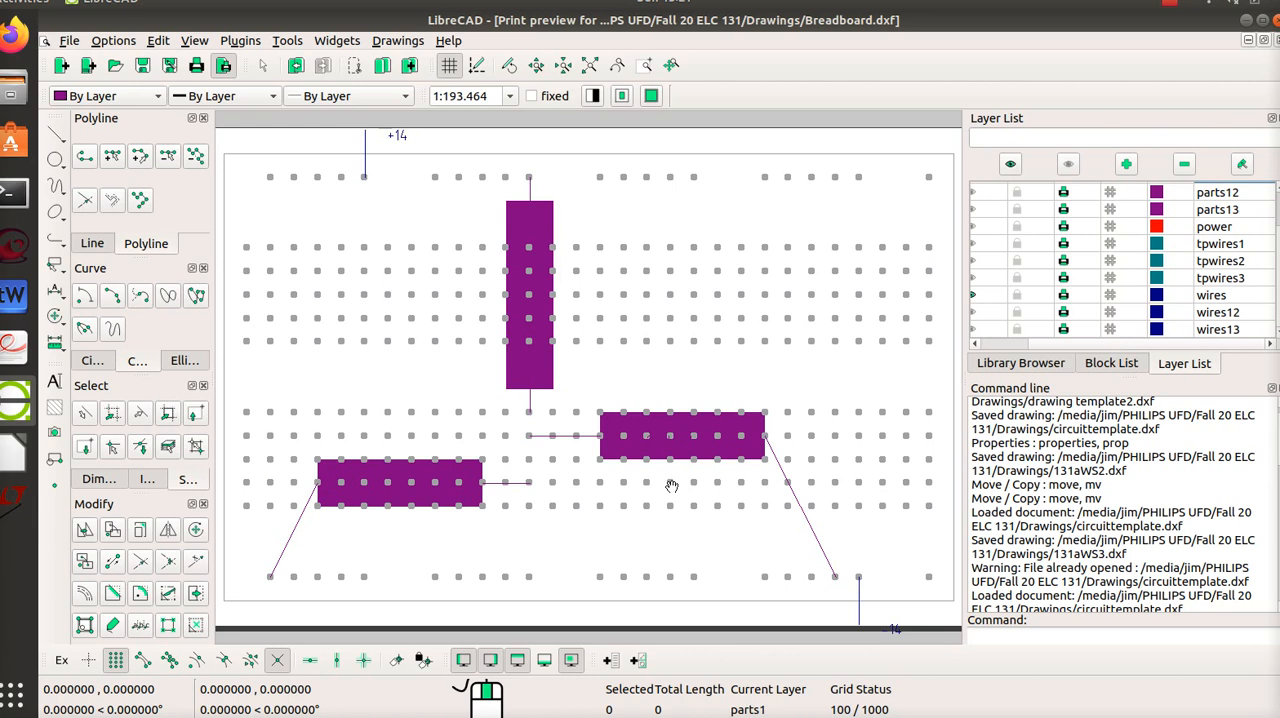
{"action": "mouse_move", "coordinate": [522, 263]}
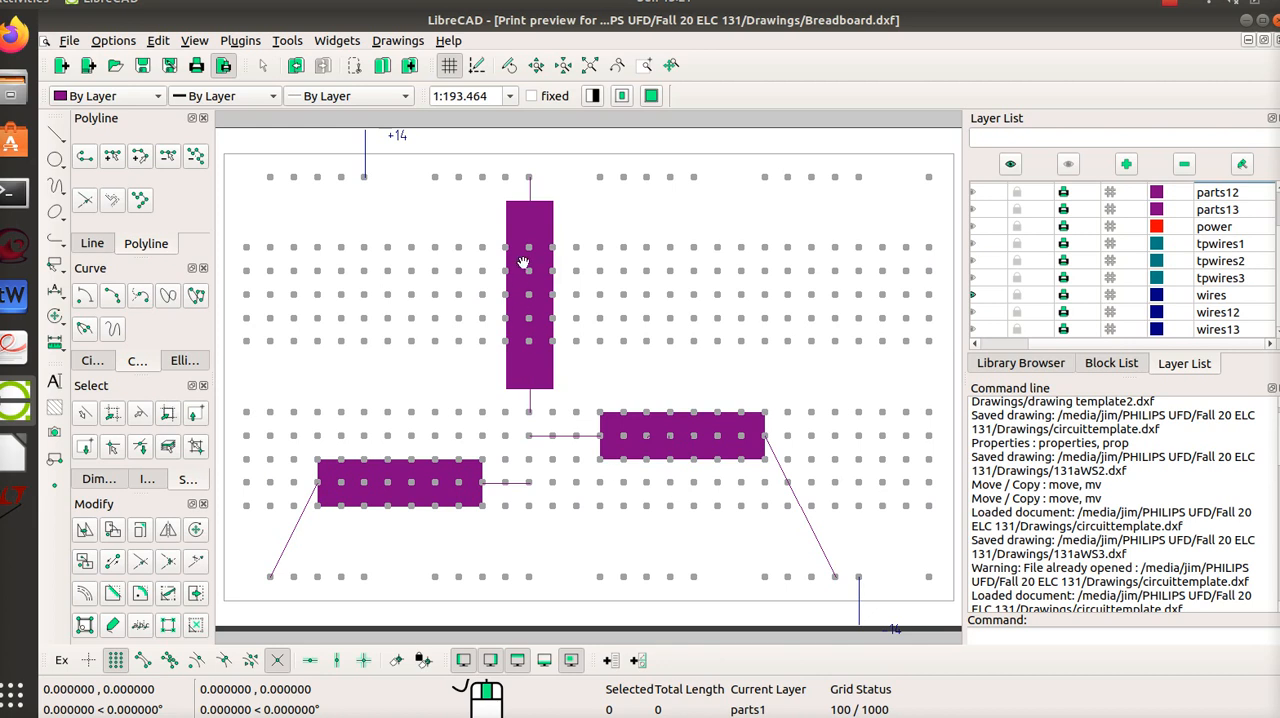
{"action": "mouse_move", "coordinate": [540, 362]}
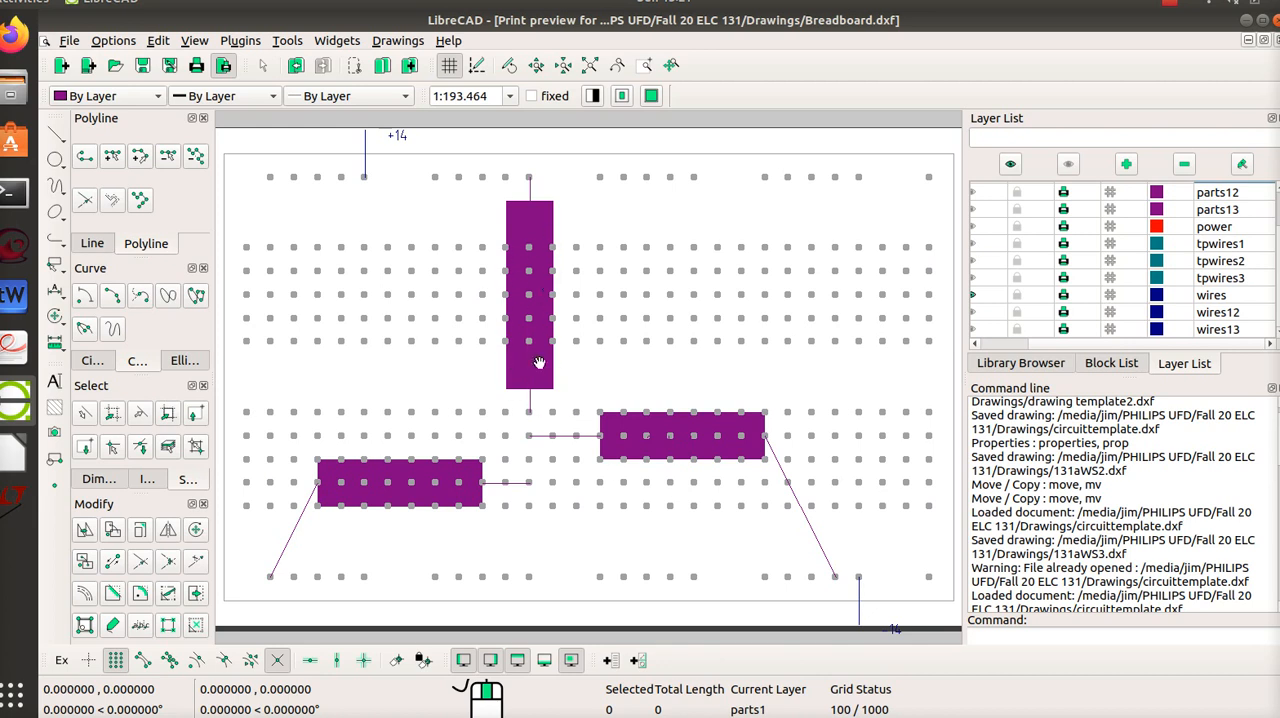
{"action": "mouse_move", "coordinate": [527, 252]}
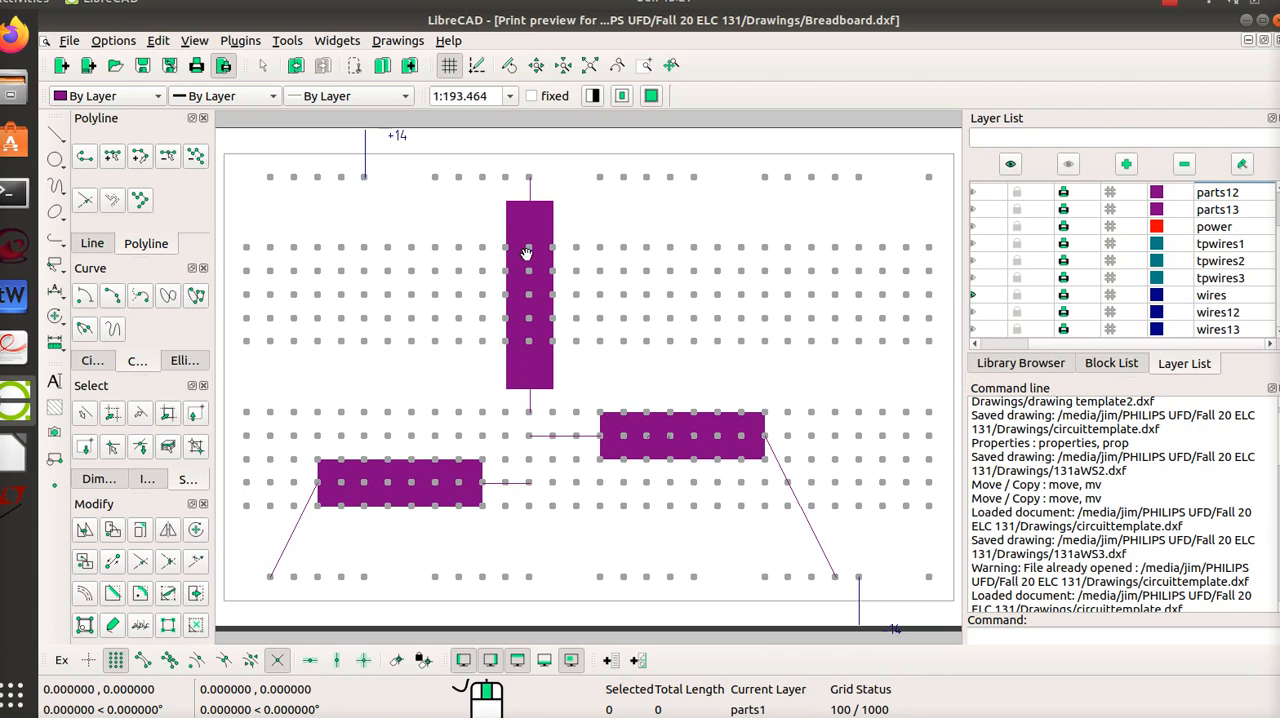
{"action": "mouse_move", "coordinate": [507, 373]}
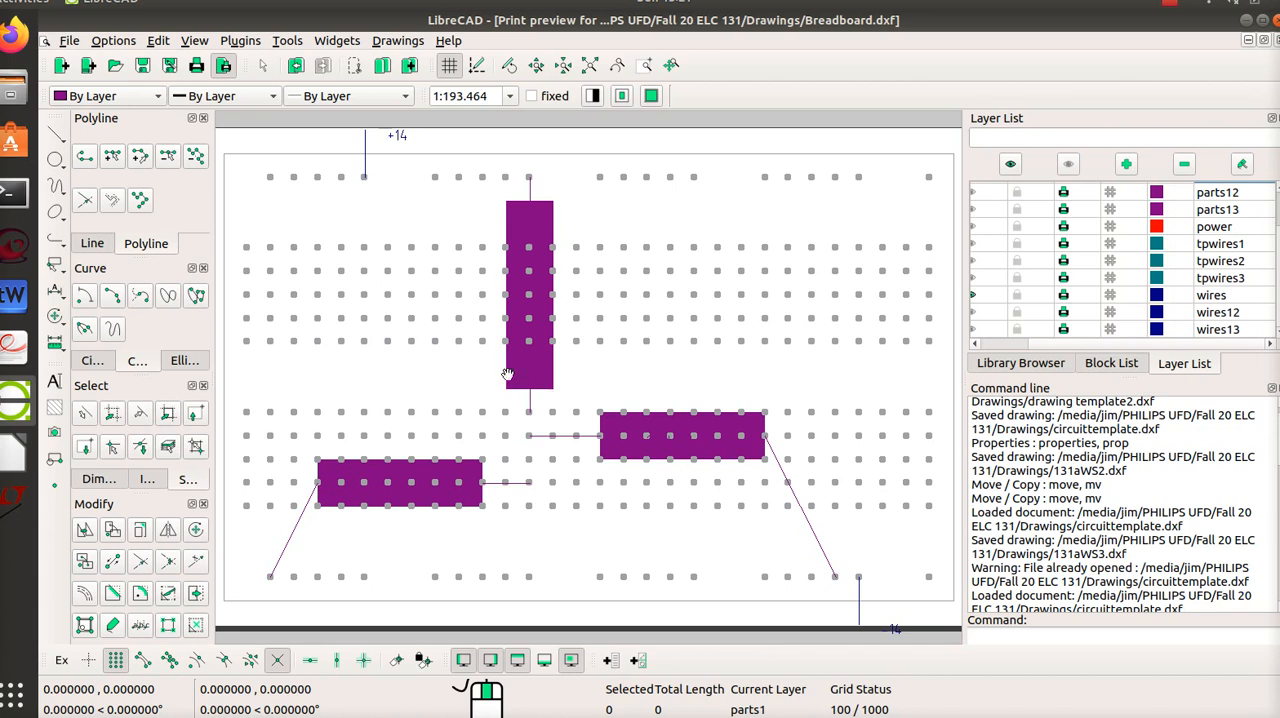
{"action": "mouse_move", "coordinate": [437, 512]}
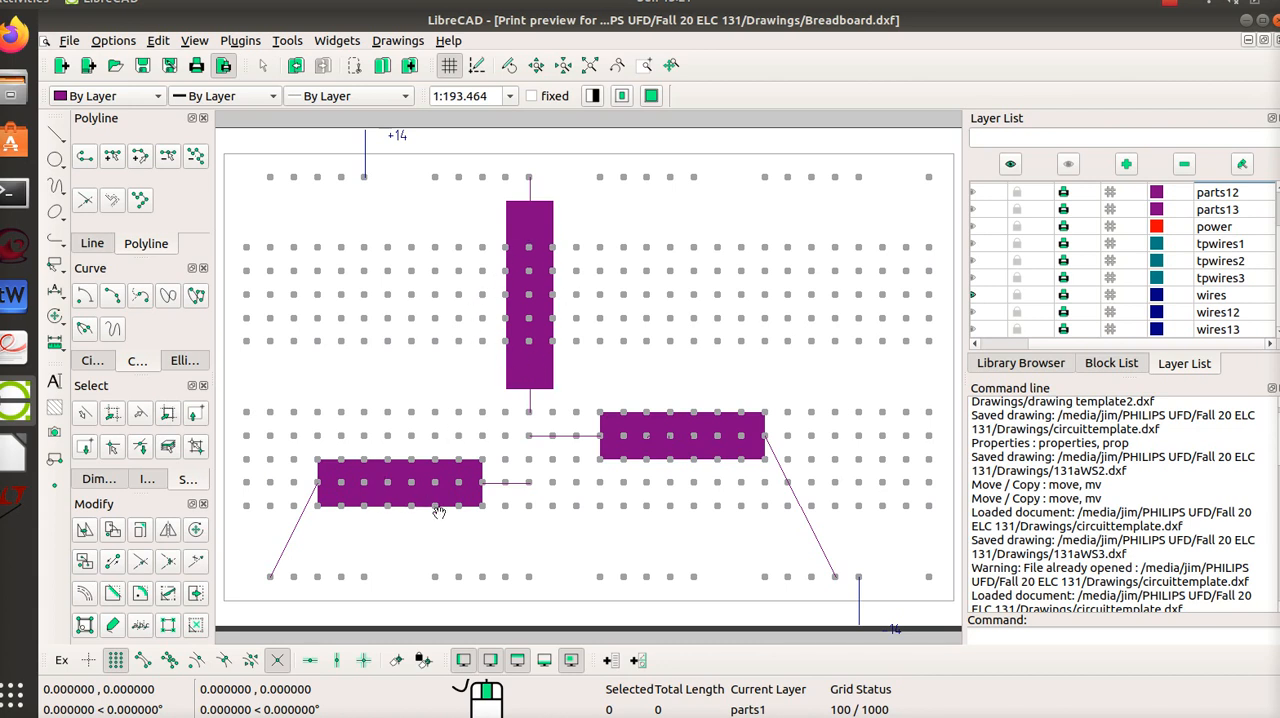
{"action": "mouse_move", "coordinate": [603, 488]}
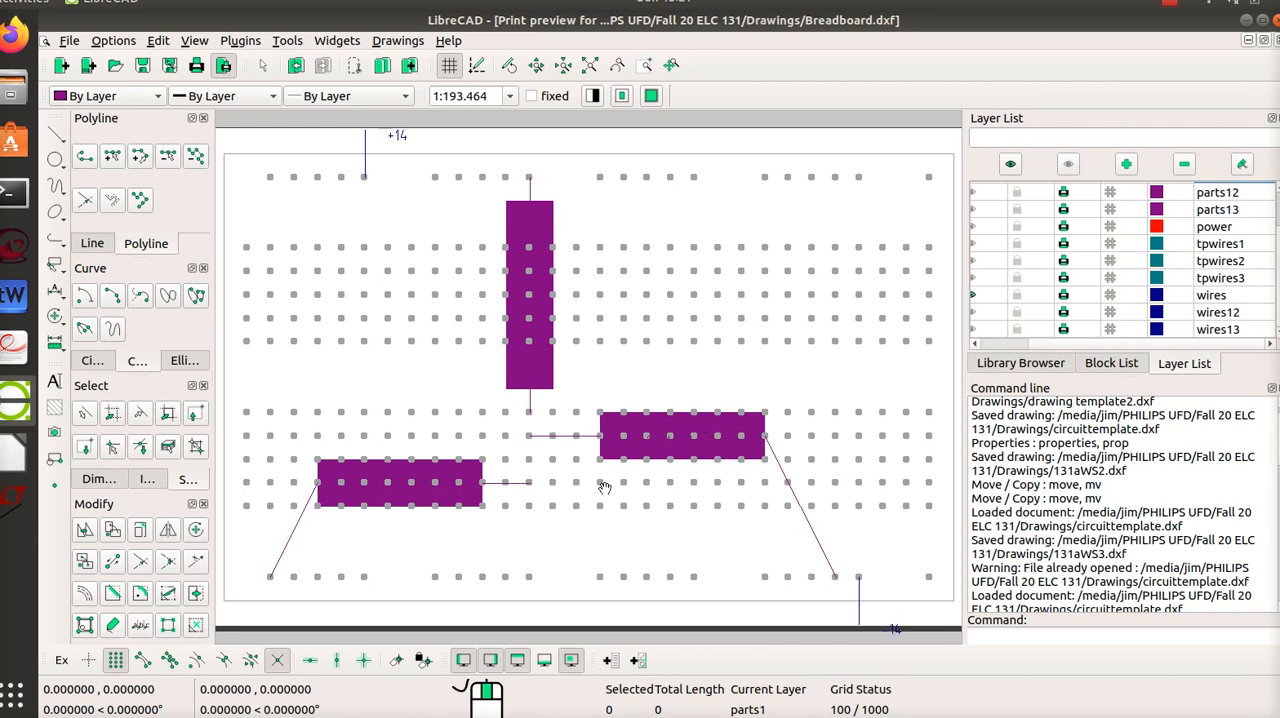
{"action": "mouse_move", "coordinate": [517, 519]}
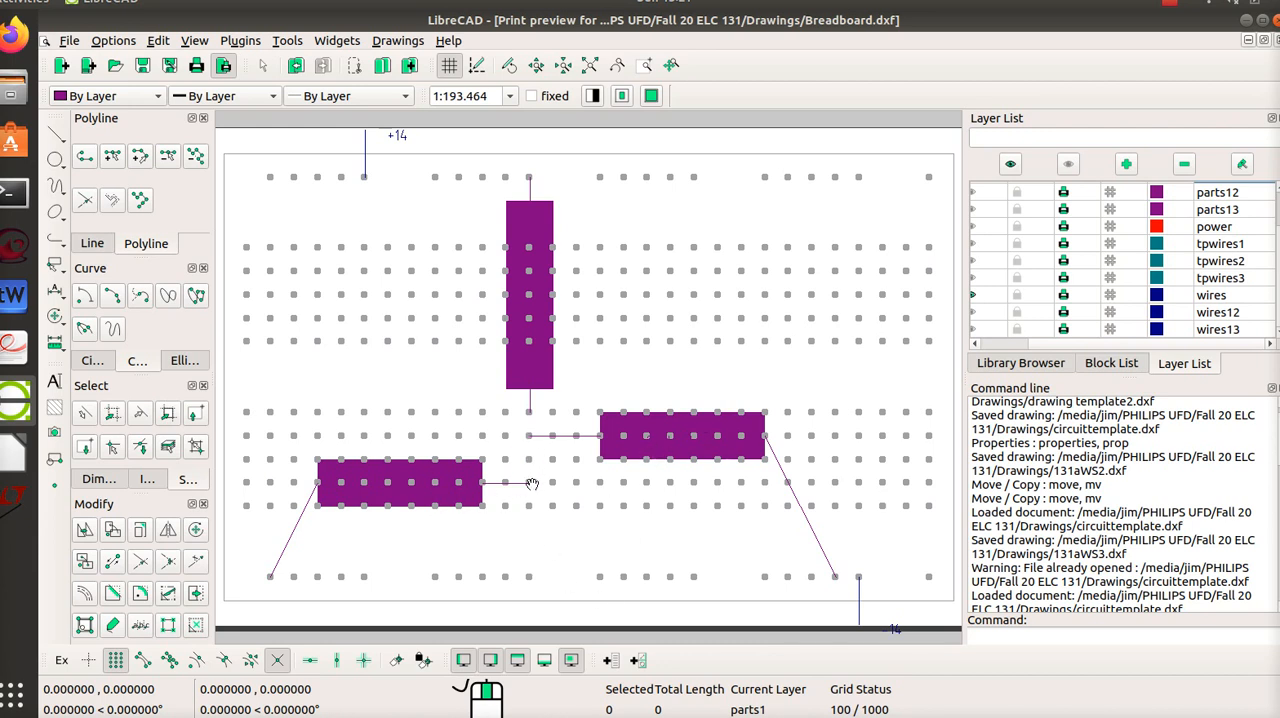
{"action": "mouse_move", "coordinate": [826, 582]}
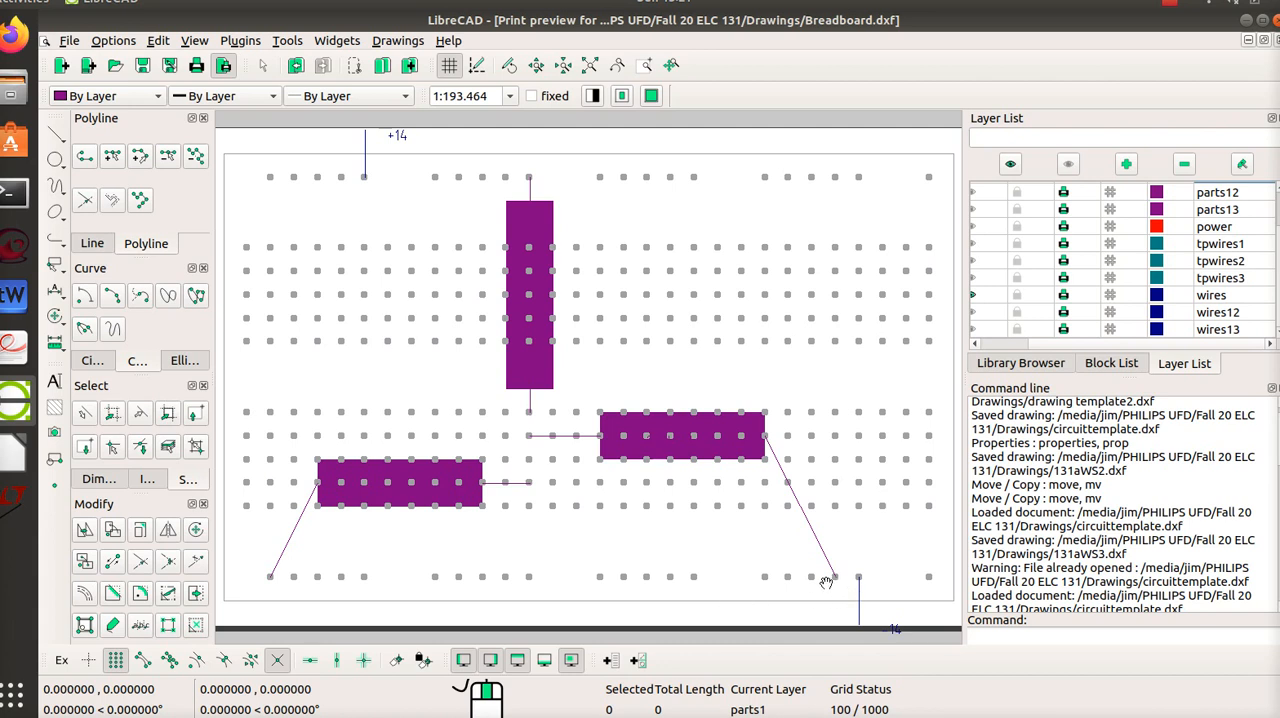
{"action": "mouse_move", "coordinate": [672, 593]}
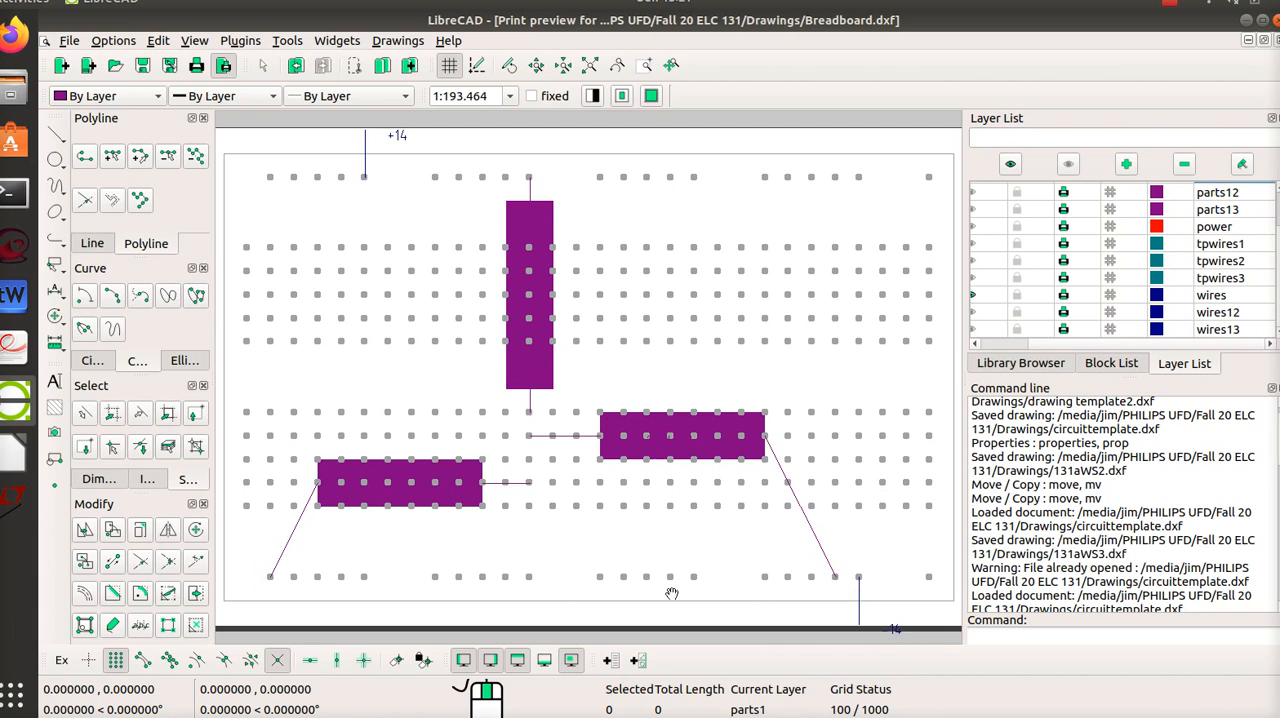
{"action": "mouse_move", "coordinate": [519, 445]}
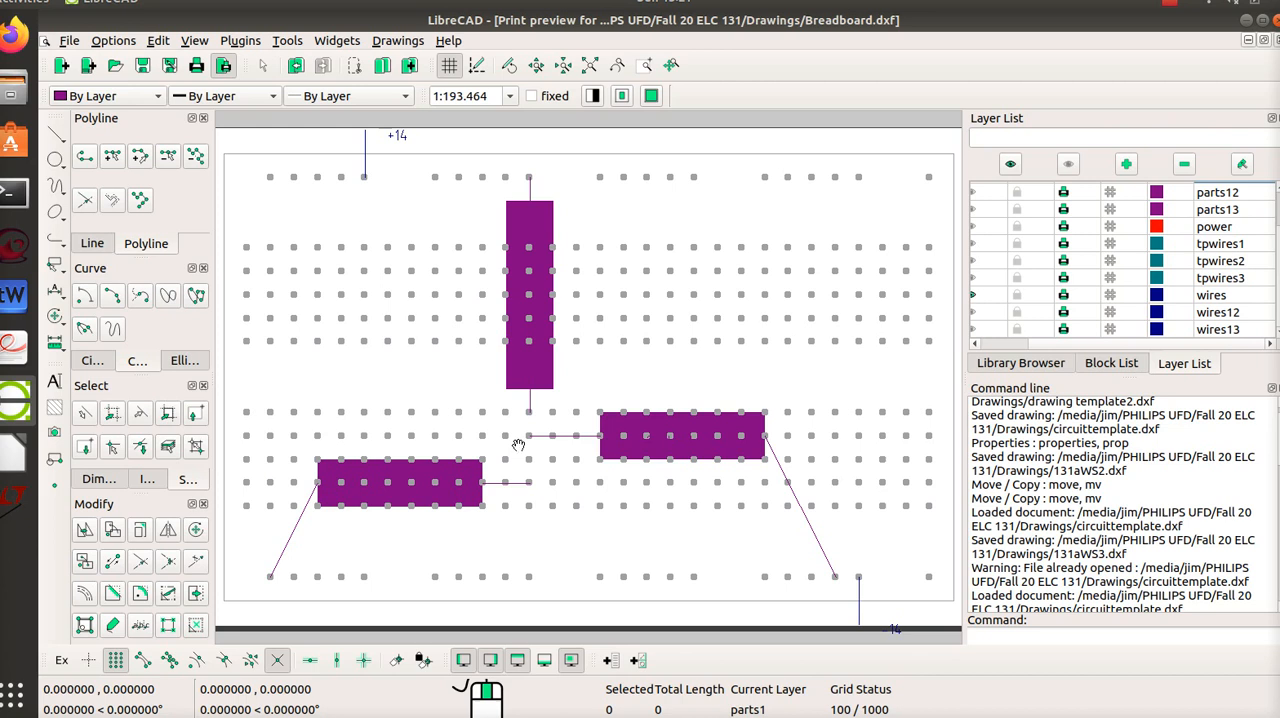
{"action": "mouse_move", "coordinate": [721, 499]}
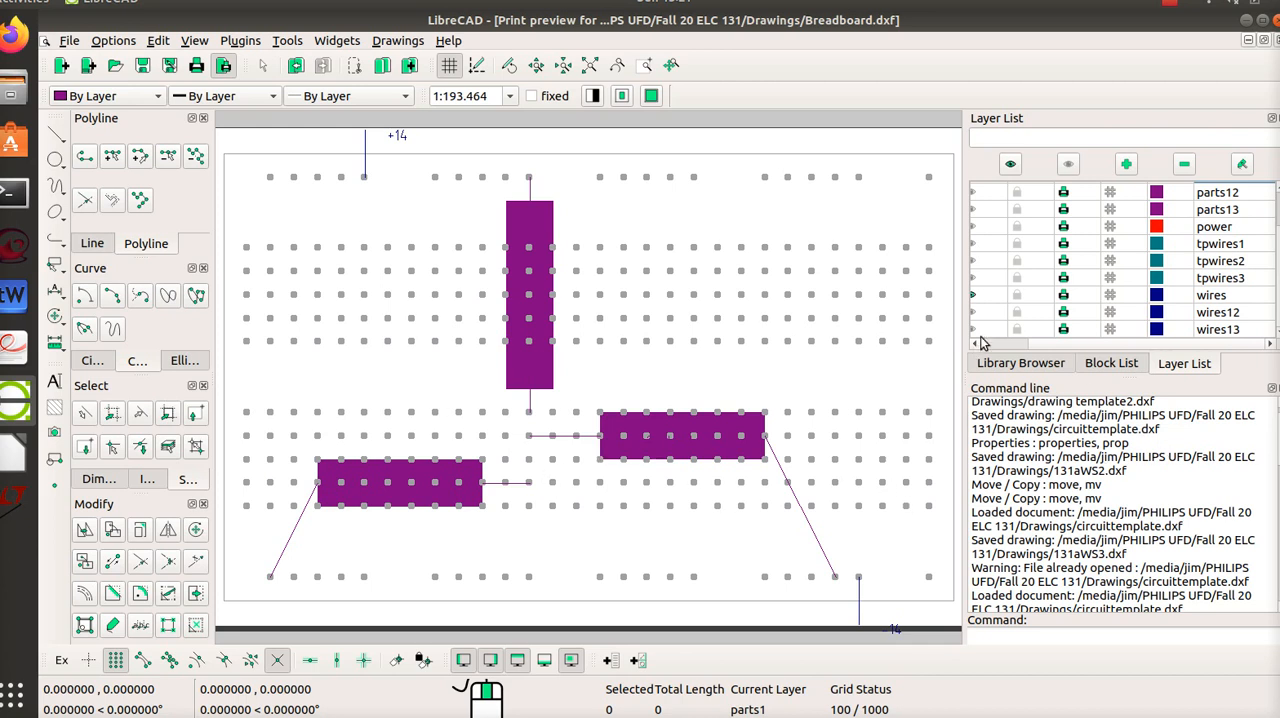
{"action": "mouse_move", "coordinate": [975, 252]}
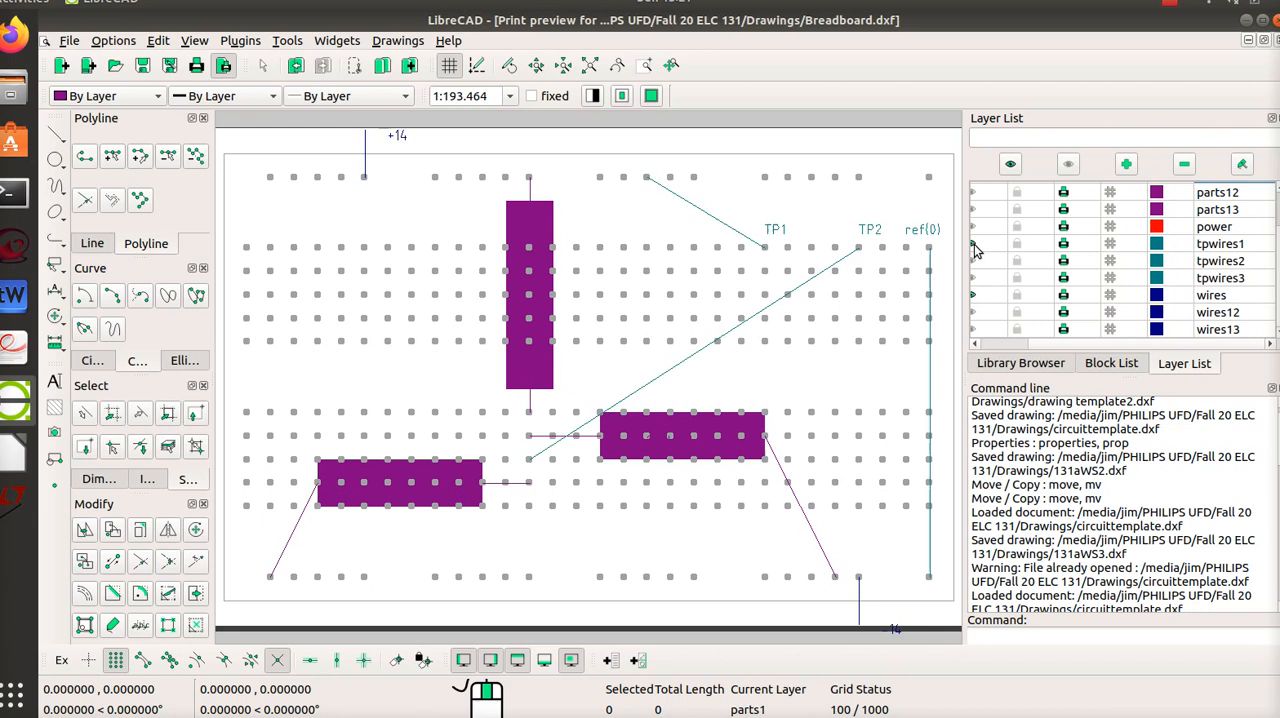
{"action": "mouse_move", "coordinate": [690, 406]}
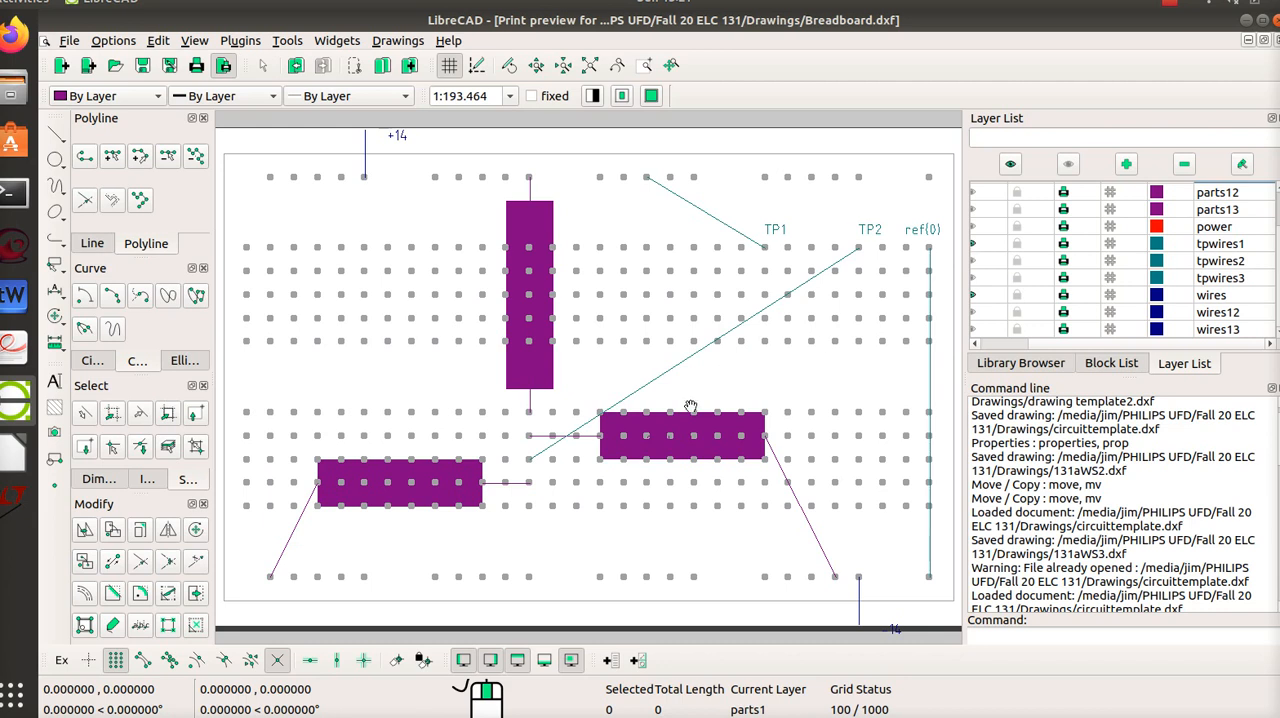
{"action": "mouse_move", "coordinate": [875, 529]}
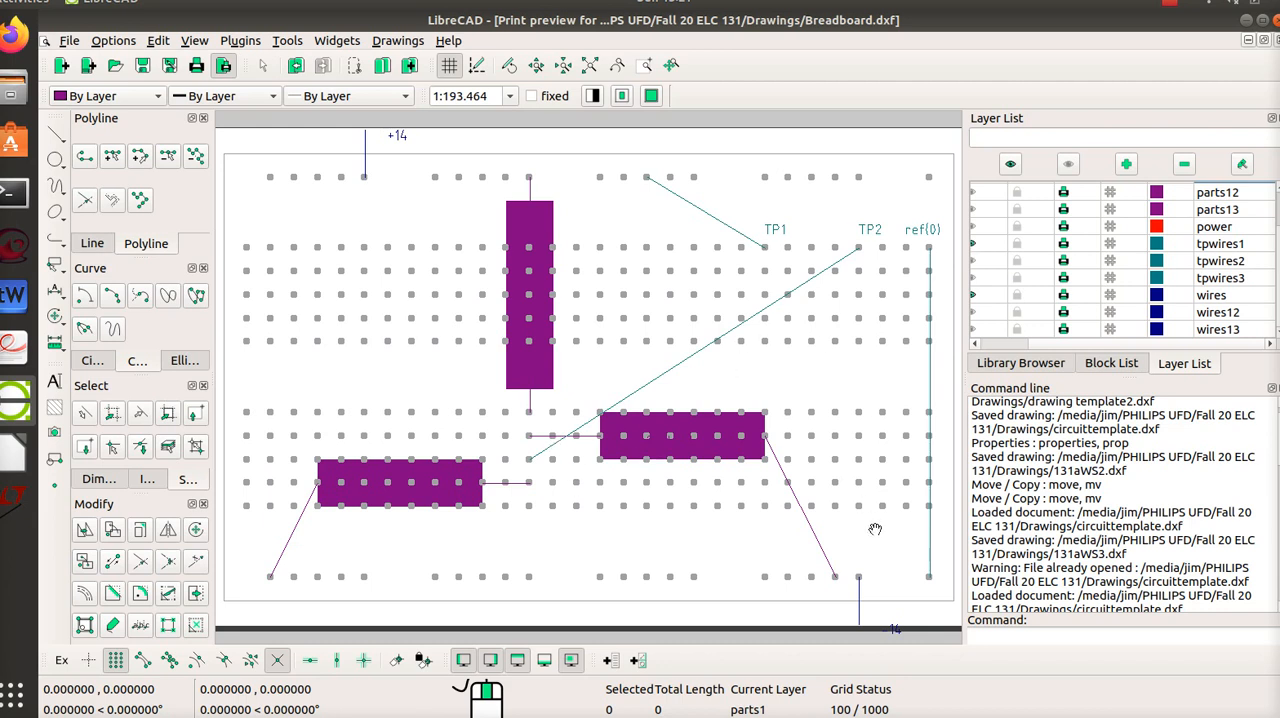
{"action": "mouse_move", "coordinate": [879, 254]}
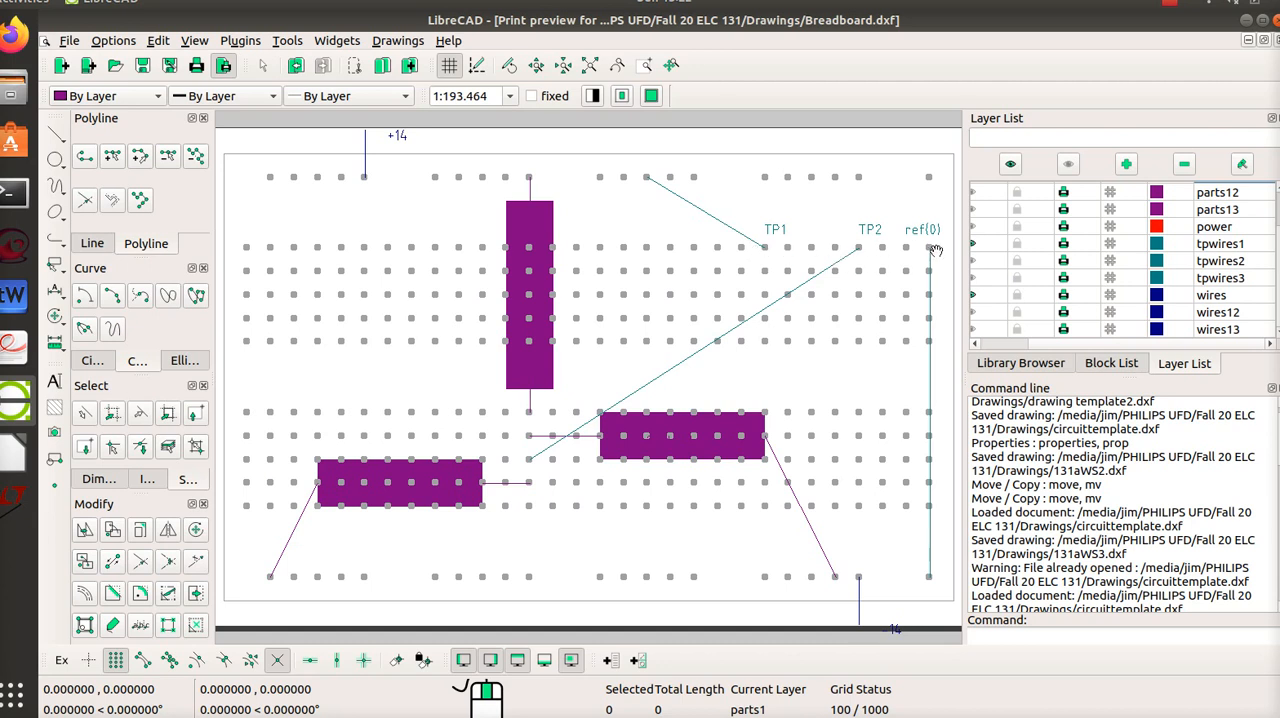
{"action": "mouse_move", "coordinate": [855, 248]}
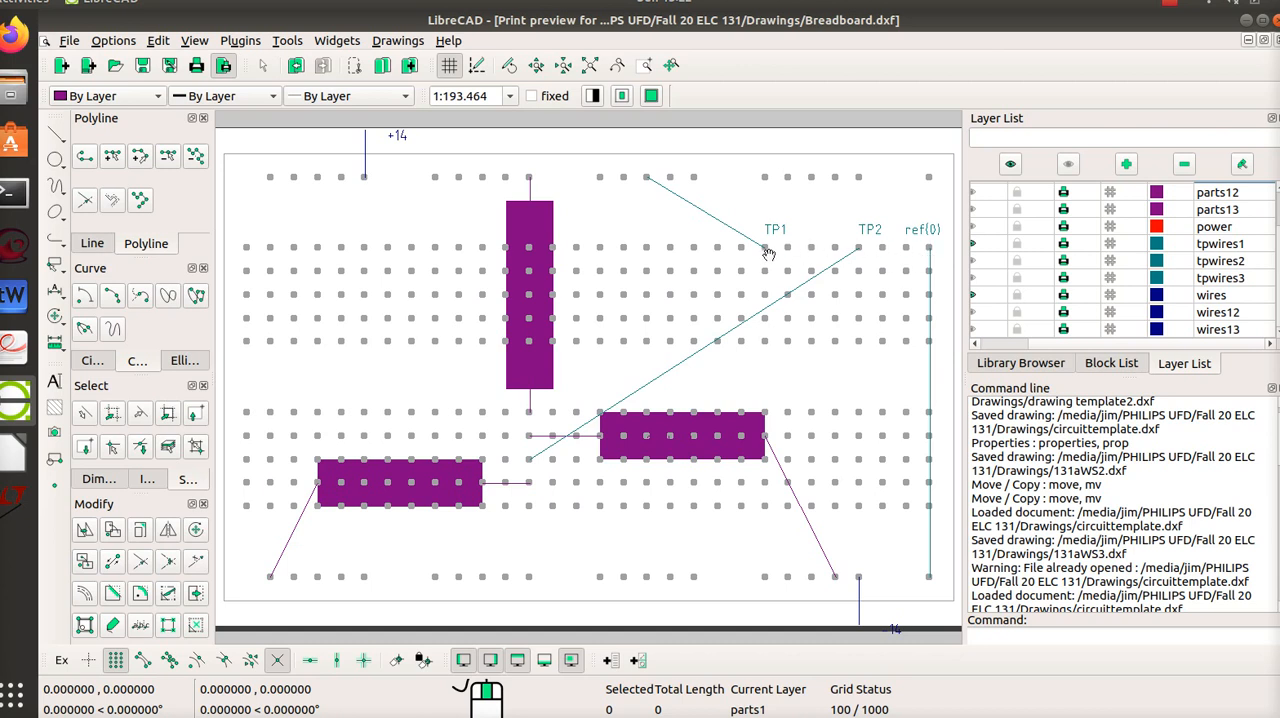
{"action": "mouse_move", "coordinate": [935, 585]}
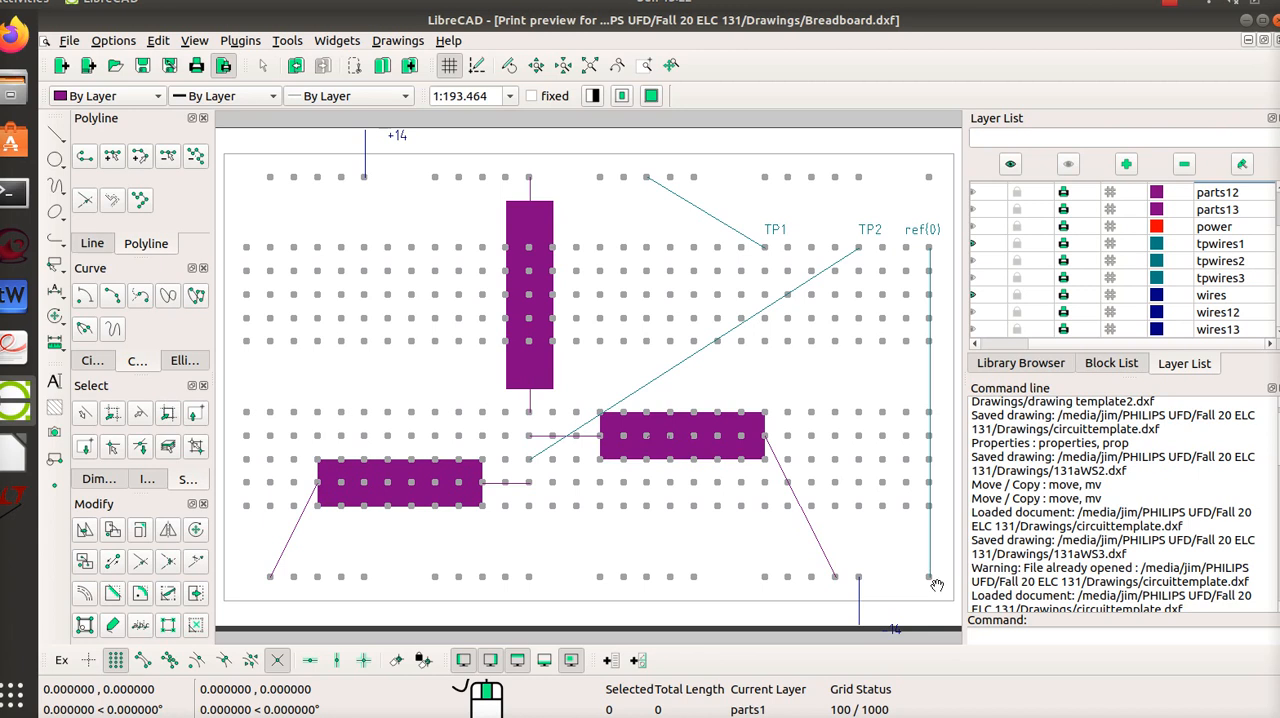
{"action": "mouse_move", "coordinate": [937, 566]}
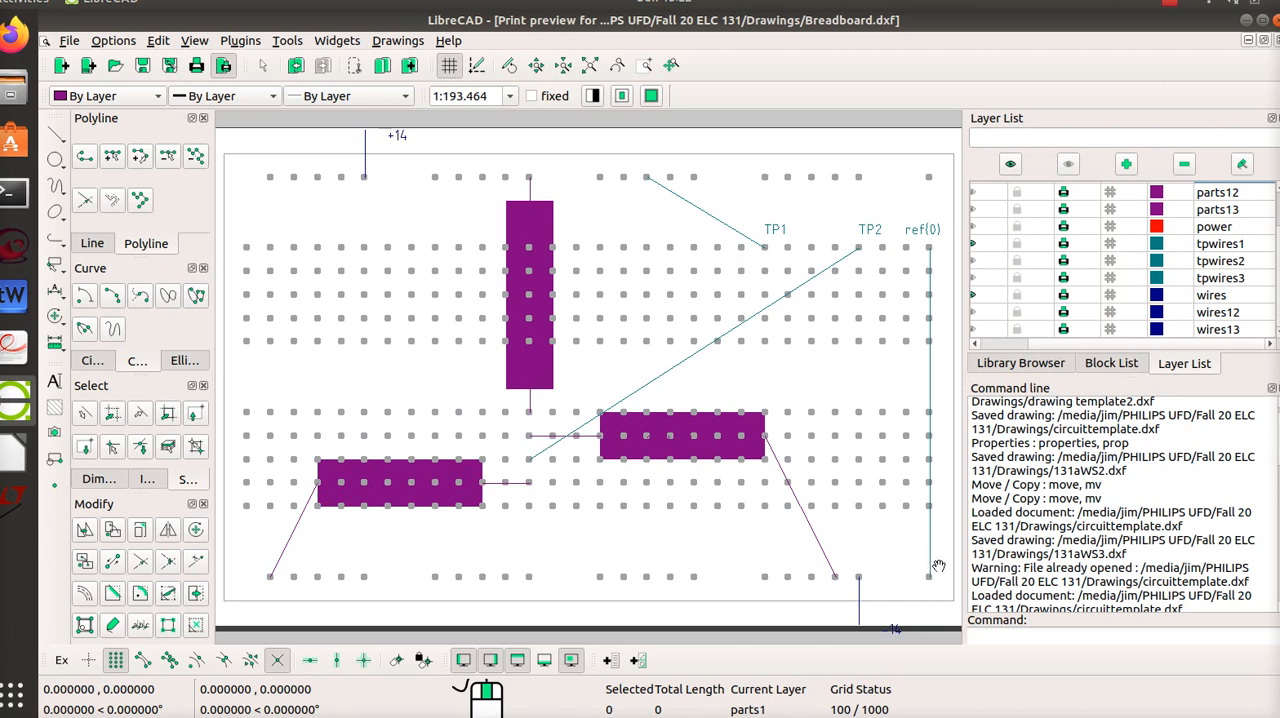
{"action": "mouse_move", "coordinate": [930, 260]}
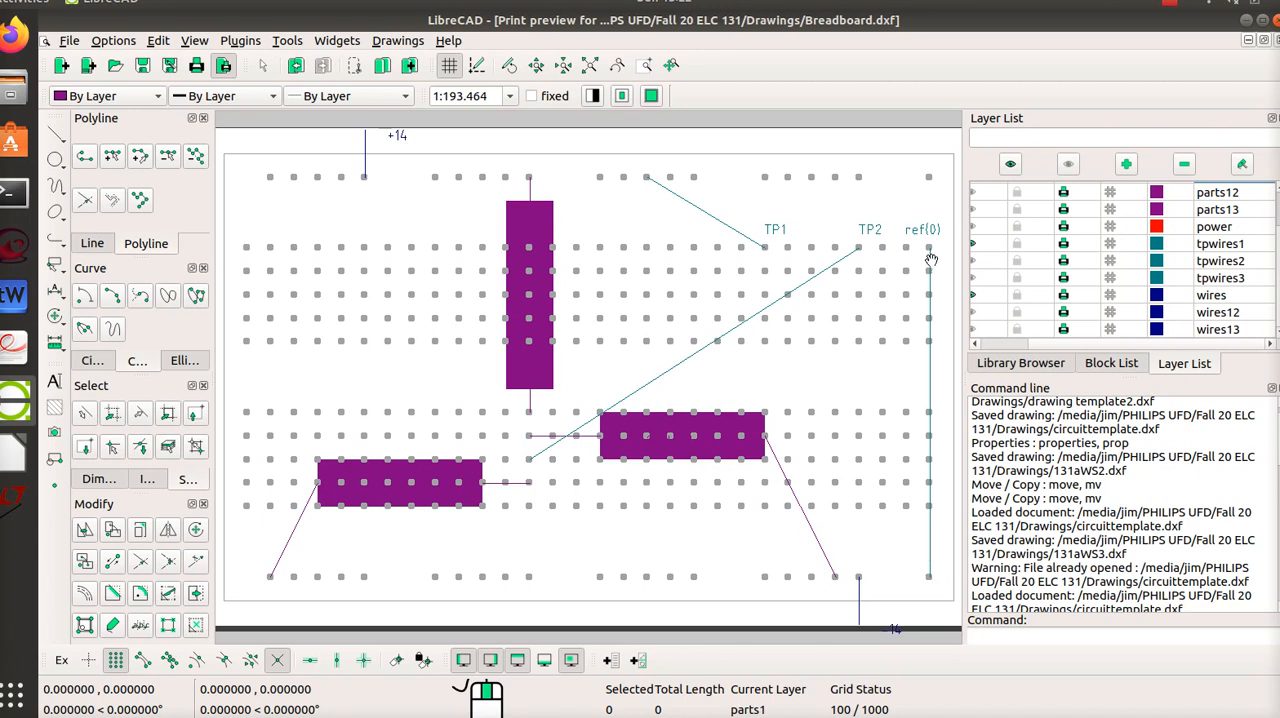
{"action": "mouse_move", "coordinate": [720, 387]}
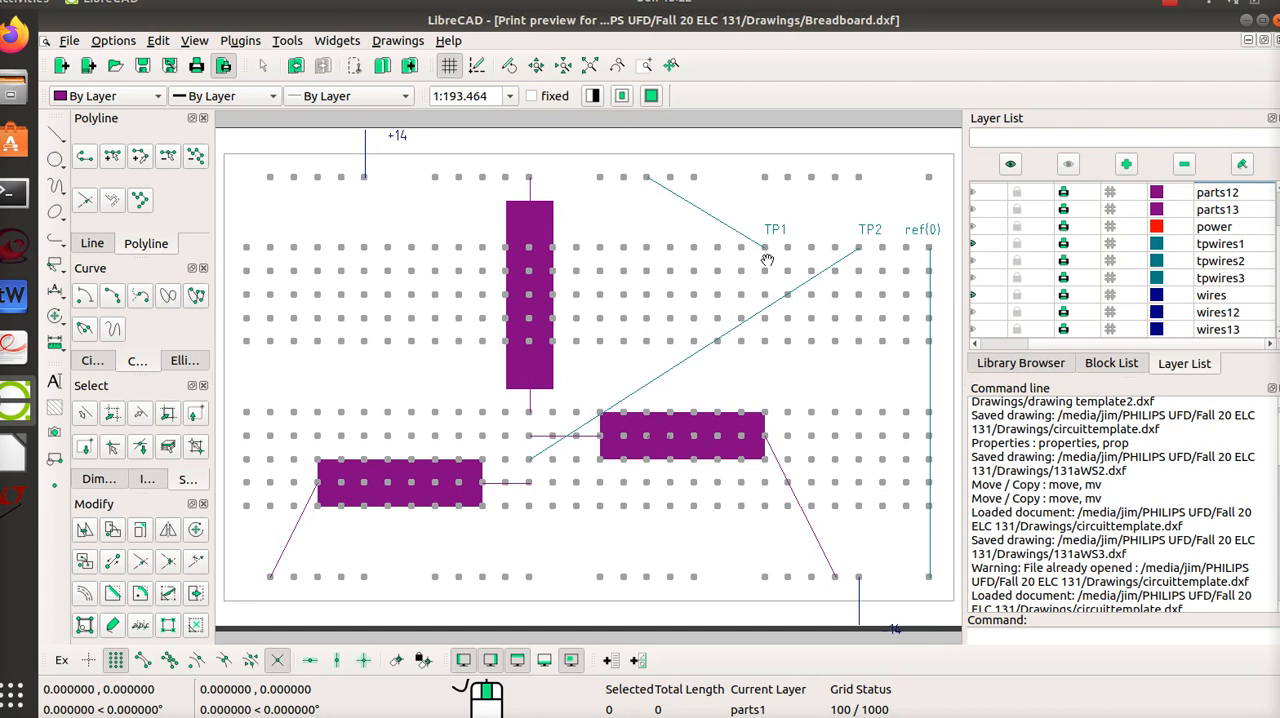
{"action": "mouse_move", "coordinate": [882, 210]}
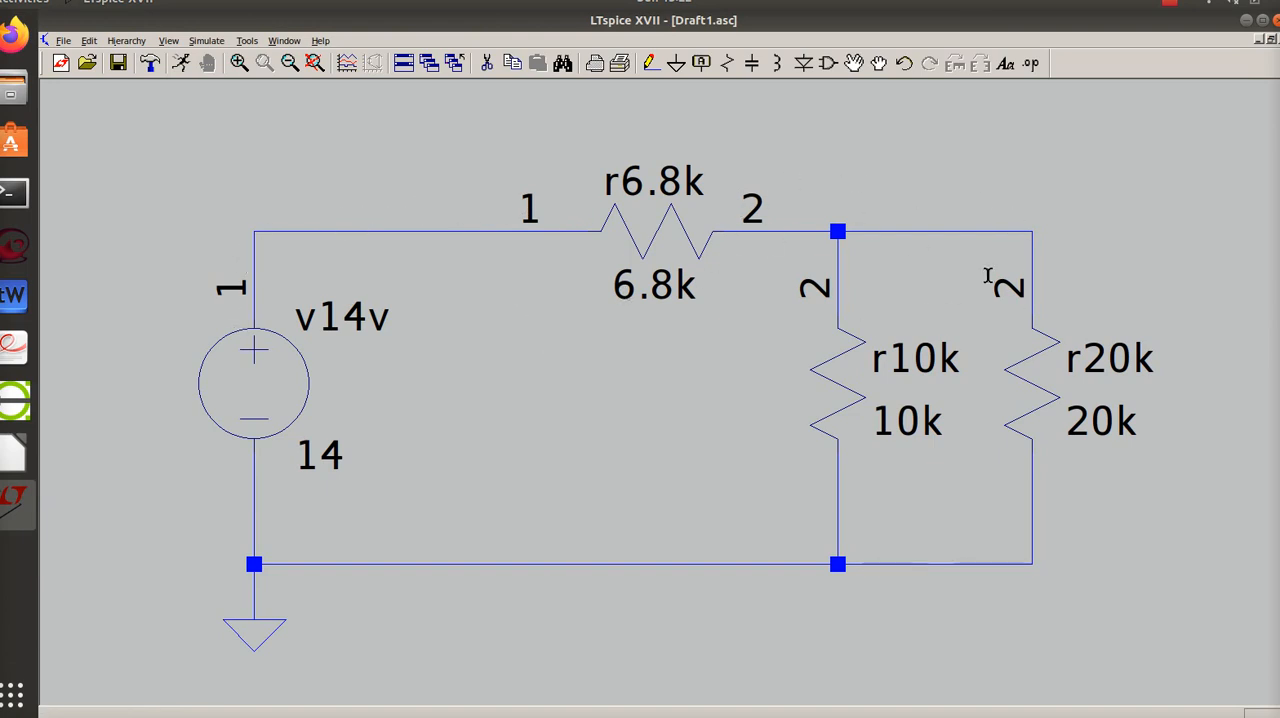
{"action": "mouse_move", "coordinate": [793, 600]}
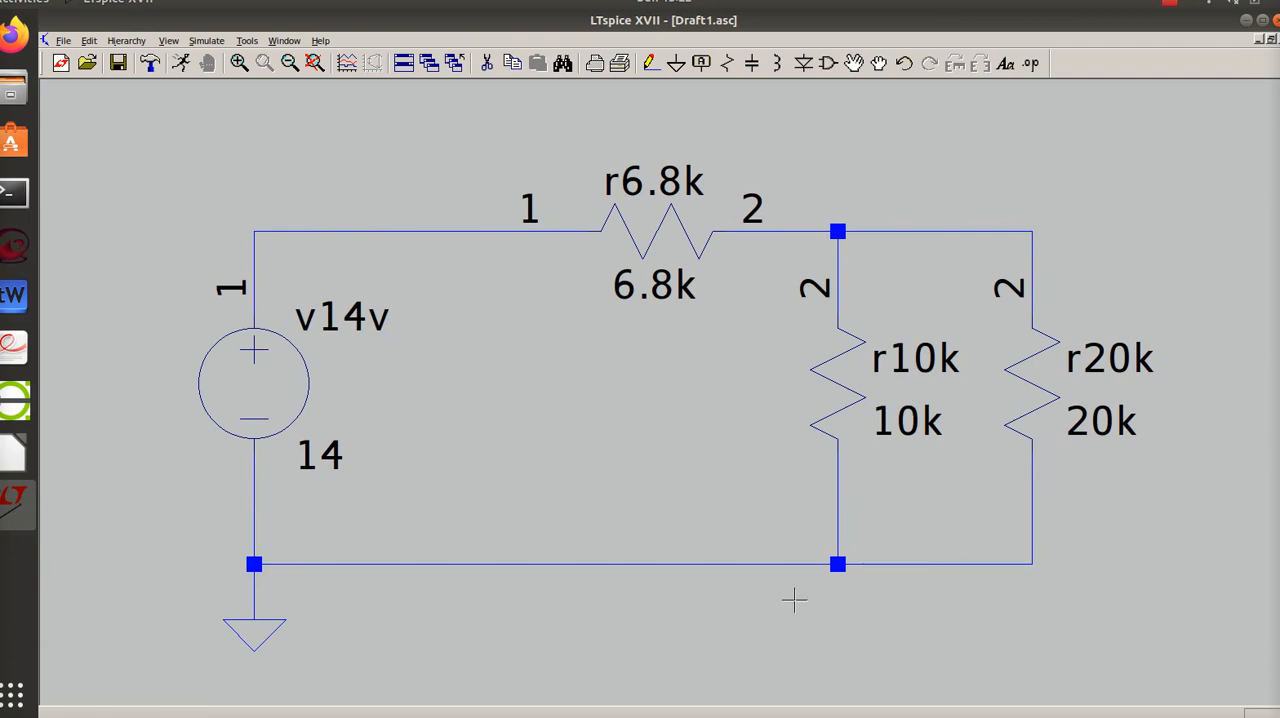
{"action": "mouse_move", "coordinate": [853, 550]}
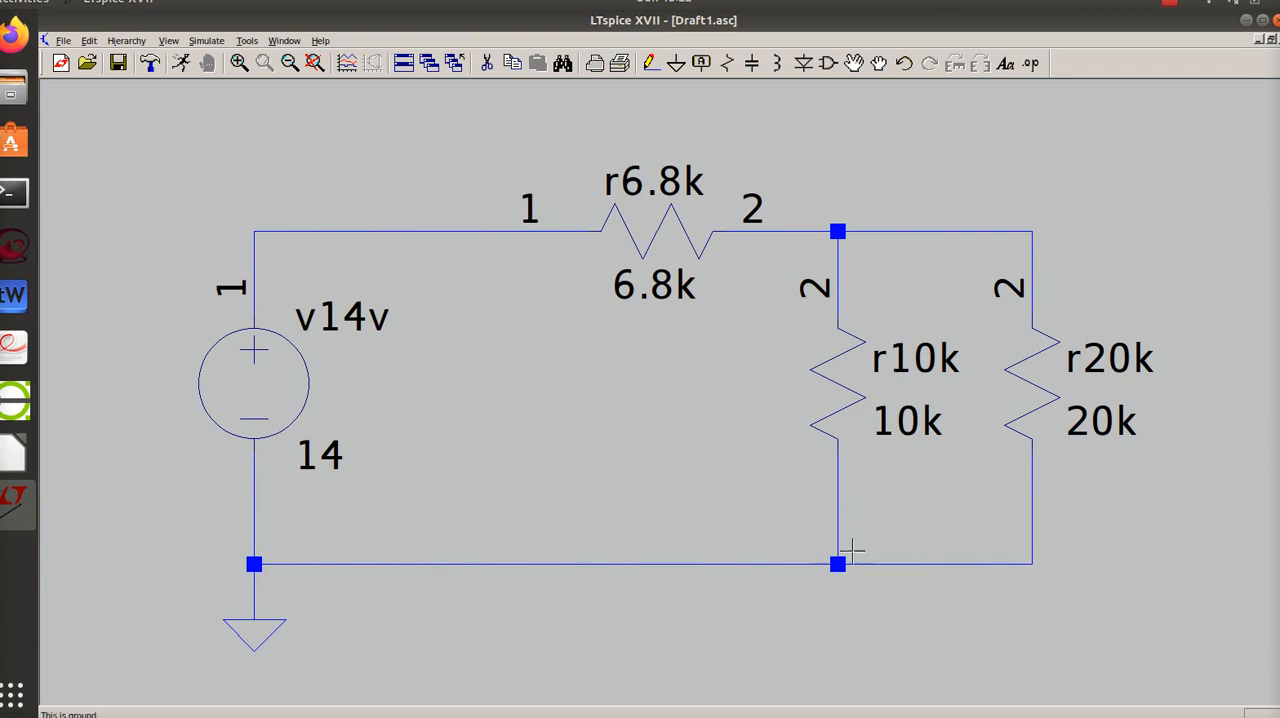
{"action": "mouse_move", "coordinate": [165, 377]}
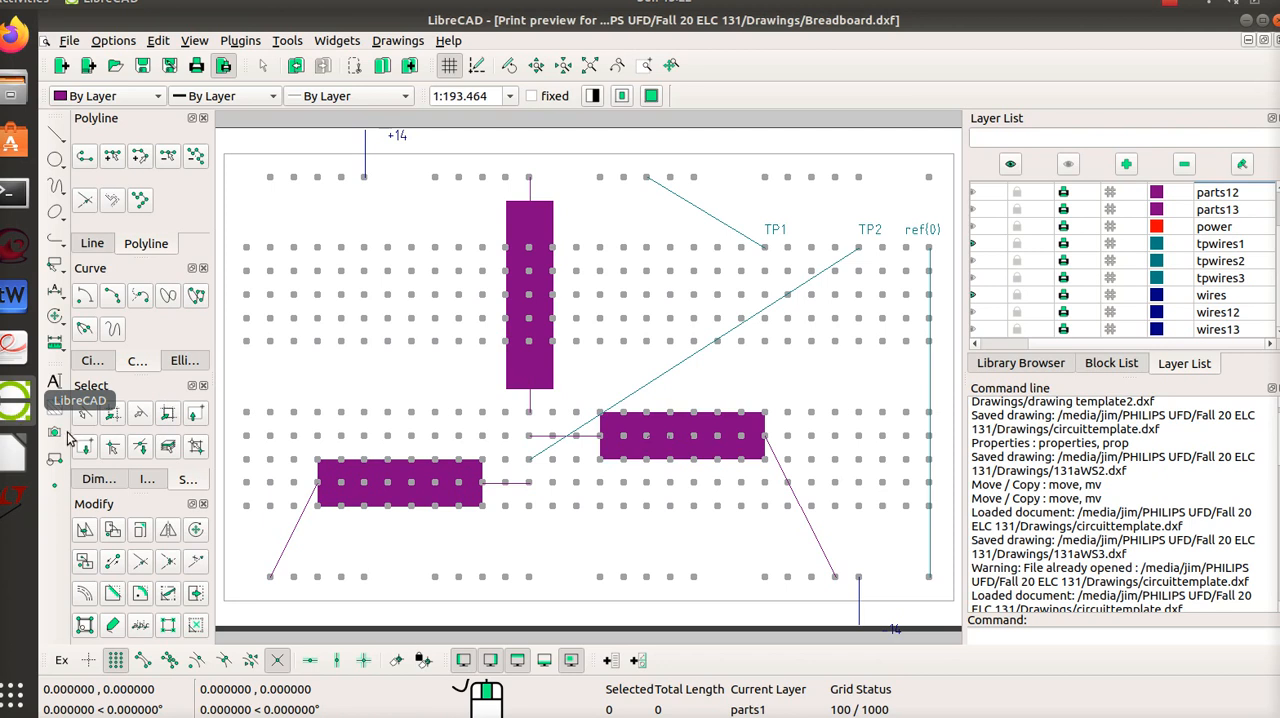
{"action": "mouse_move", "coordinate": [1022, 336]}
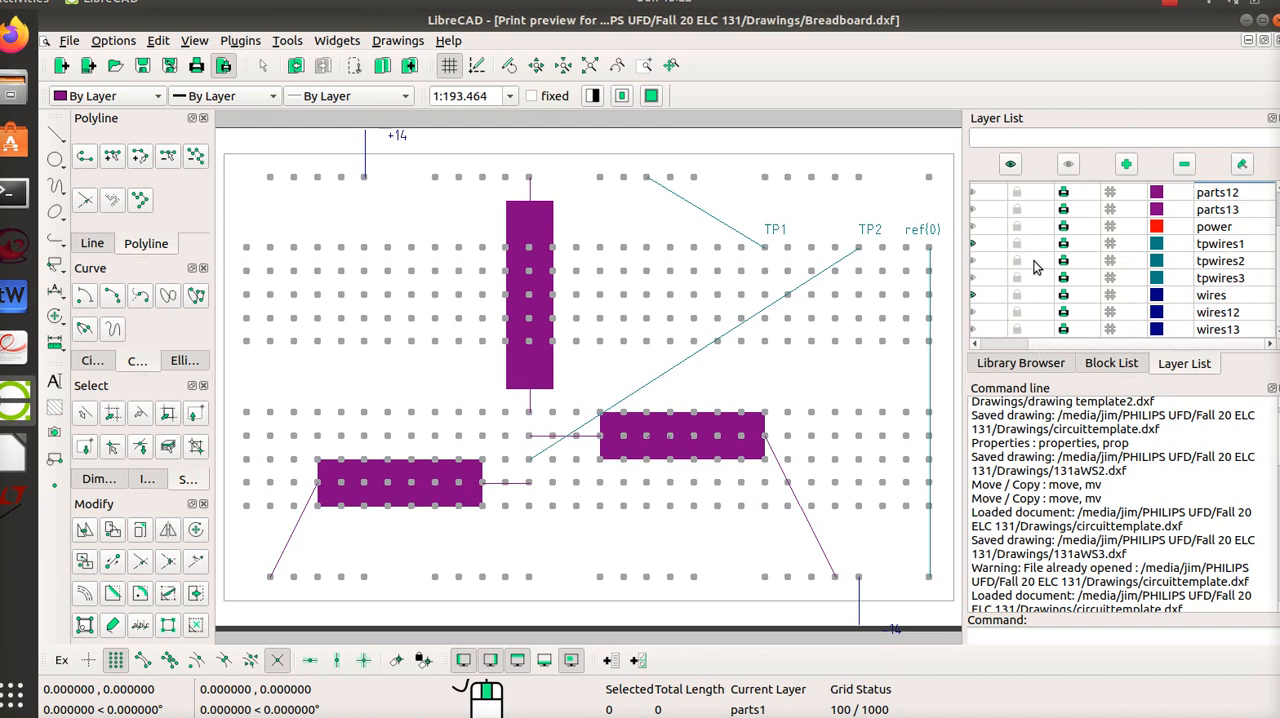
{"action": "mouse_move", "coordinate": [977, 250]}
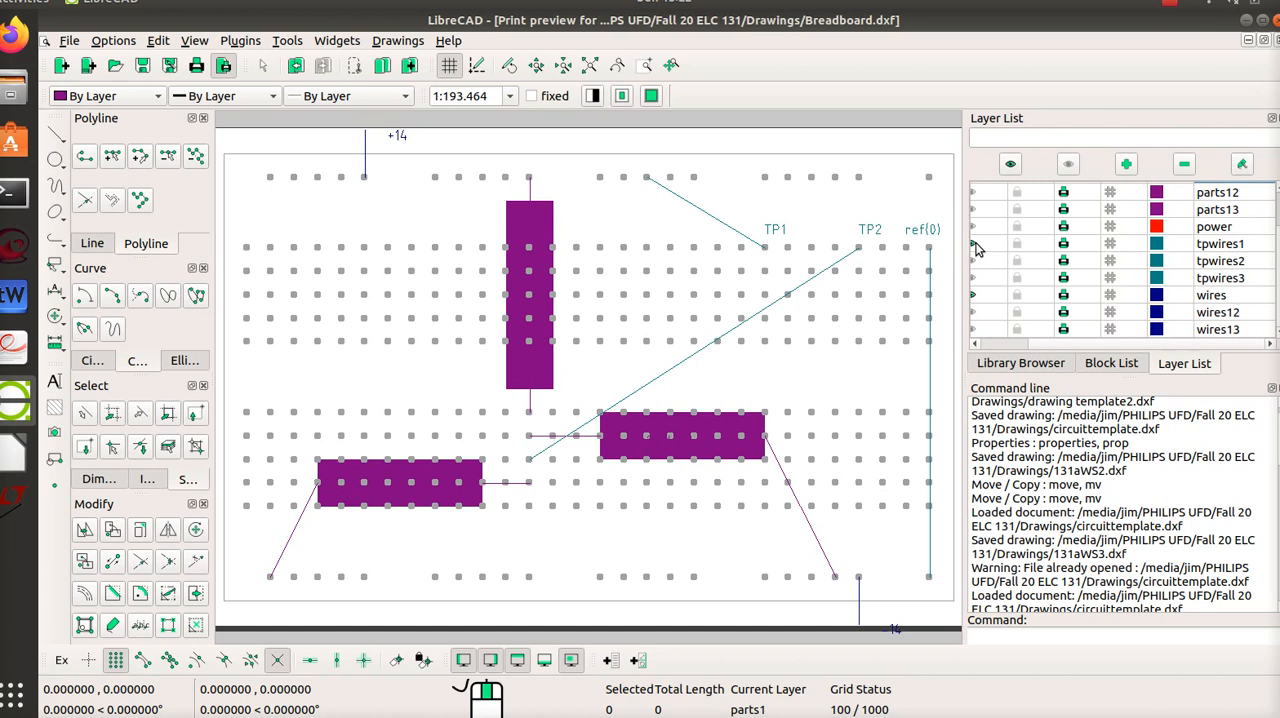
{"action": "mouse_move", "coordinate": [776, 331]}
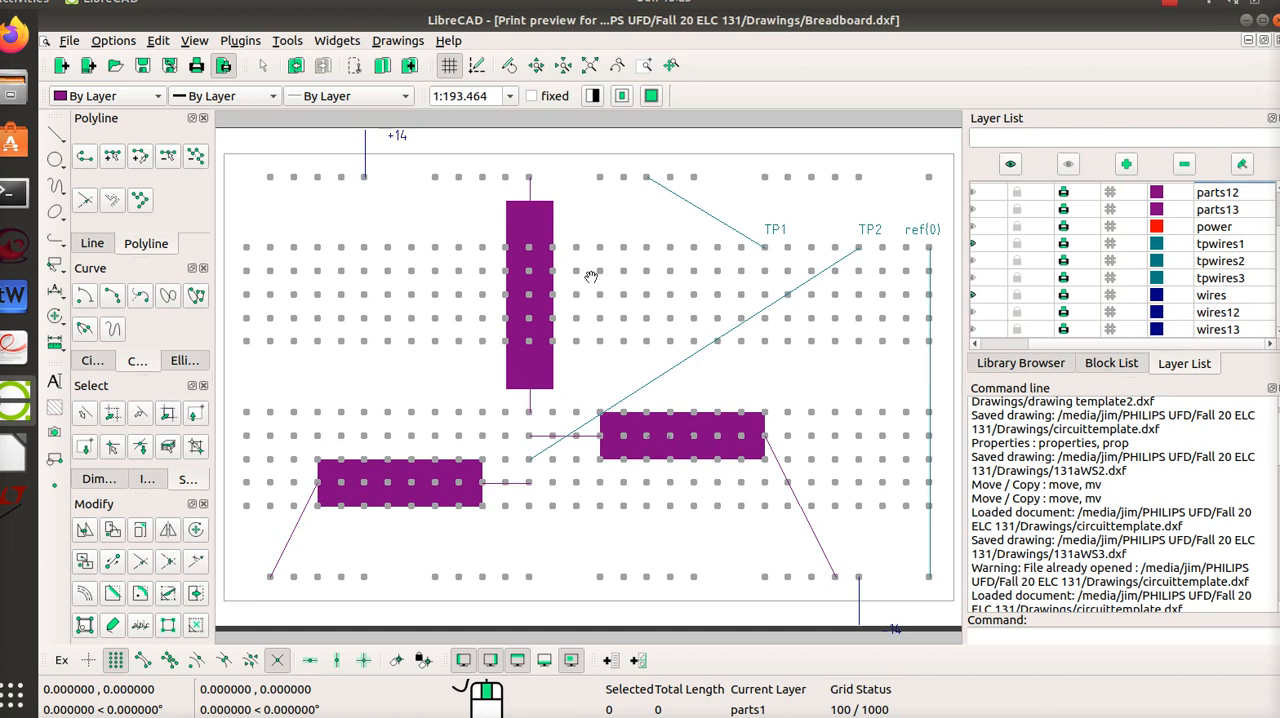
{"action": "mouse_move", "coordinate": [452, 398]}
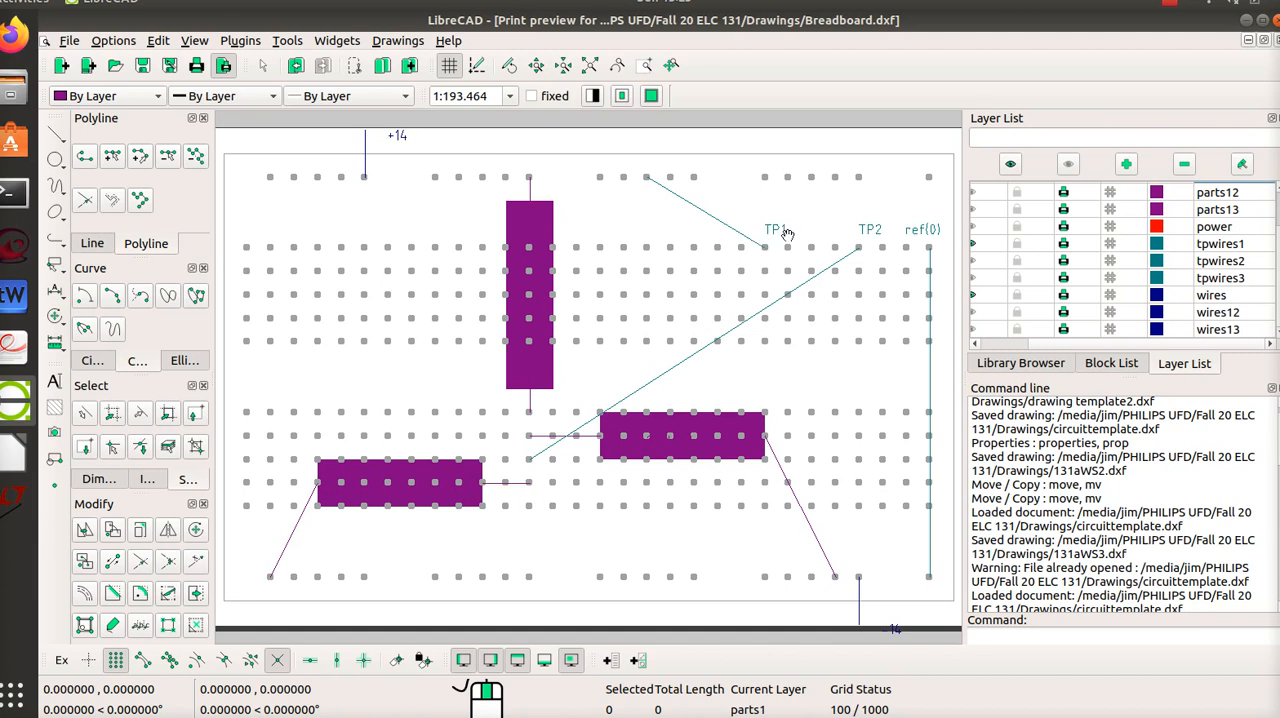
{"action": "mouse_move", "coordinate": [755, 238]}
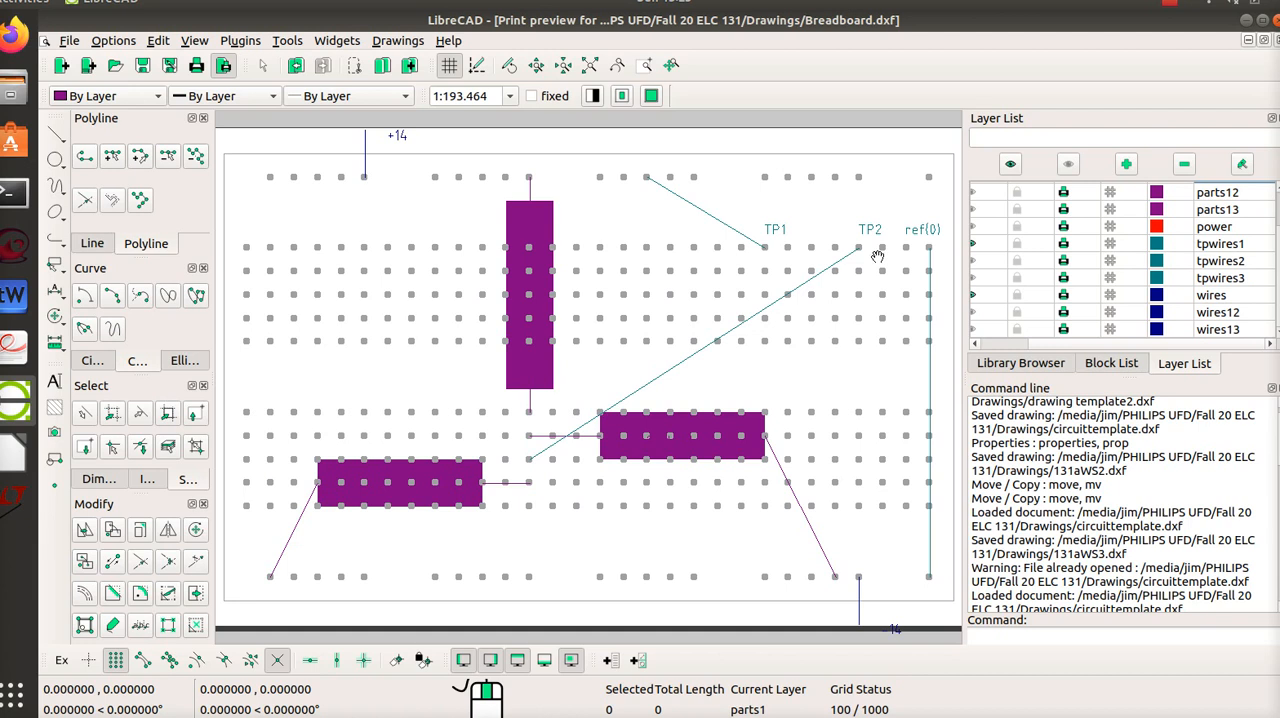
{"action": "mouse_move", "coordinate": [929, 248]}
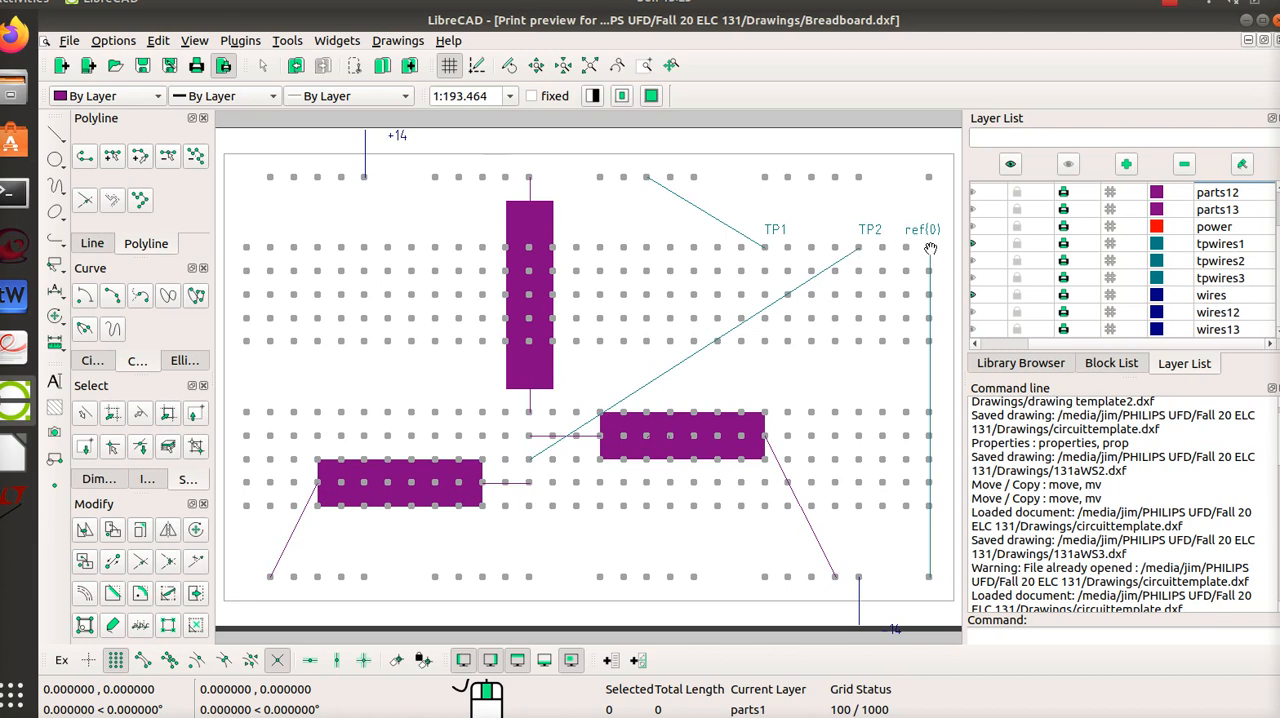
{"action": "mouse_move", "coordinate": [639, 466]}
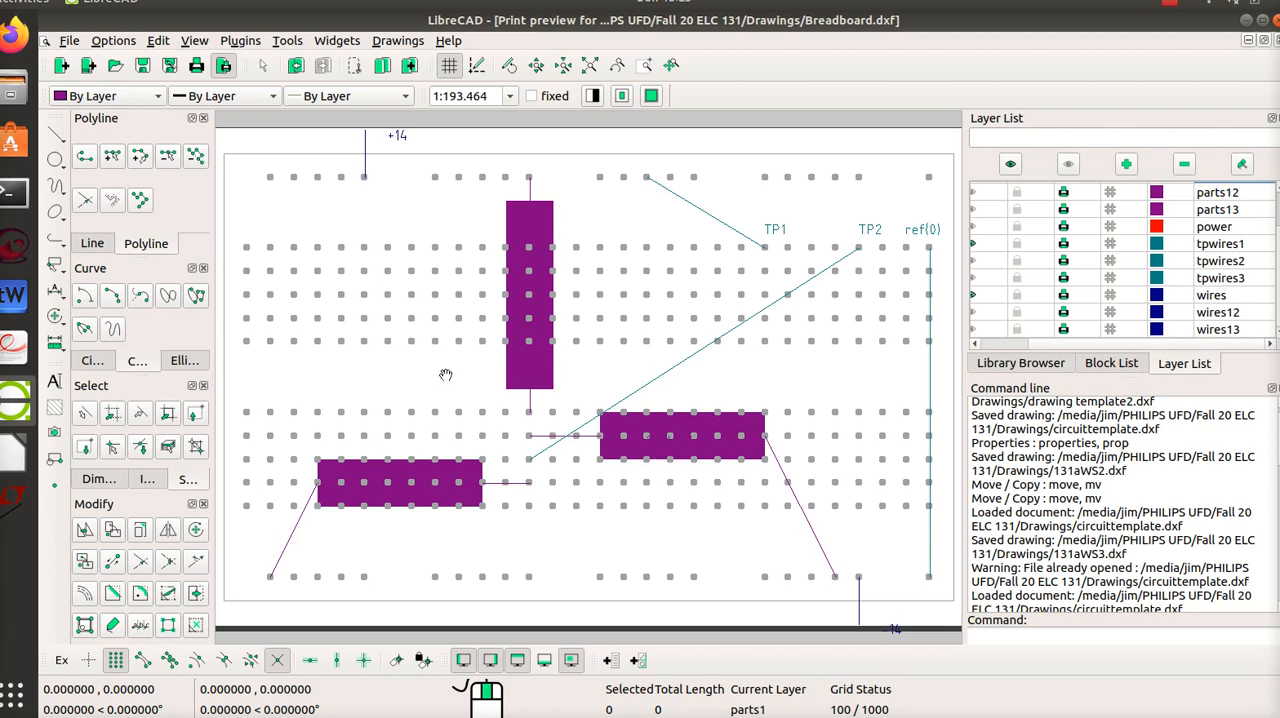
{"action": "mouse_move", "coordinate": [505, 444]}
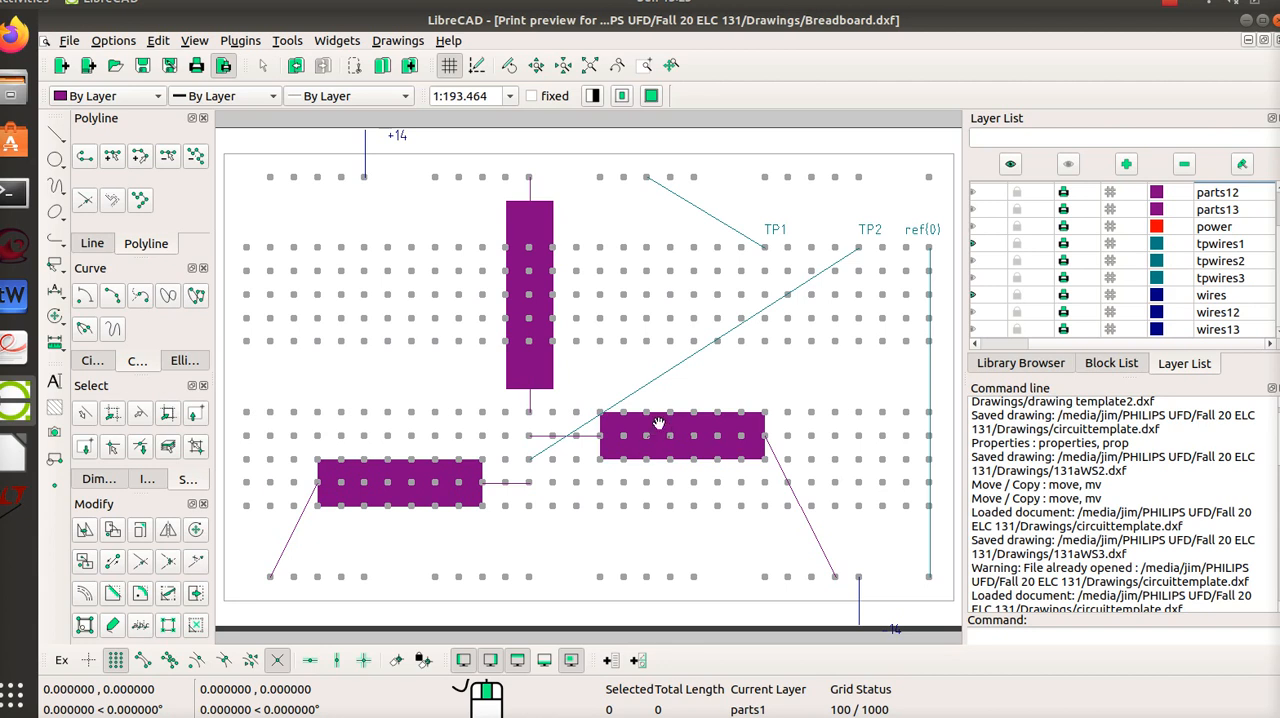
{"action": "mouse_move", "coordinate": [894, 507]}
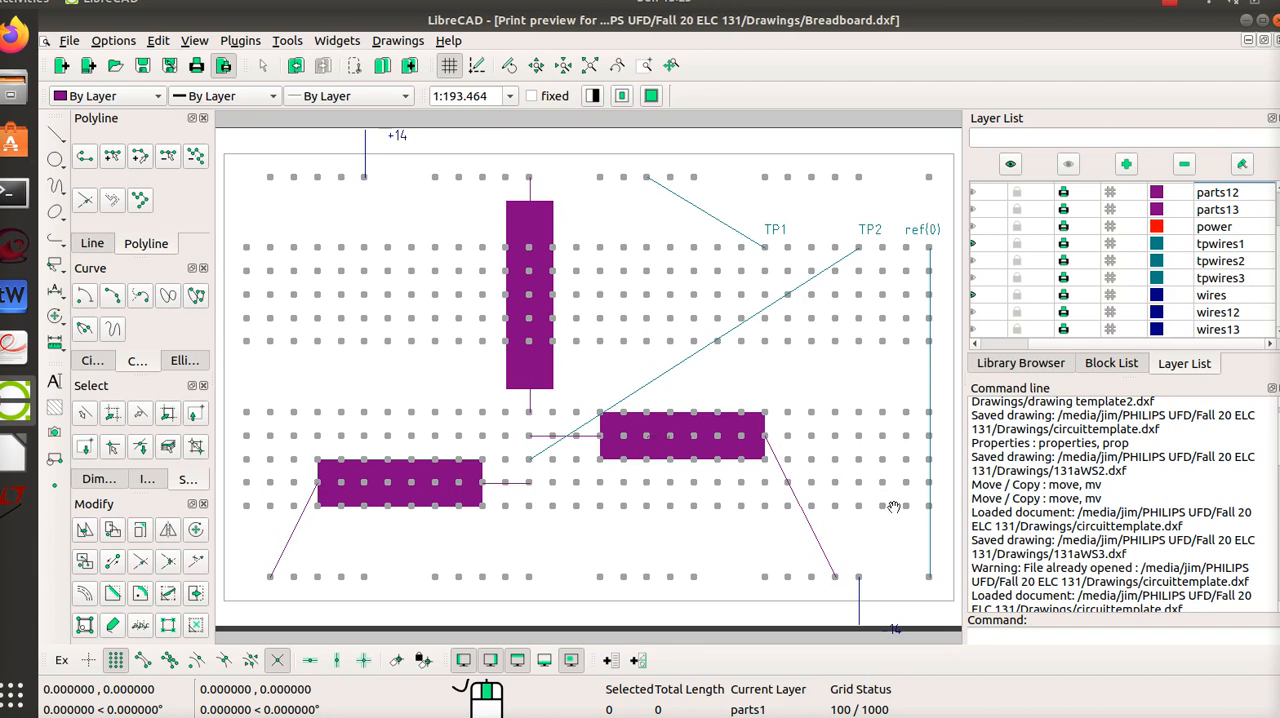
{"action": "mouse_move", "coordinate": [779, 325]}
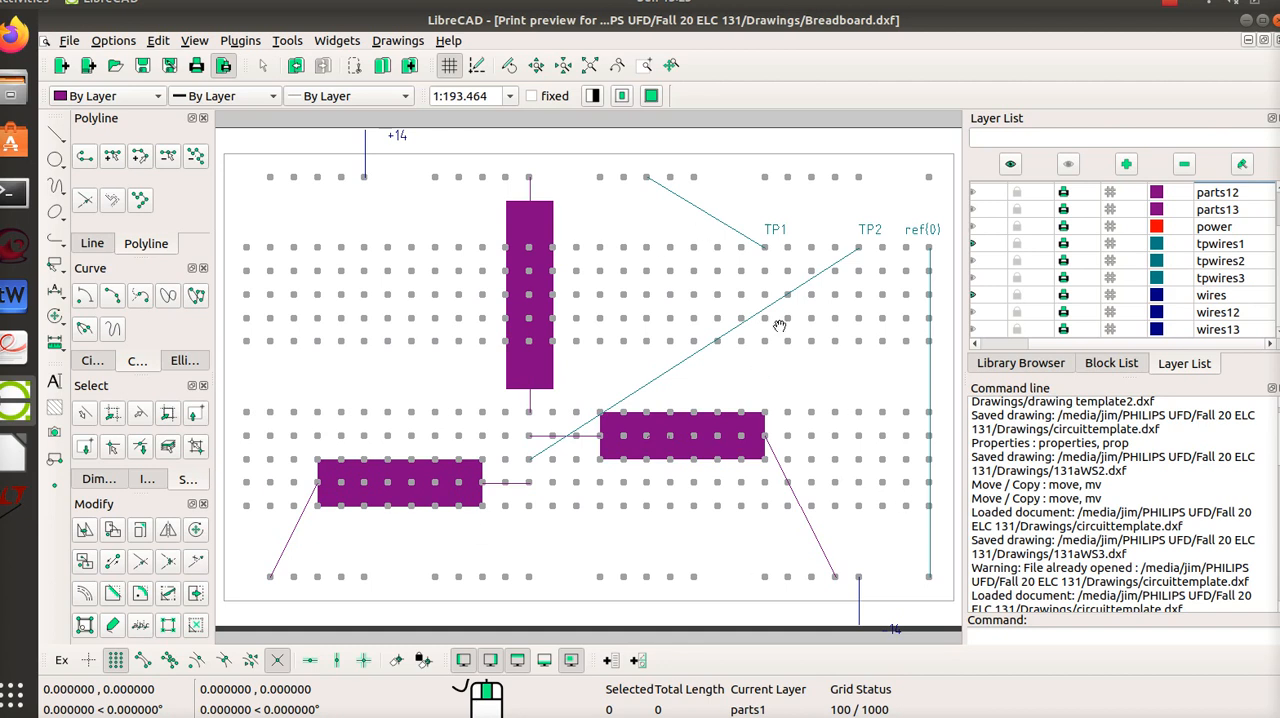
{"action": "mouse_move", "coordinate": [1037, 469]}
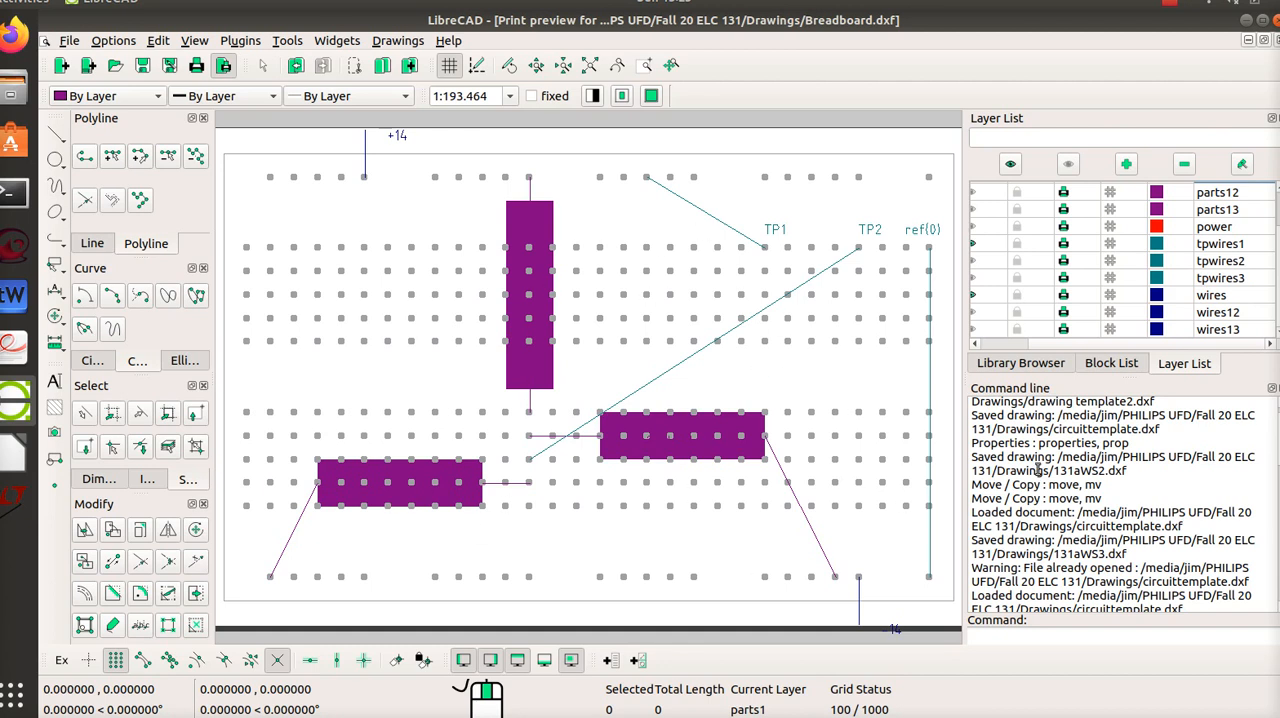
{"action": "mouse_move", "coordinate": [805, 267]}
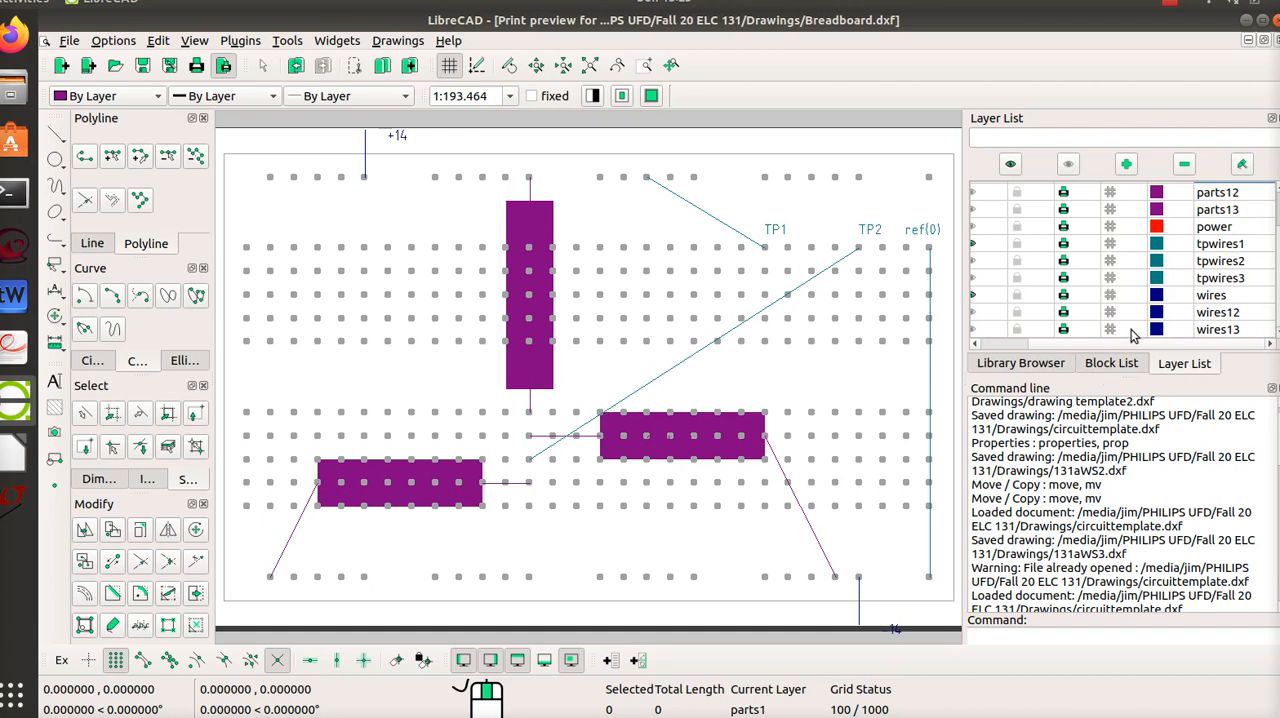
{"action": "mouse_move", "coordinate": [977, 251]}
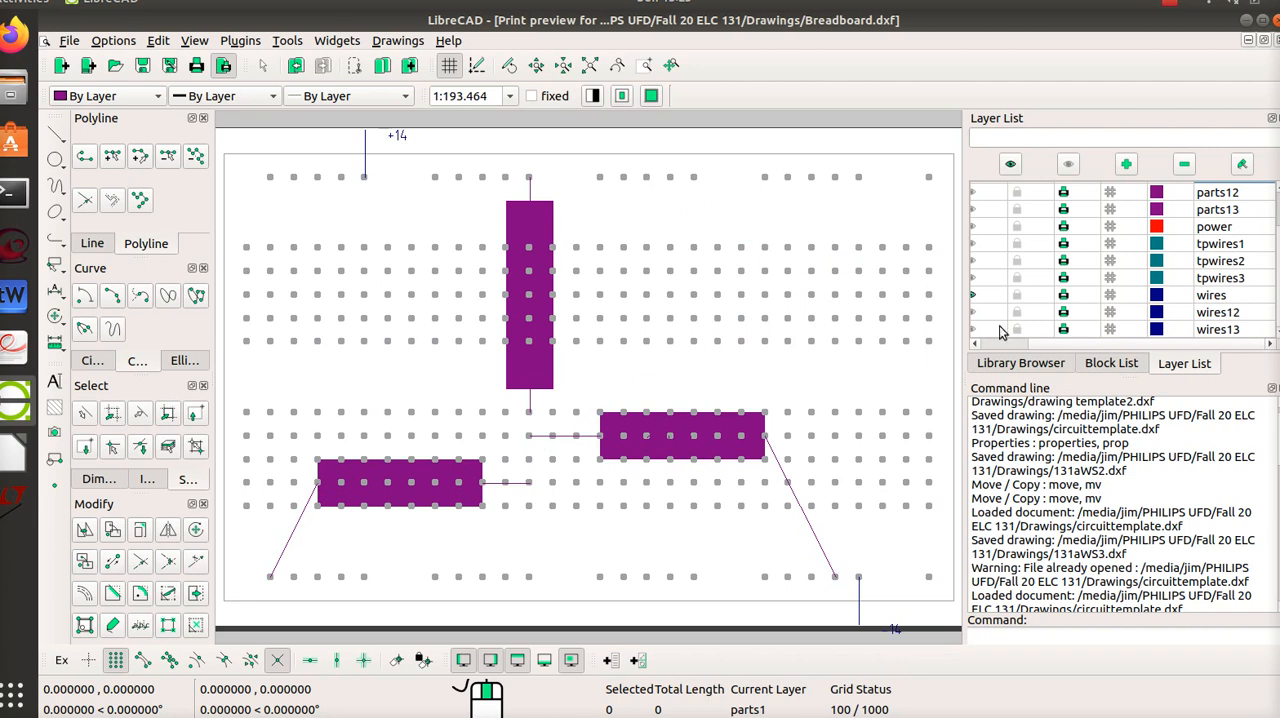
{"action": "mouse_move", "coordinate": [994, 308]}
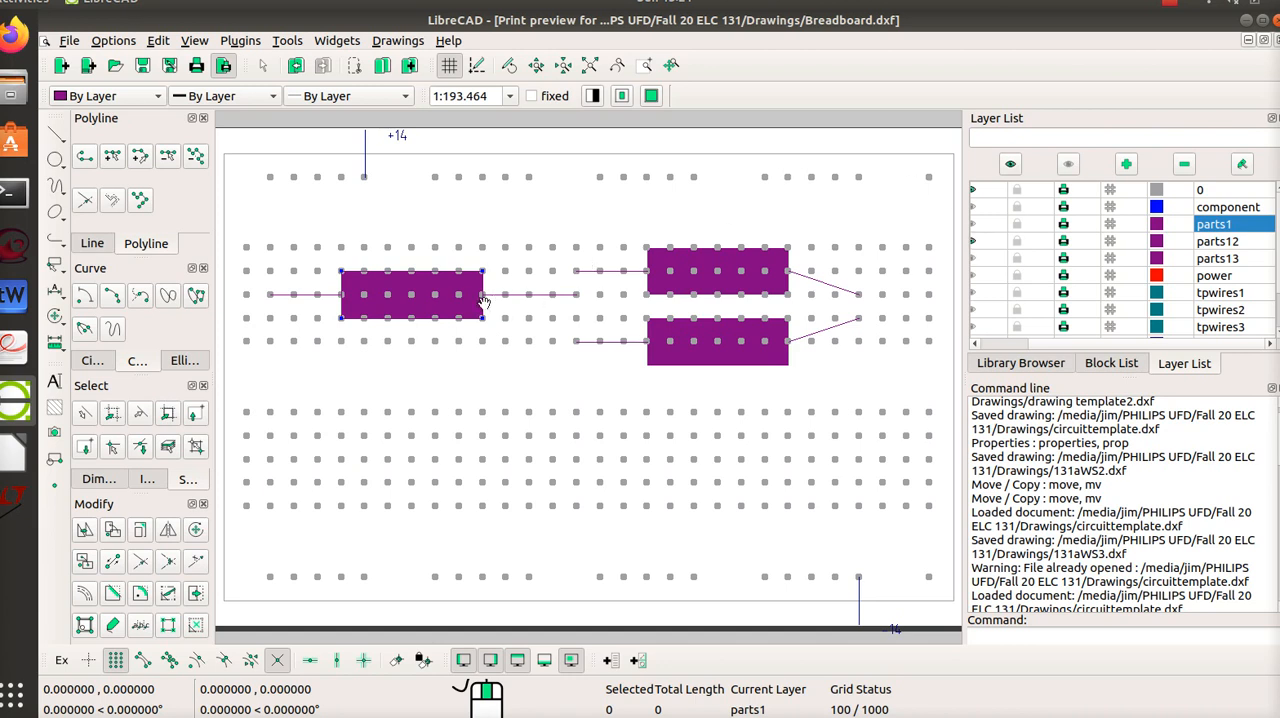
{"action": "mouse_move", "coordinate": [365, 177]}
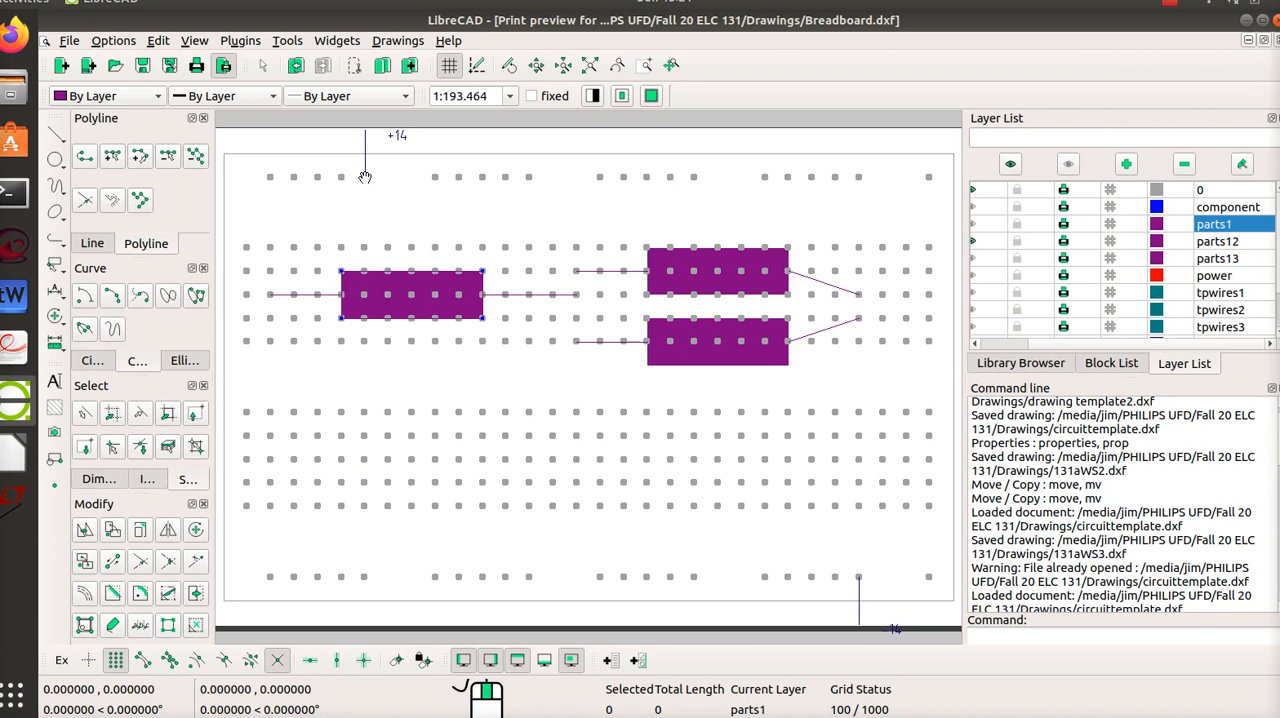
{"action": "mouse_move", "coordinate": [342, 293]}
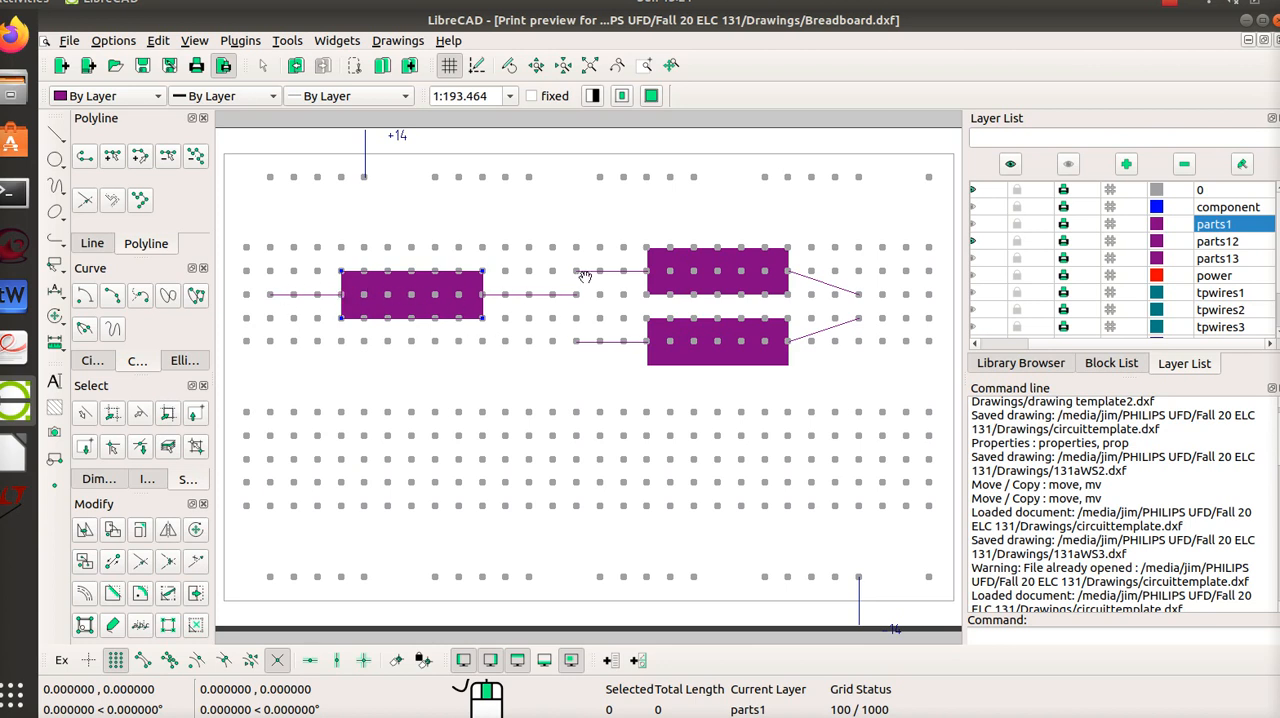
{"action": "mouse_move", "coordinate": [718, 367]}
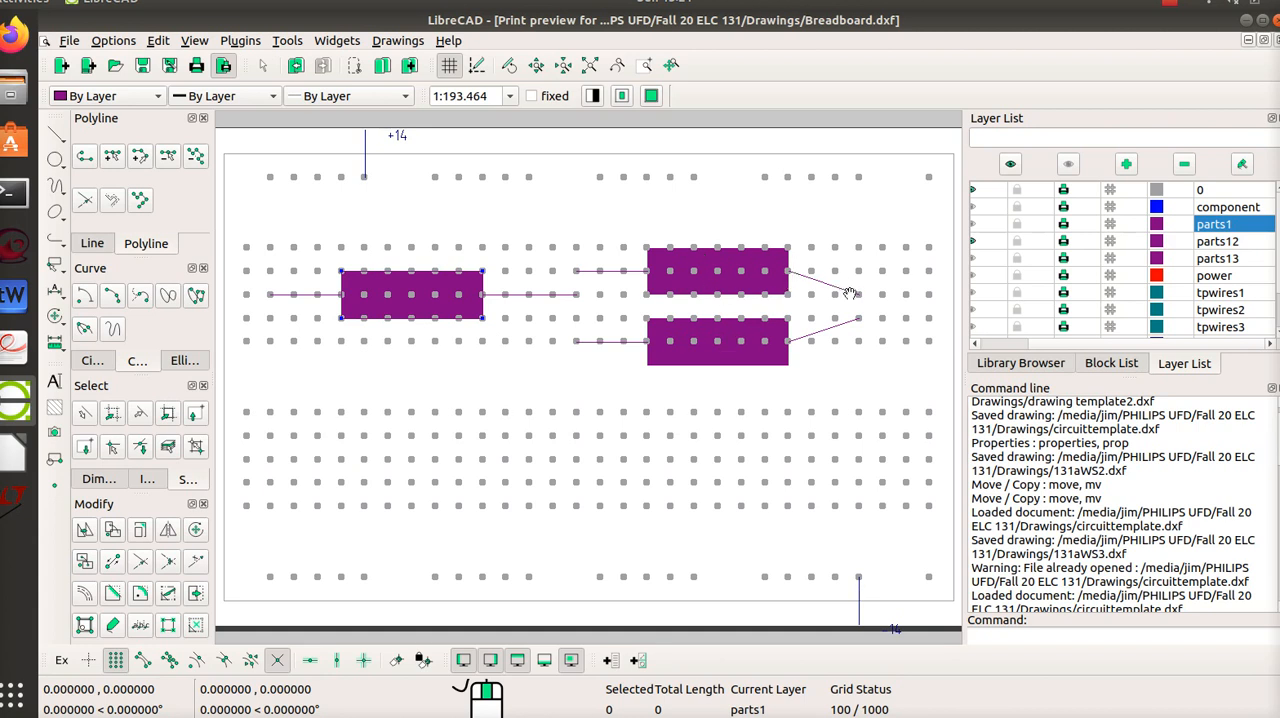
{"action": "mouse_move", "coordinate": [855, 272]}
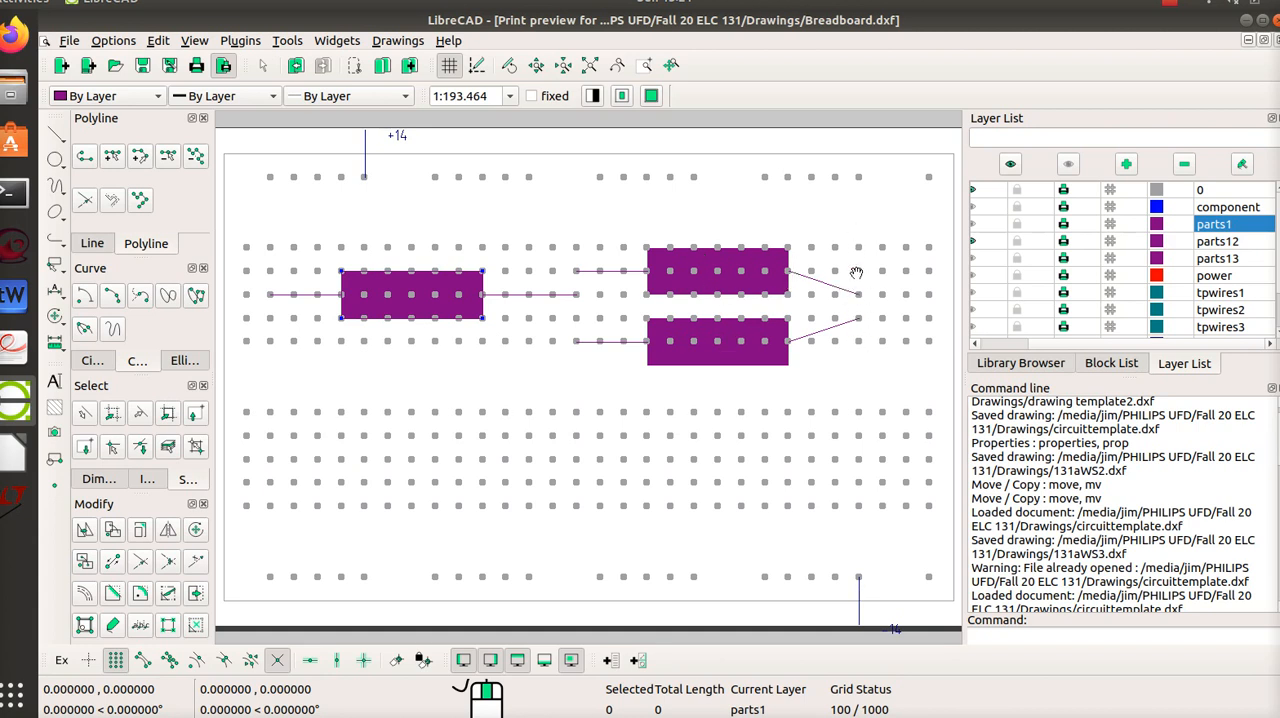
{"action": "mouse_move", "coordinate": [860, 246]}
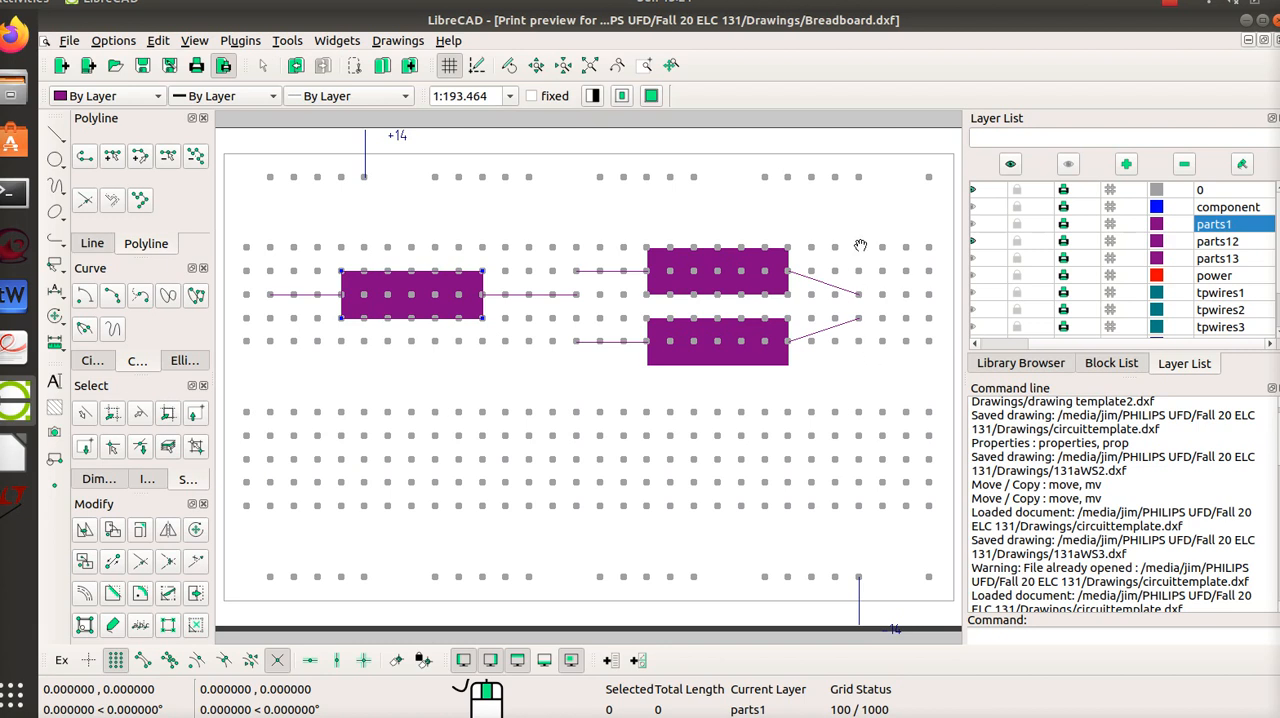
{"action": "mouse_move", "coordinate": [868, 320]}
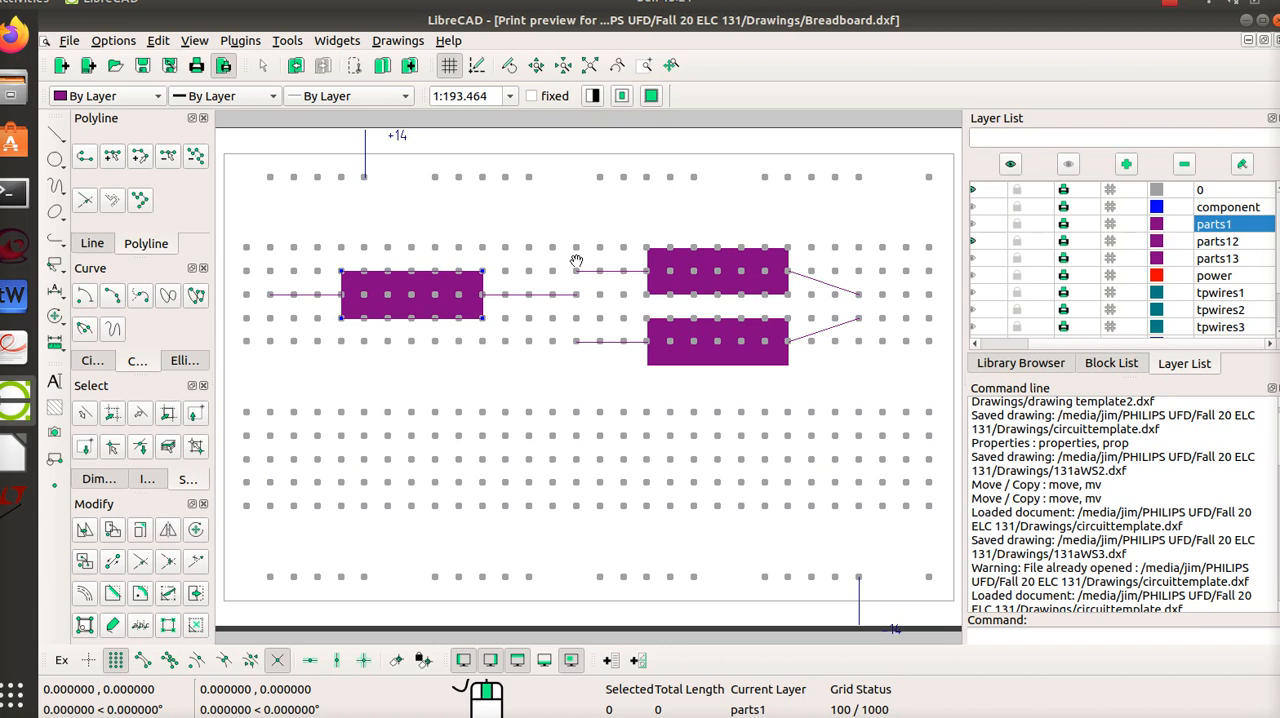
{"action": "mouse_move", "coordinate": [405, 190]}
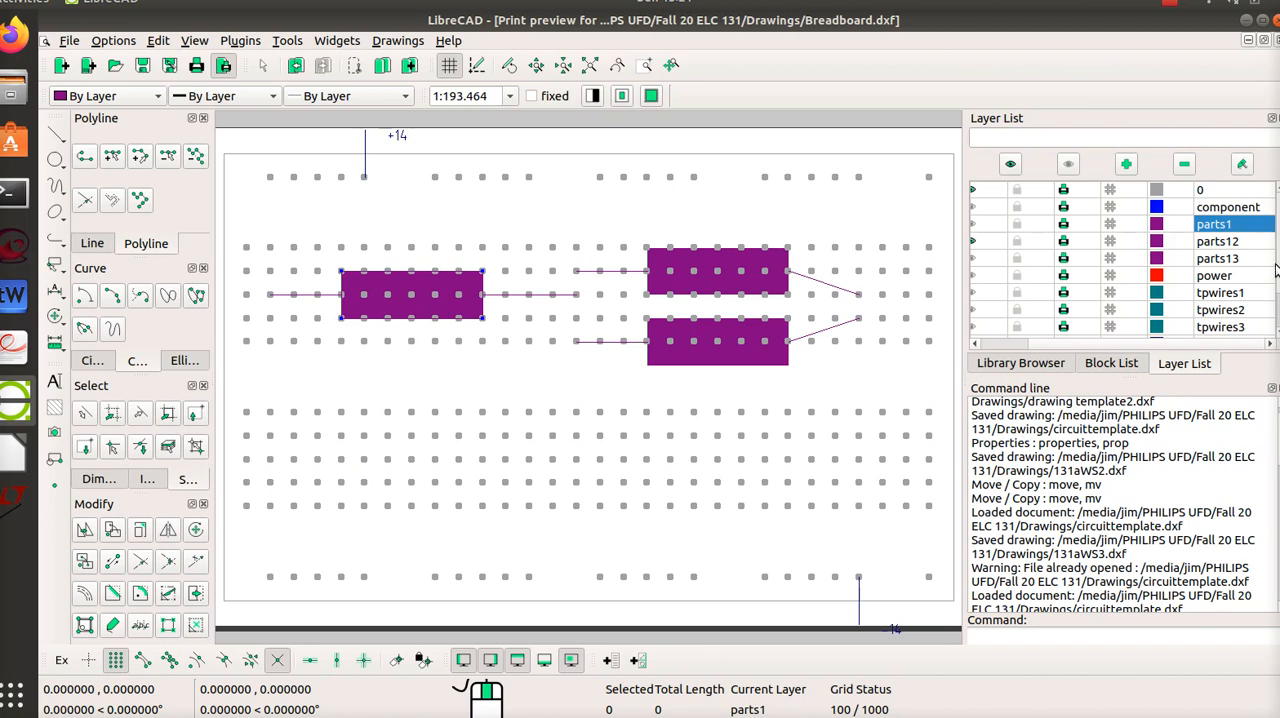
- Scroll the Layer List toward the wires layers for the rail-to-resistor jumpers
{"action": "scroll", "scroll_direction": "down", "scroll_amount": 3}
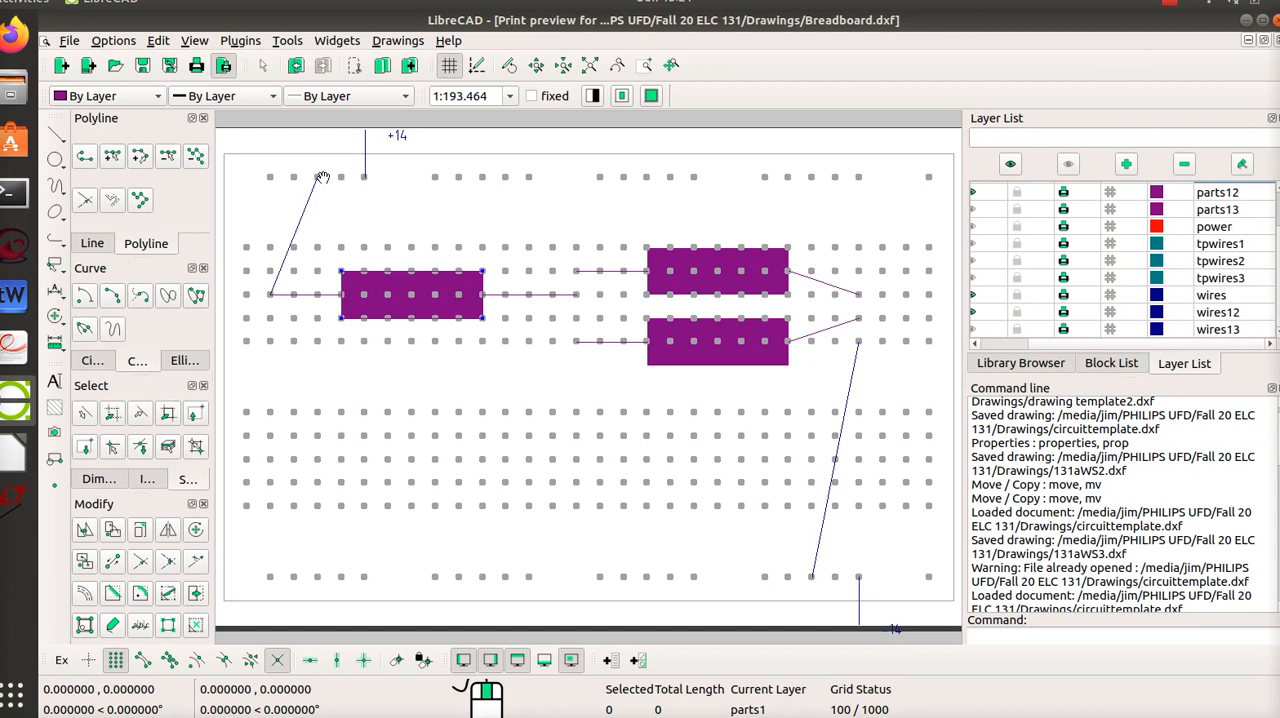
{"action": "mouse_move", "coordinate": [337, 183]}
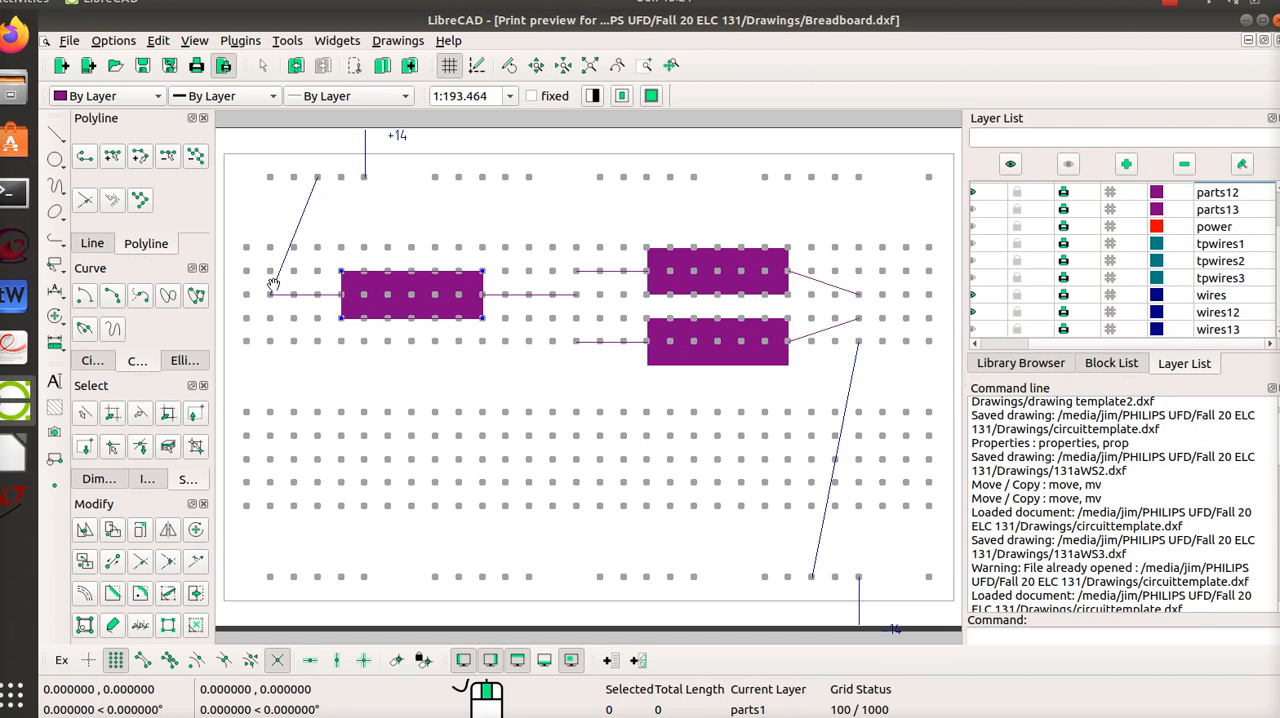
{"action": "mouse_move", "coordinate": [265, 290]}
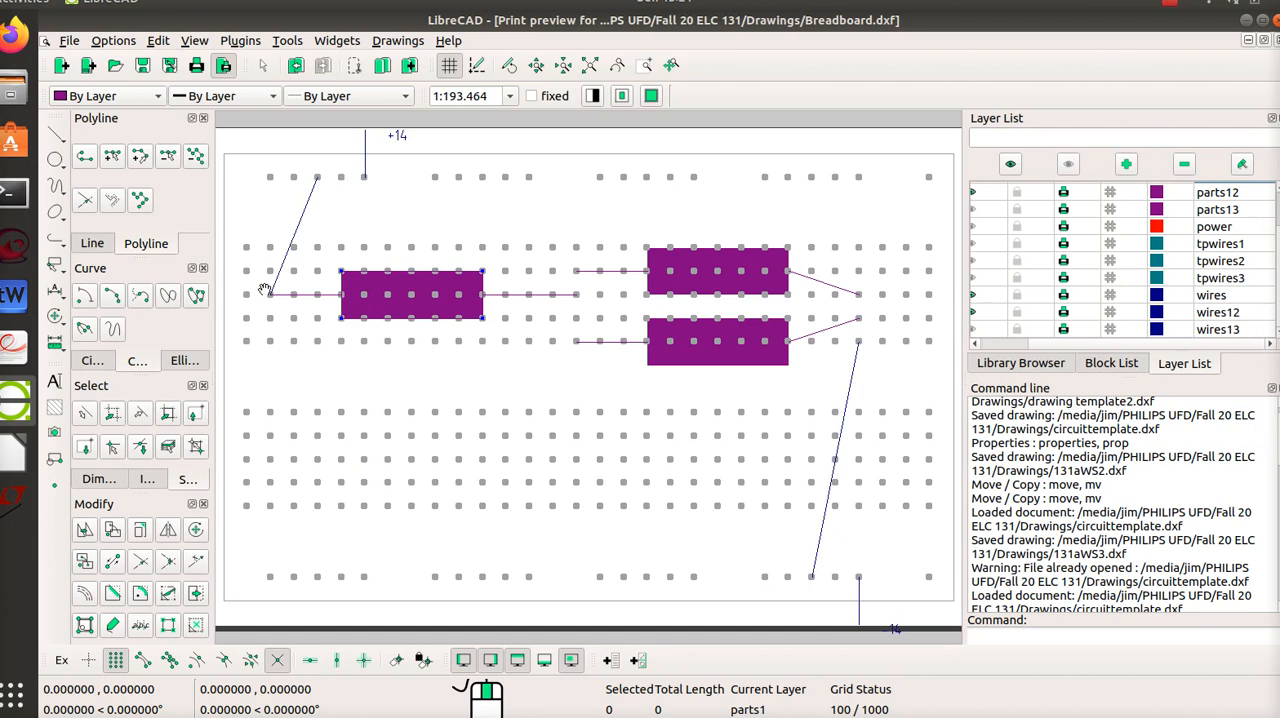
{"action": "mouse_move", "coordinate": [273, 313]}
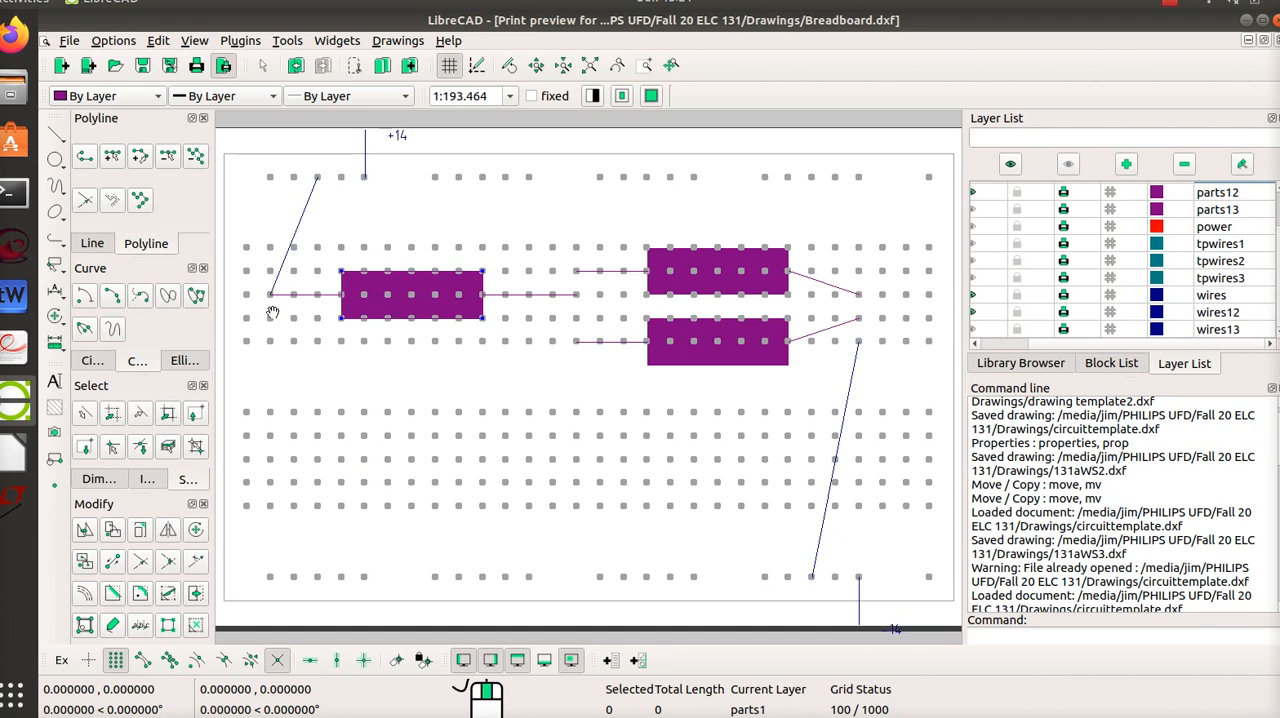
{"action": "mouse_move", "coordinate": [483, 404]}
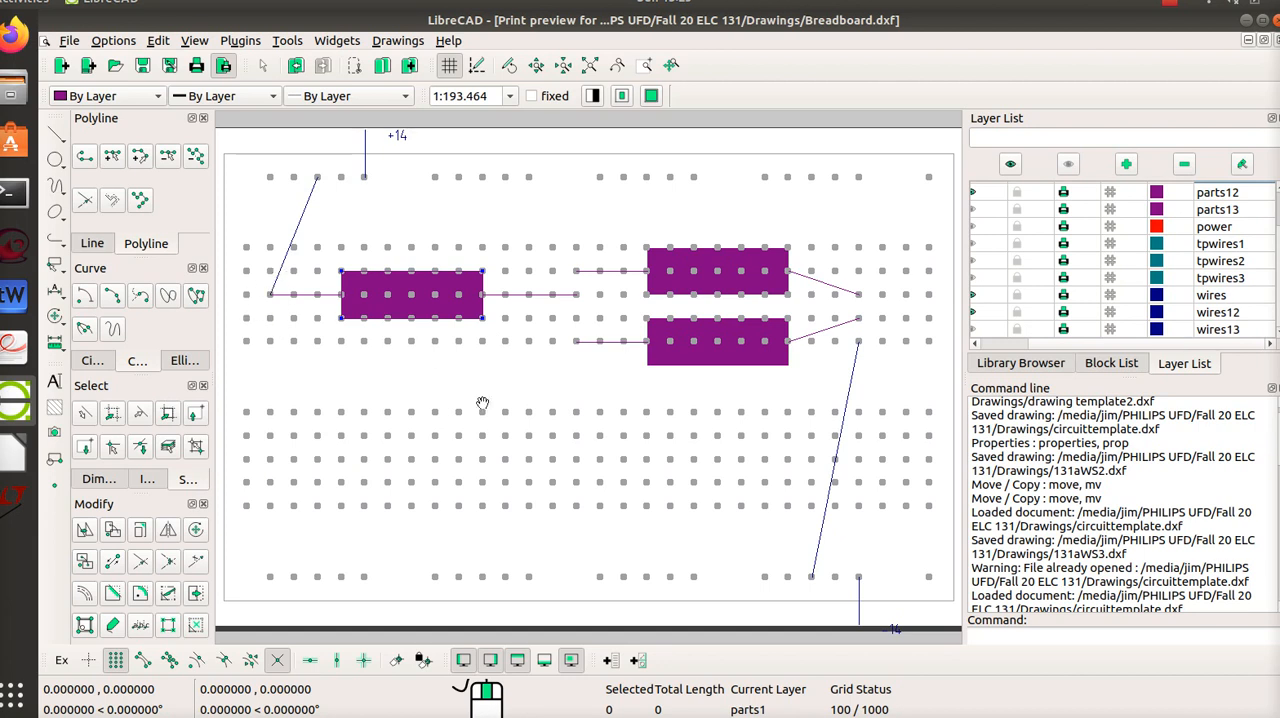
{"action": "mouse_move", "coordinate": [828, 547]}
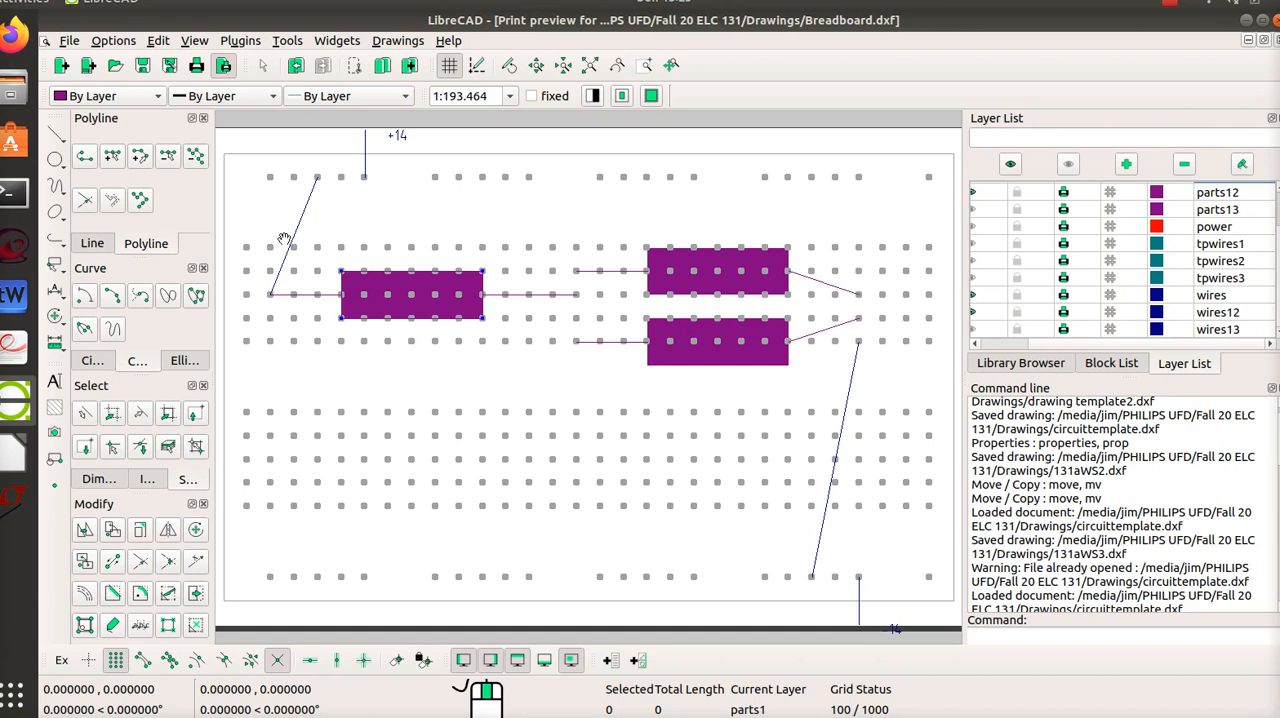
{"action": "mouse_move", "coordinate": [278, 366]}
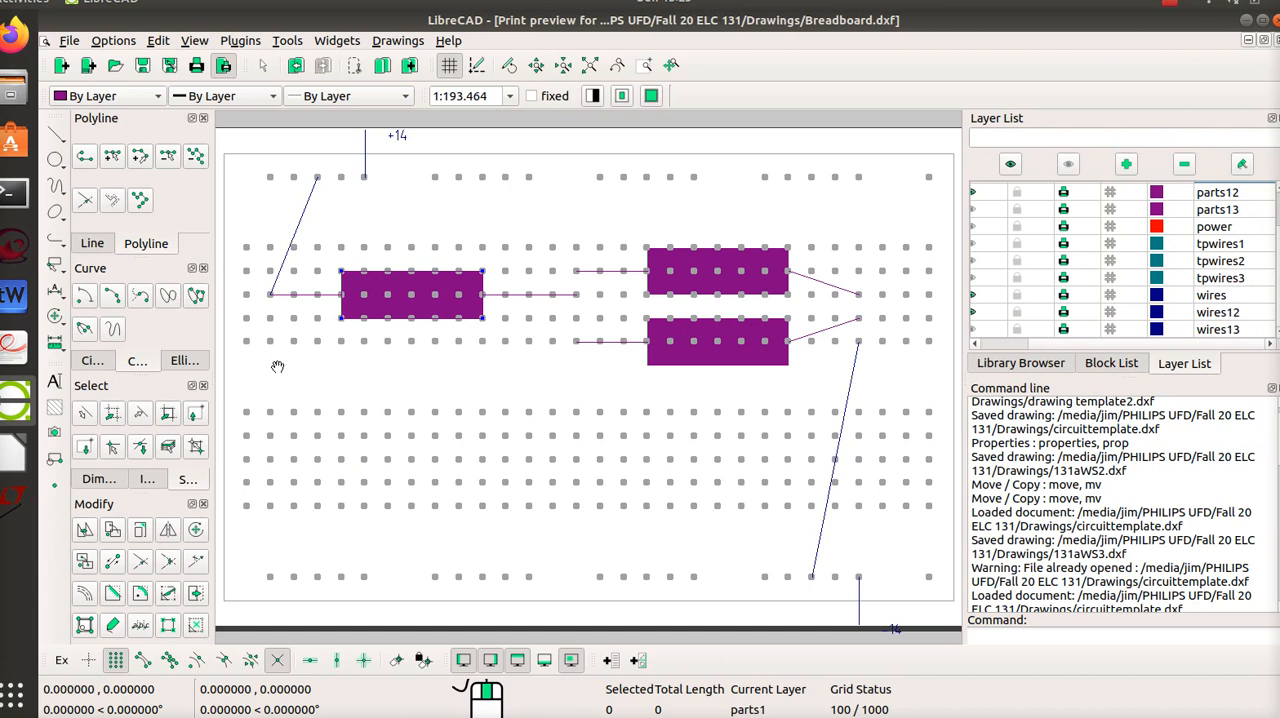
{"action": "mouse_move", "coordinate": [862, 298]}
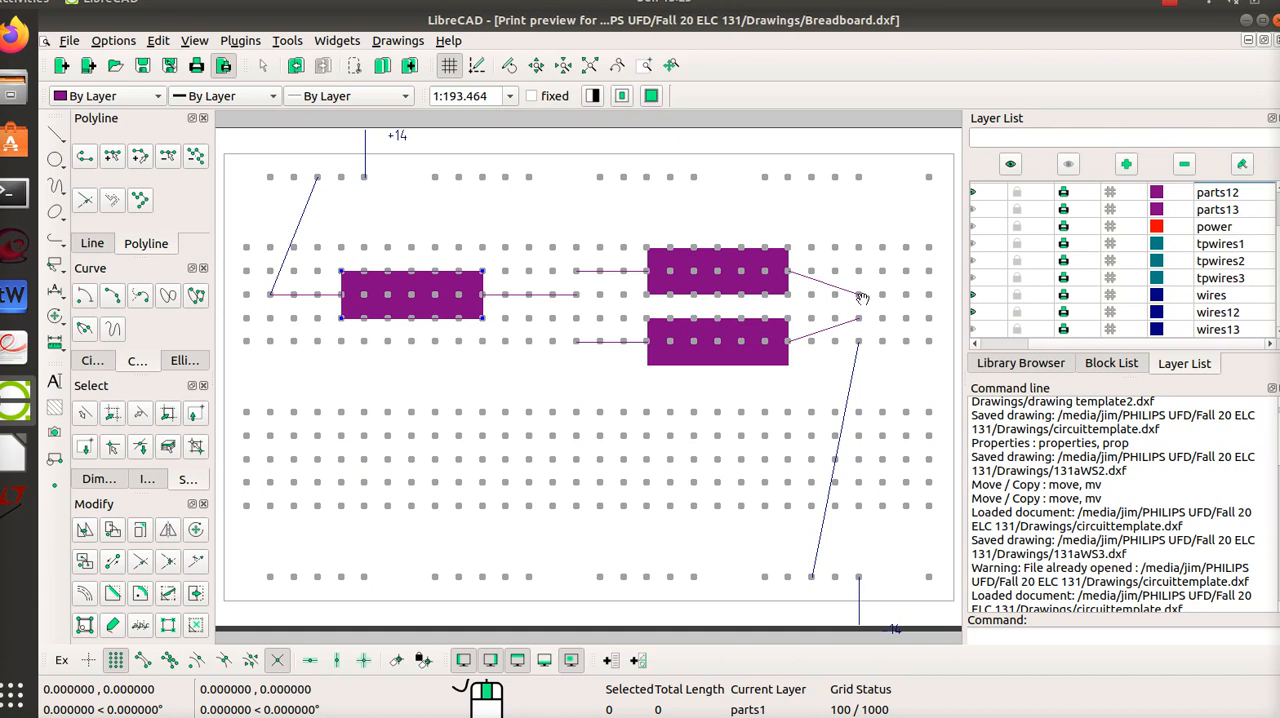
{"action": "mouse_move", "coordinate": [857, 291]}
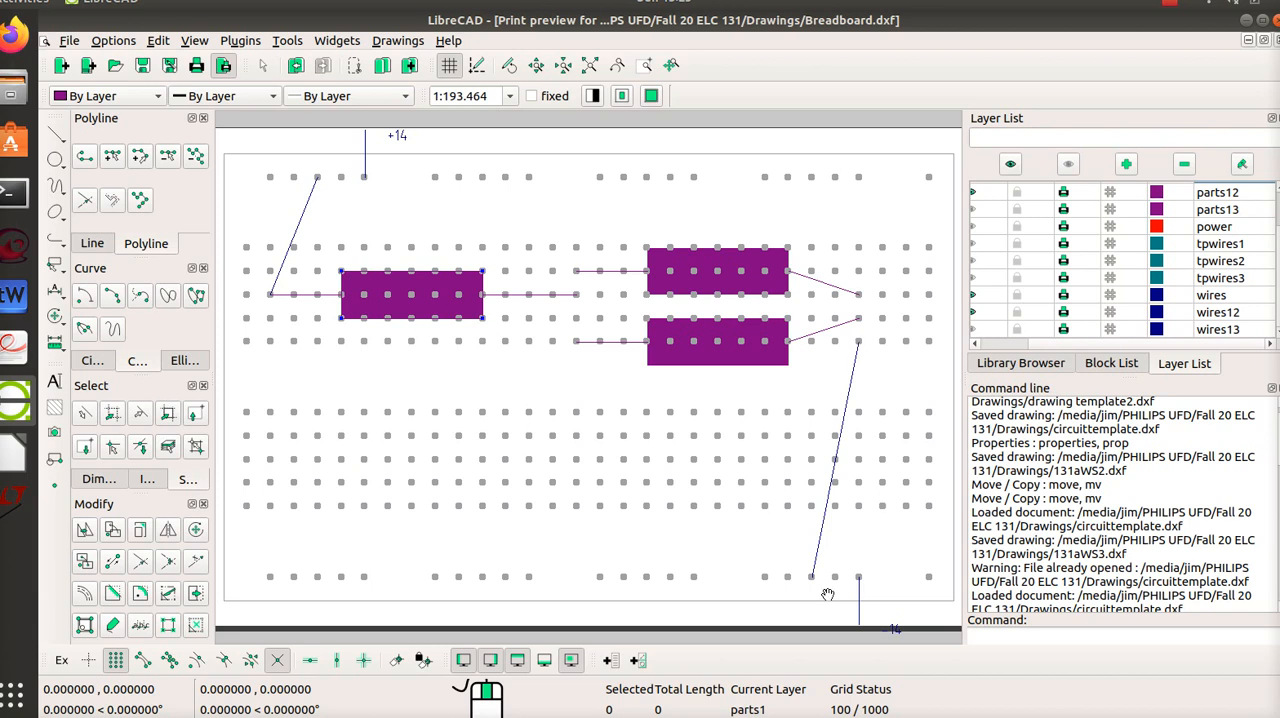
{"action": "mouse_move", "coordinate": [855, 362]}
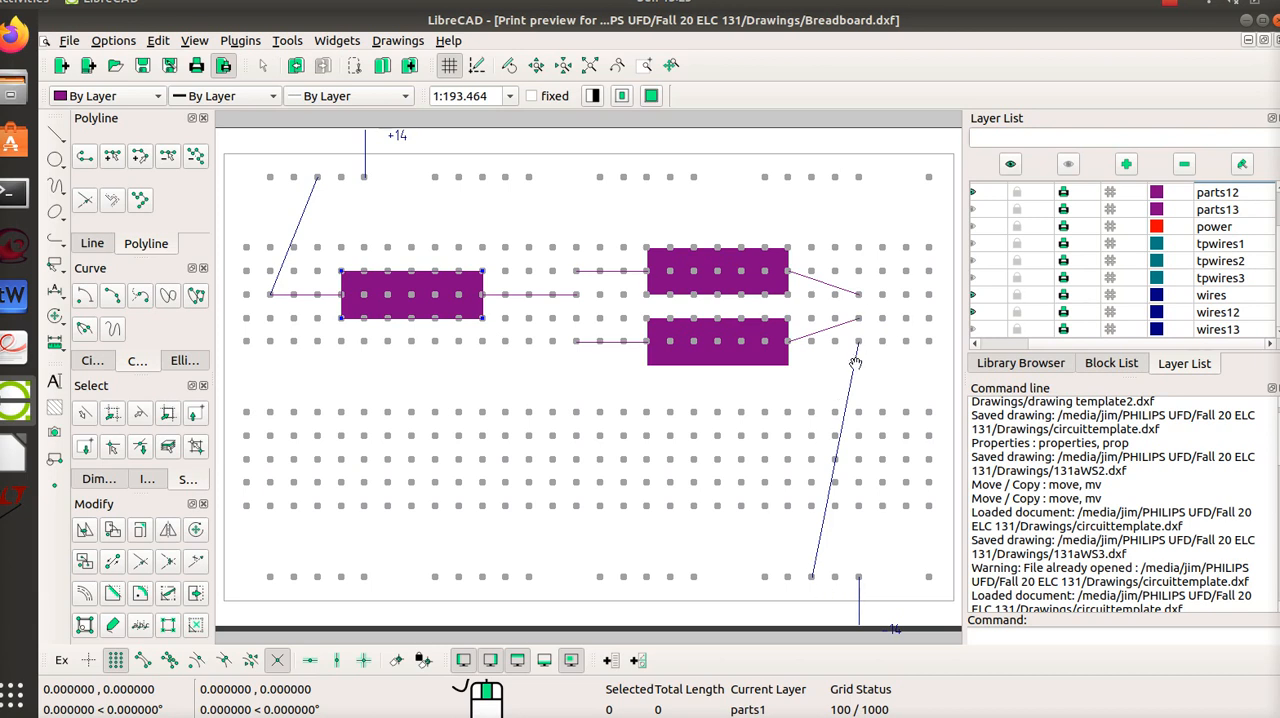
{"action": "mouse_move", "coordinate": [768, 558]}
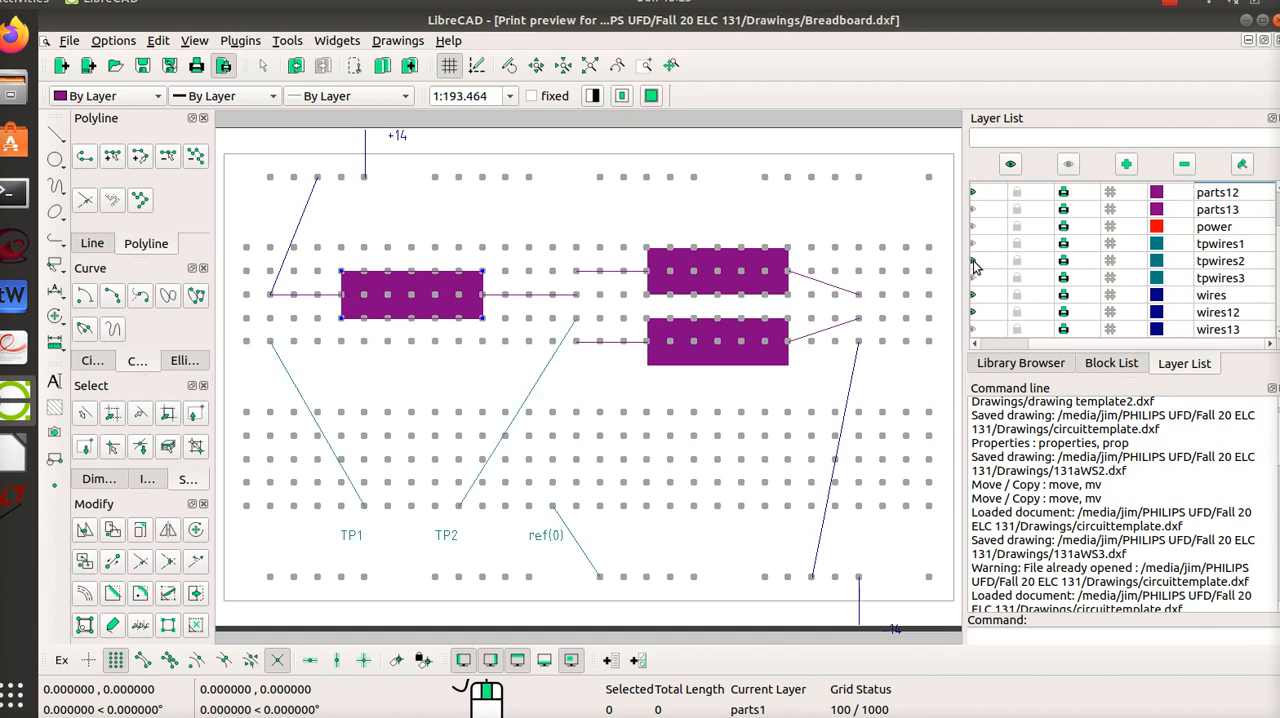
{"action": "mouse_move", "coordinate": [1160, 157]}
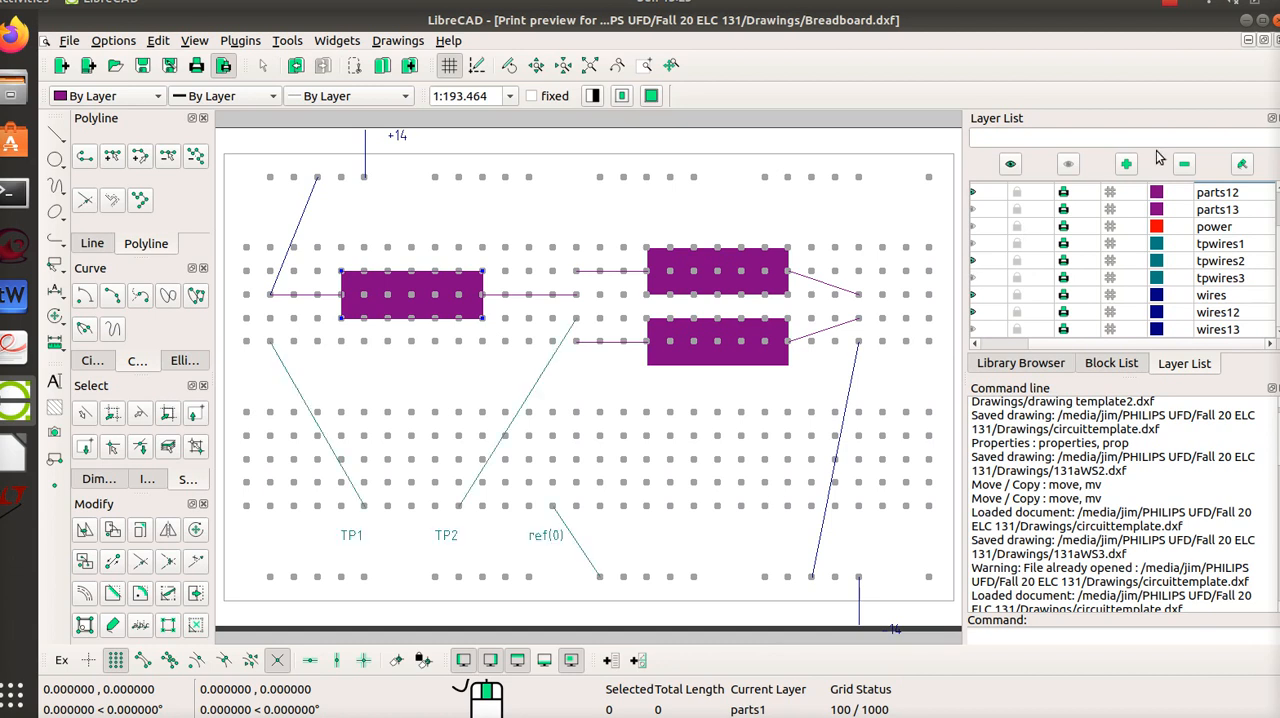
{"action": "mouse_move", "coordinate": [916, 255]}
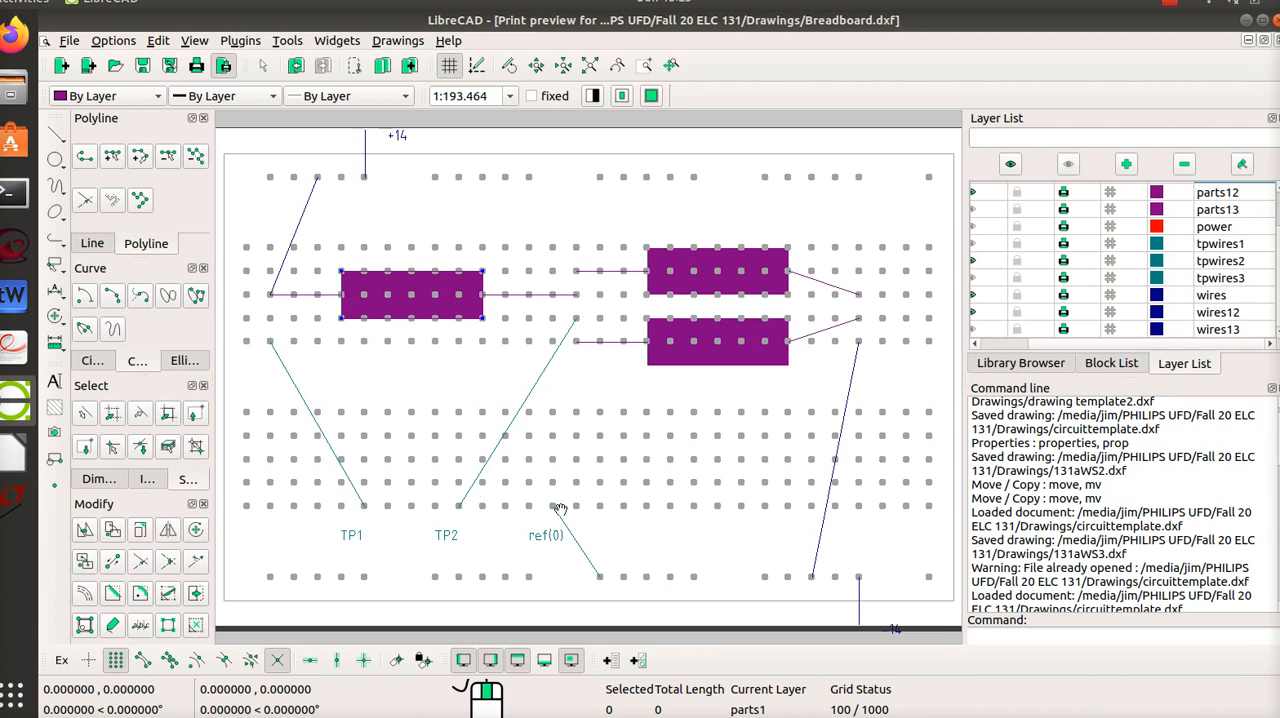
{"action": "mouse_move", "coordinate": [487, 497]}
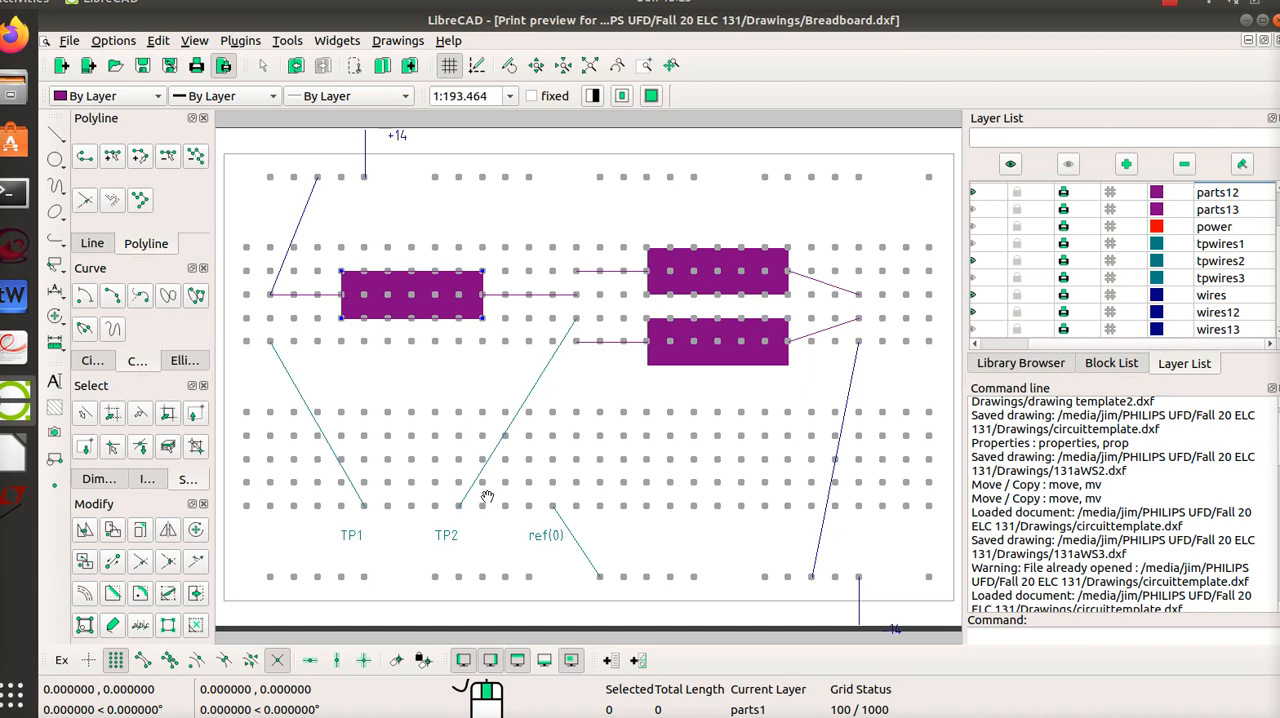
{"action": "mouse_move", "coordinate": [503, 523]}
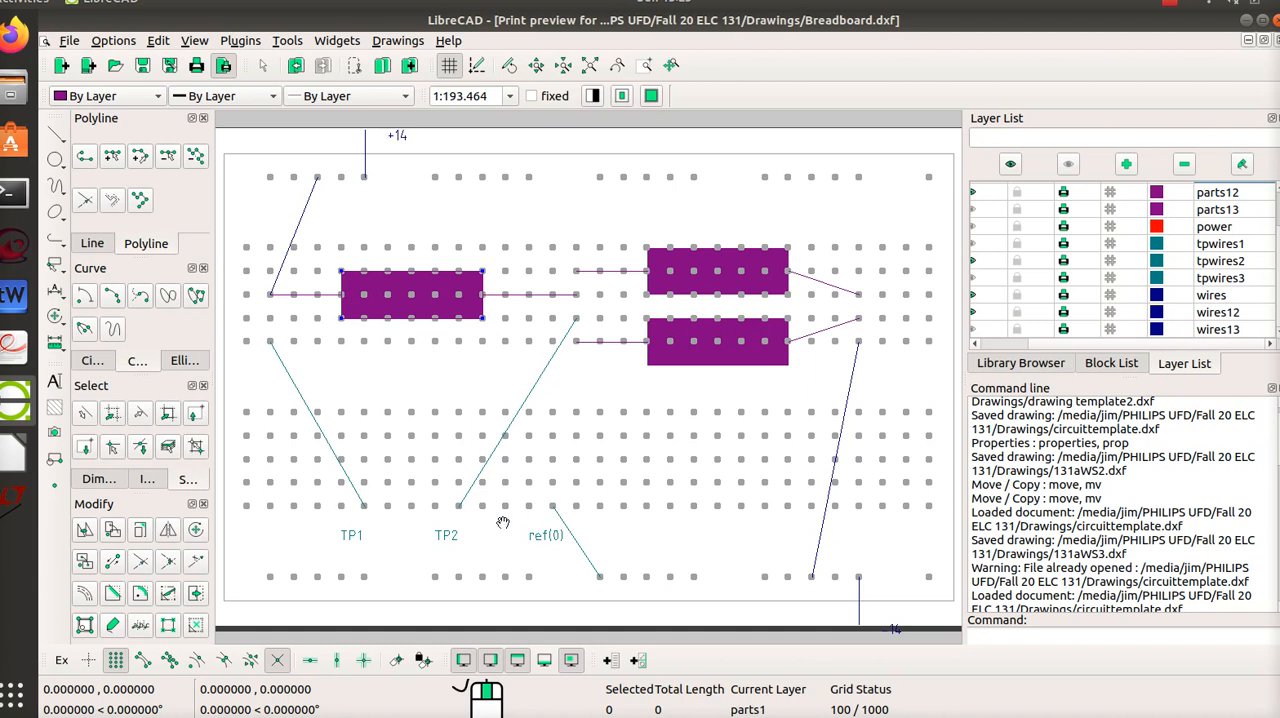
{"action": "mouse_move", "coordinate": [347, 544]}
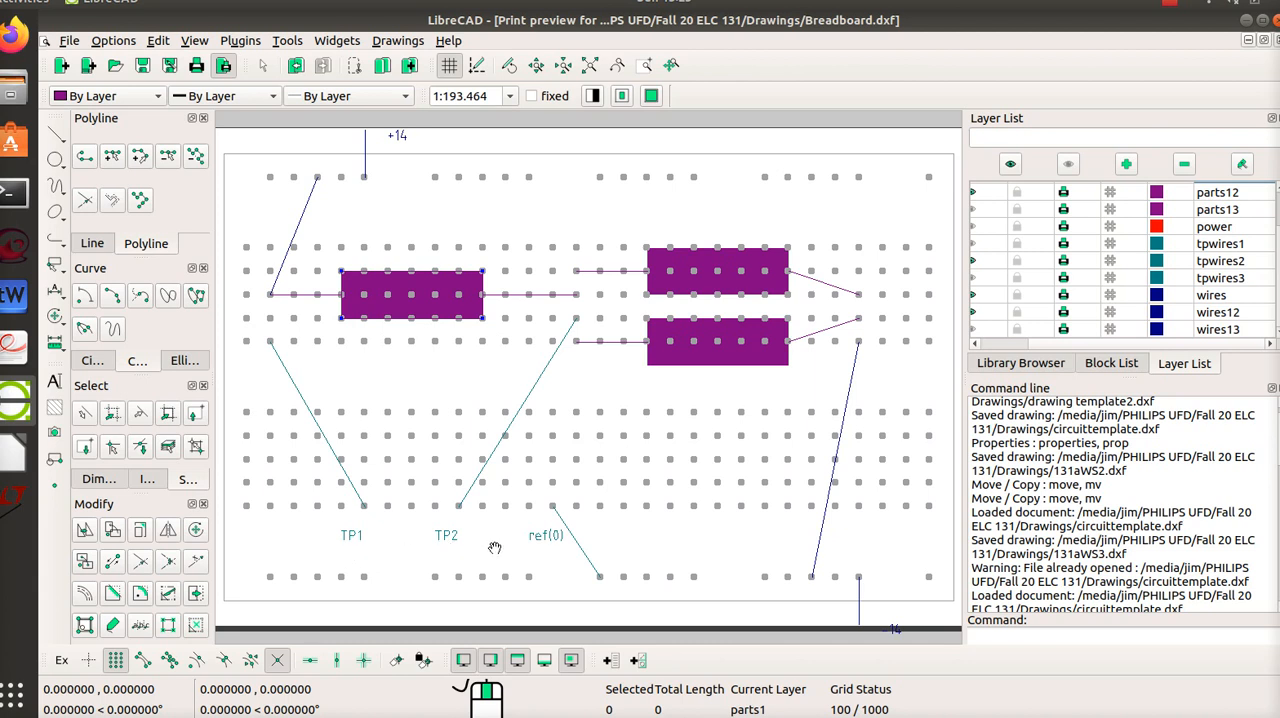
{"action": "mouse_move", "coordinate": [402, 538]}
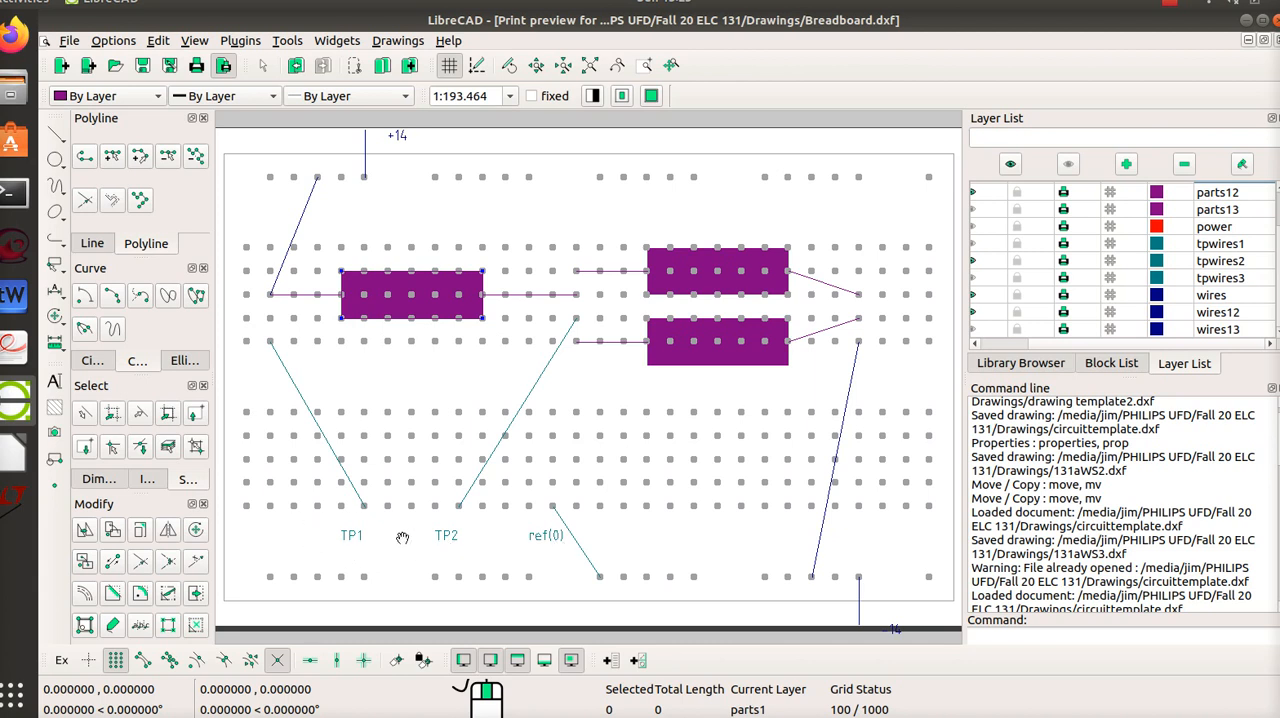
{"action": "mouse_move", "coordinate": [553, 547]}
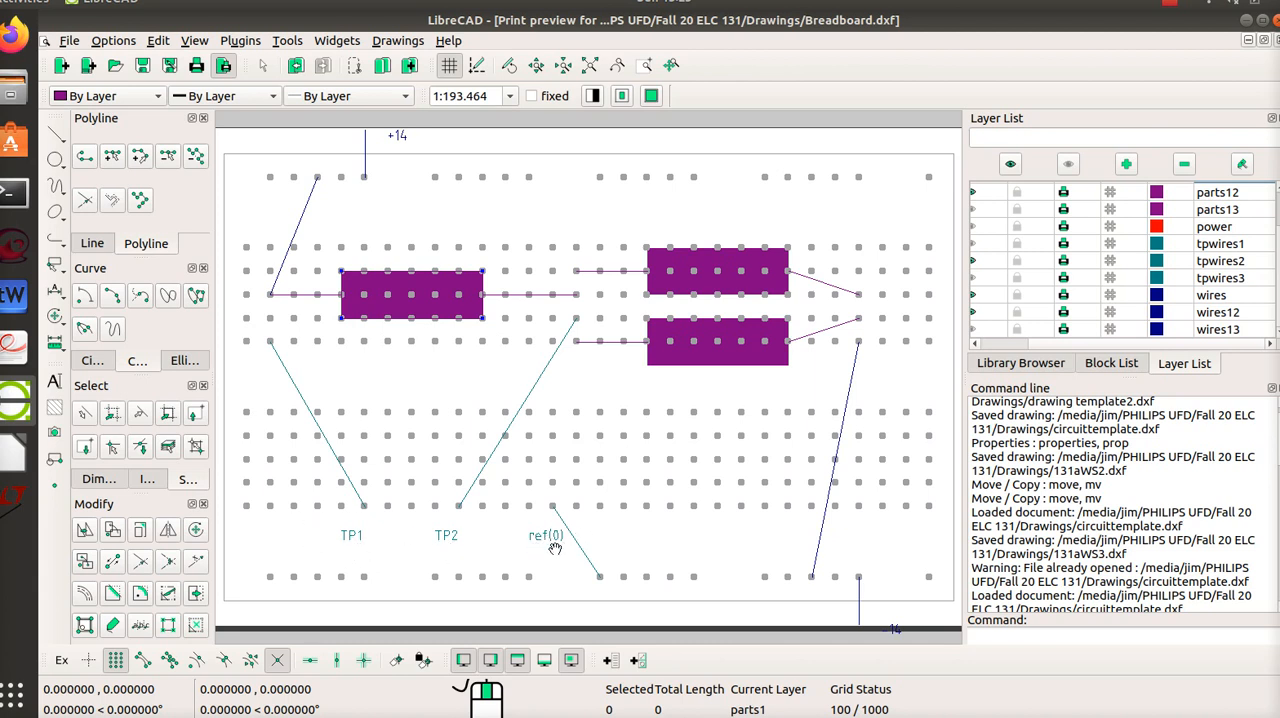
{"action": "mouse_move", "coordinate": [529, 557]}
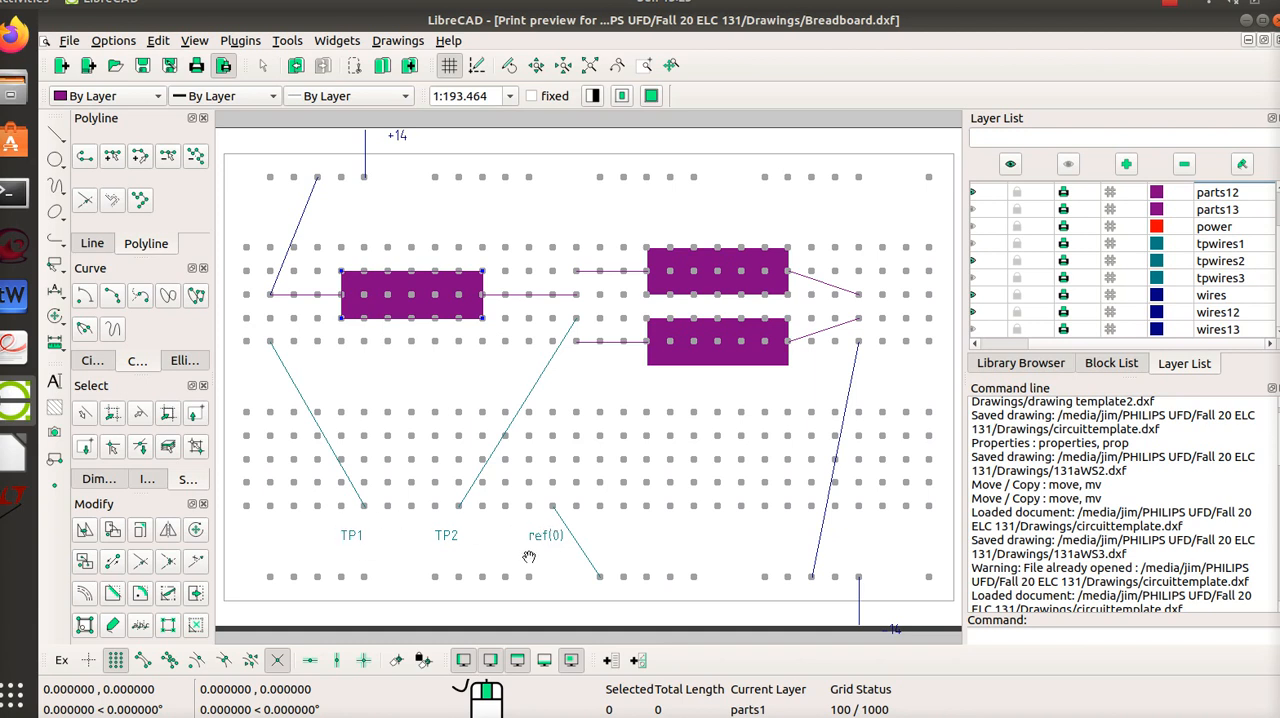
{"action": "mouse_move", "coordinate": [459, 504]}
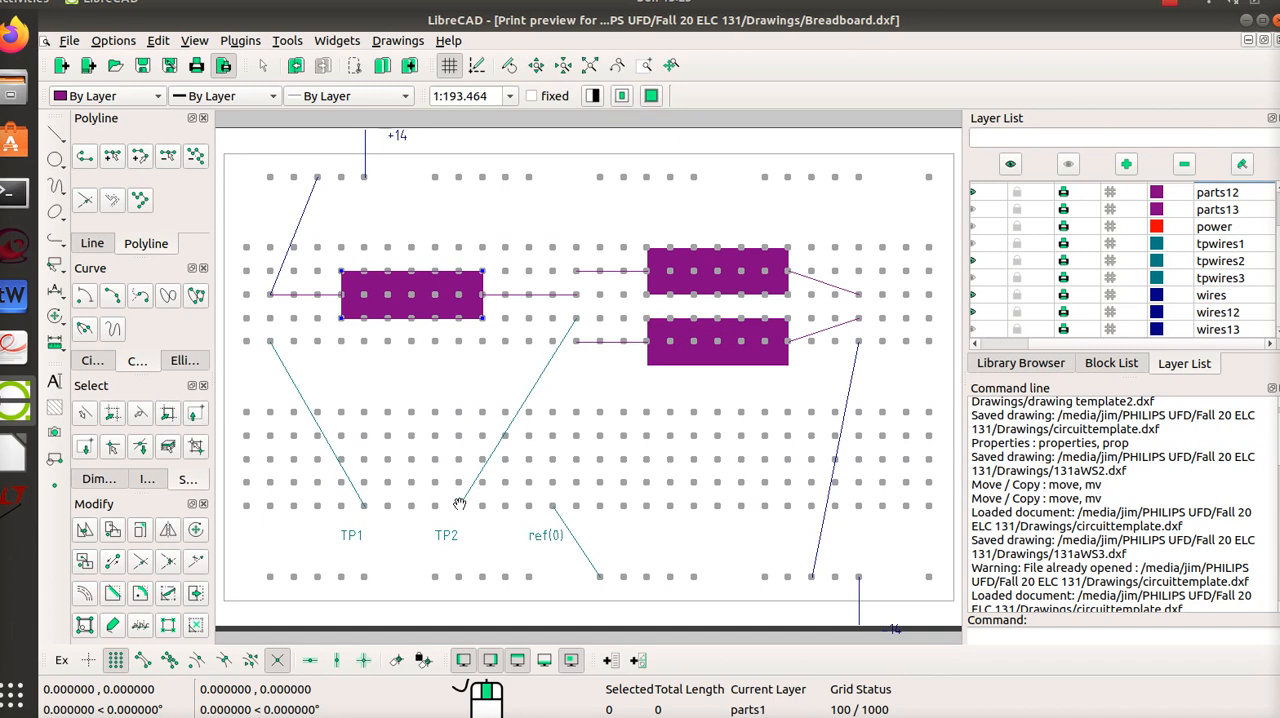
{"action": "mouse_move", "coordinate": [374, 533]}
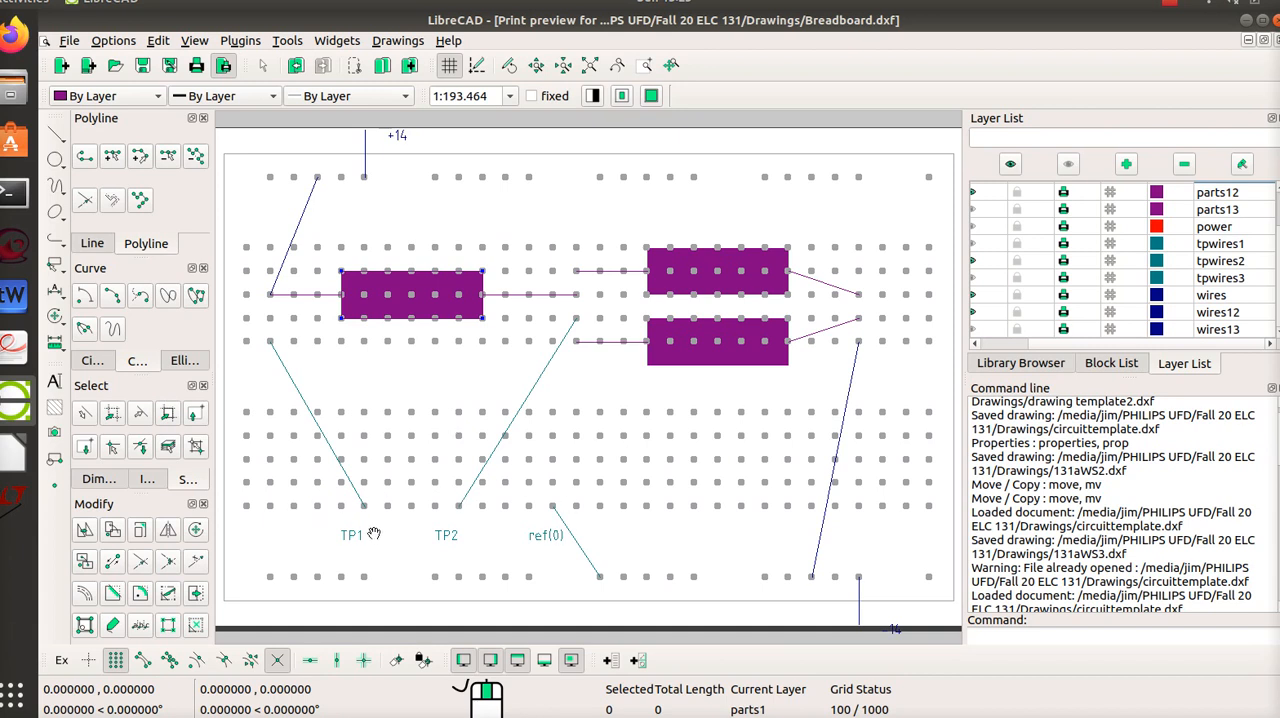
{"action": "mouse_move", "coordinate": [460, 520]}
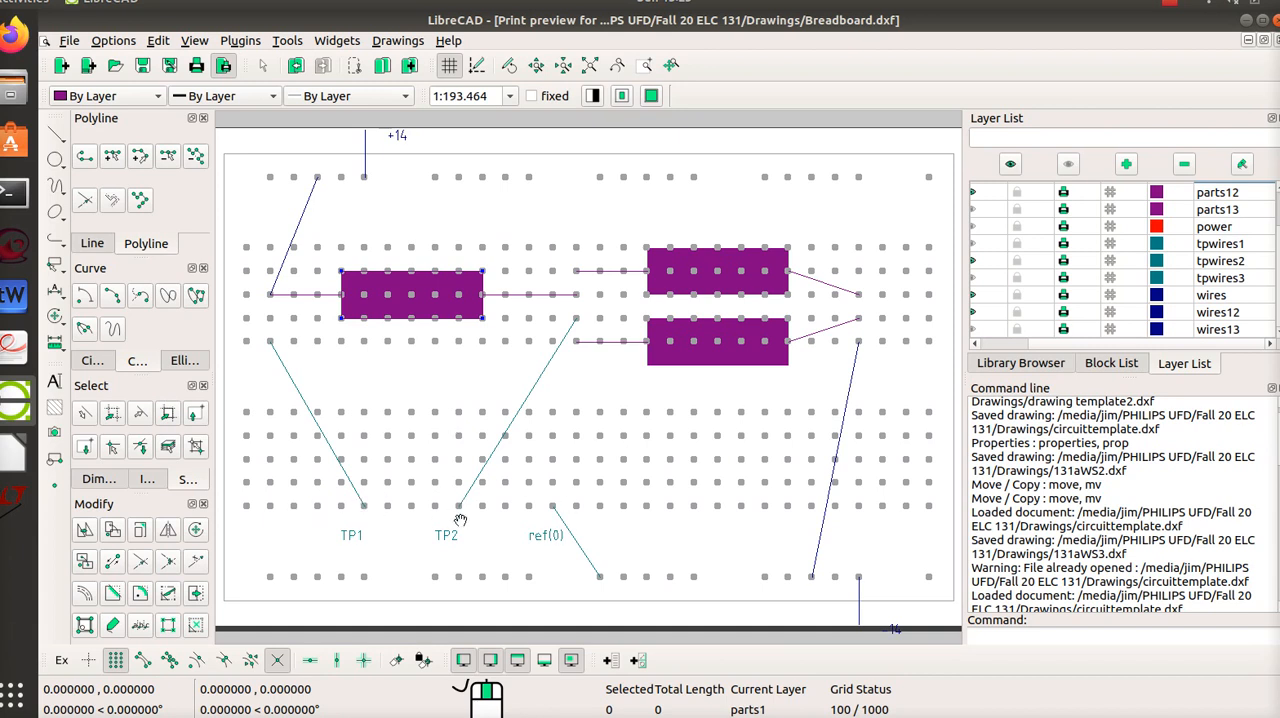
{"action": "mouse_move", "coordinate": [553, 510]}
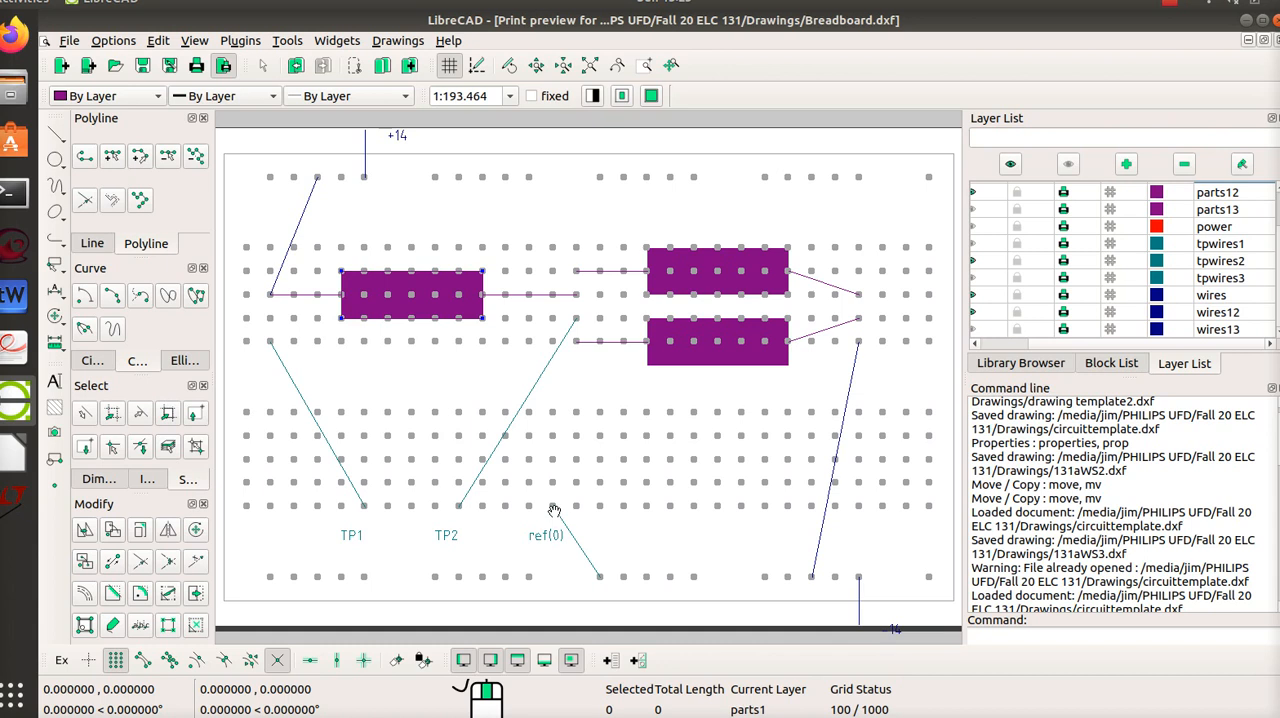
{"action": "mouse_move", "coordinate": [553, 382]}
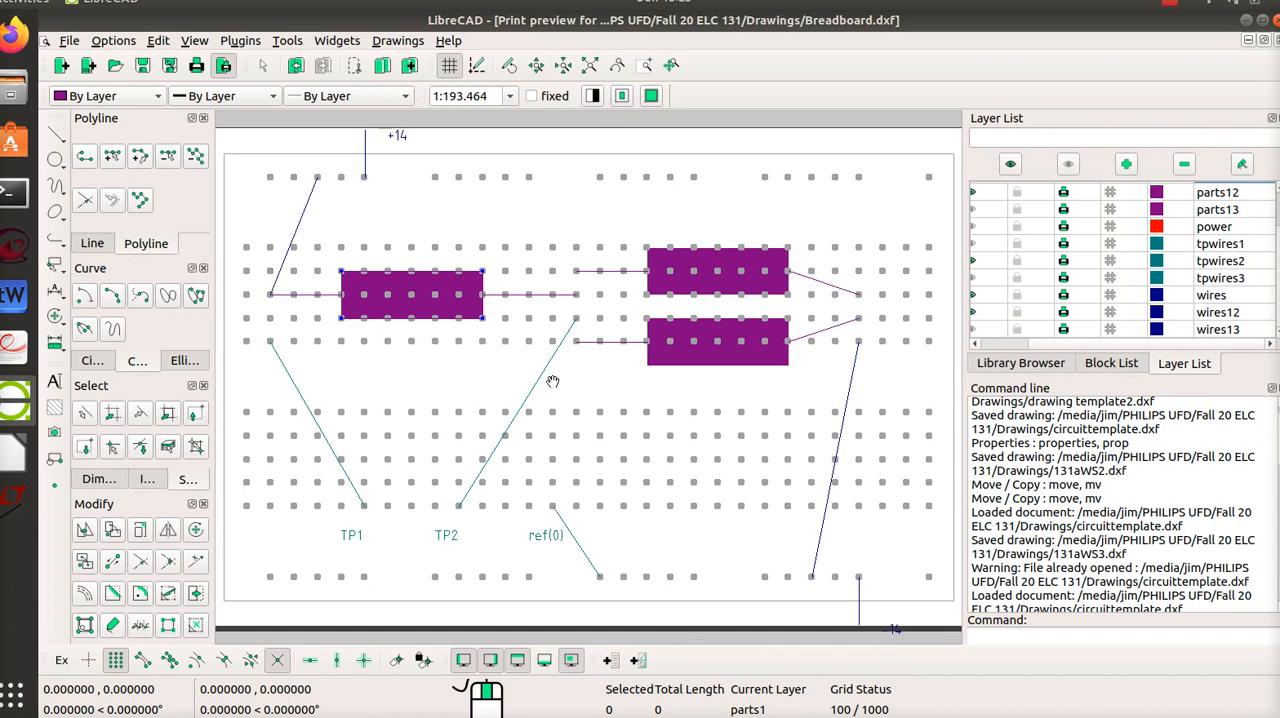
{"action": "mouse_move", "coordinate": [852, 291]}
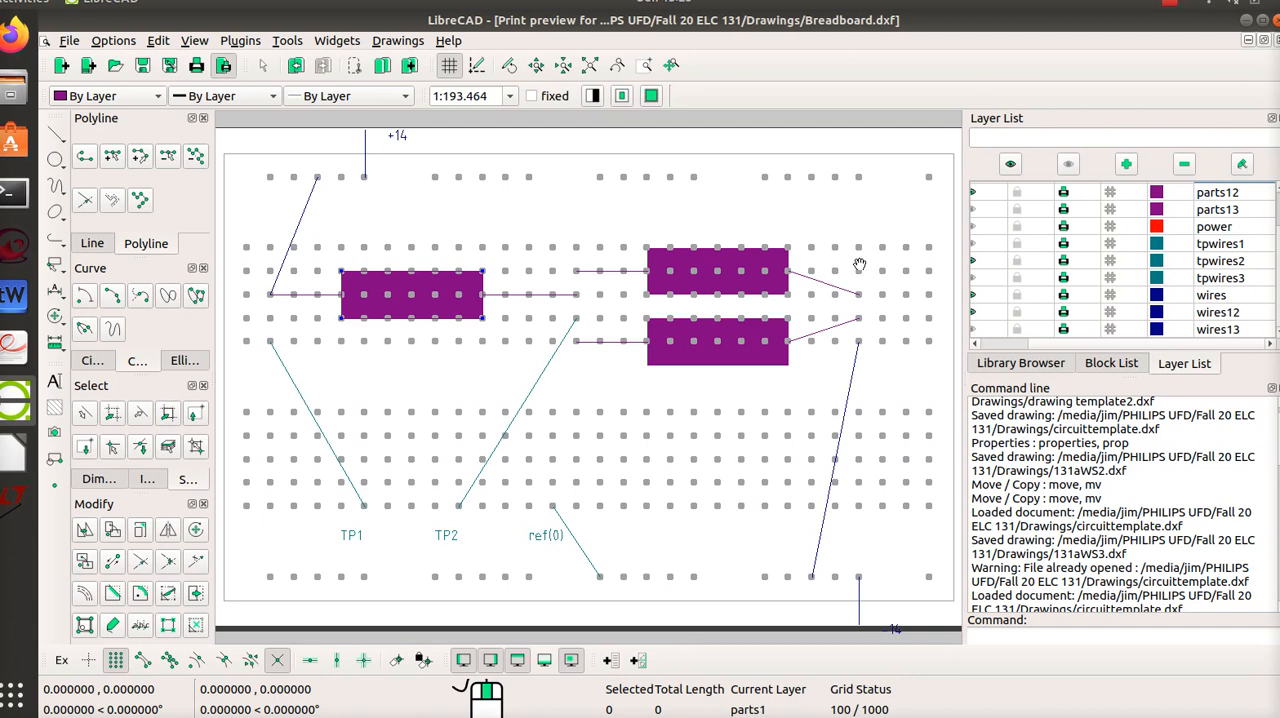
{"action": "mouse_move", "coordinate": [267, 352]}
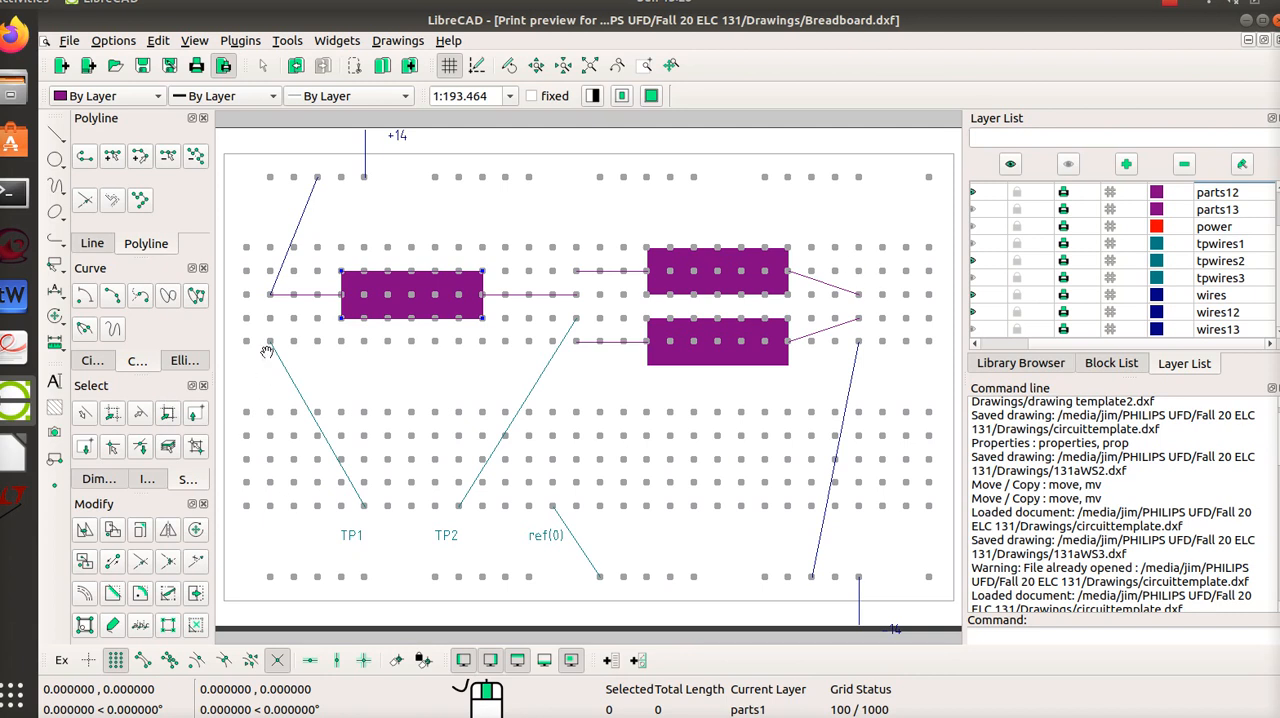
{"action": "mouse_move", "coordinate": [312, 500]}
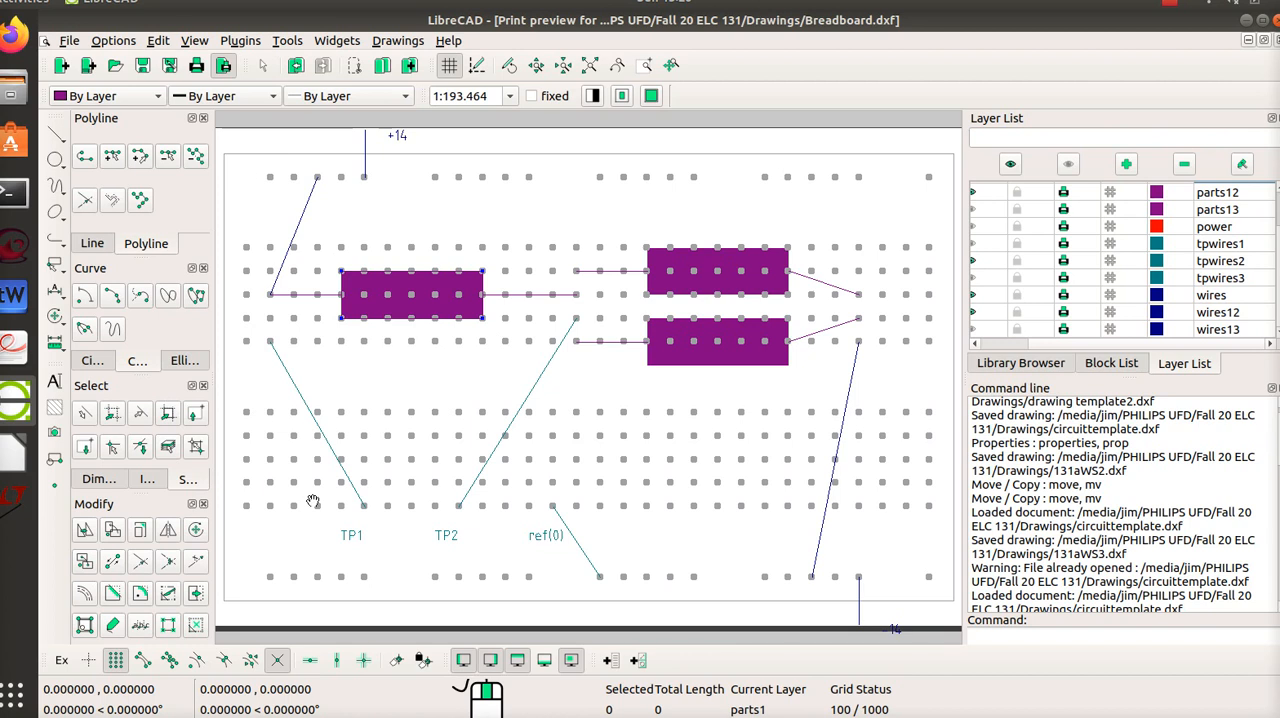
{"action": "mouse_move", "coordinate": [357, 498]}
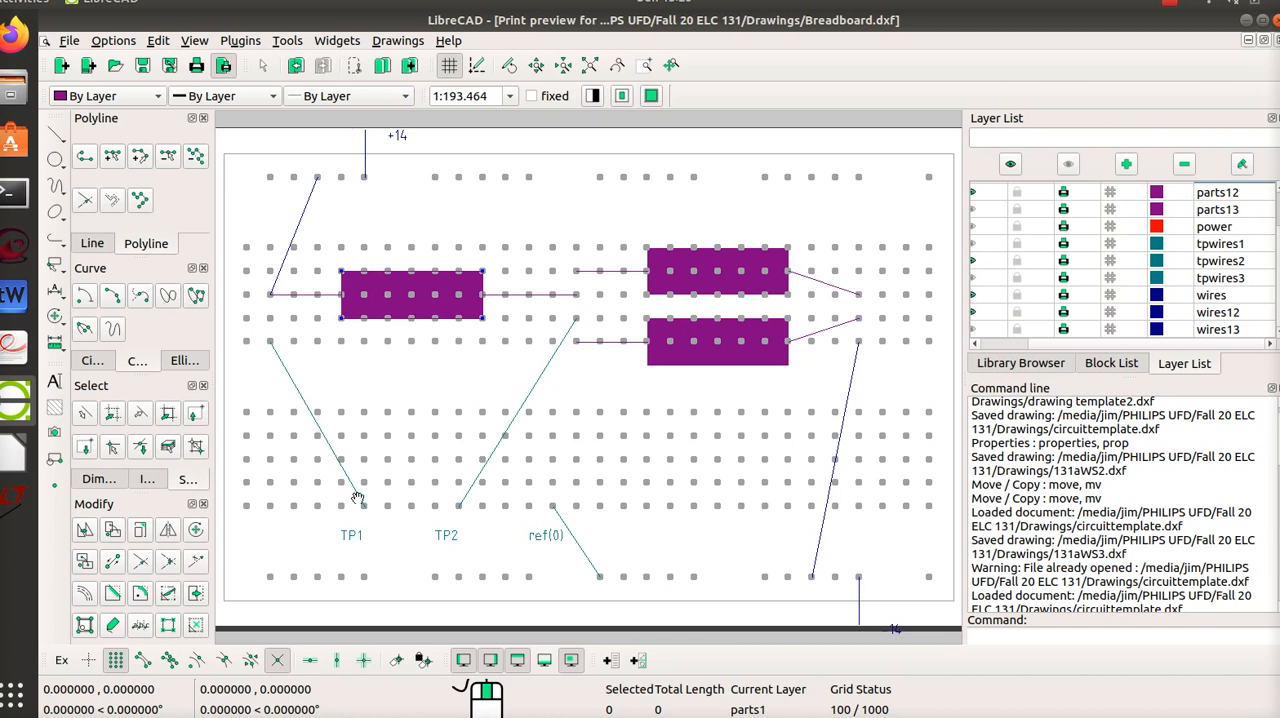
{"action": "mouse_move", "coordinate": [468, 424]}
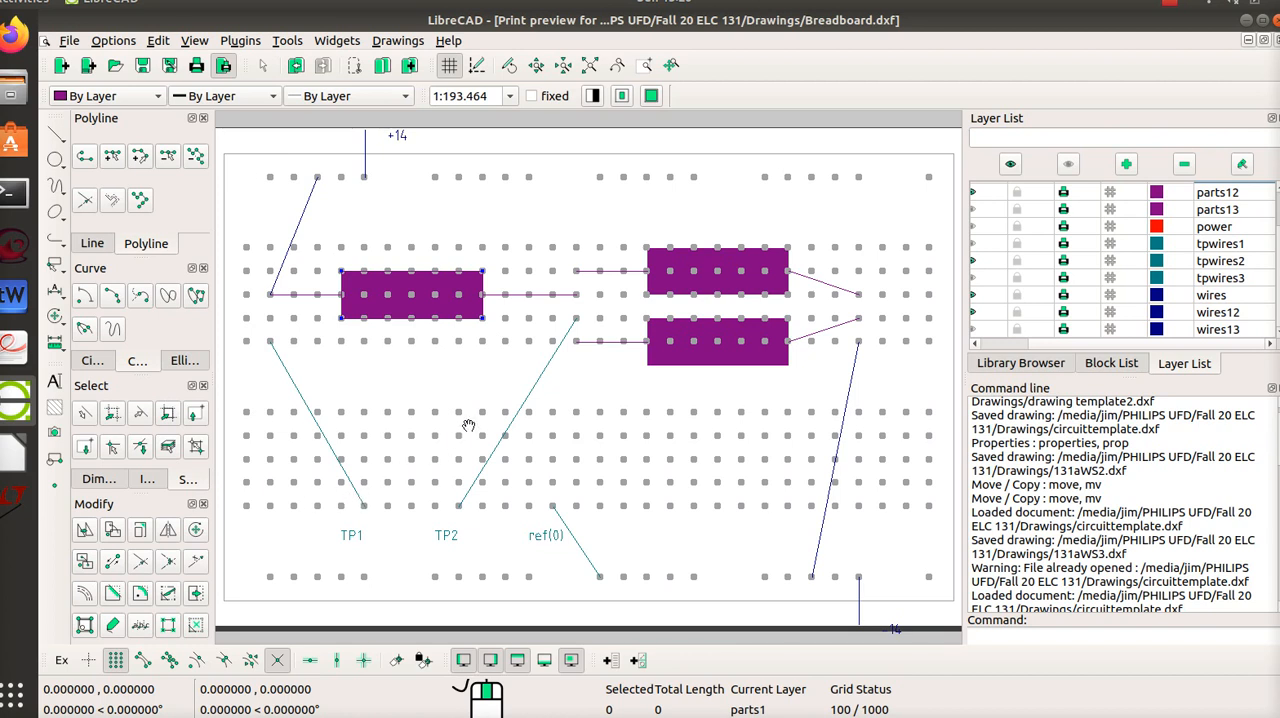
{"action": "mouse_move", "coordinate": [1097, 327]}
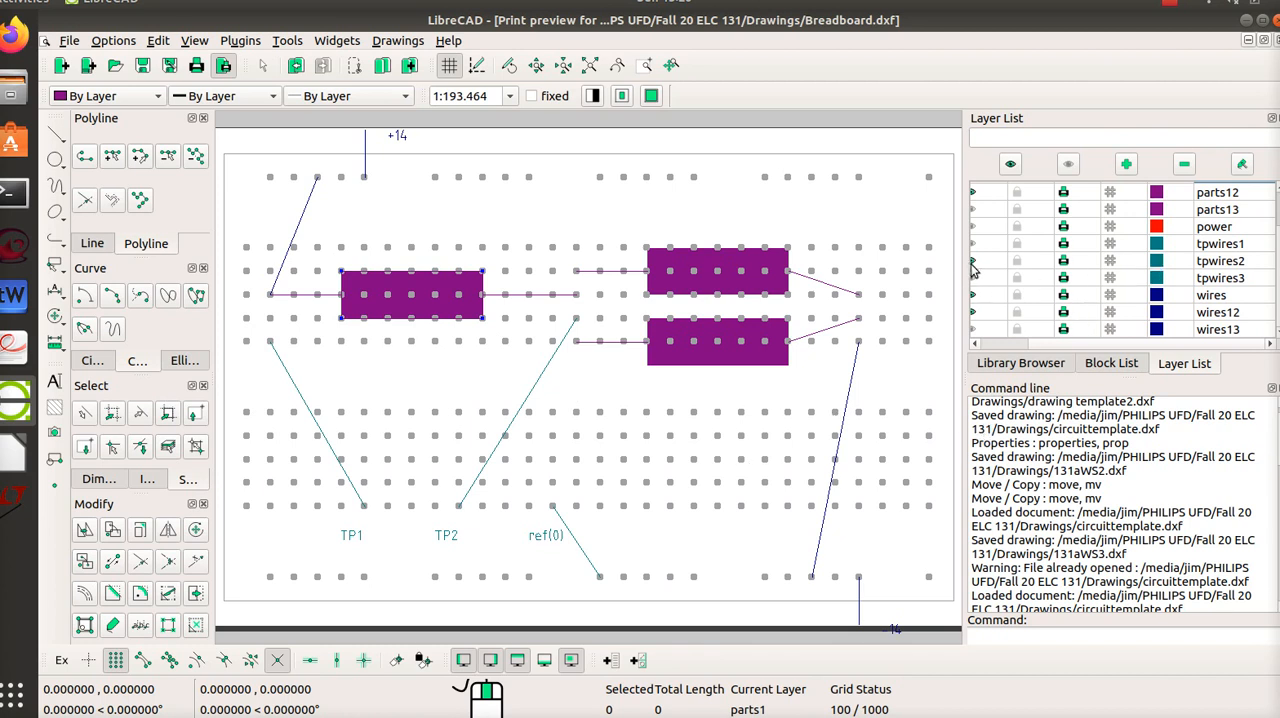
{"action": "mouse_move", "coordinate": [973, 268]}
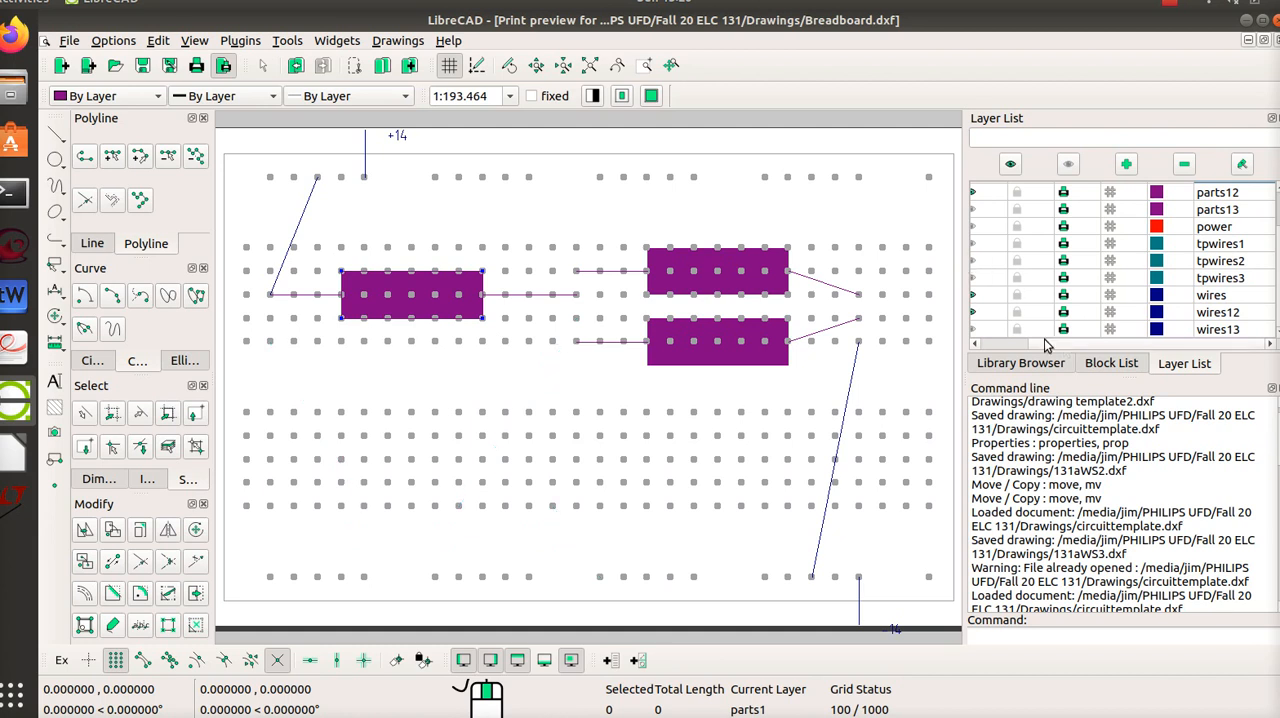
{"action": "mouse_move", "coordinate": [977, 311]}
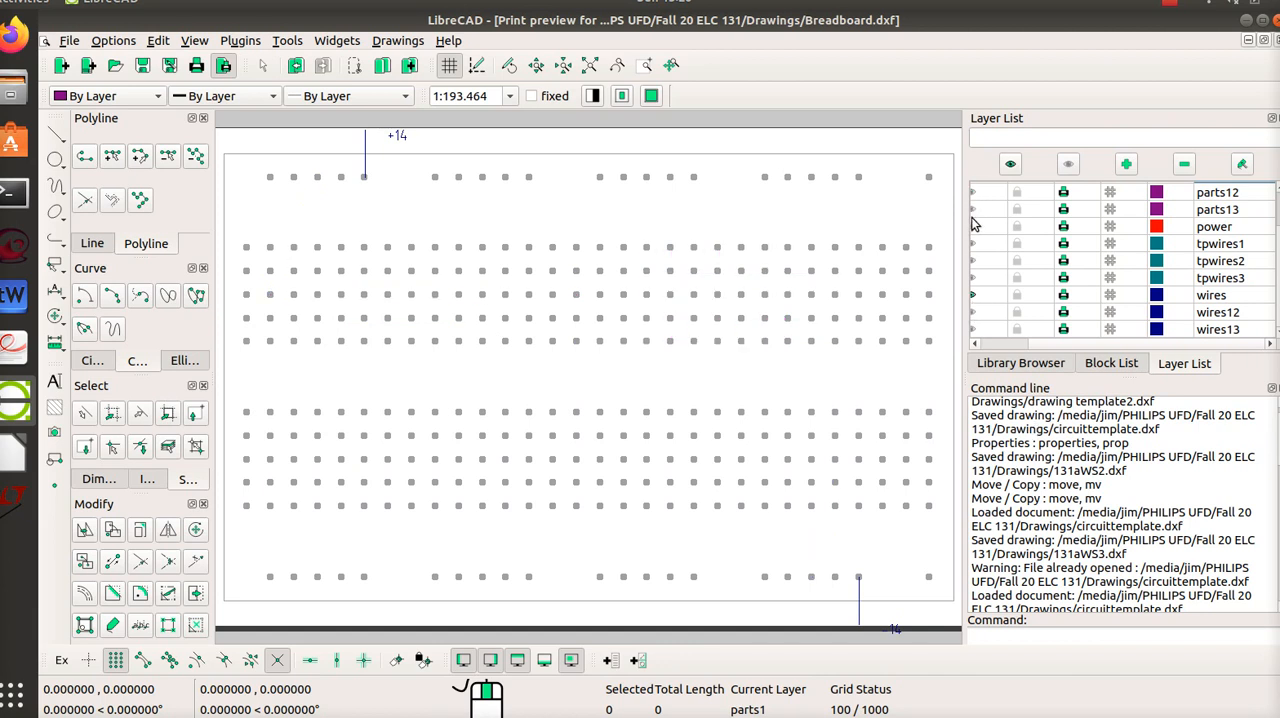
{"action": "mouse_move", "coordinate": [975, 218]}
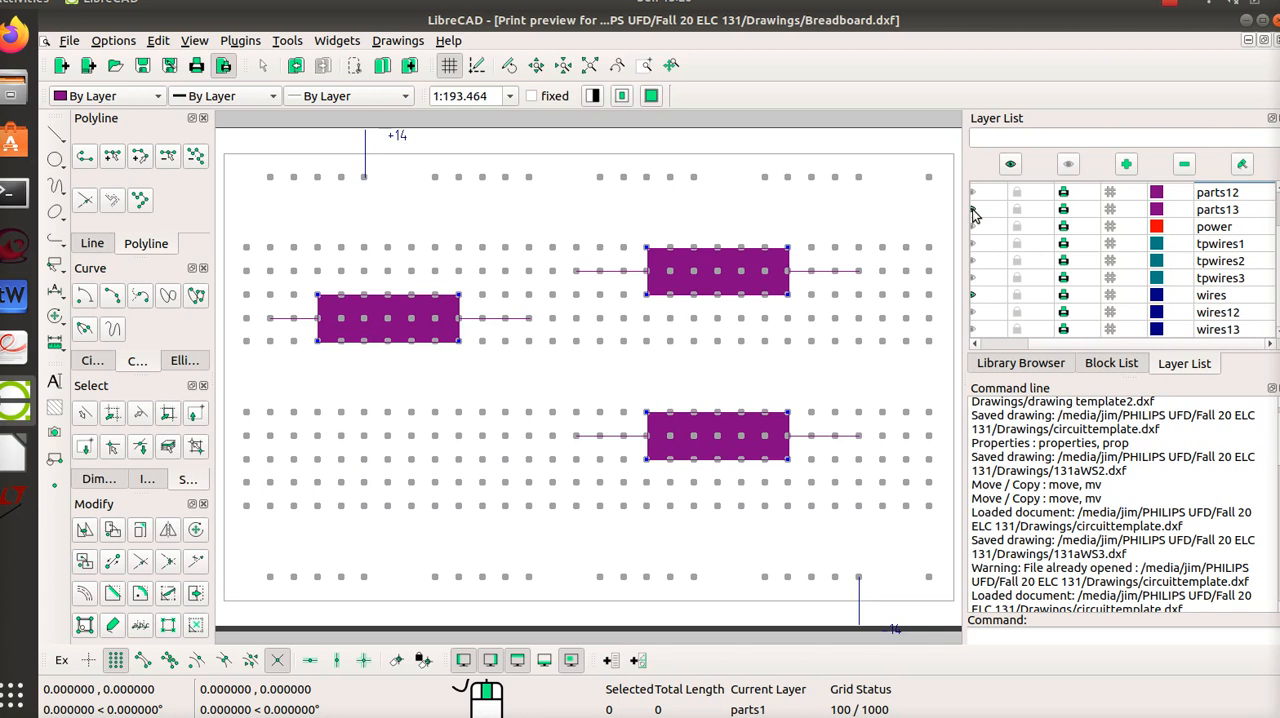
{"action": "mouse_move", "coordinate": [464, 342]}
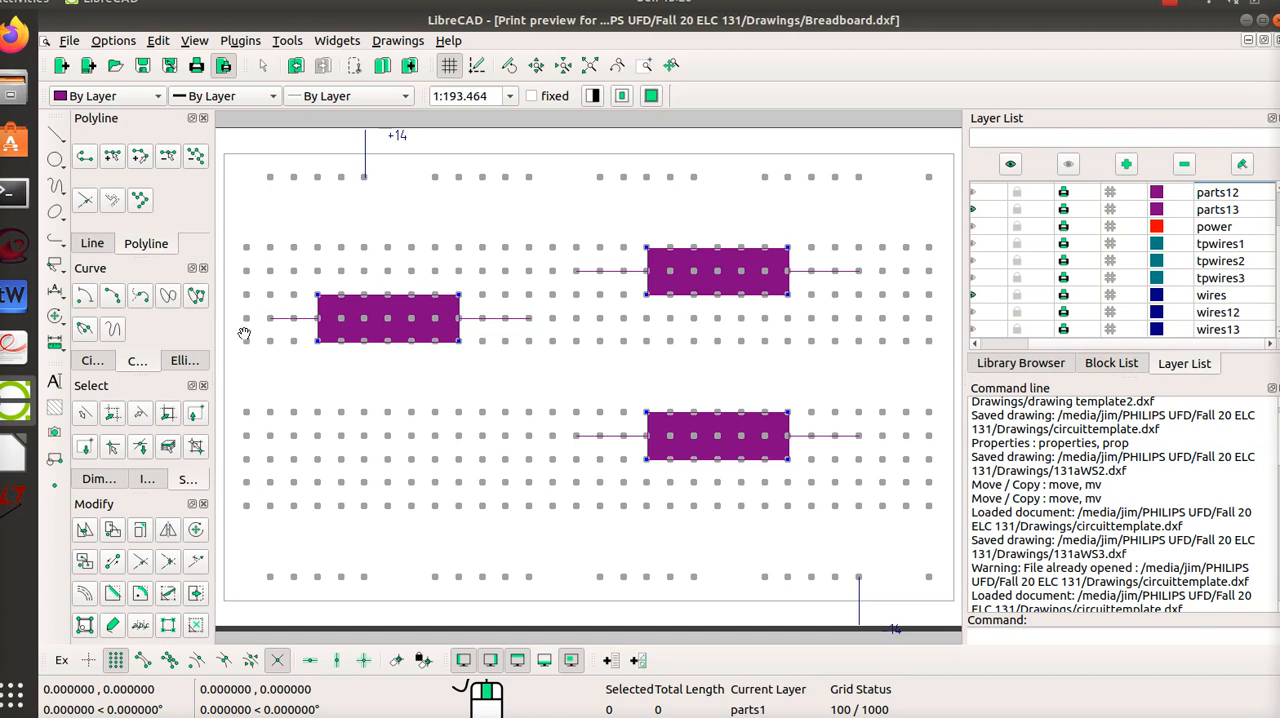
{"action": "mouse_move", "coordinate": [768, 315]}
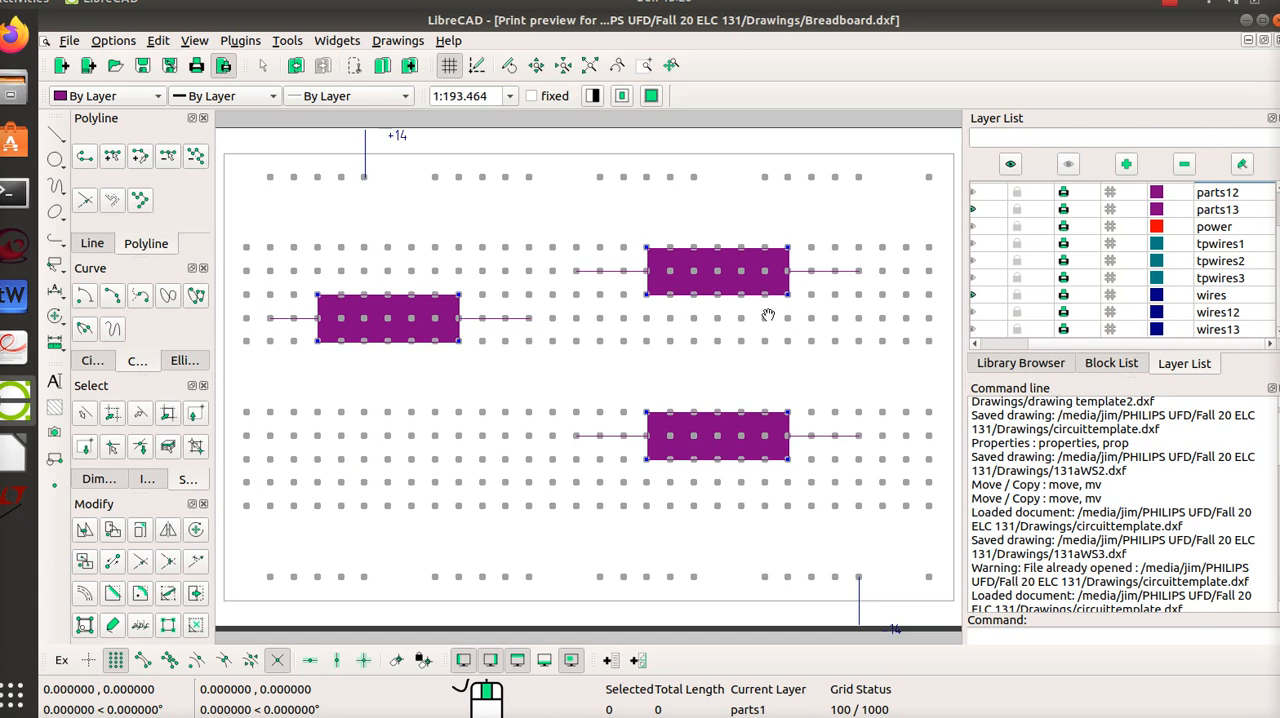
{"action": "mouse_move", "coordinate": [755, 323]}
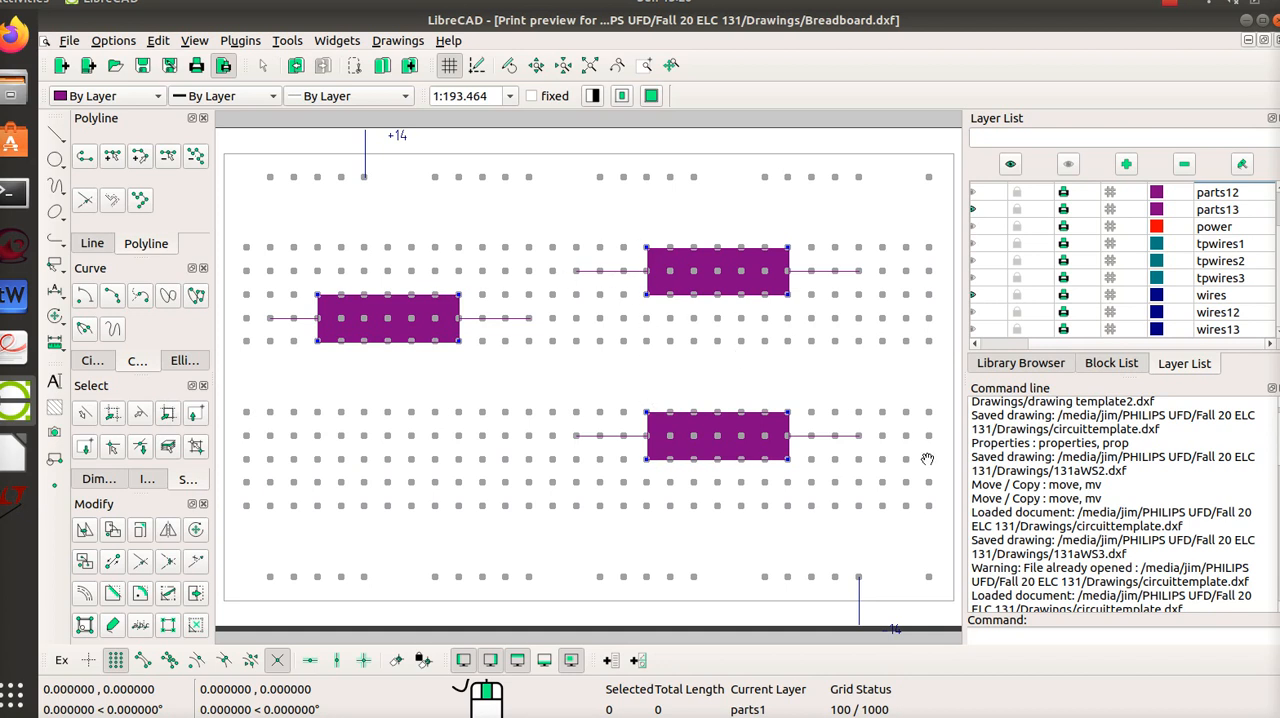
{"action": "mouse_move", "coordinate": [597, 328]}
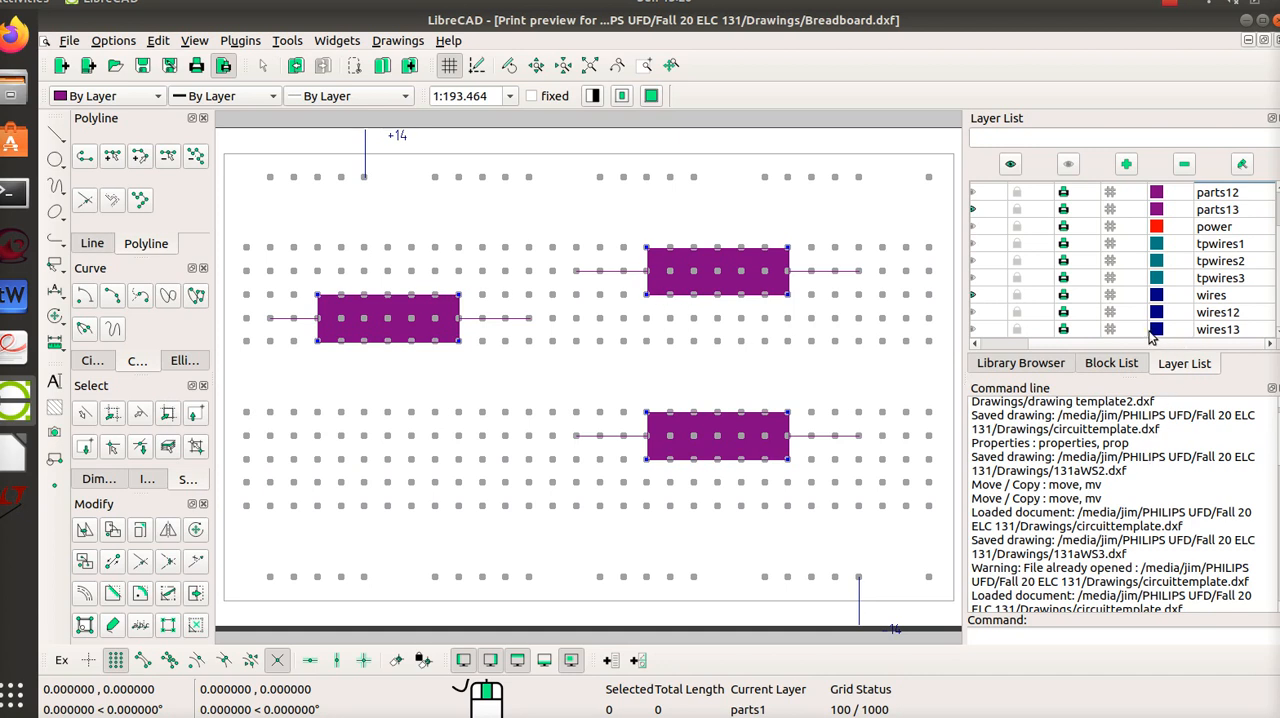
{"action": "mouse_move", "coordinate": [975, 333]}
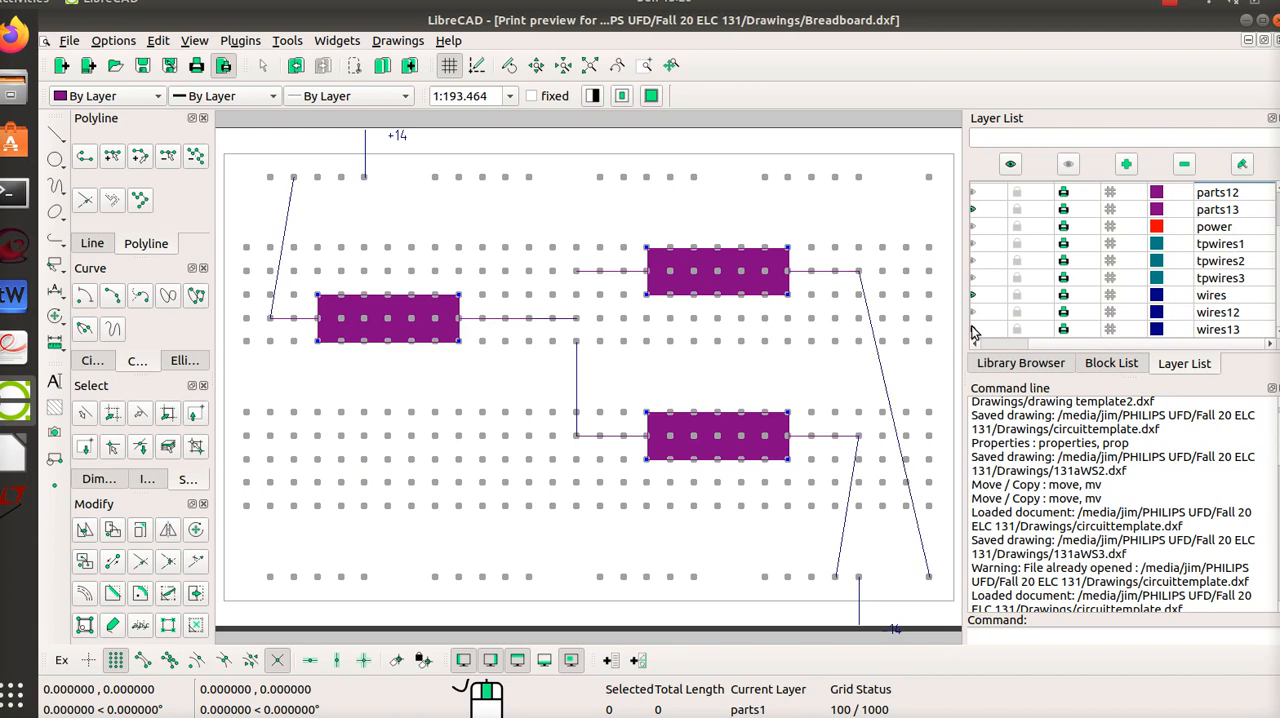
{"action": "mouse_move", "coordinate": [625, 368]}
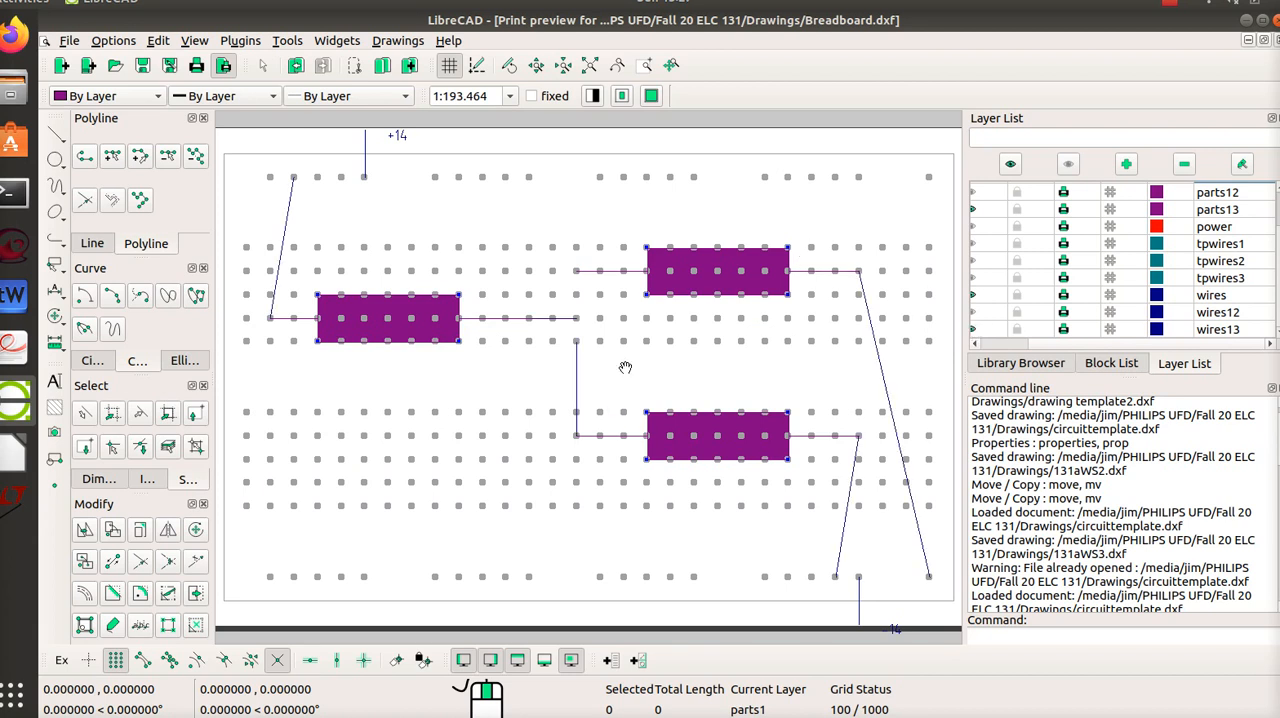
{"action": "mouse_move", "coordinate": [481, 319]}
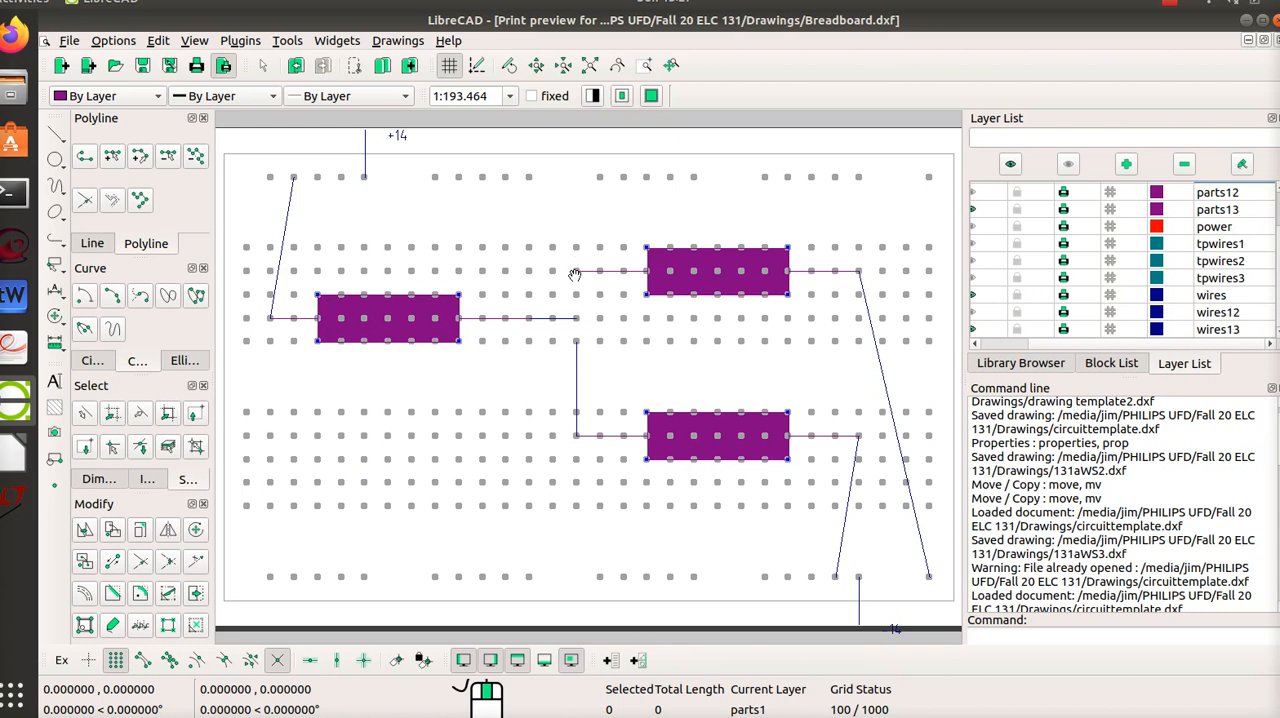
{"action": "mouse_move", "coordinate": [610, 471]}
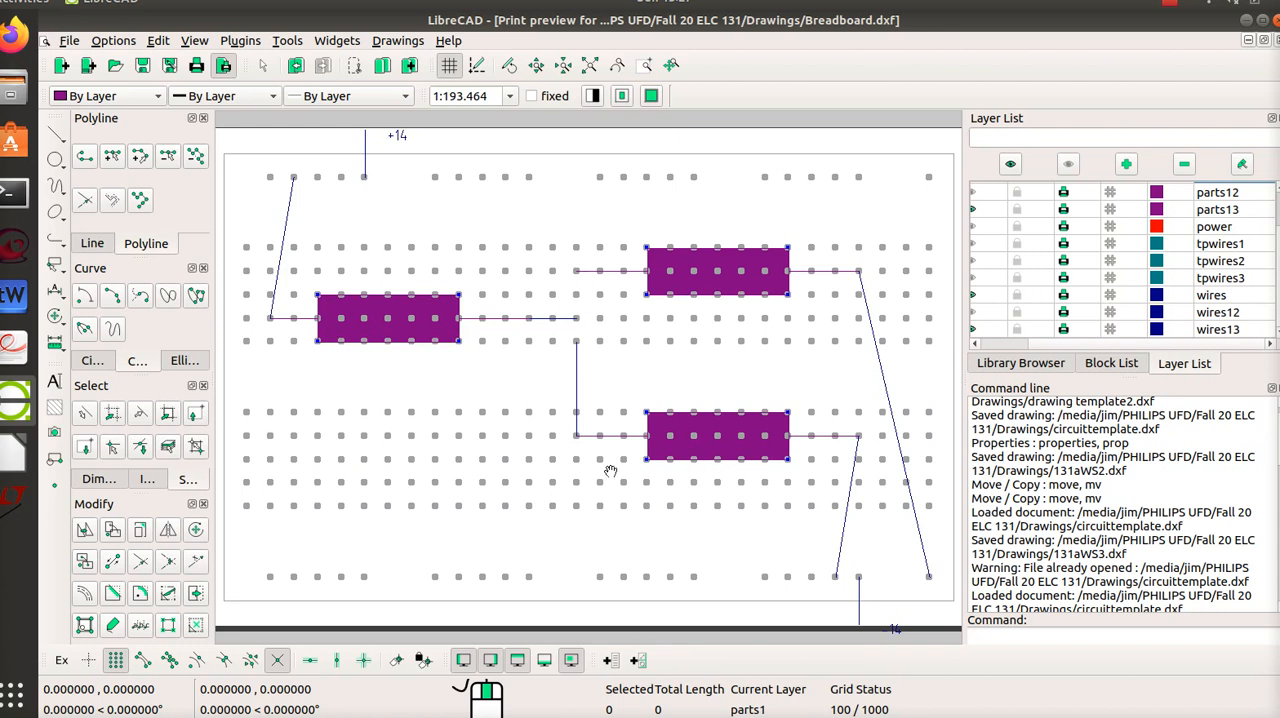
{"action": "mouse_move", "coordinate": [573, 326]}
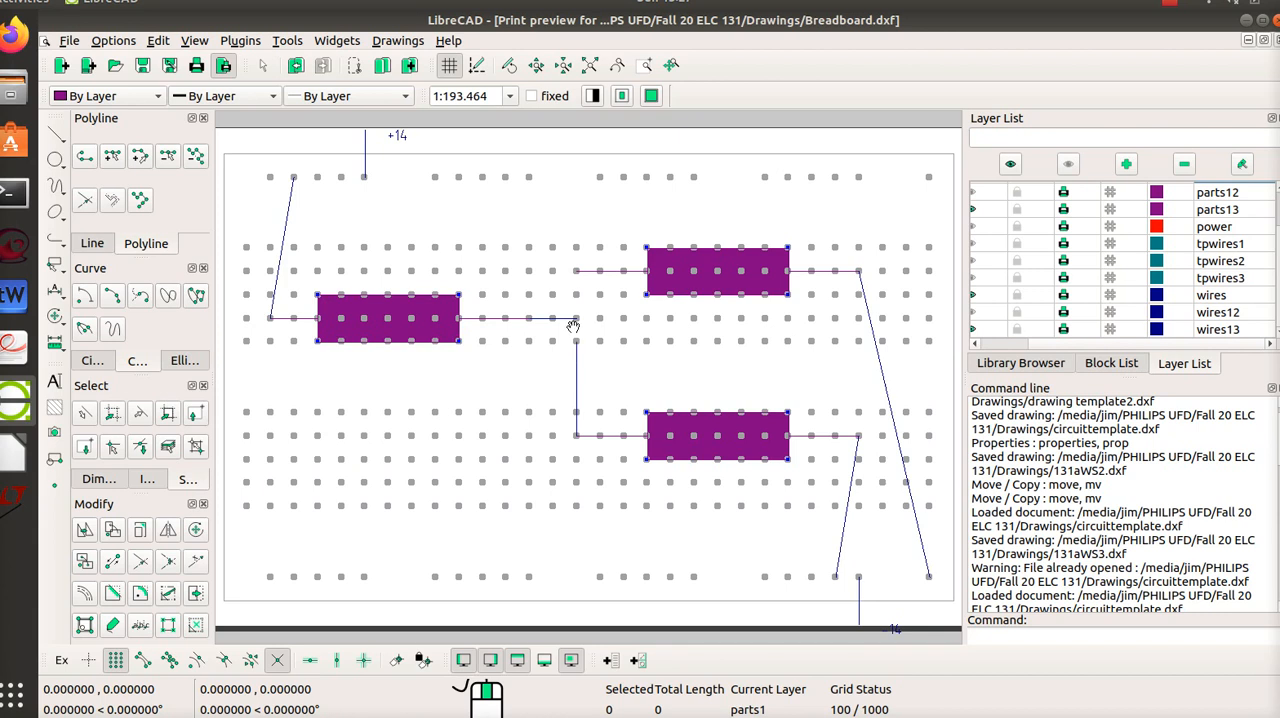
{"action": "mouse_move", "coordinate": [574, 382]}
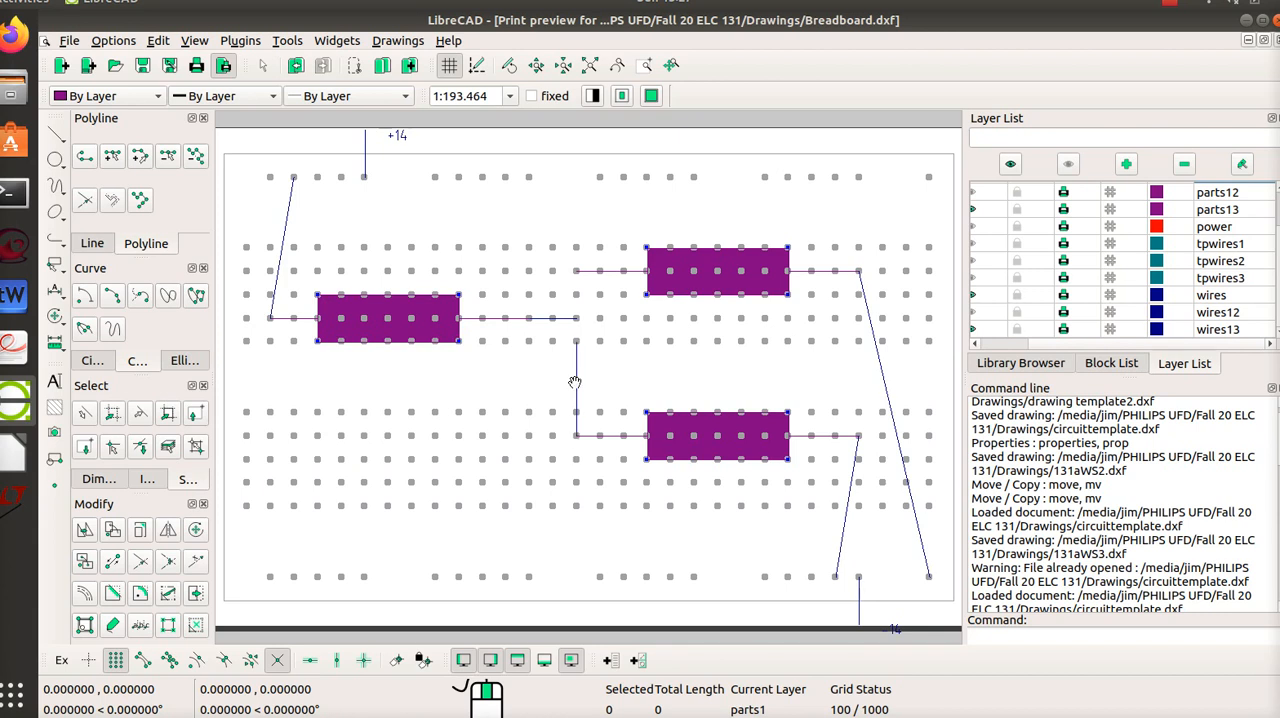
{"action": "mouse_move", "coordinate": [576, 417]}
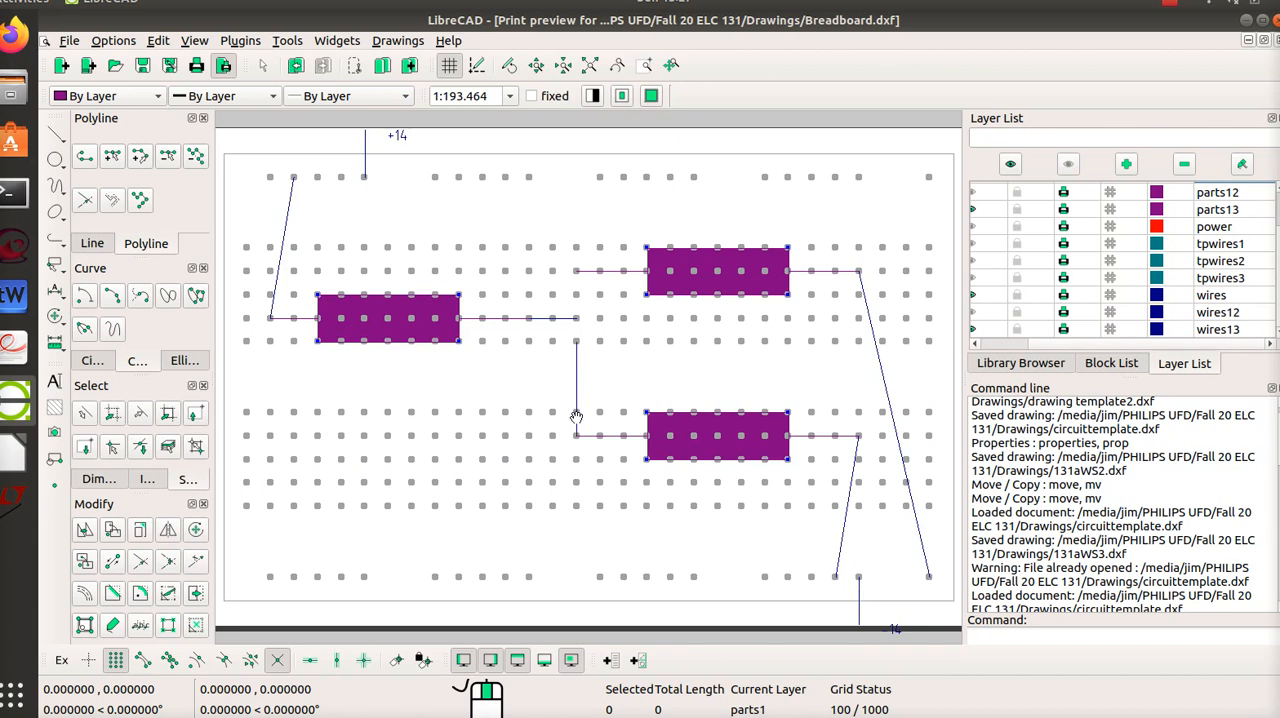
{"action": "mouse_move", "coordinate": [587, 435]}
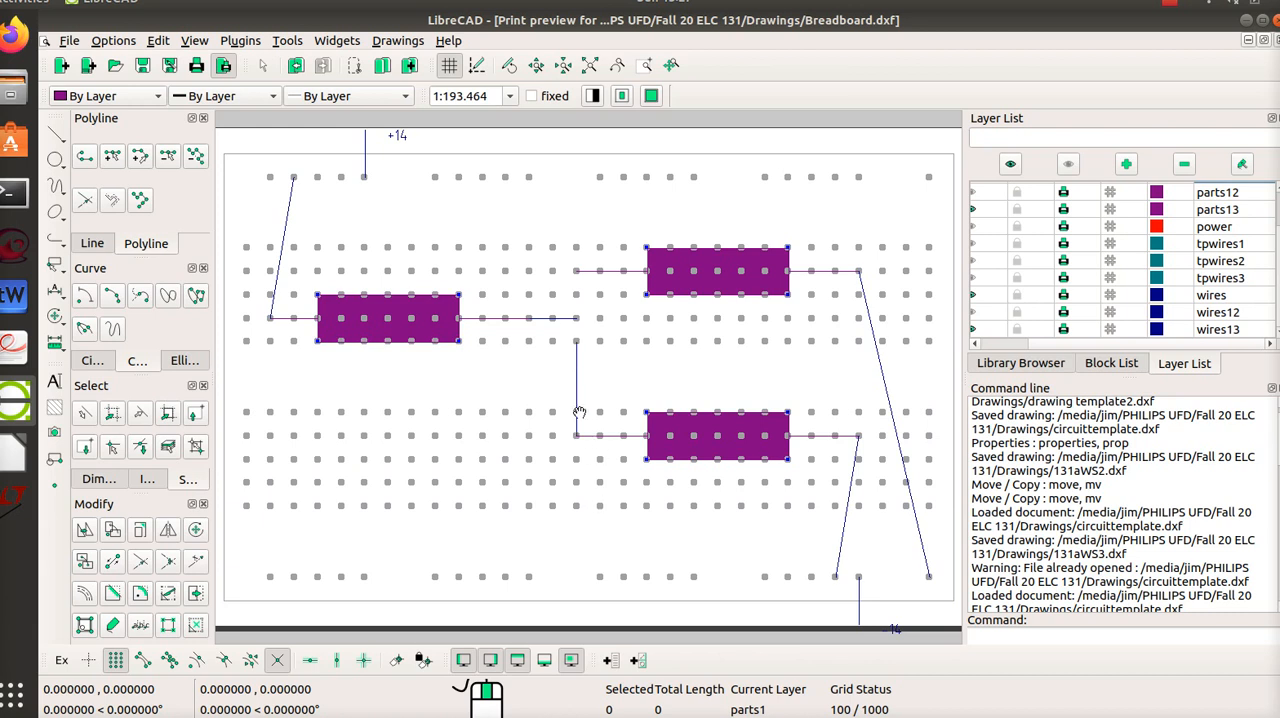
{"action": "mouse_move", "coordinate": [774, 563]}
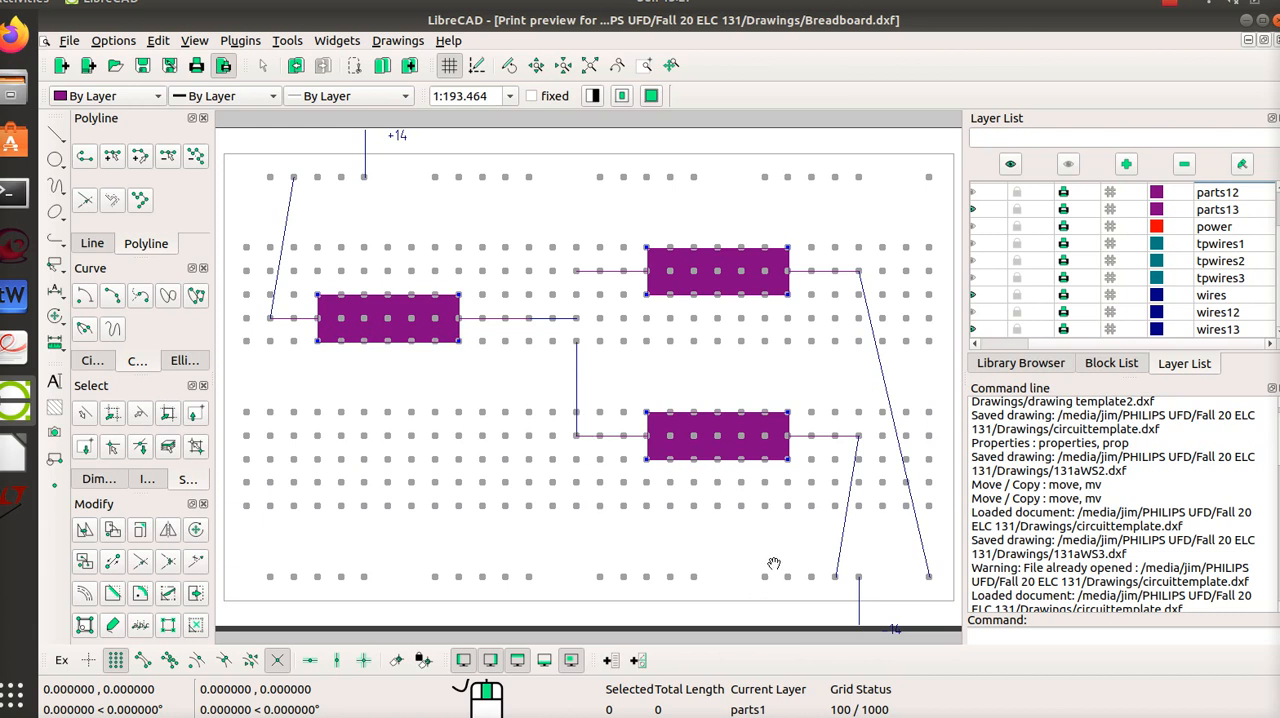
{"action": "mouse_move", "coordinate": [864, 456]}
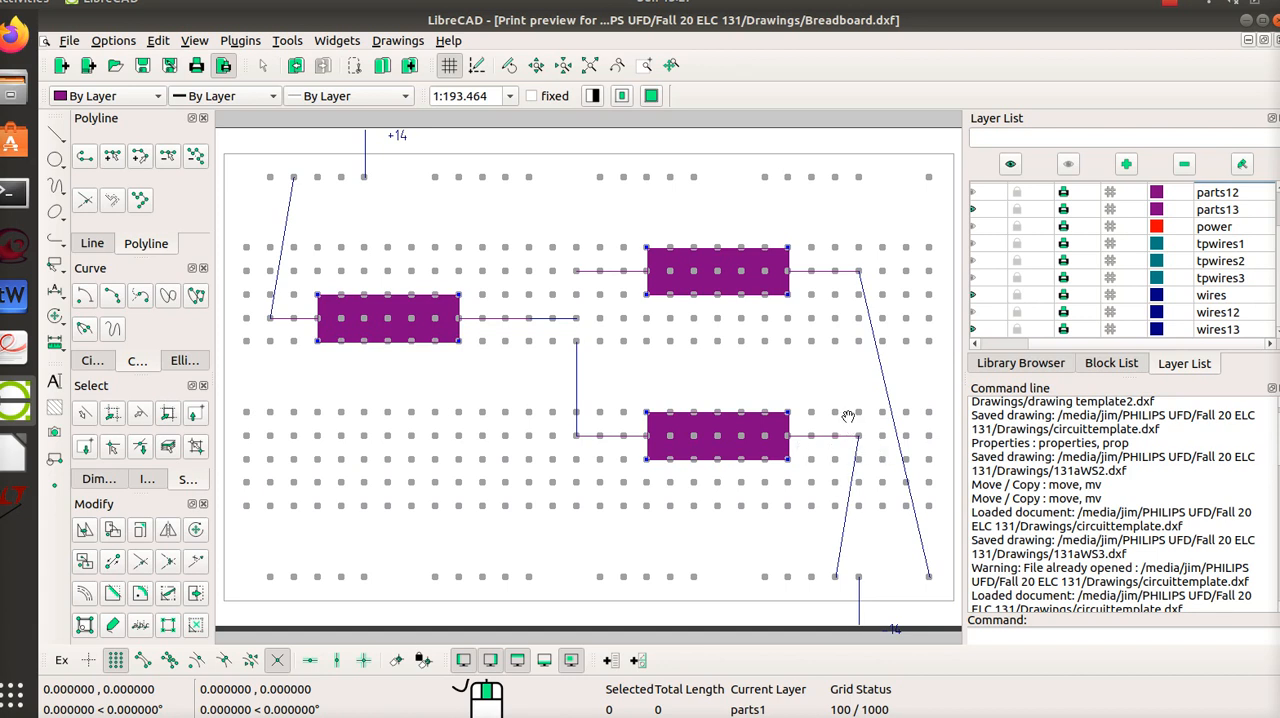
{"action": "mouse_move", "coordinate": [888, 580]}
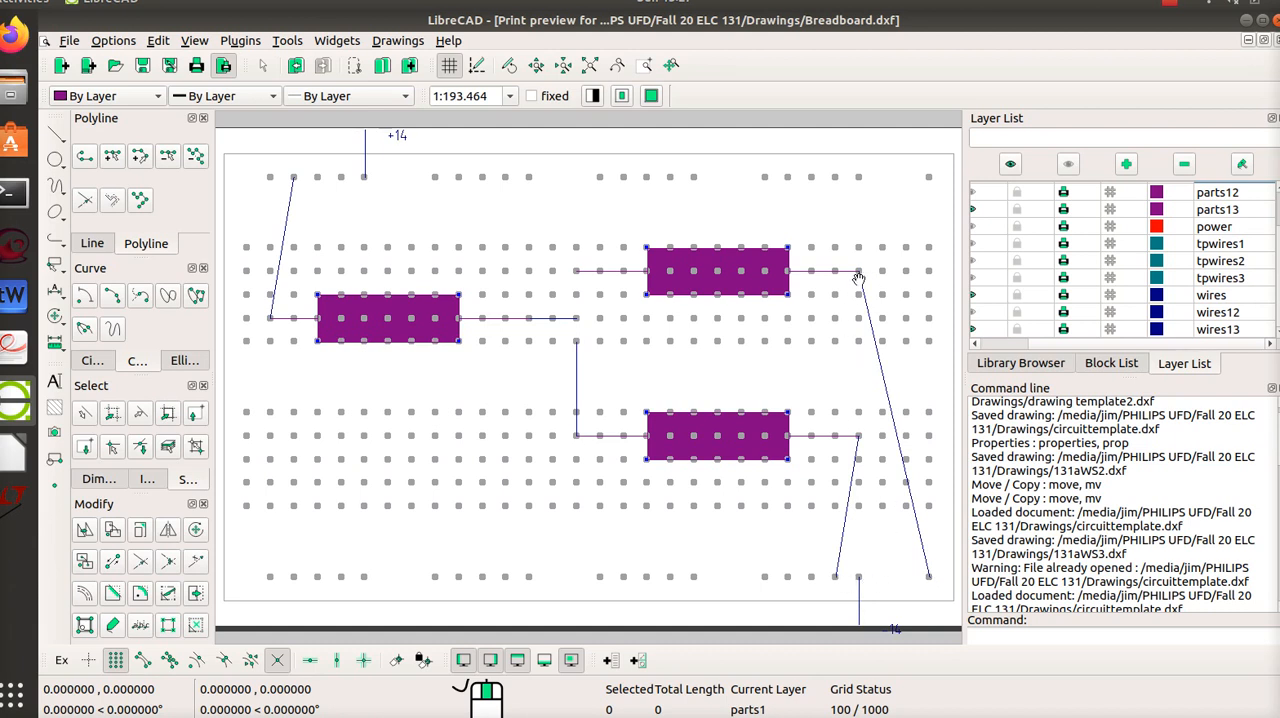
{"action": "mouse_move", "coordinate": [798, 592]}
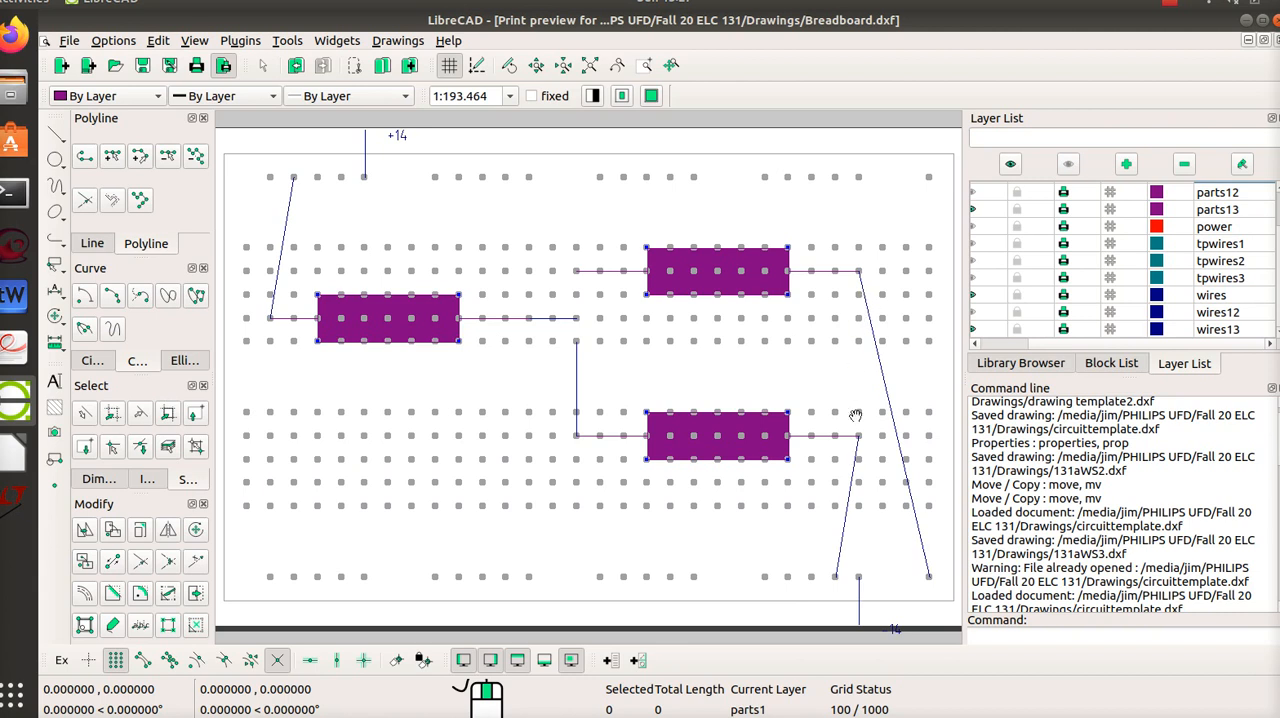
{"action": "mouse_move", "coordinate": [768, 574]}
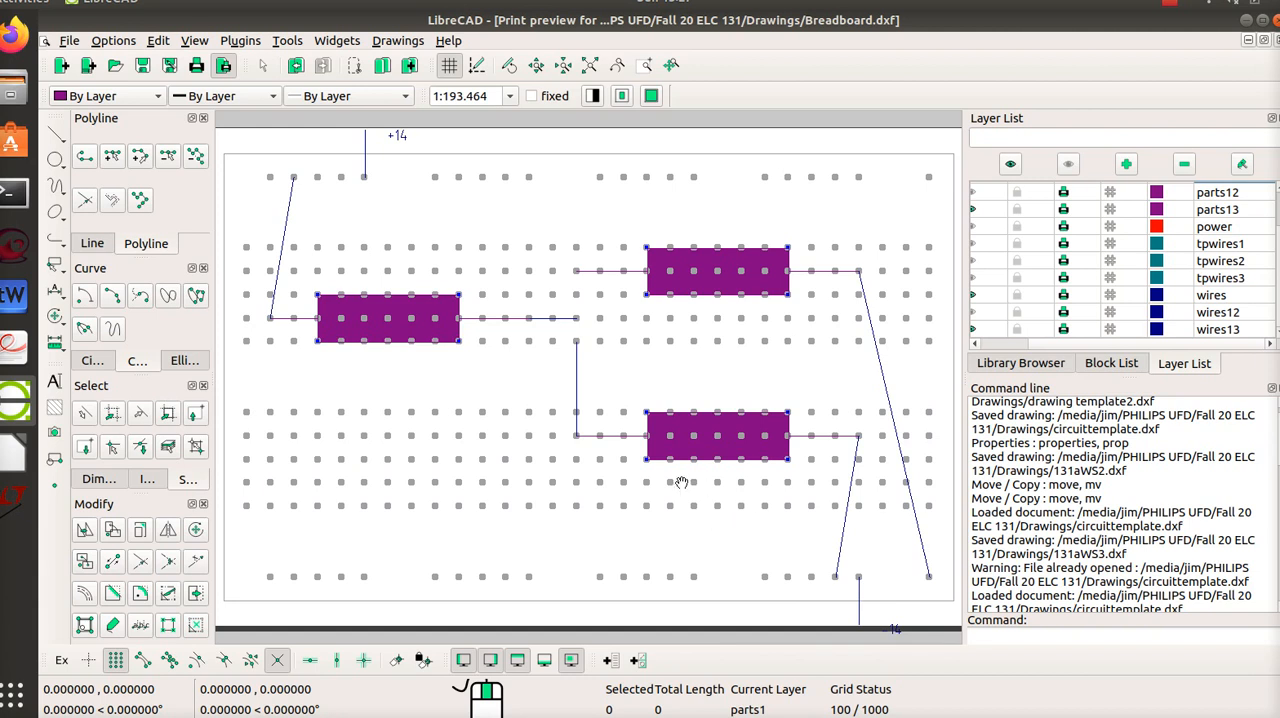
{"action": "mouse_move", "coordinate": [500, 386]}
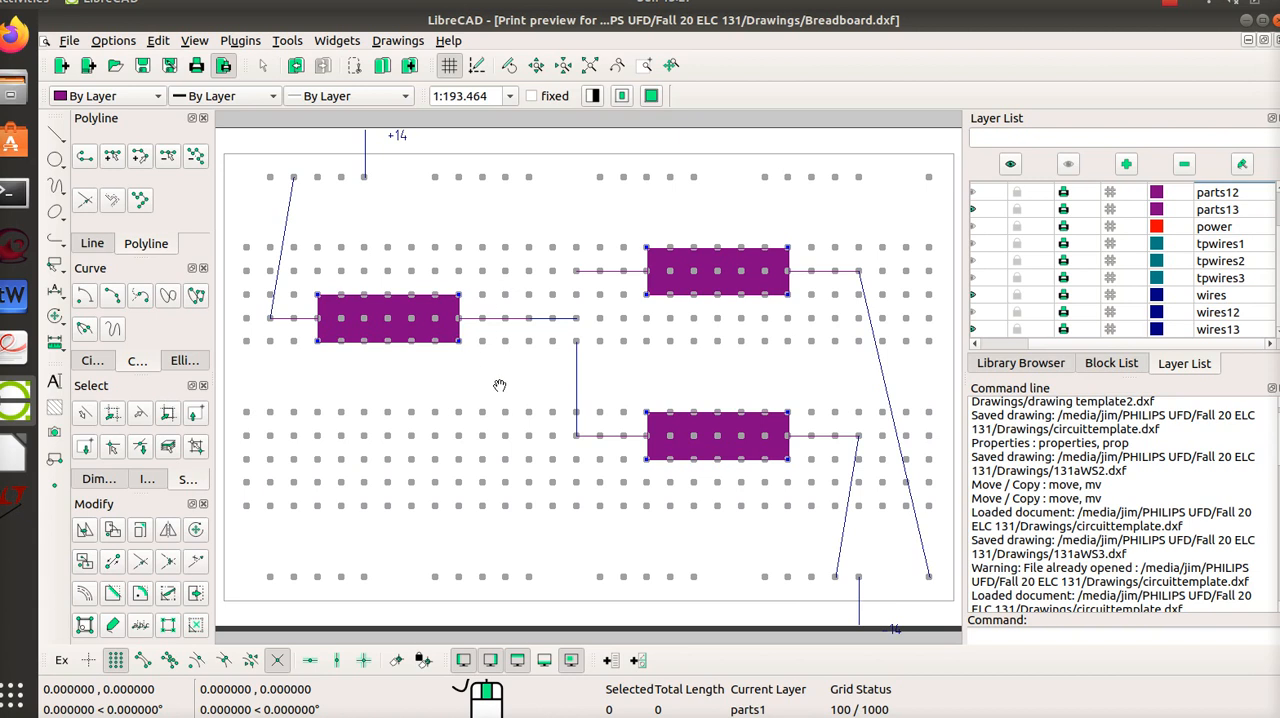
{"action": "mouse_move", "coordinate": [527, 399]}
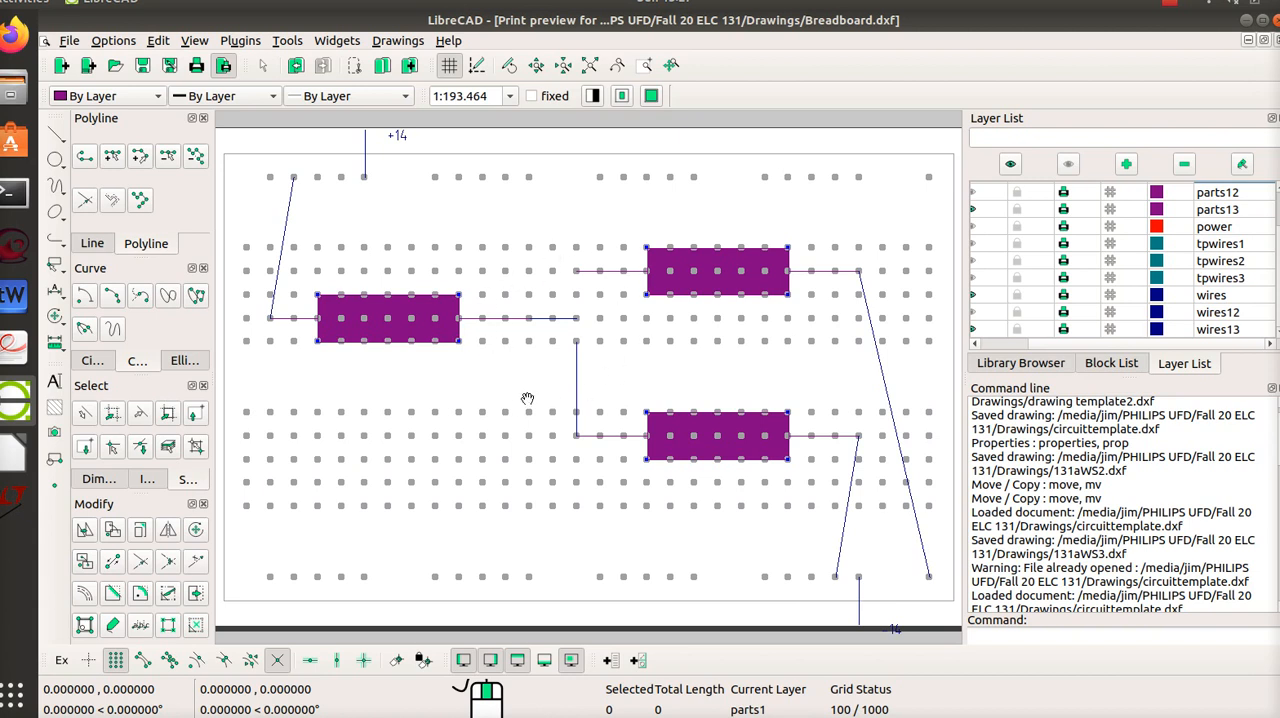
{"action": "mouse_move", "coordinate": [527, 281]}
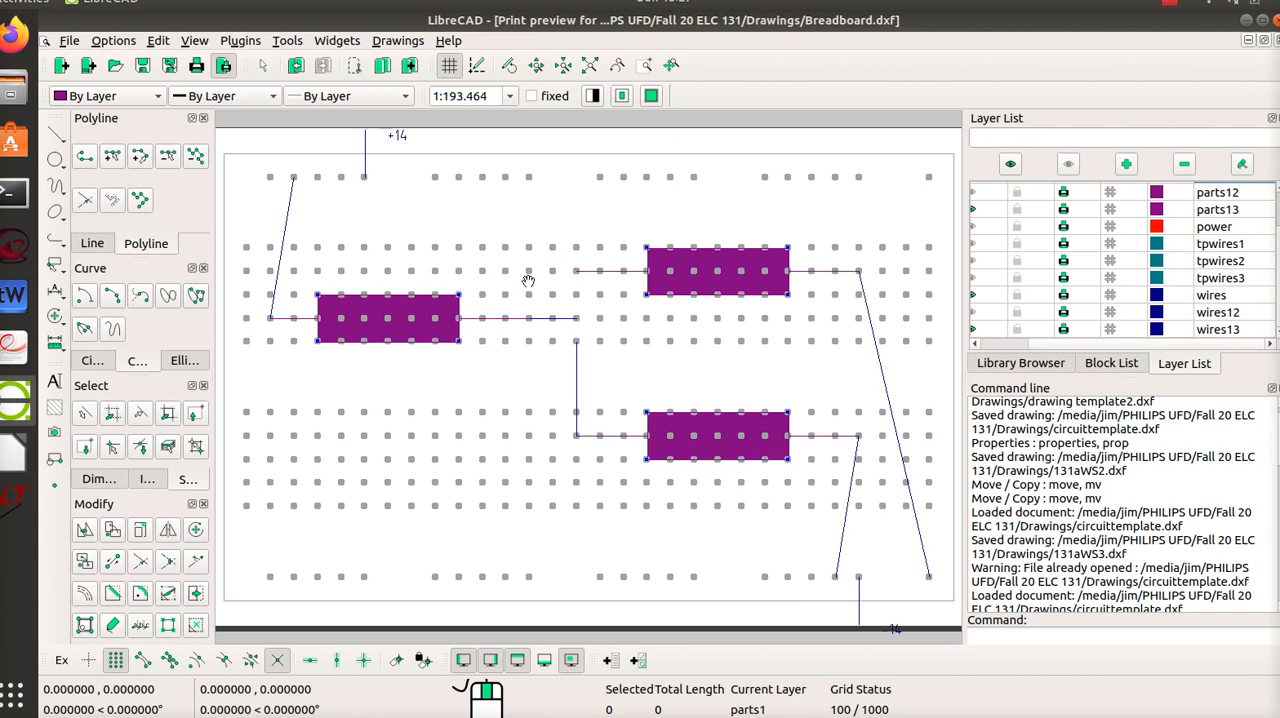
{"action": "mouse_move", "coordinate": [357, 145]}
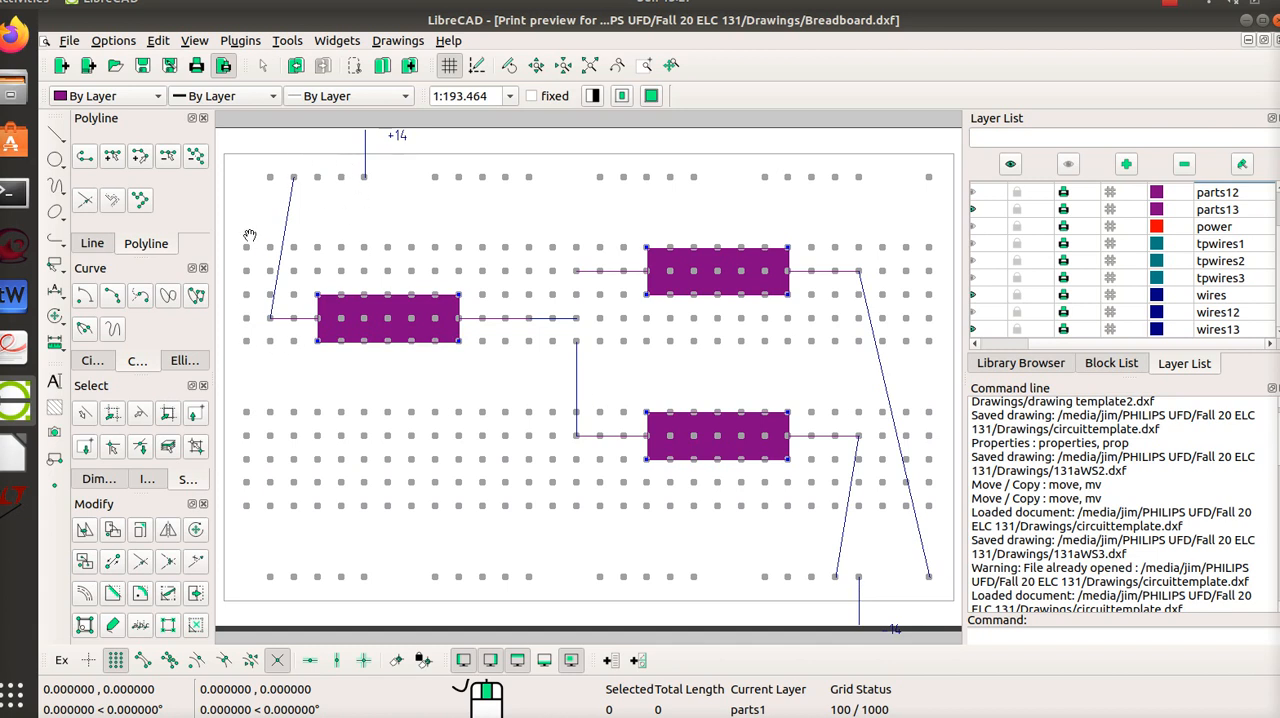
{"action": "mouse_move", "coordinate": [318, 167]}
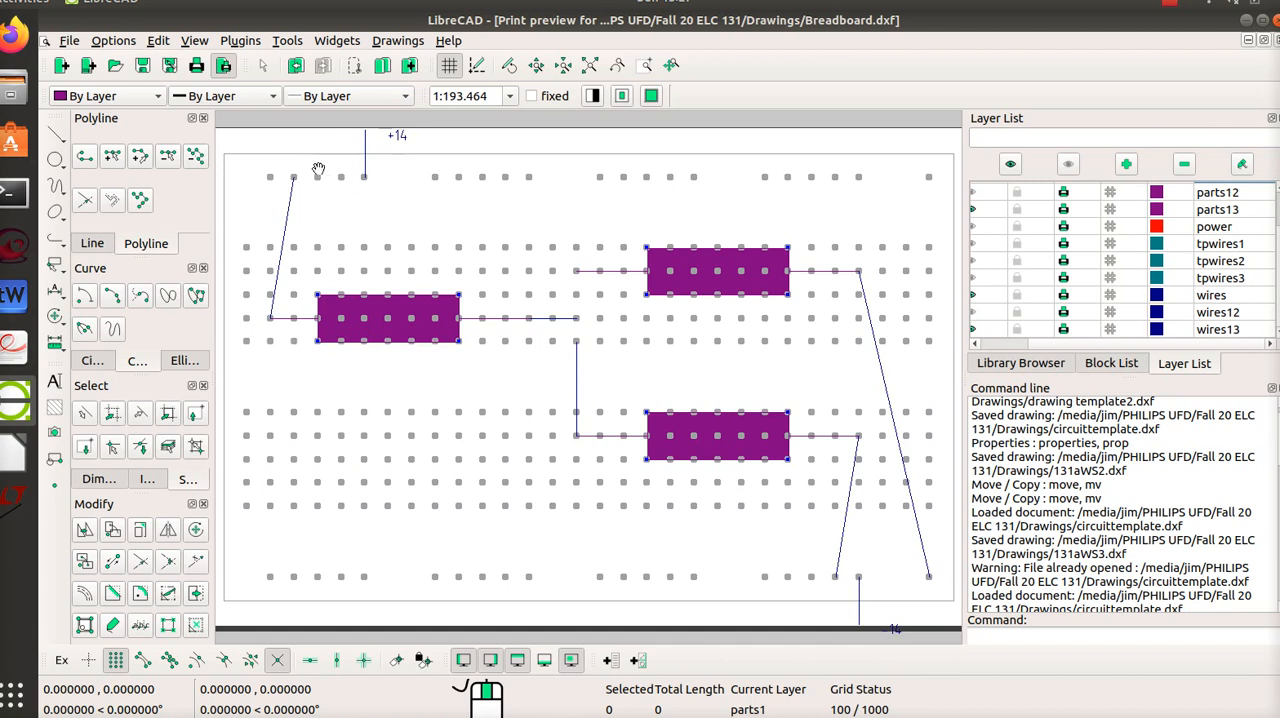
{"action": "mouse_move", "coordinate": [810, 263]}
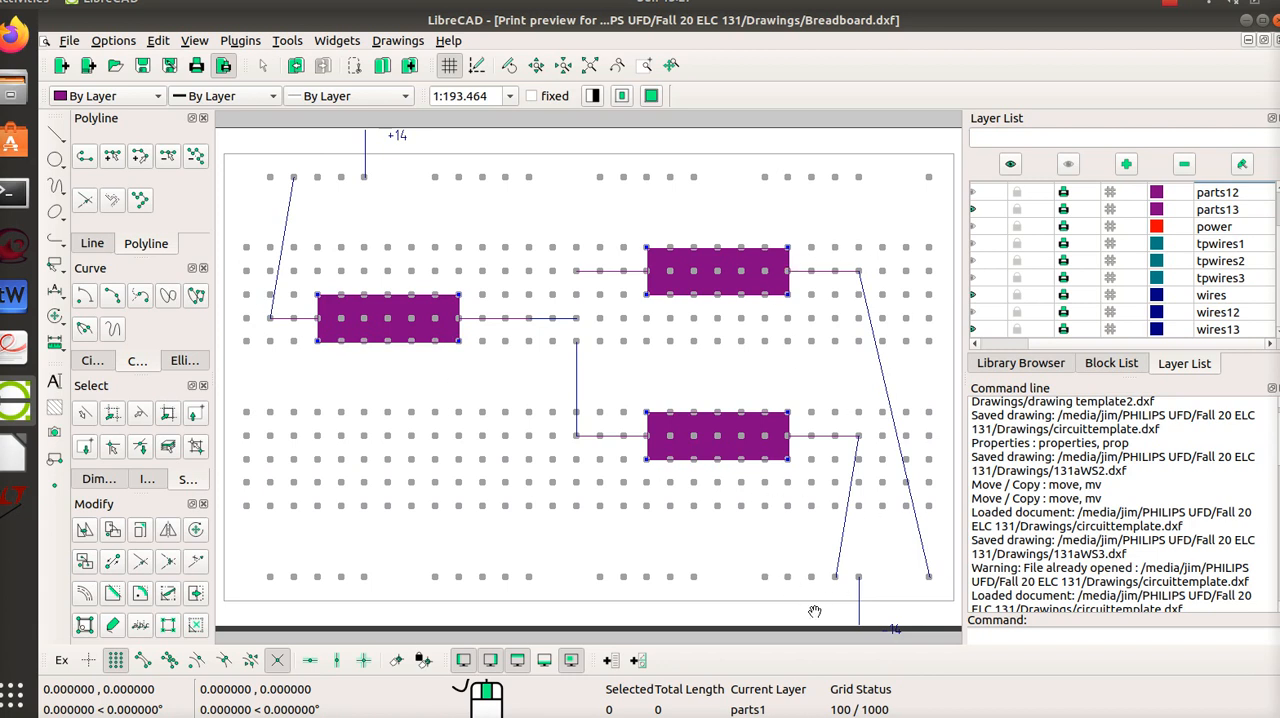
{"action": "mouse_move", "coordinate": [843, 268]}
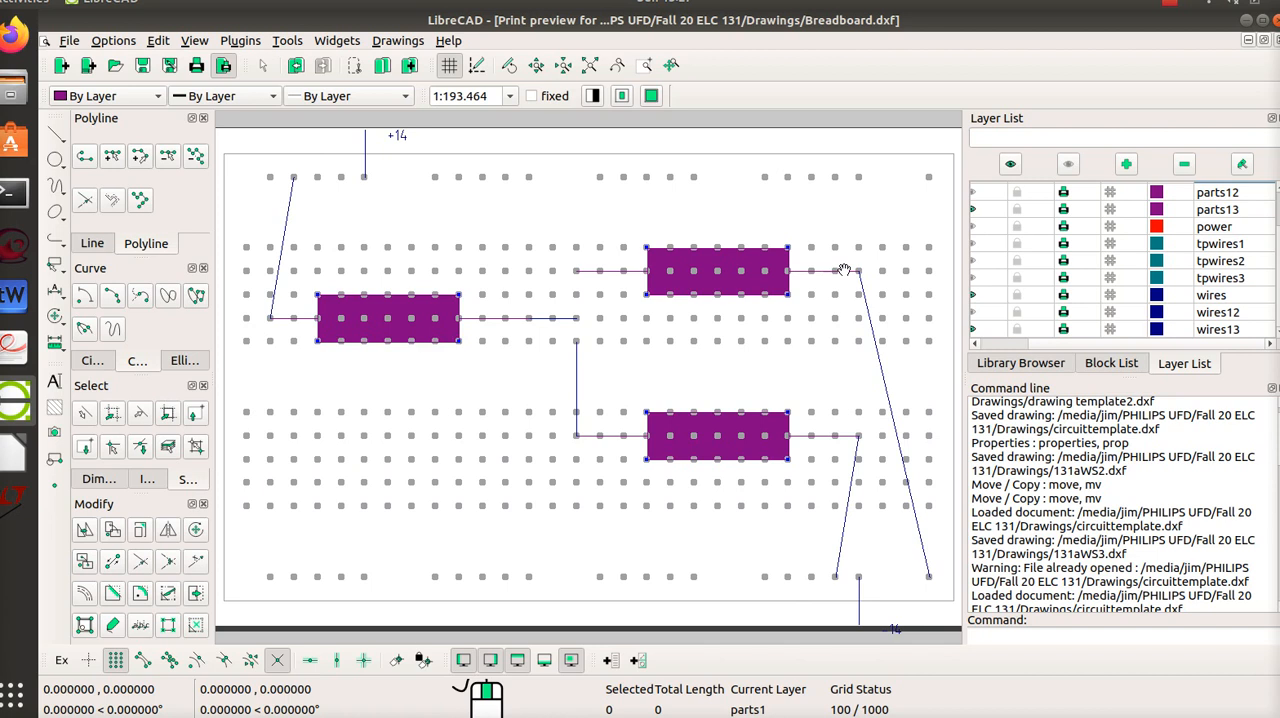
{"action": "mouse_move", "coordinate": [851, 520]}
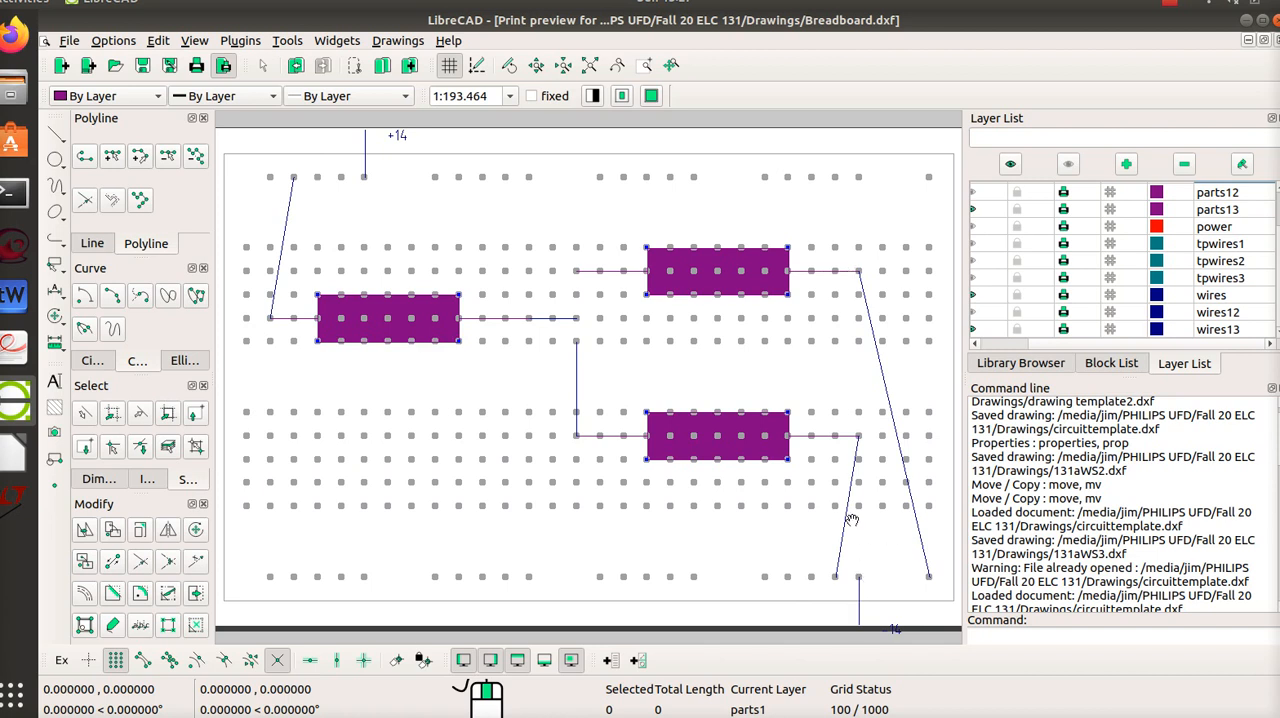
{"action": "mouse_move", "coordinate": [575, 551]}
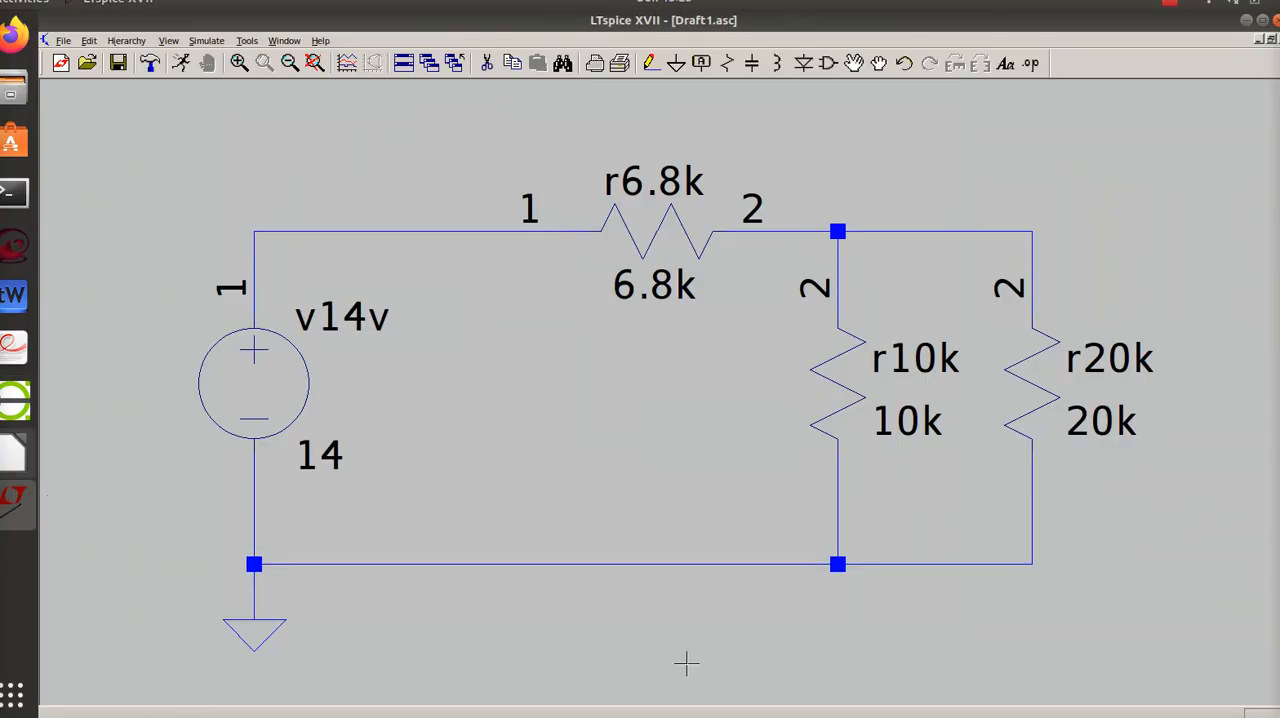
{"action": "mouse_move", "coordinate": [47, 463]}
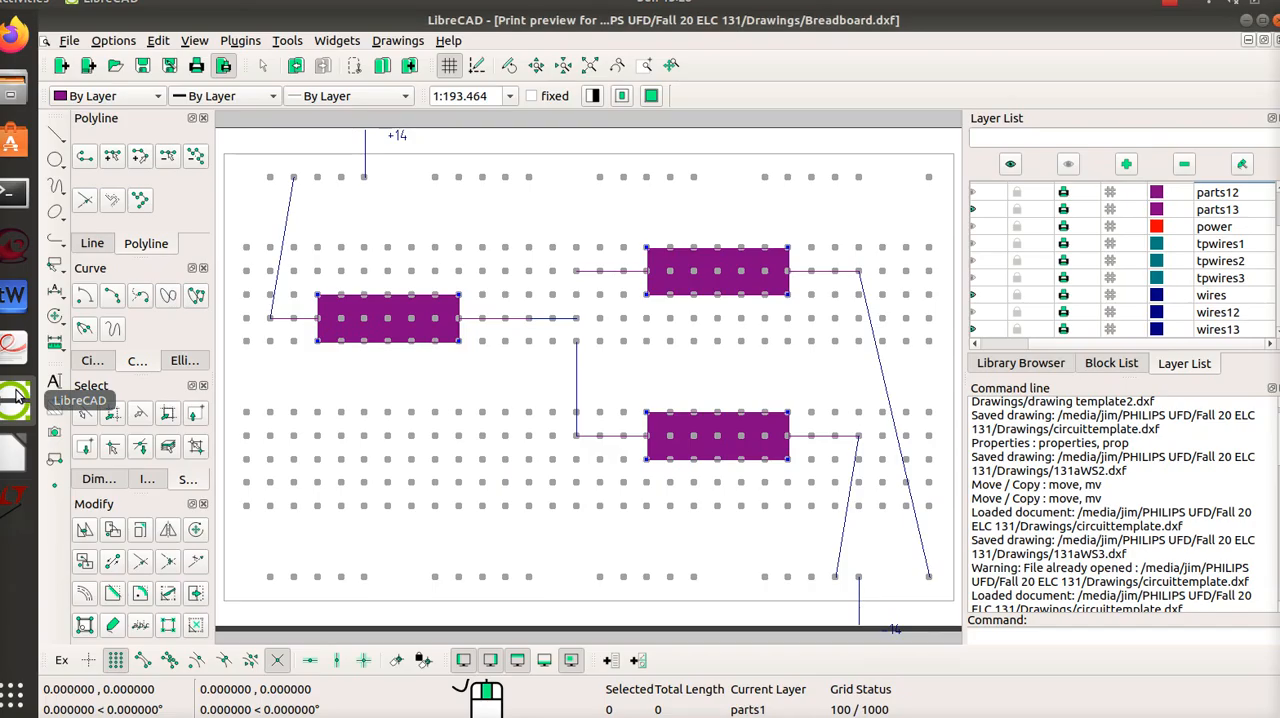
{"action": "mouse_move", "coordinate": [1018, 445]}
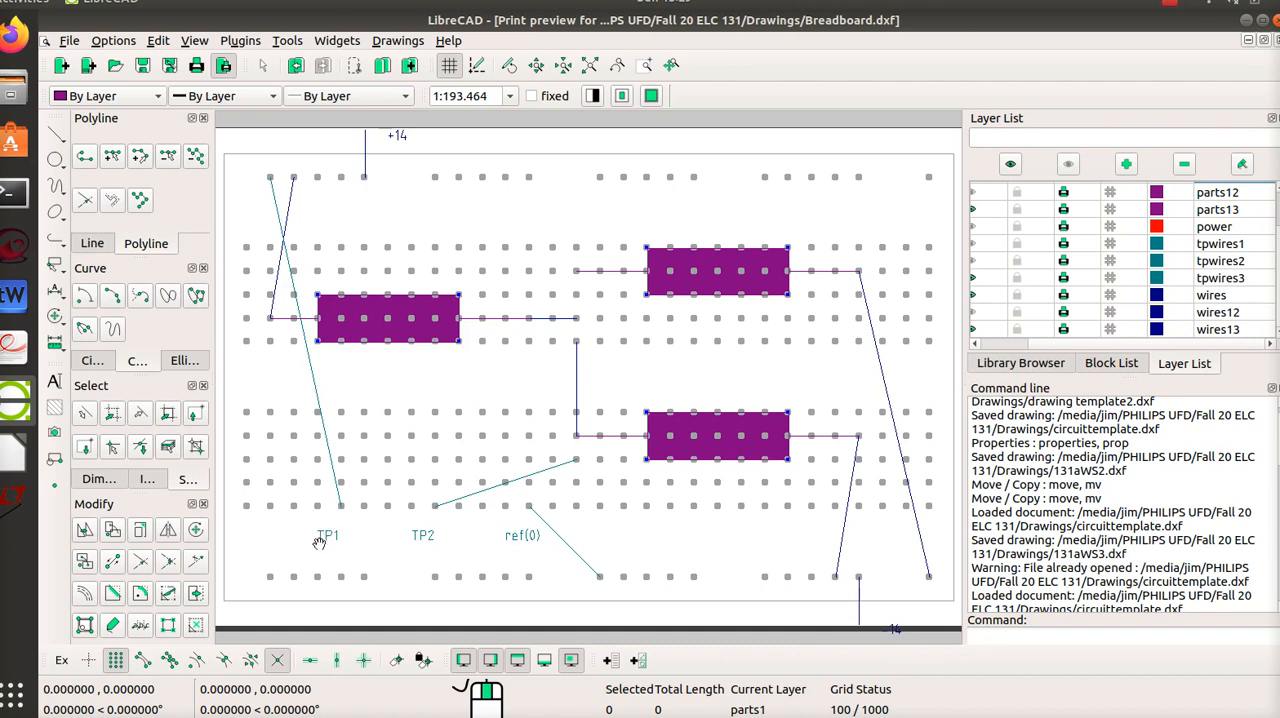
{"action": "mouse_move", "coordinate": [353, 525]}
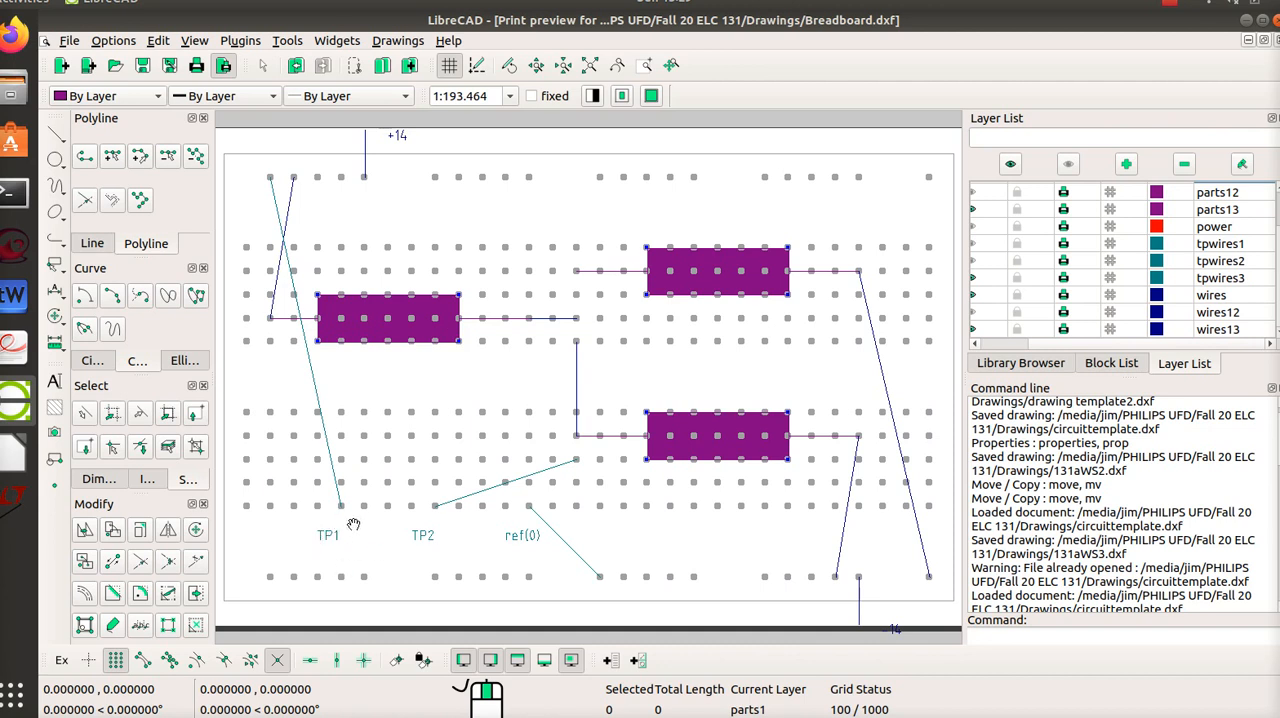
{"action": "mouse_move", "coordinate": [336, 550]}
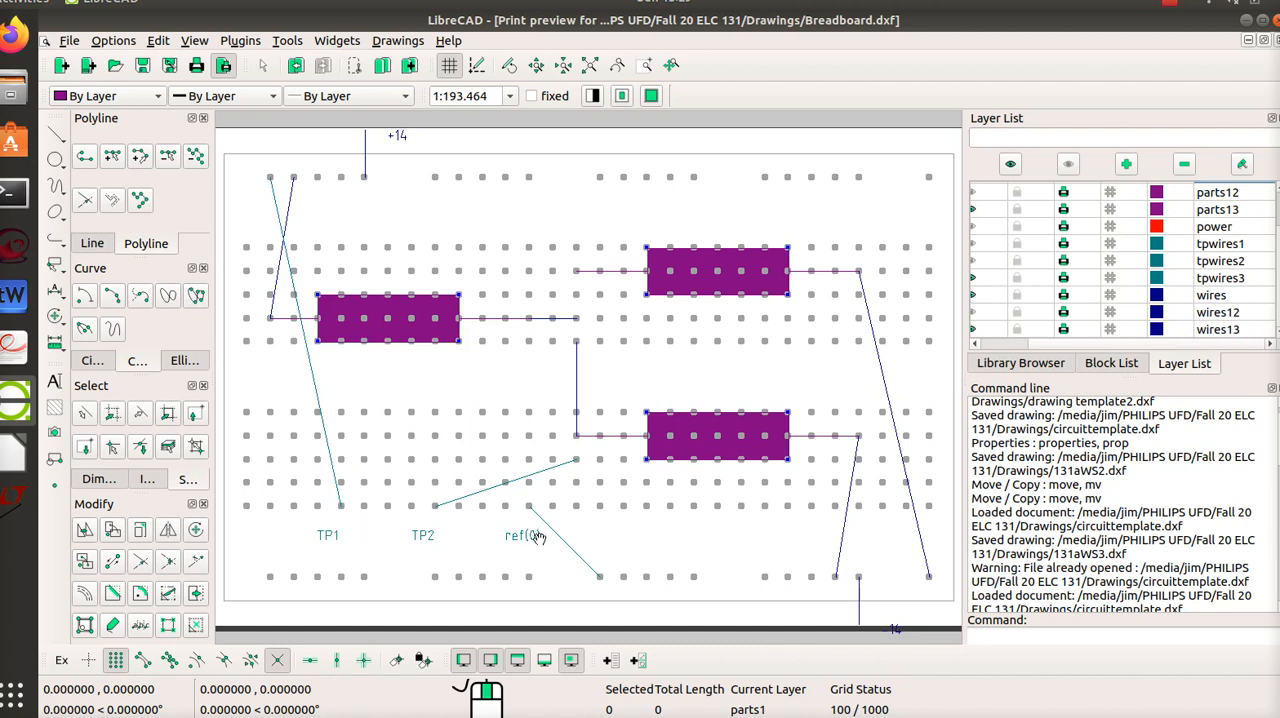
{"action": "mouse_move", "coordinate": [434, 519]}
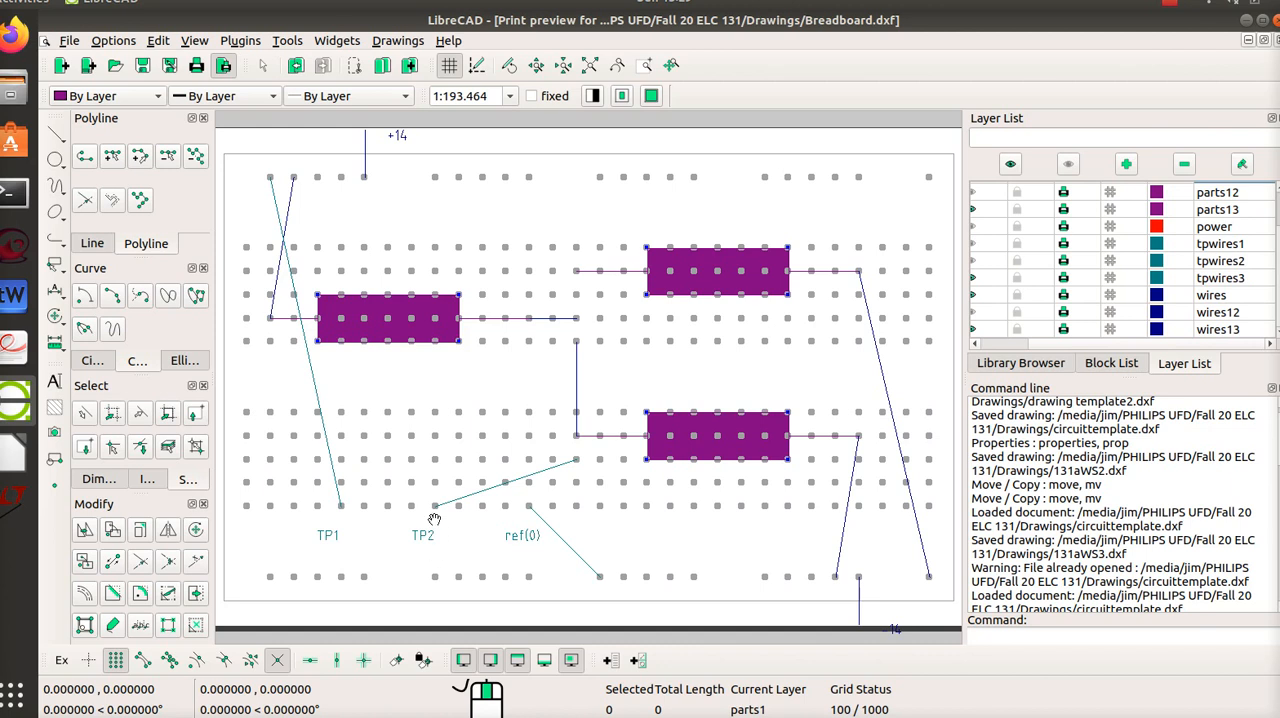
{"action": "mouse_move", "coordinate": [443, 537]}
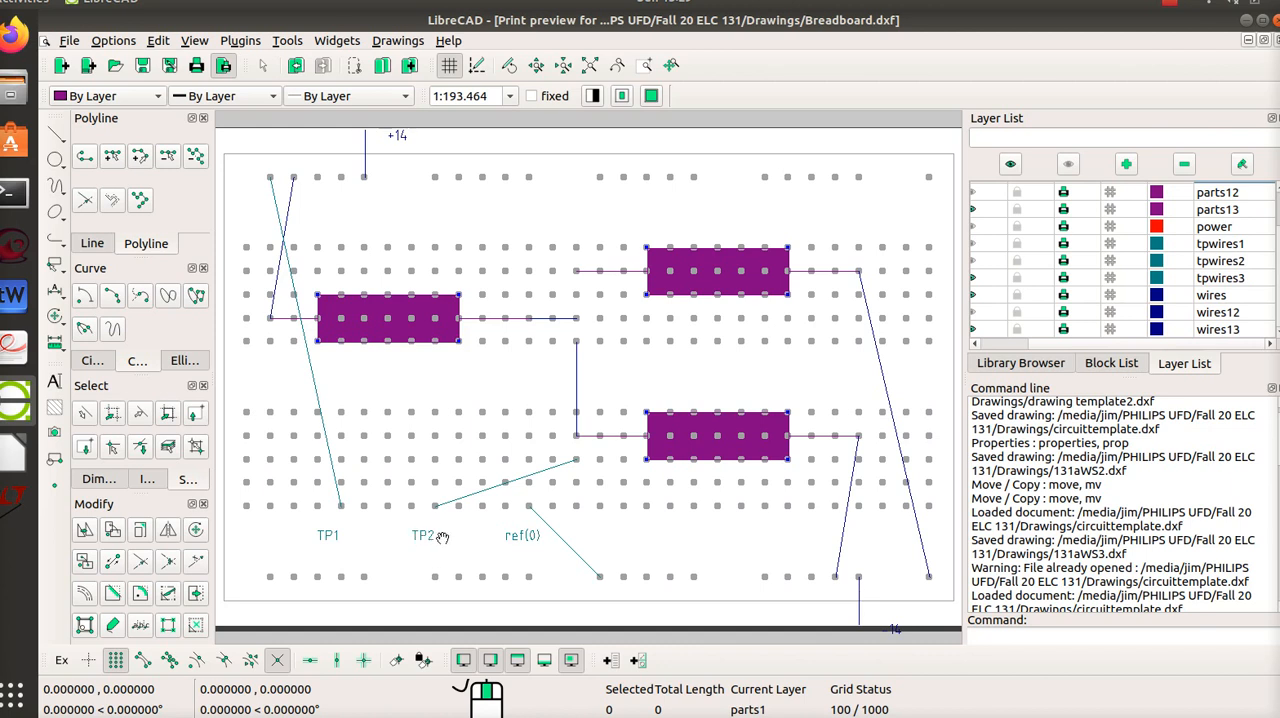
{"action": "mouse_move", "coordinate": [432, 540]}
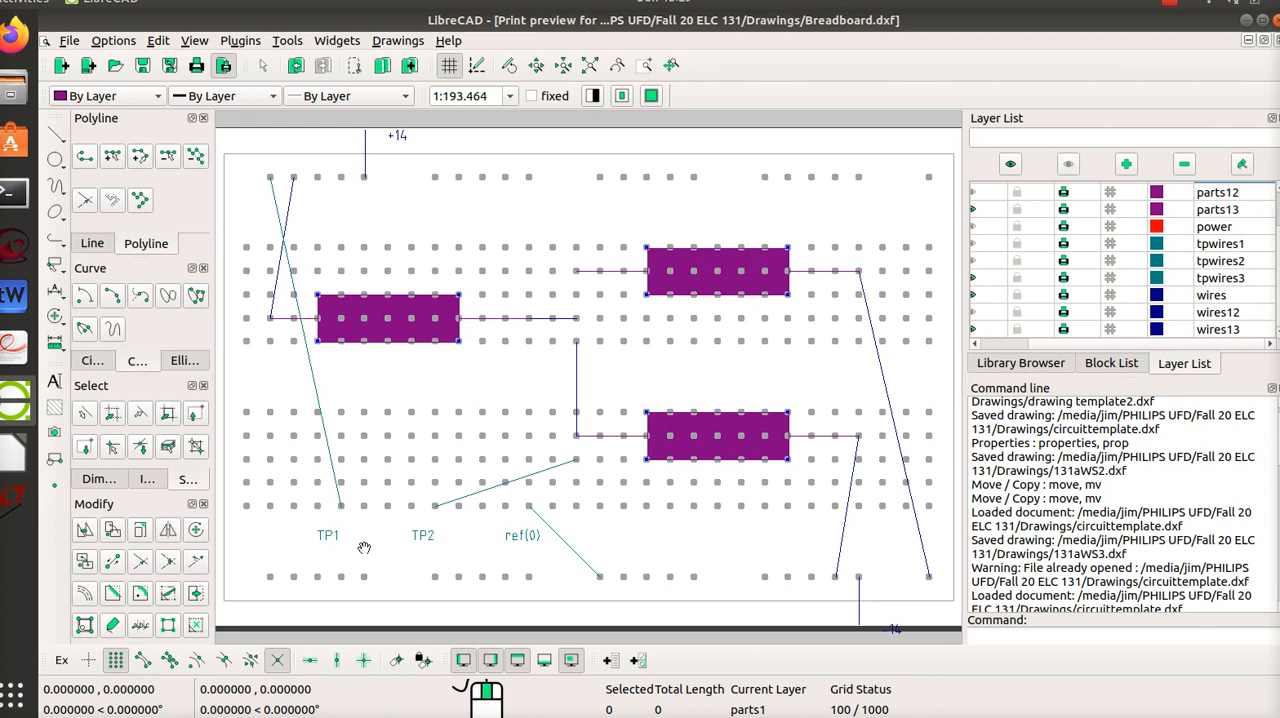
{"action": "mouse_move", "coordinate": [535, 540]}
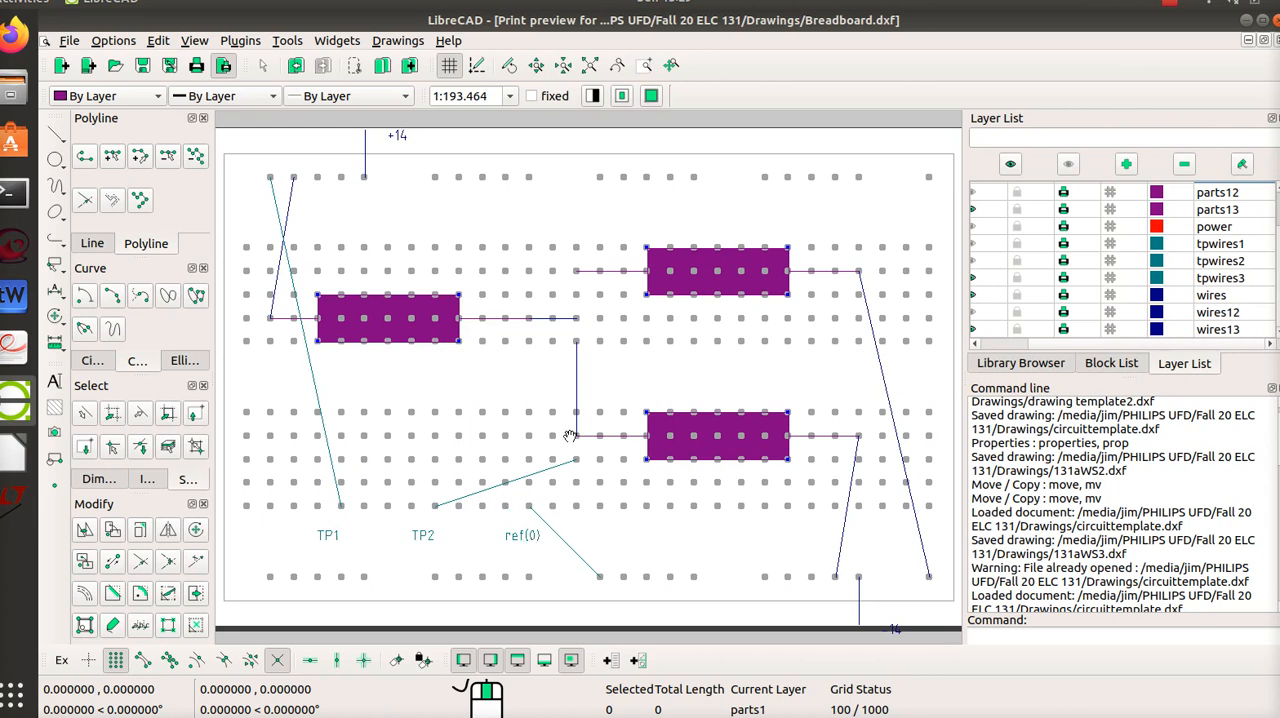
{"action": "mouse_move", "coordinate": [495, 370]}
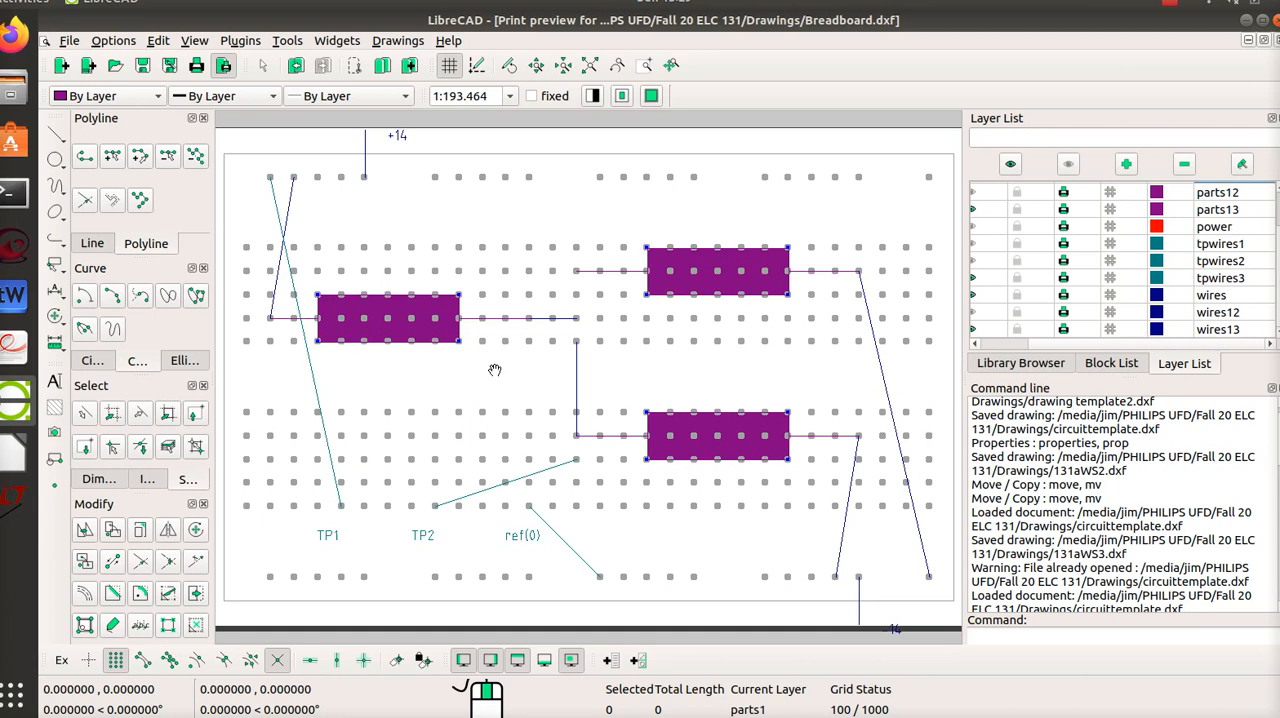
{"action": "mouse_move", "coordinate": [268, 310]}
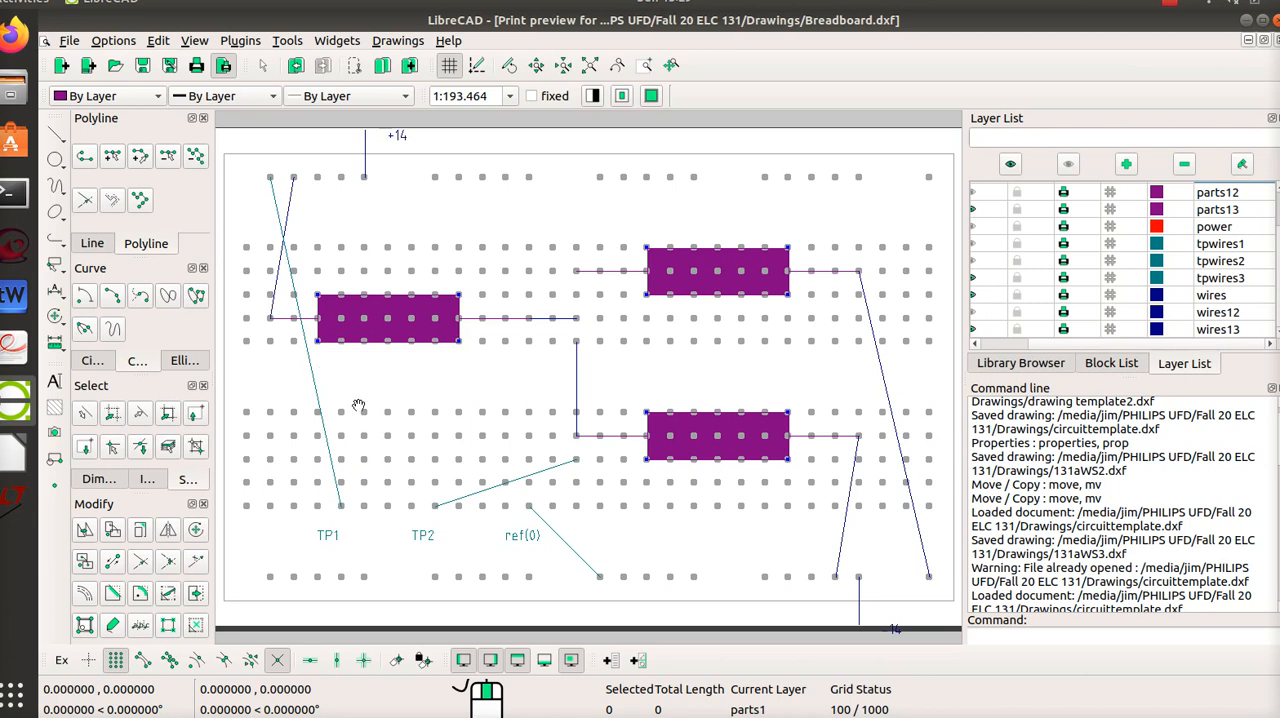
{"action": "mouse_move", "coordinate": [367, 515]}
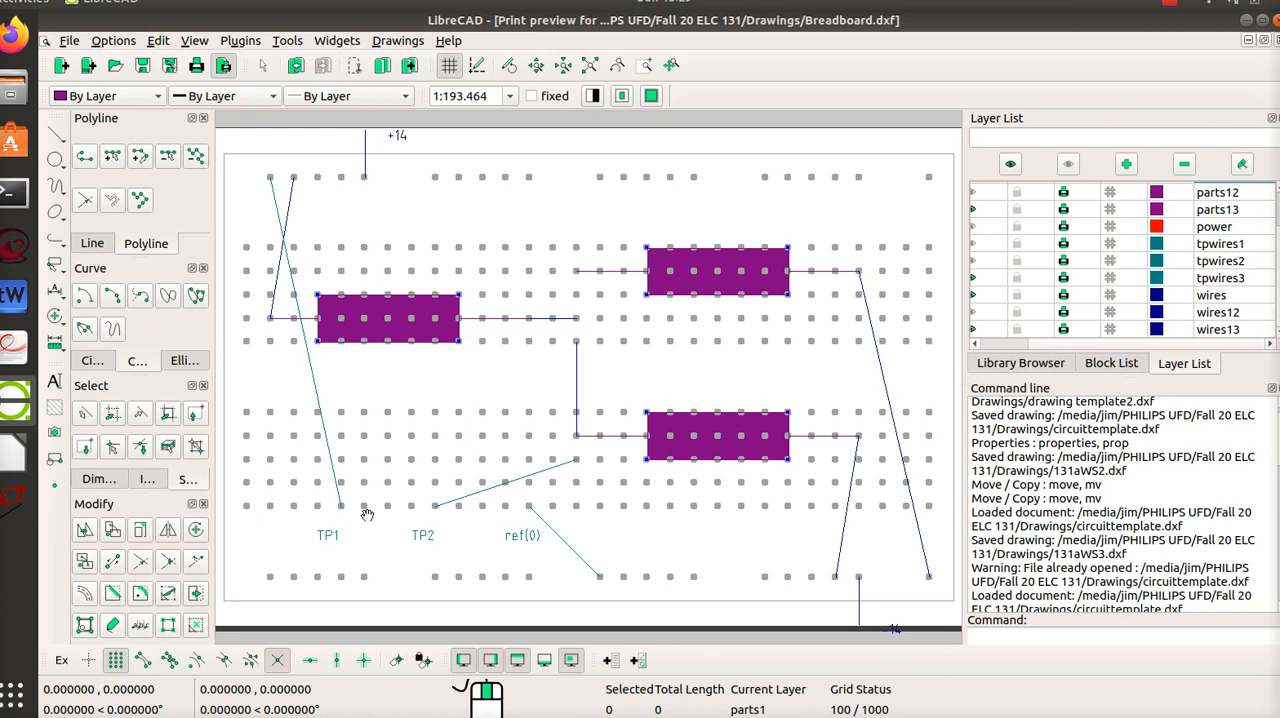
{"action": "mouse_move", "coordinate": [342, 504]}
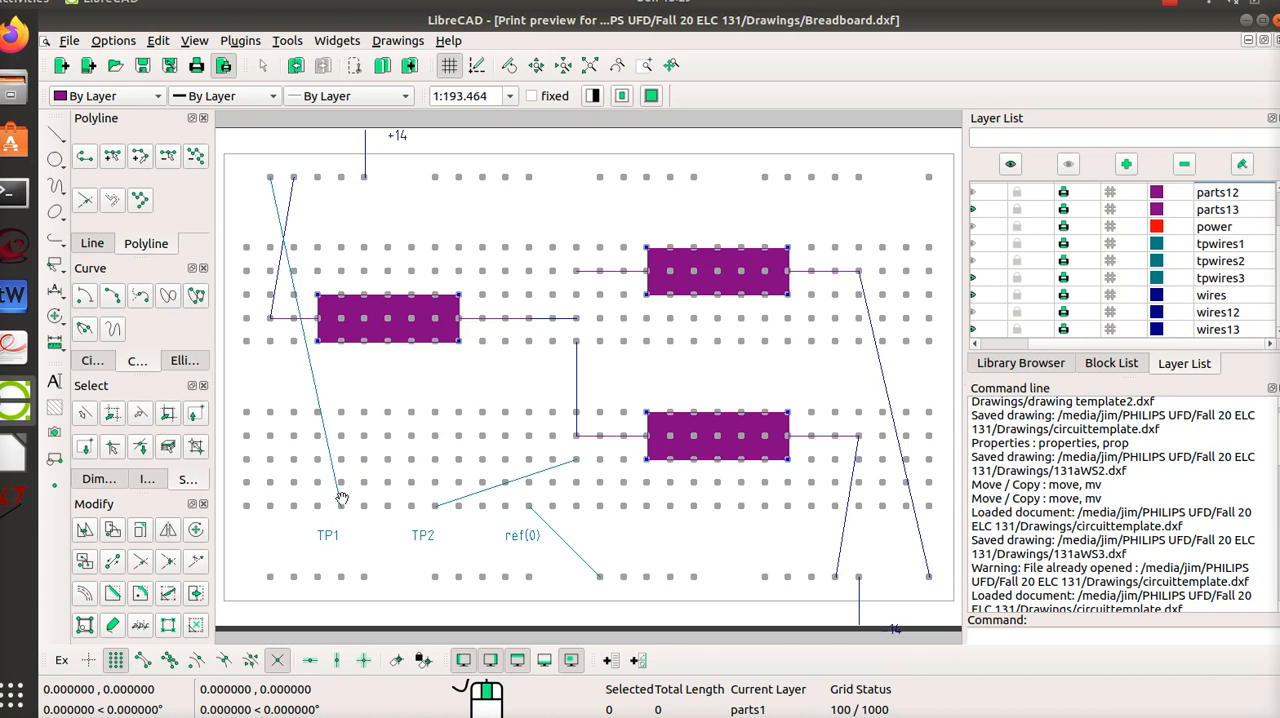
{"action": "mouse_move", "coordinate": [470, 465]}
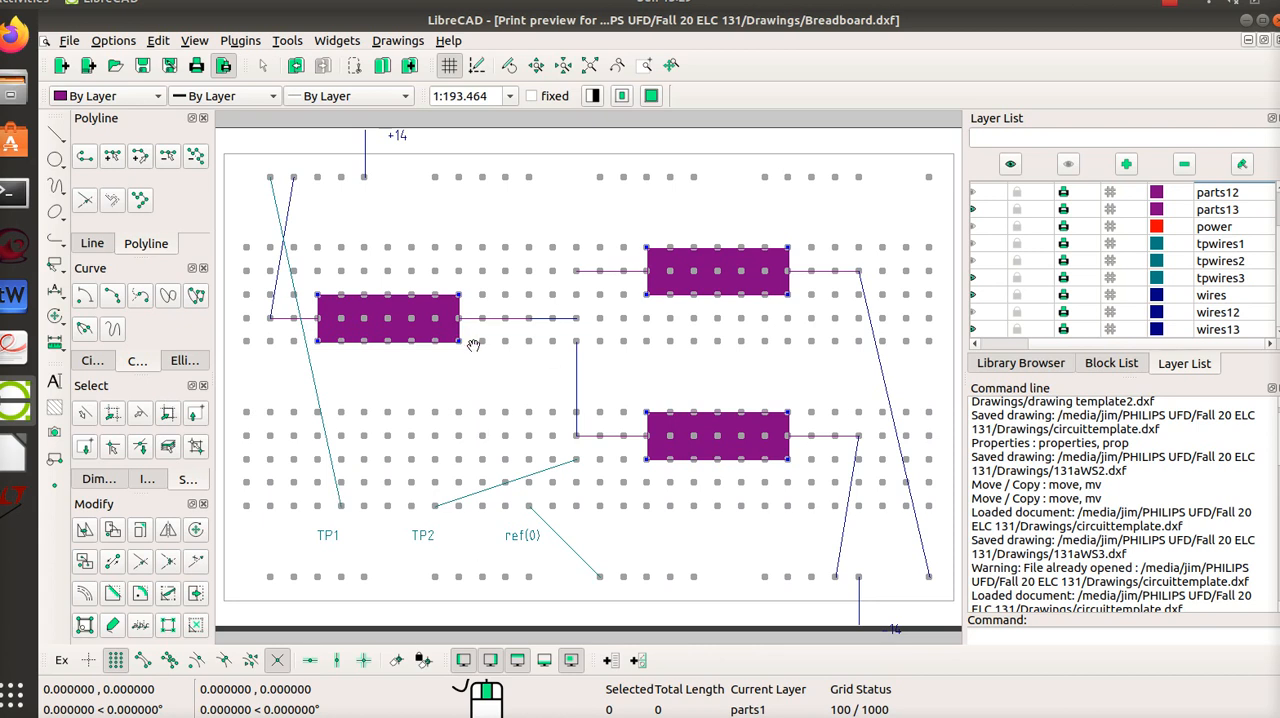
{"action": "mouse_move", "coordinate": [569, 361]}
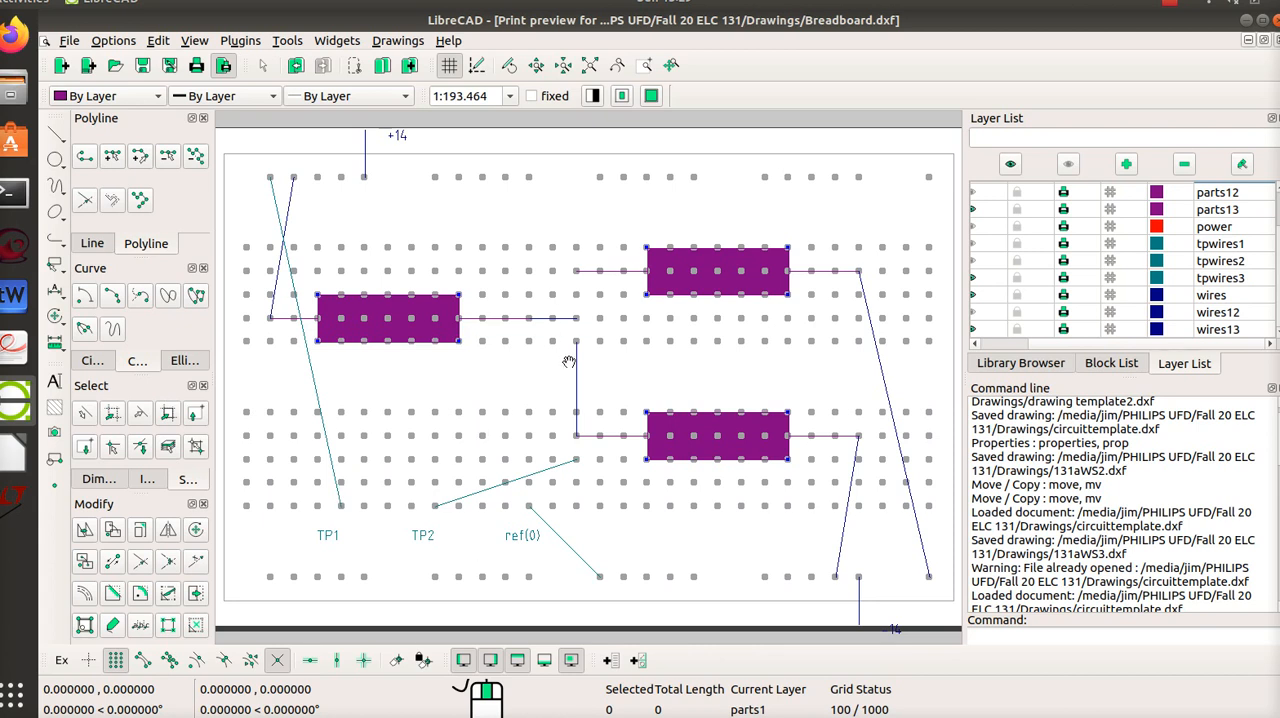
{"action": "mouse_move", "coordinate": [570, 317]}
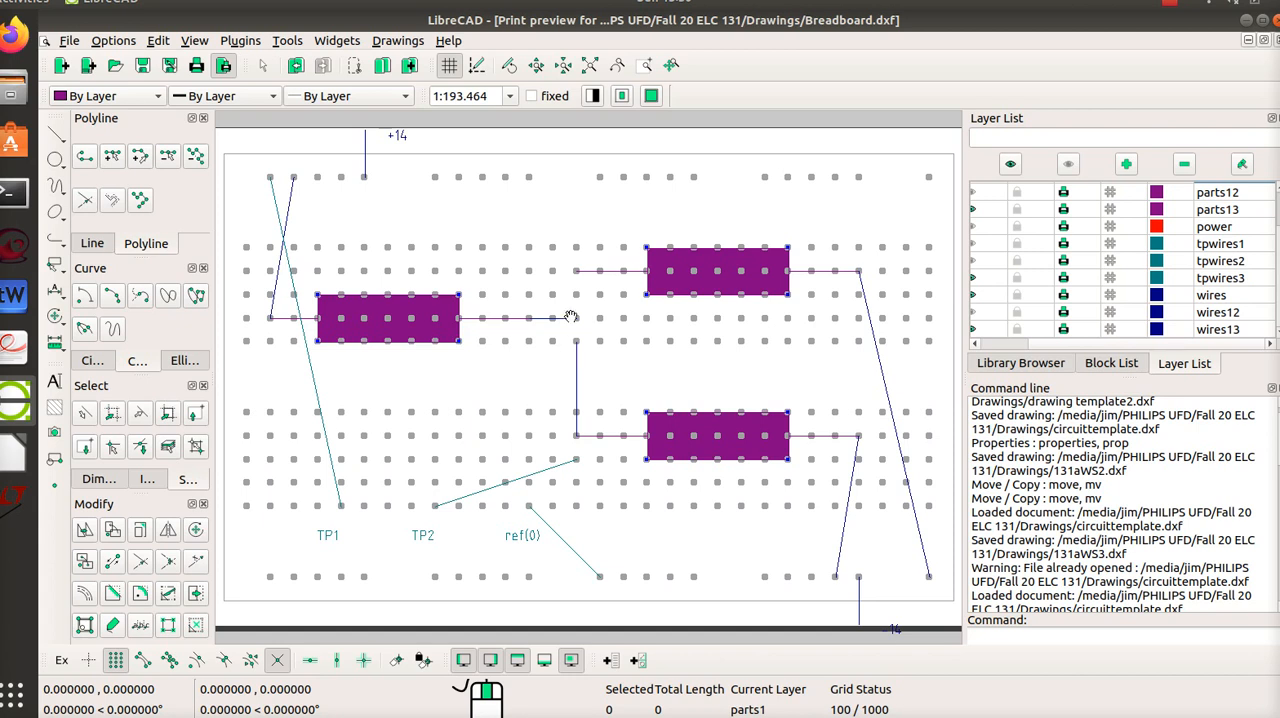
{"action": "mouse_move", "coordinate": [501, 358]}
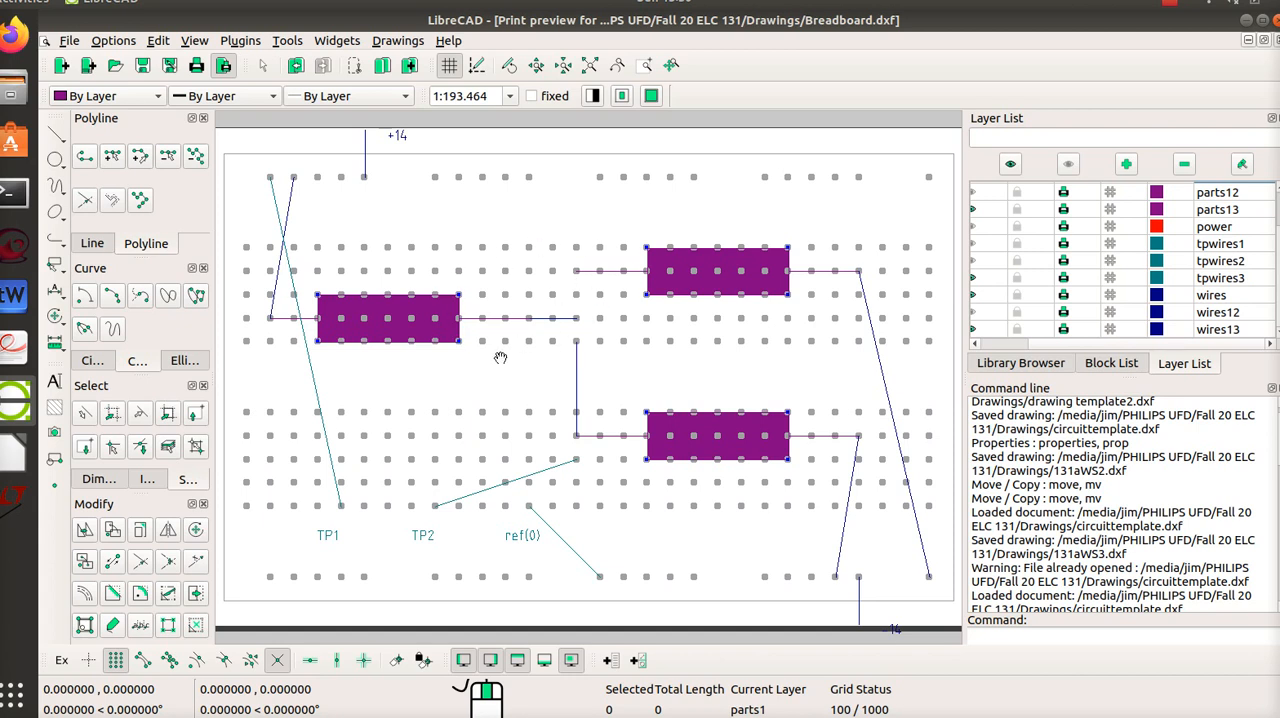
{"action": "mouse_move", "coordinate": [534, 346]}
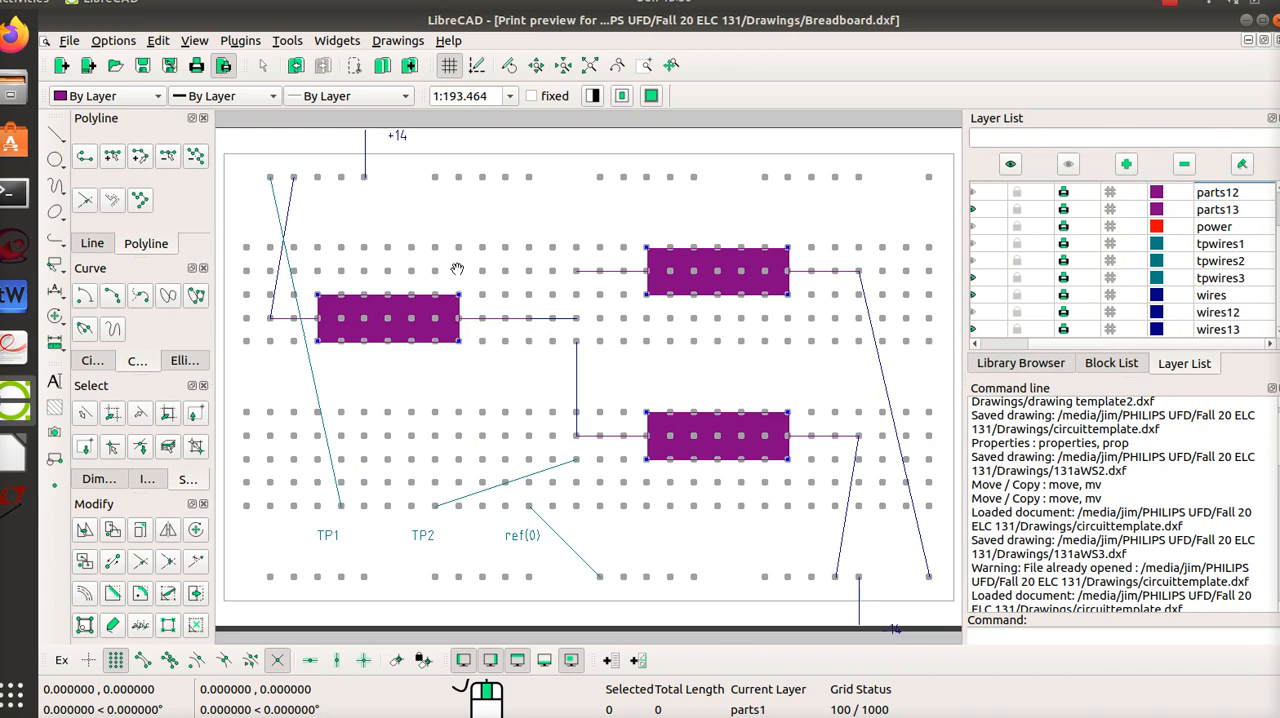
{"action": "mouse_move", "coordinate": [375, 334]}
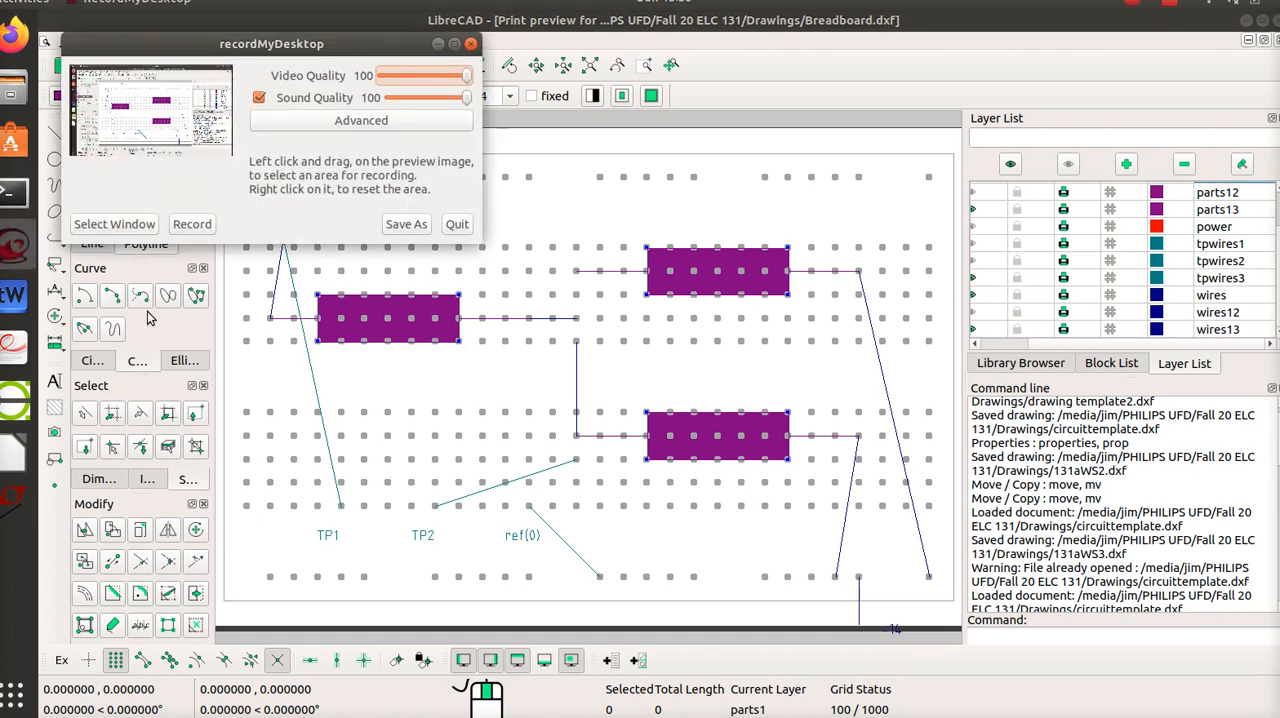
{"action": "mouse_move", "coordinate": [1160, 35]}
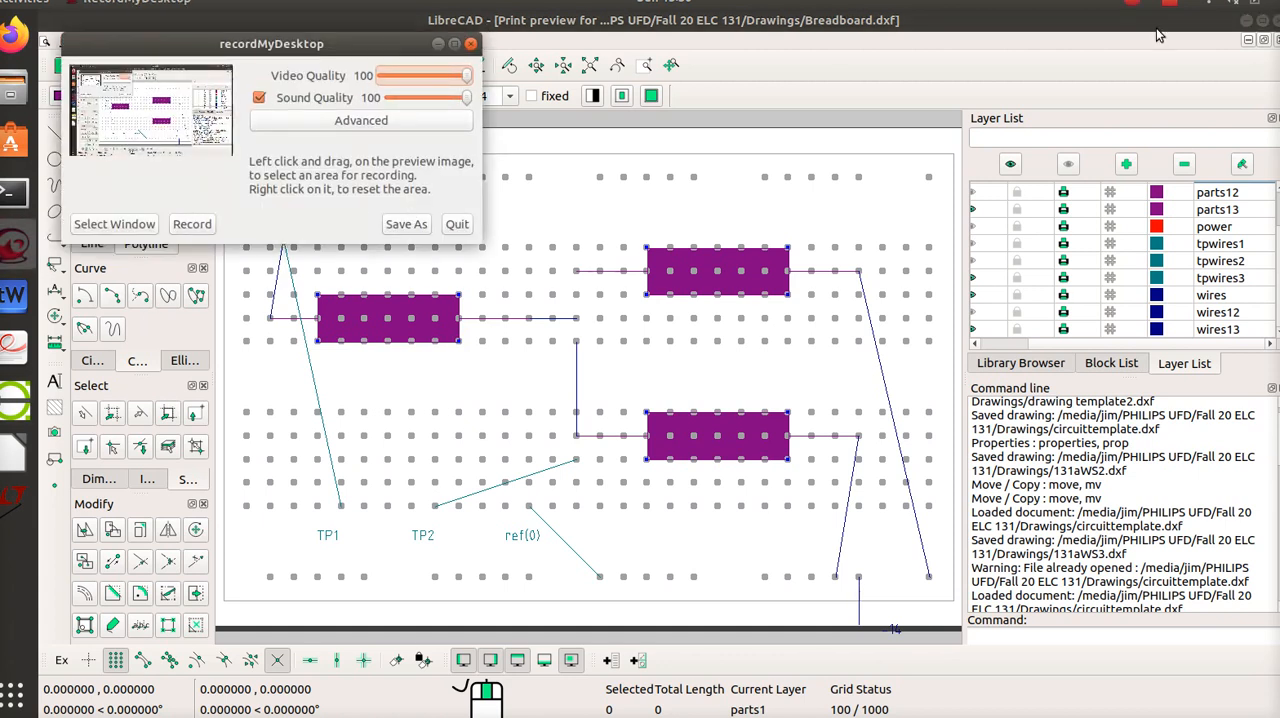